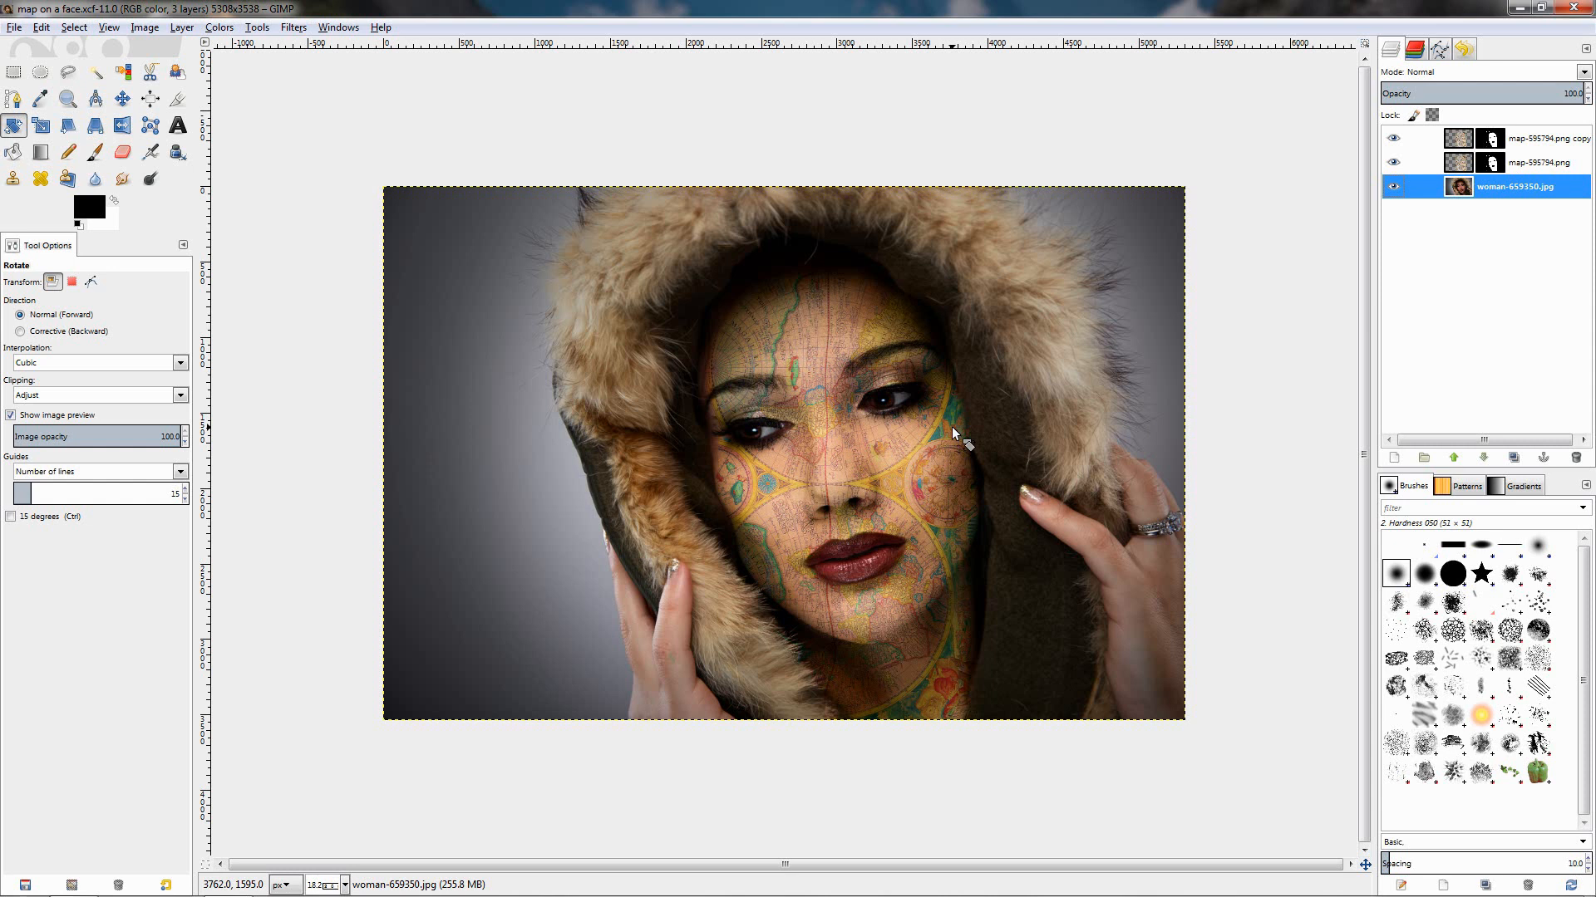
mouse_move(910, 395)
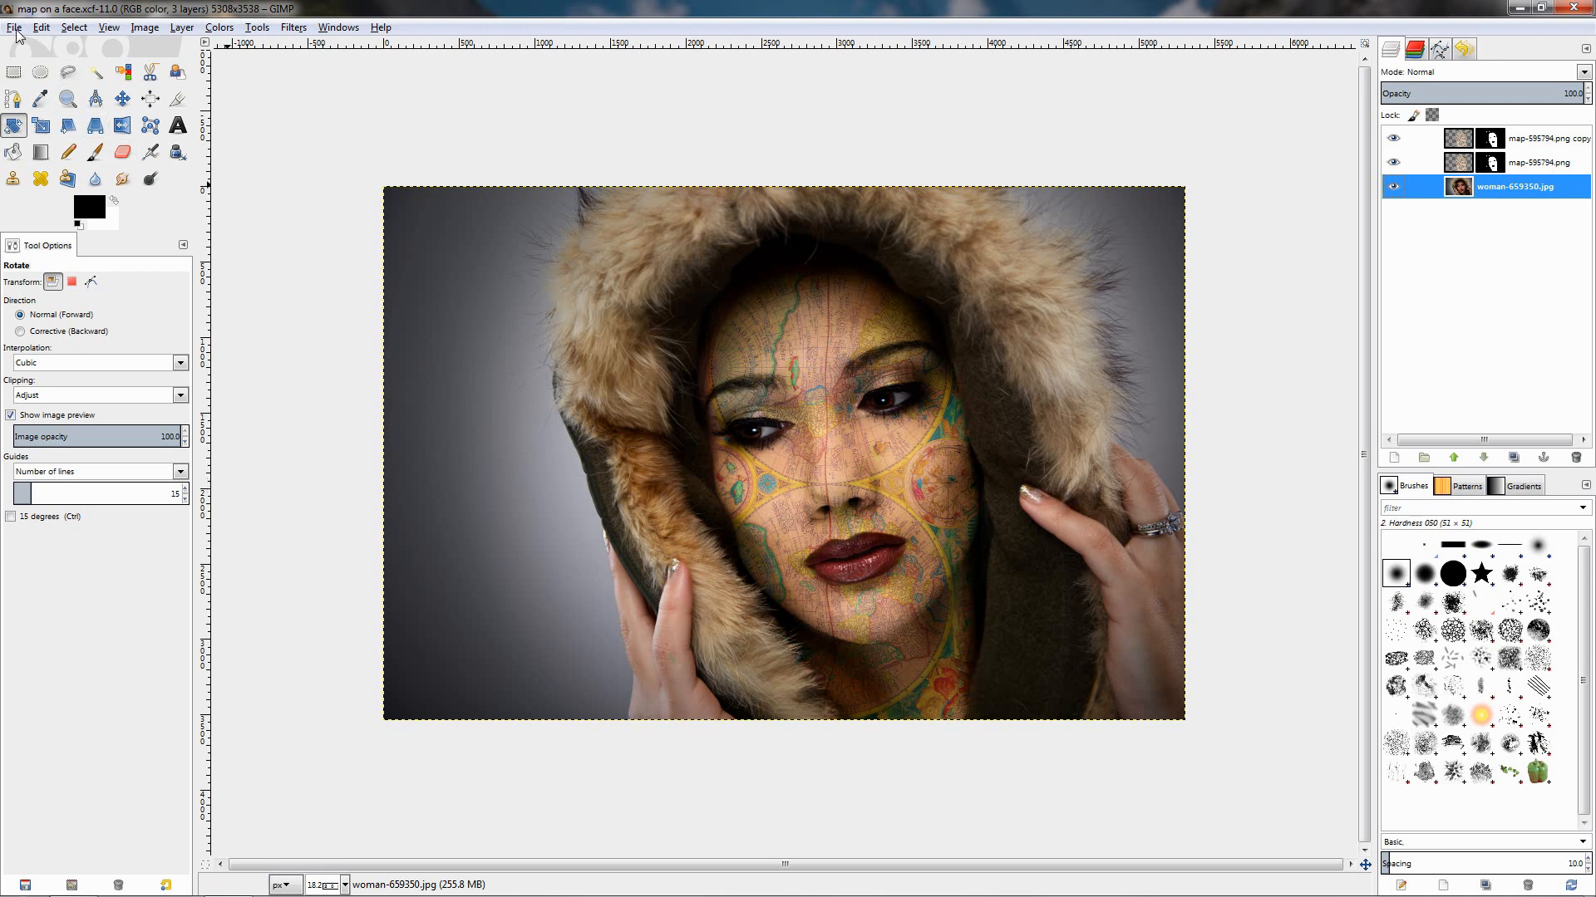
Close the finished composite image and open the fur-hood woman photo
left_click(14, 26)
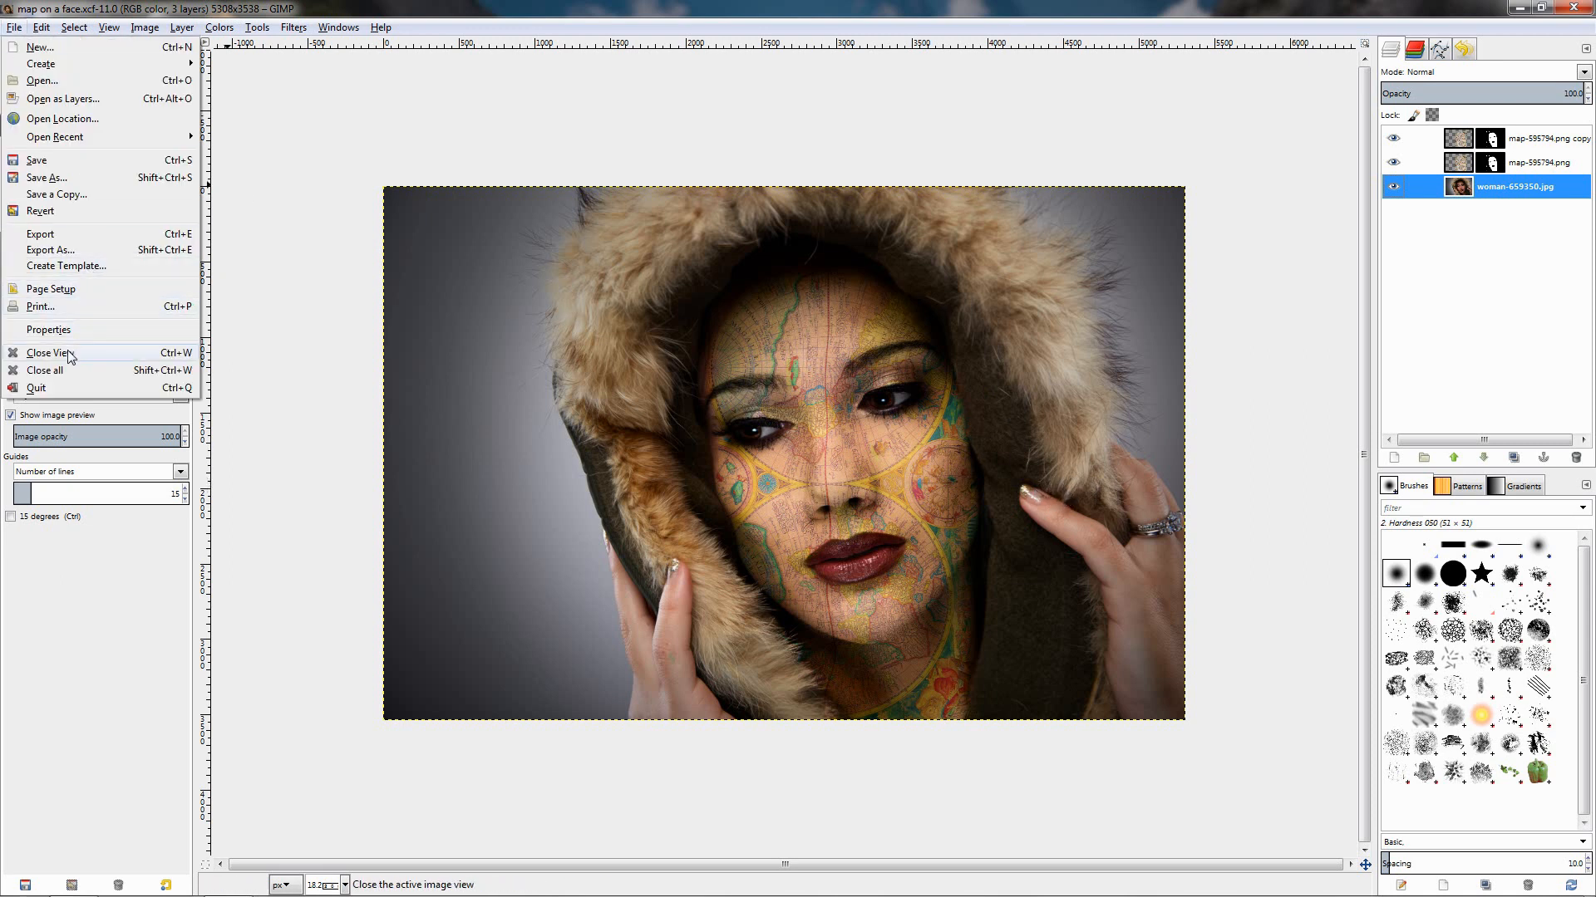
left_click(49, 352)
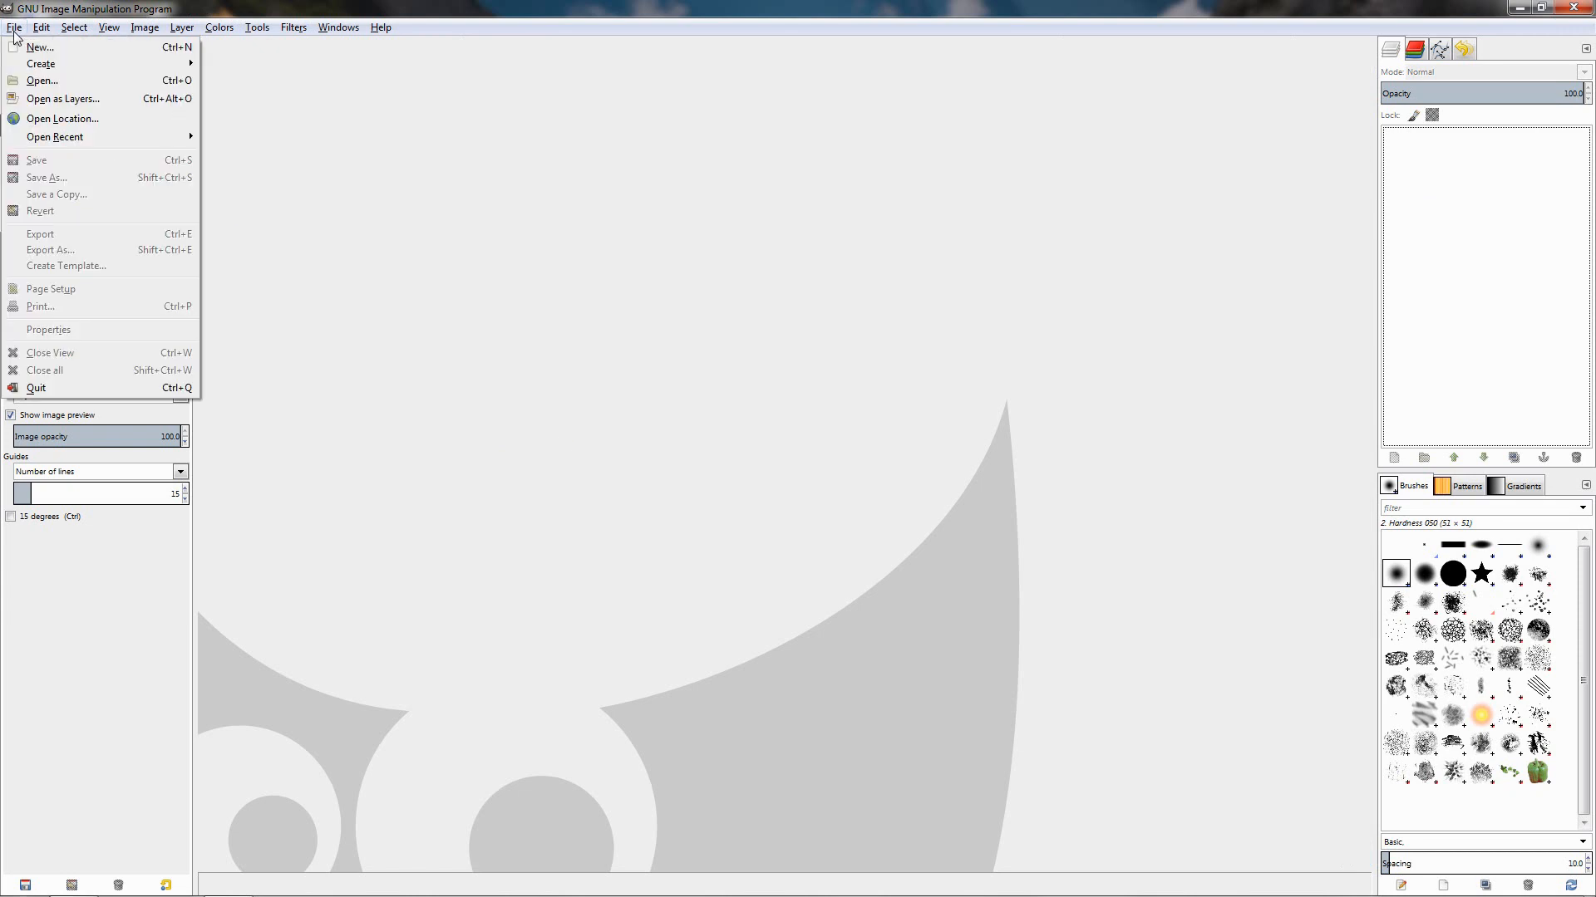
left_click(41, 81)
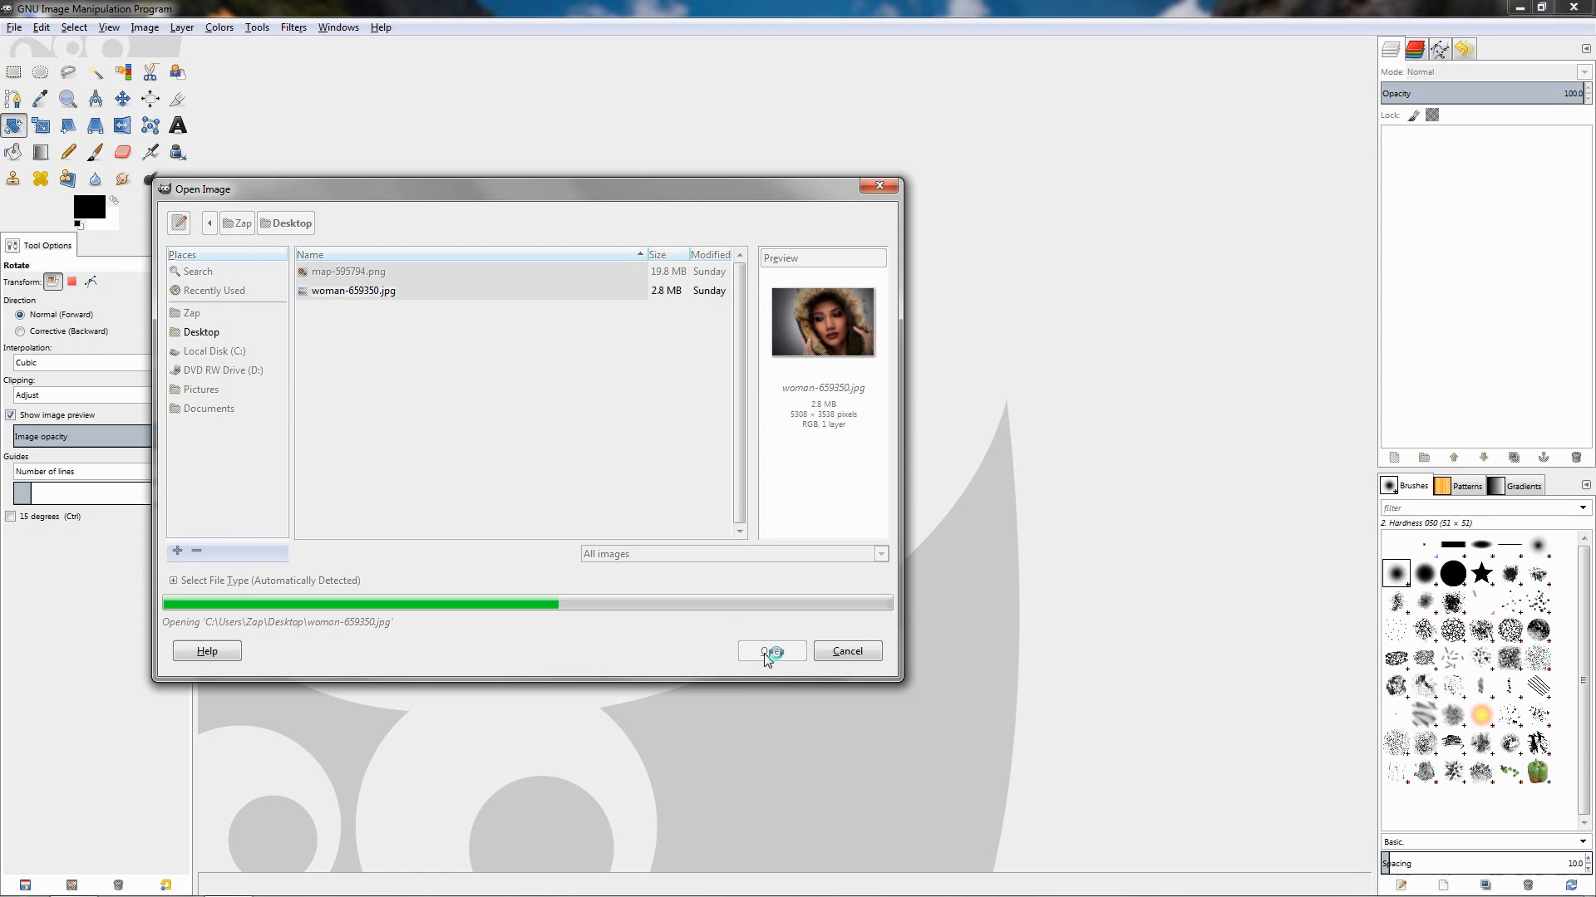
left_click(771, 651)
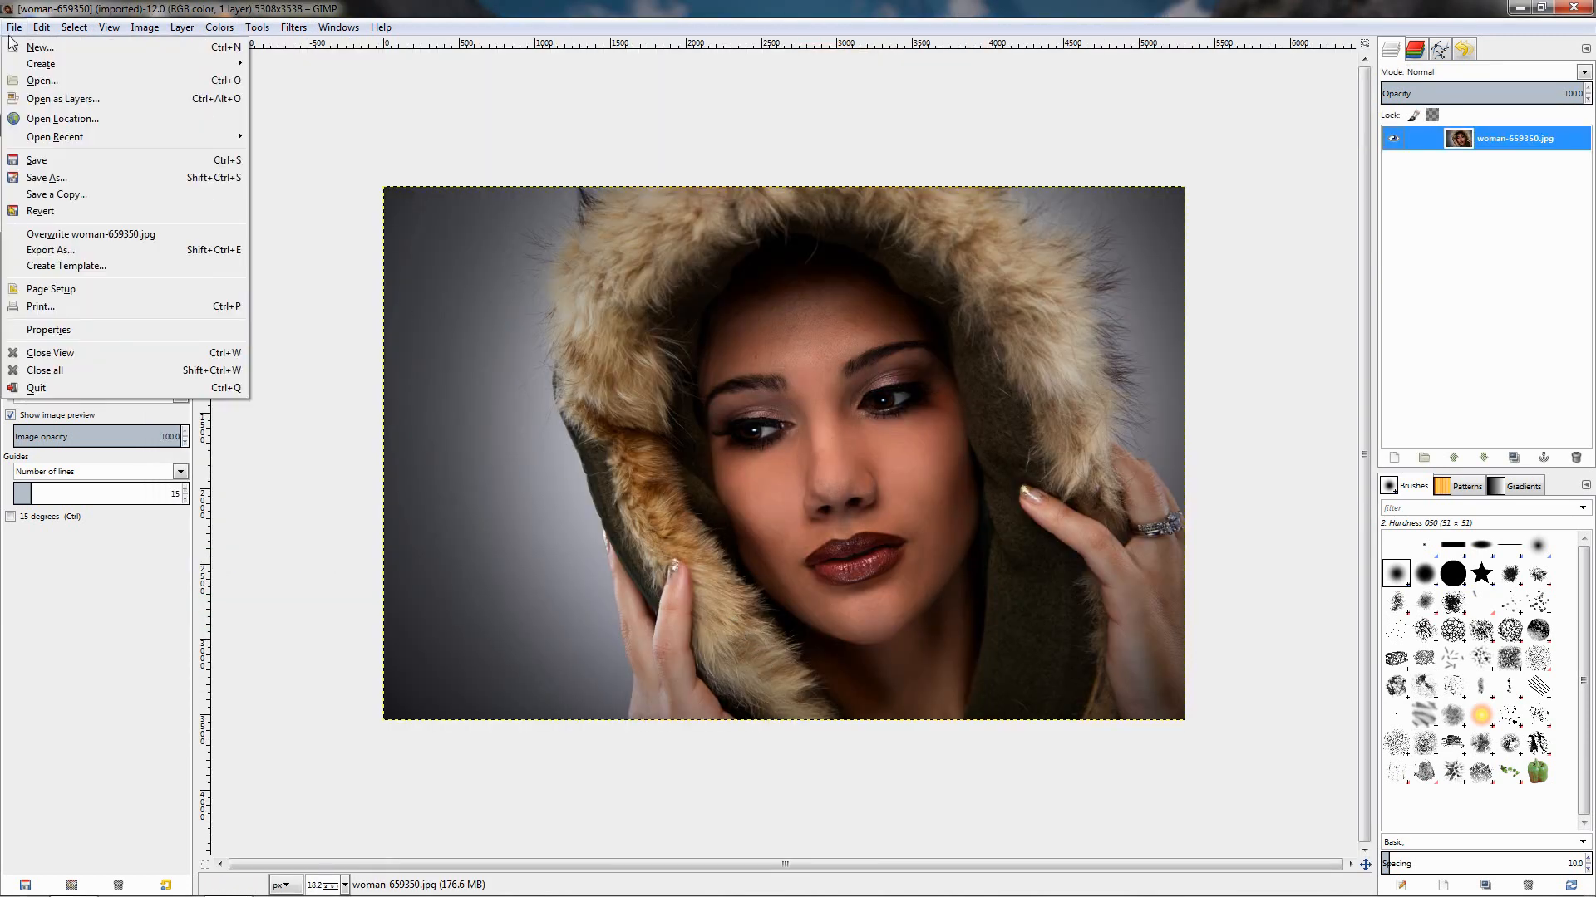
Add map-595794.png as a new layer above the portrait
left_click(42, 81)
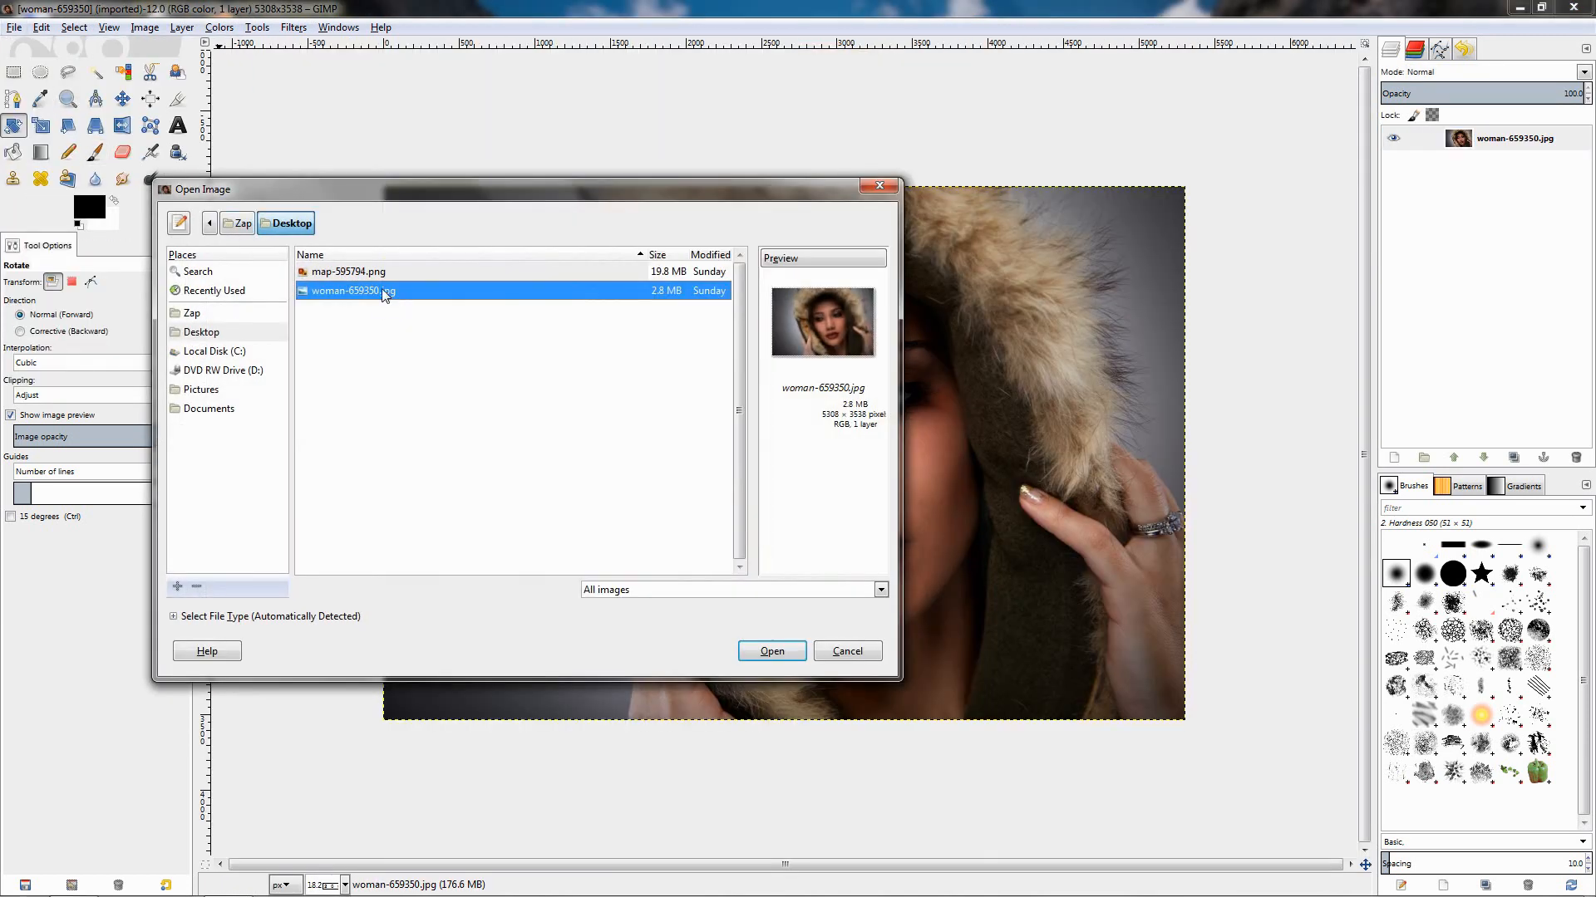
left_click(771, 652)
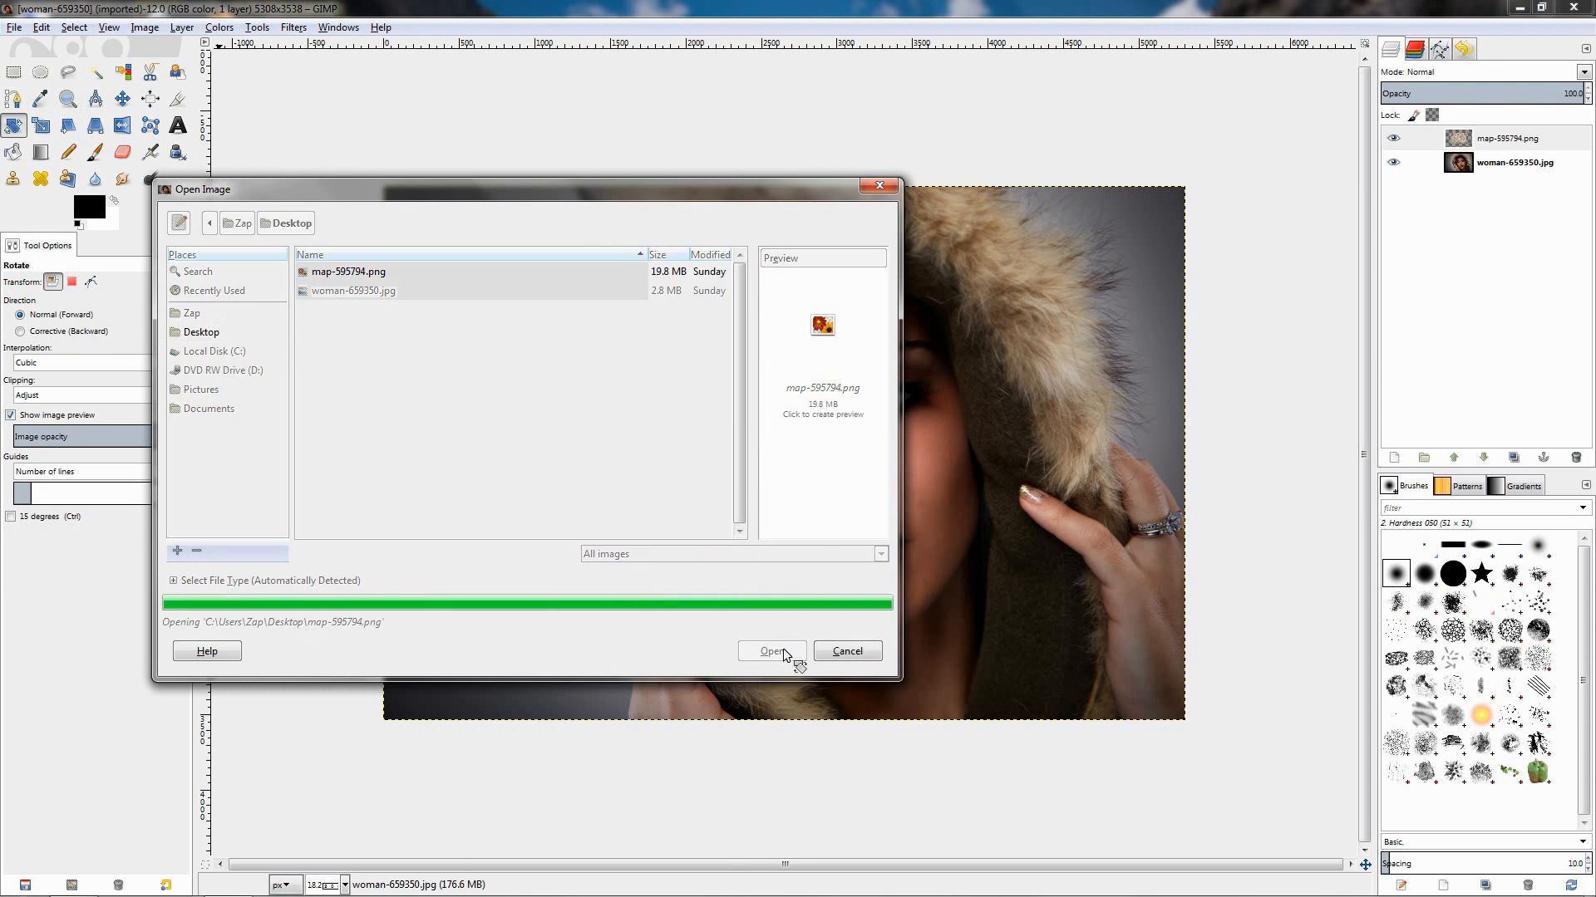
left_click(770, 651)
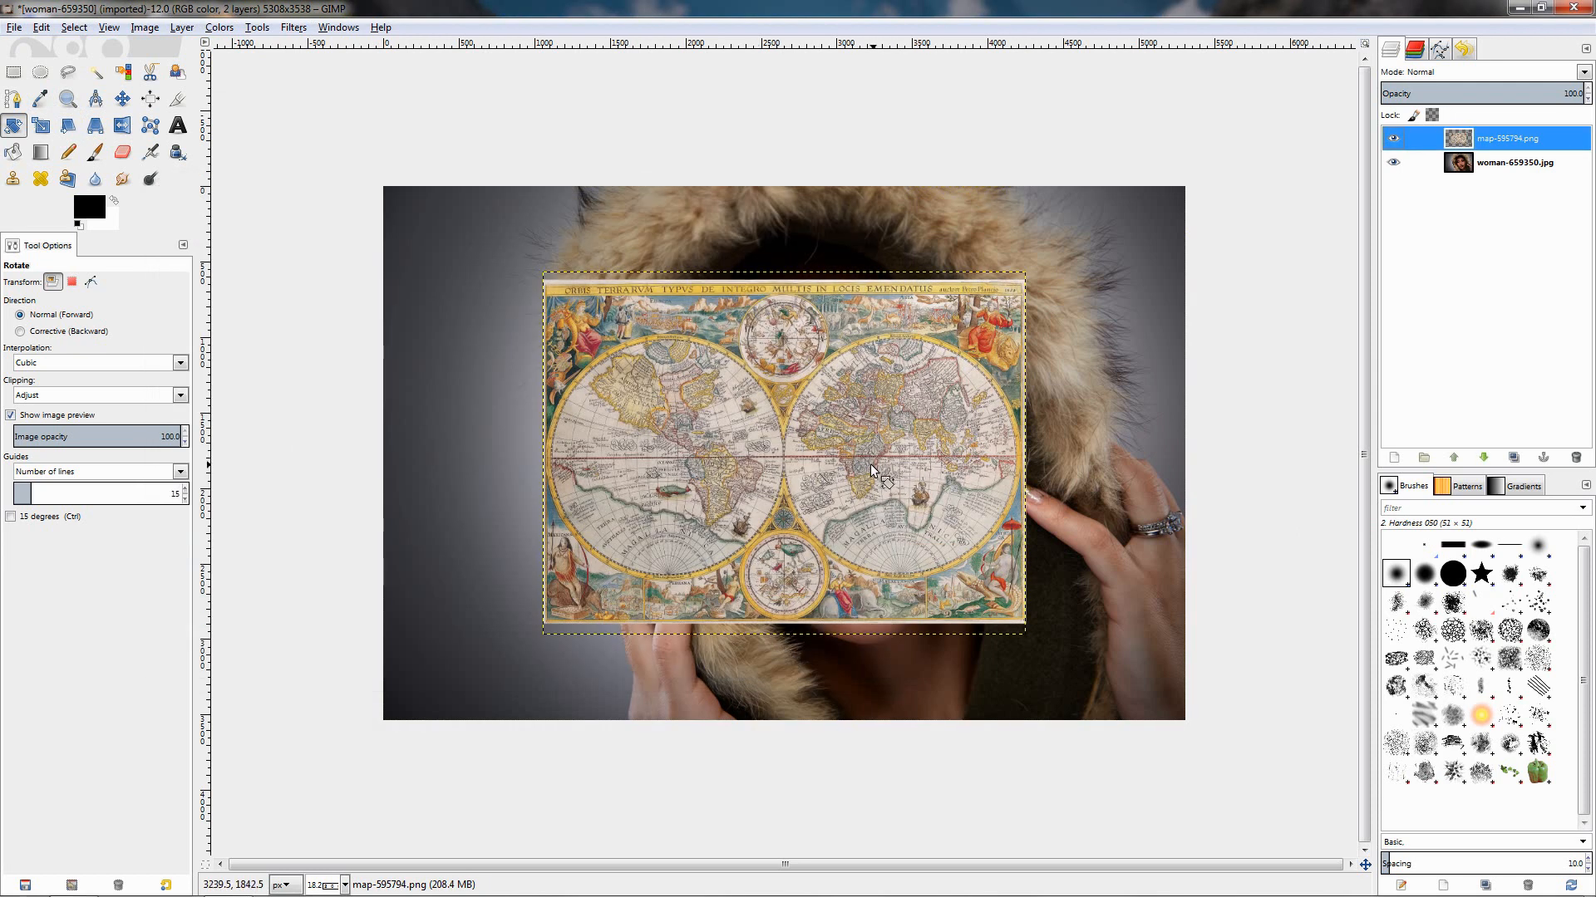
mouse_move(872, 377)
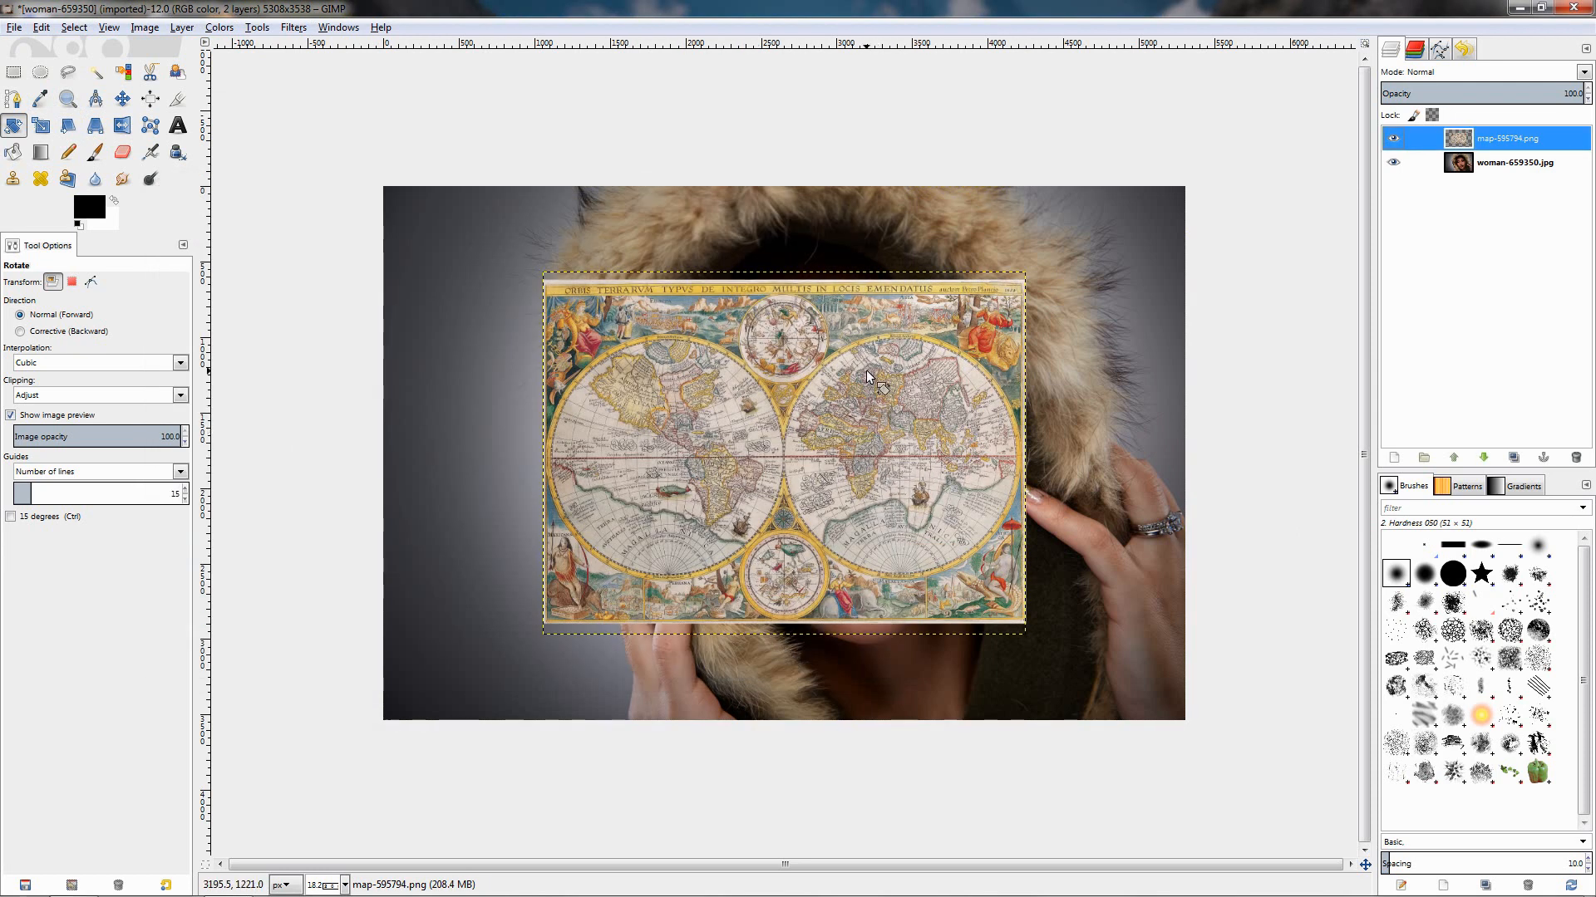
mouse_move(885, 484)
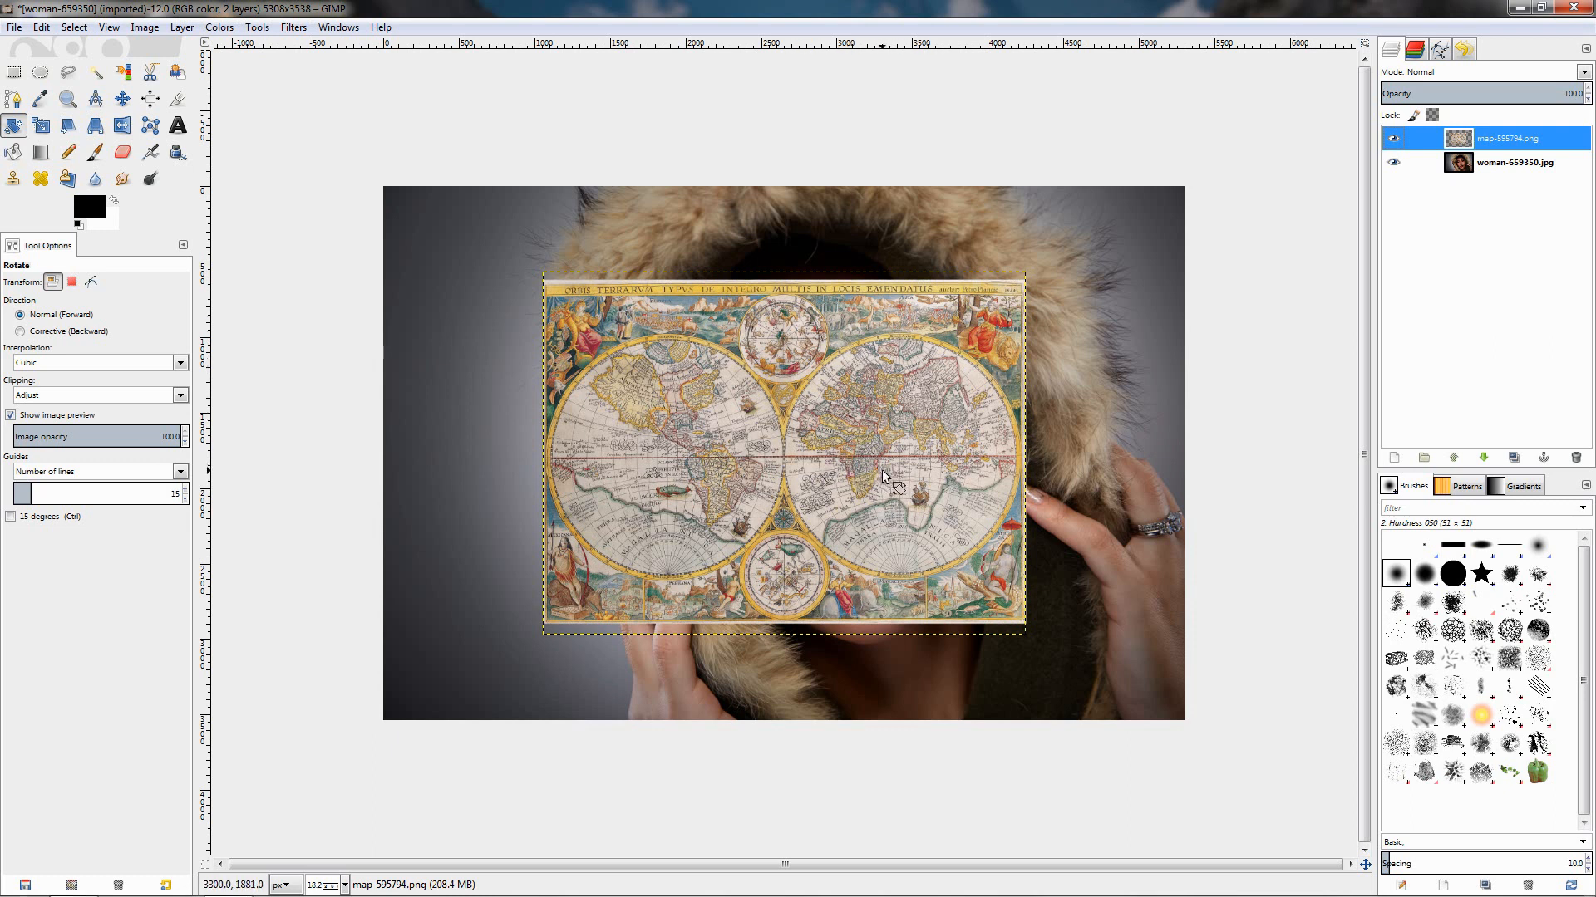
mouse_move(870, 425)
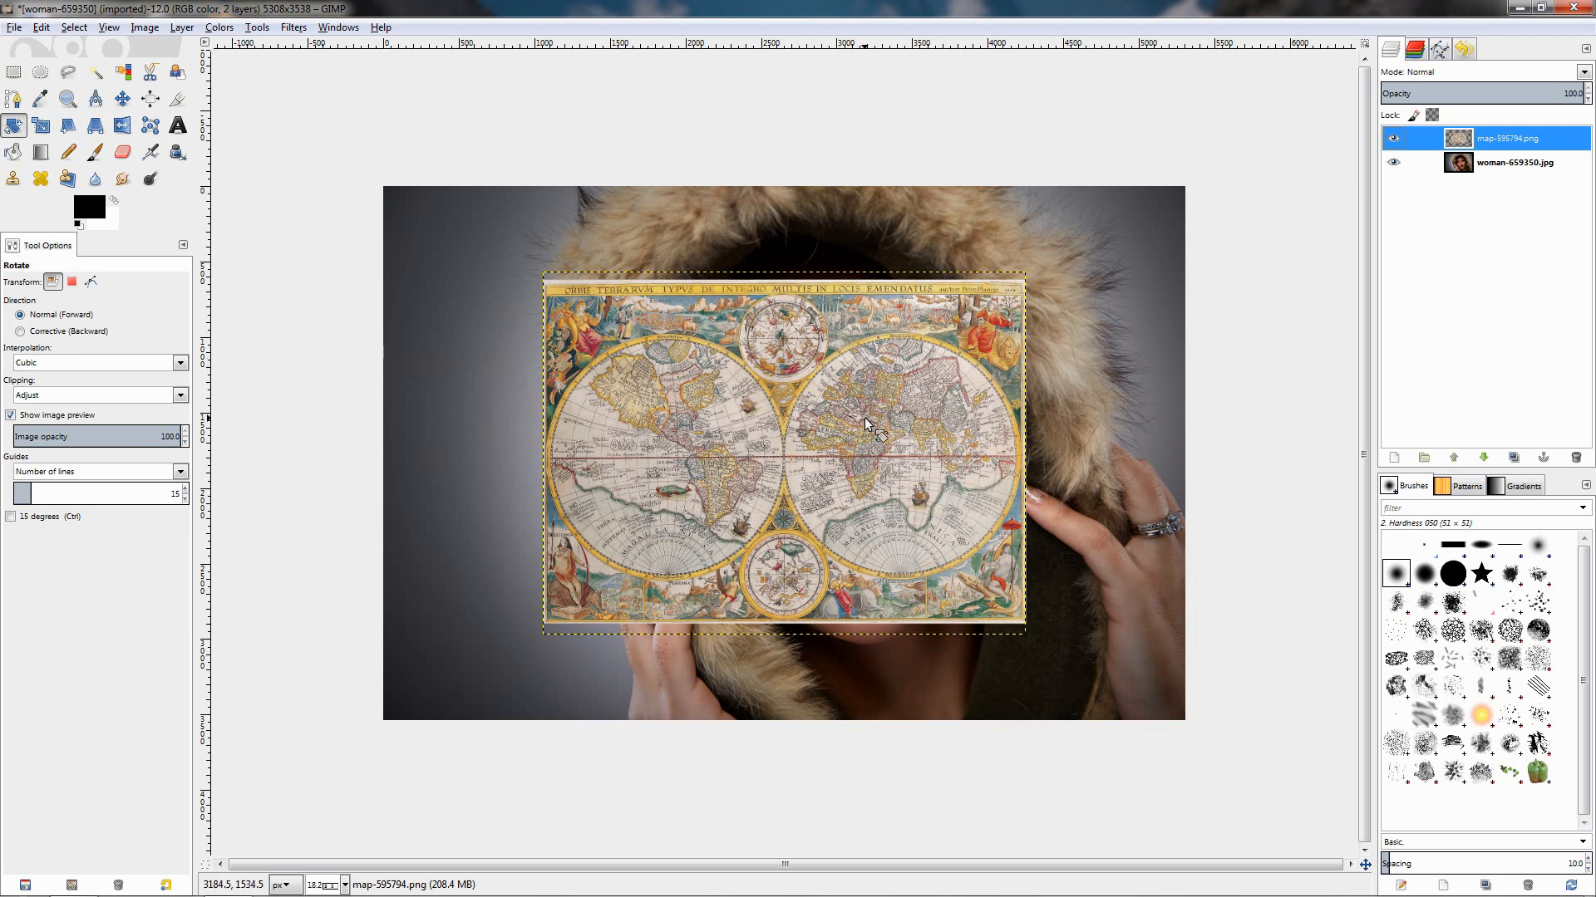
mouse_move(866, 425)
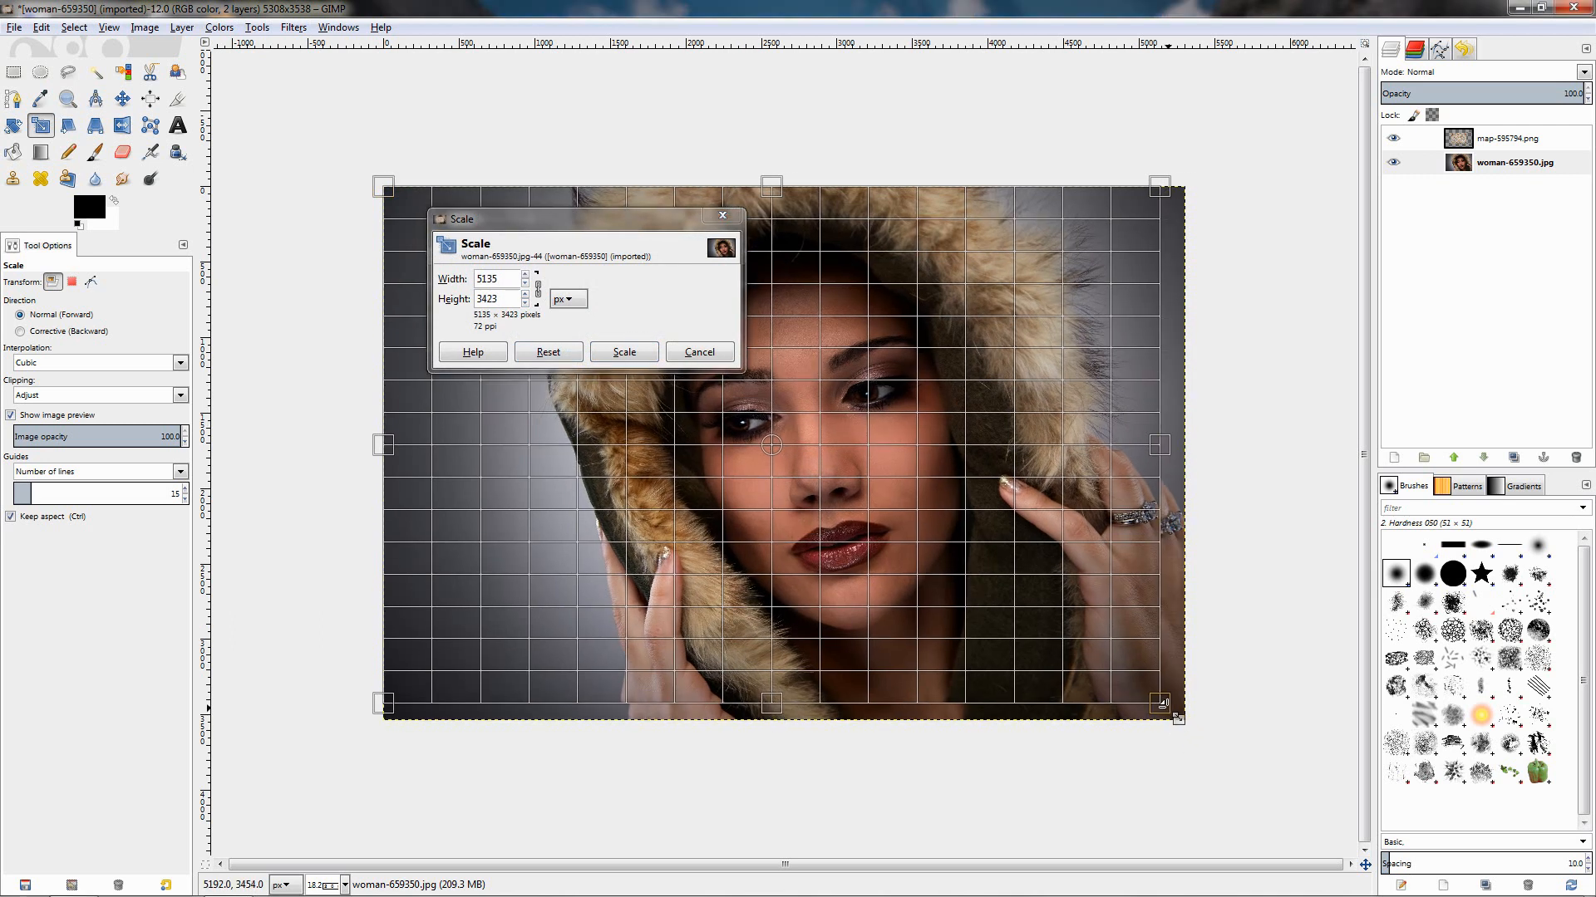
Scale the portrait layer proportionally to 5135 × 3423 pixels
left_click(622, 351)
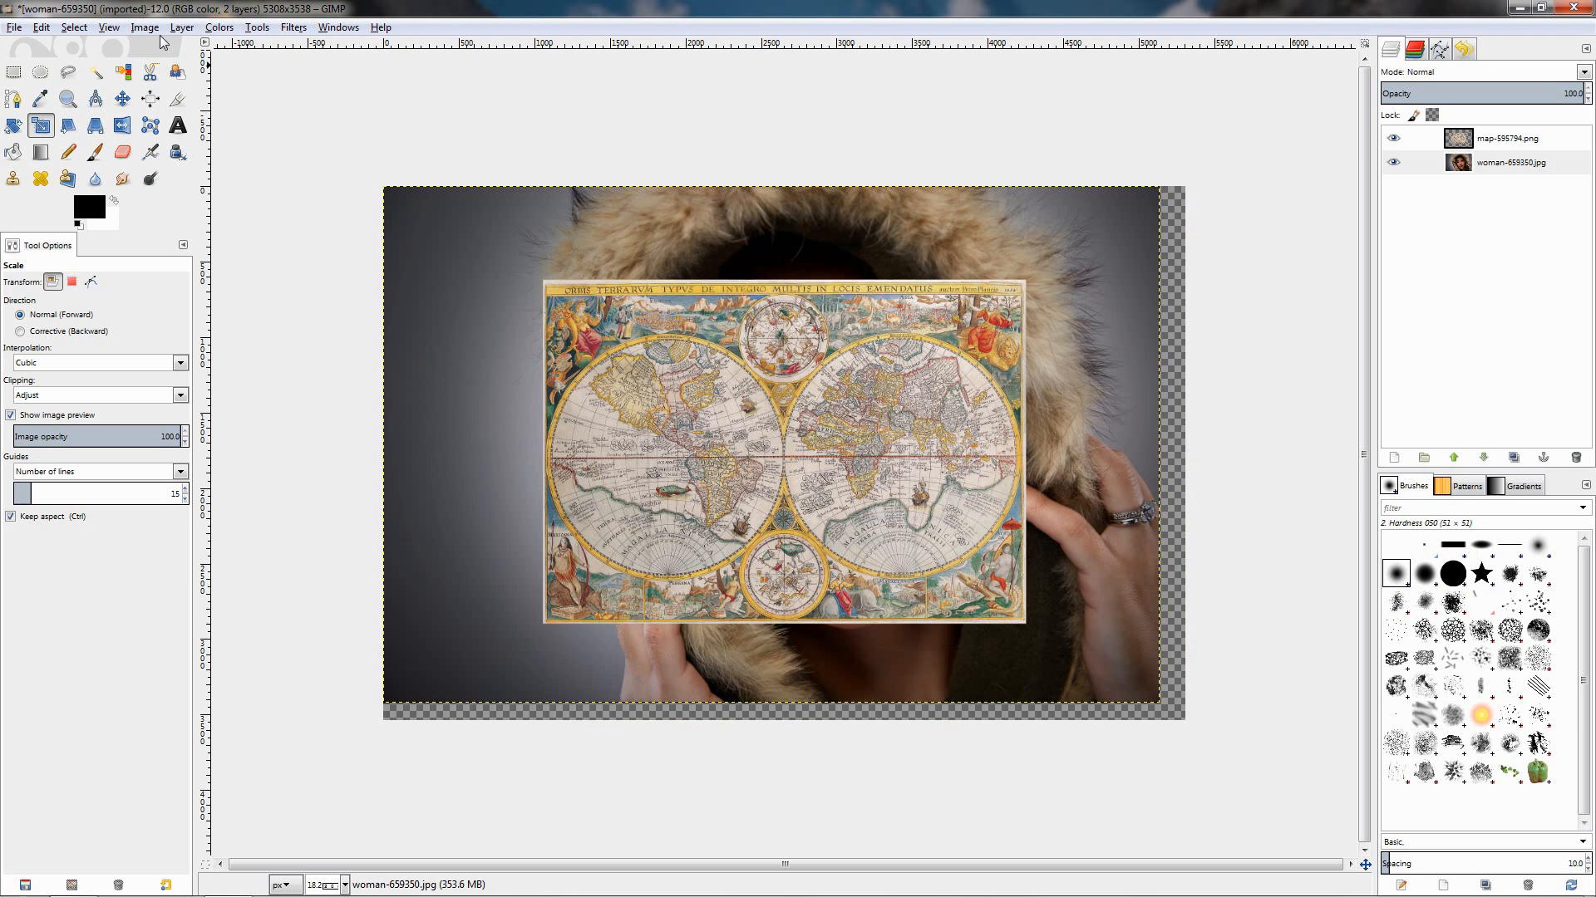
Fit the canvas to layers at 5135 × 3423 and select the map layer
left_click(144, 26)
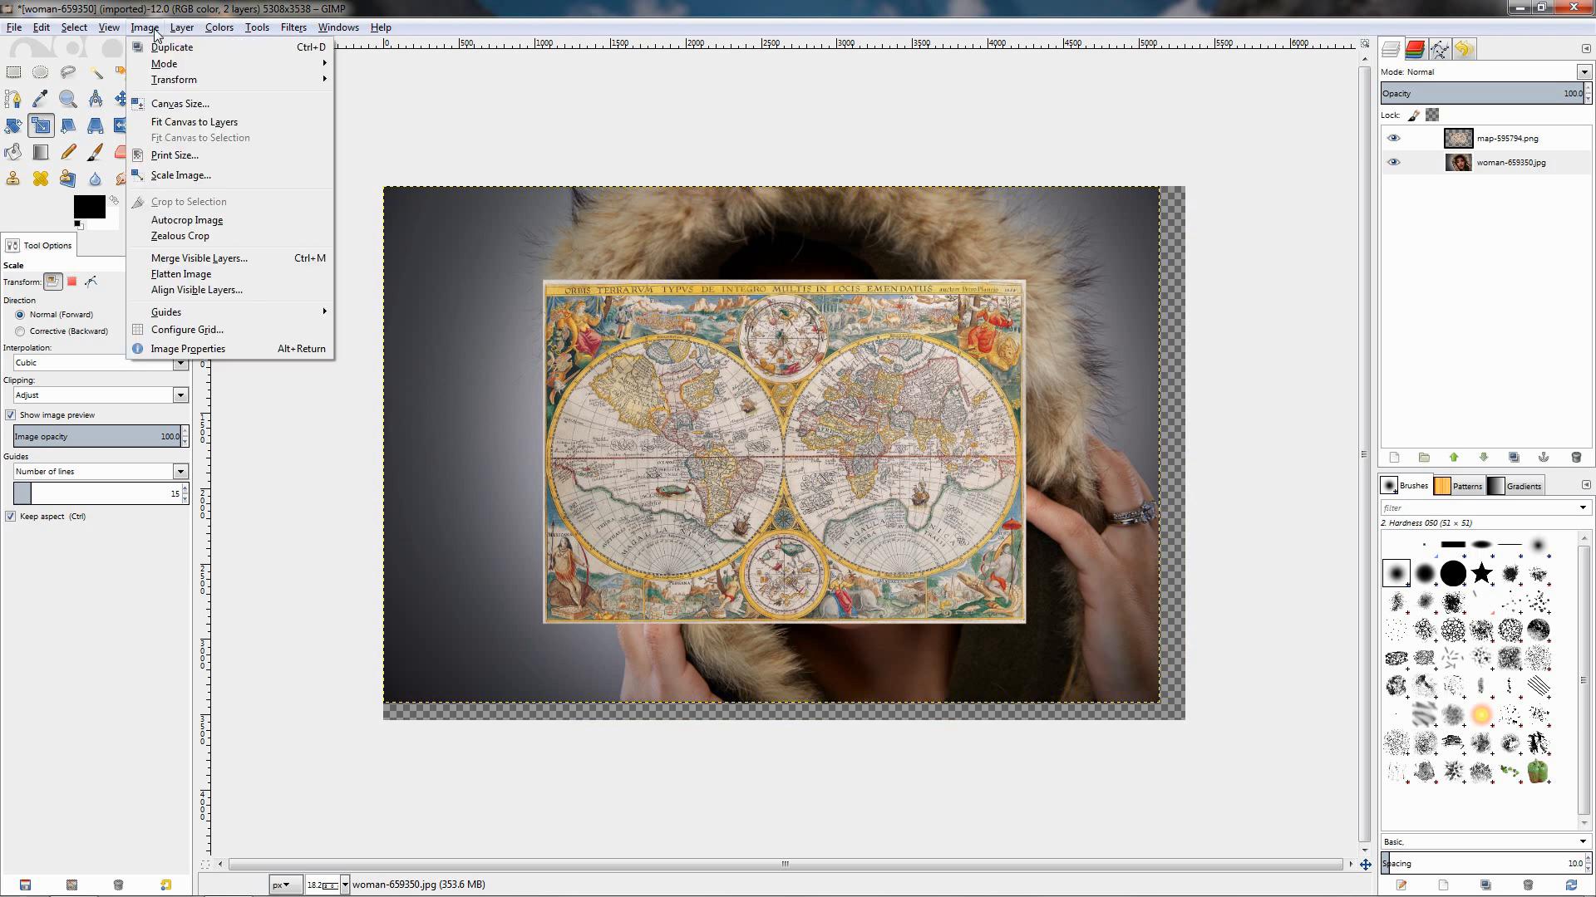
mouse_move(195, 122)
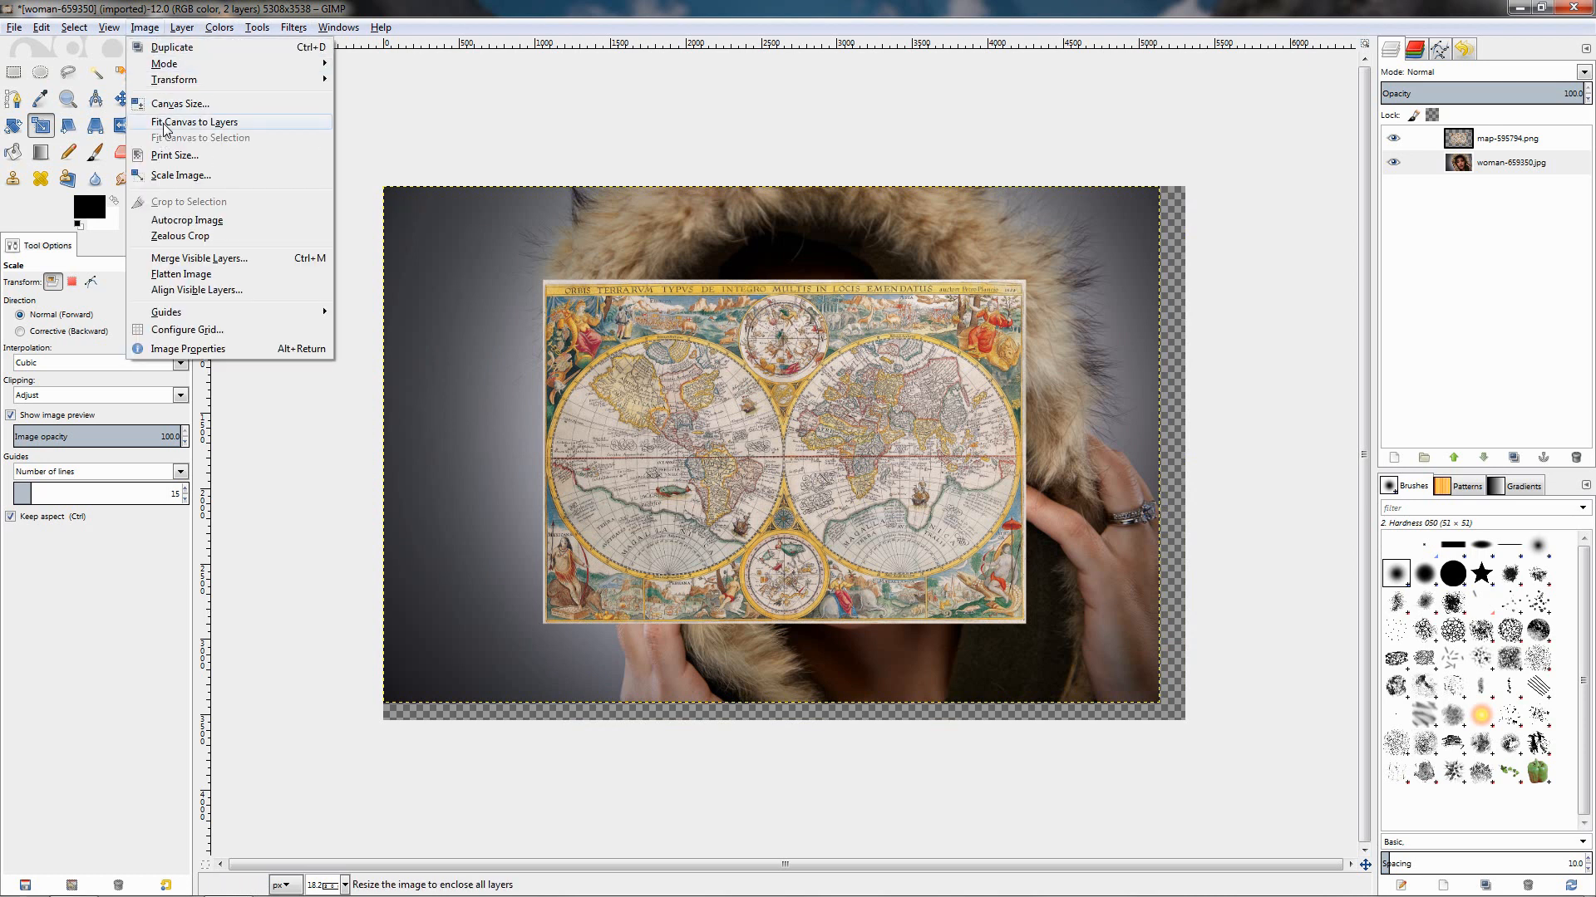
left_click(196, 122)
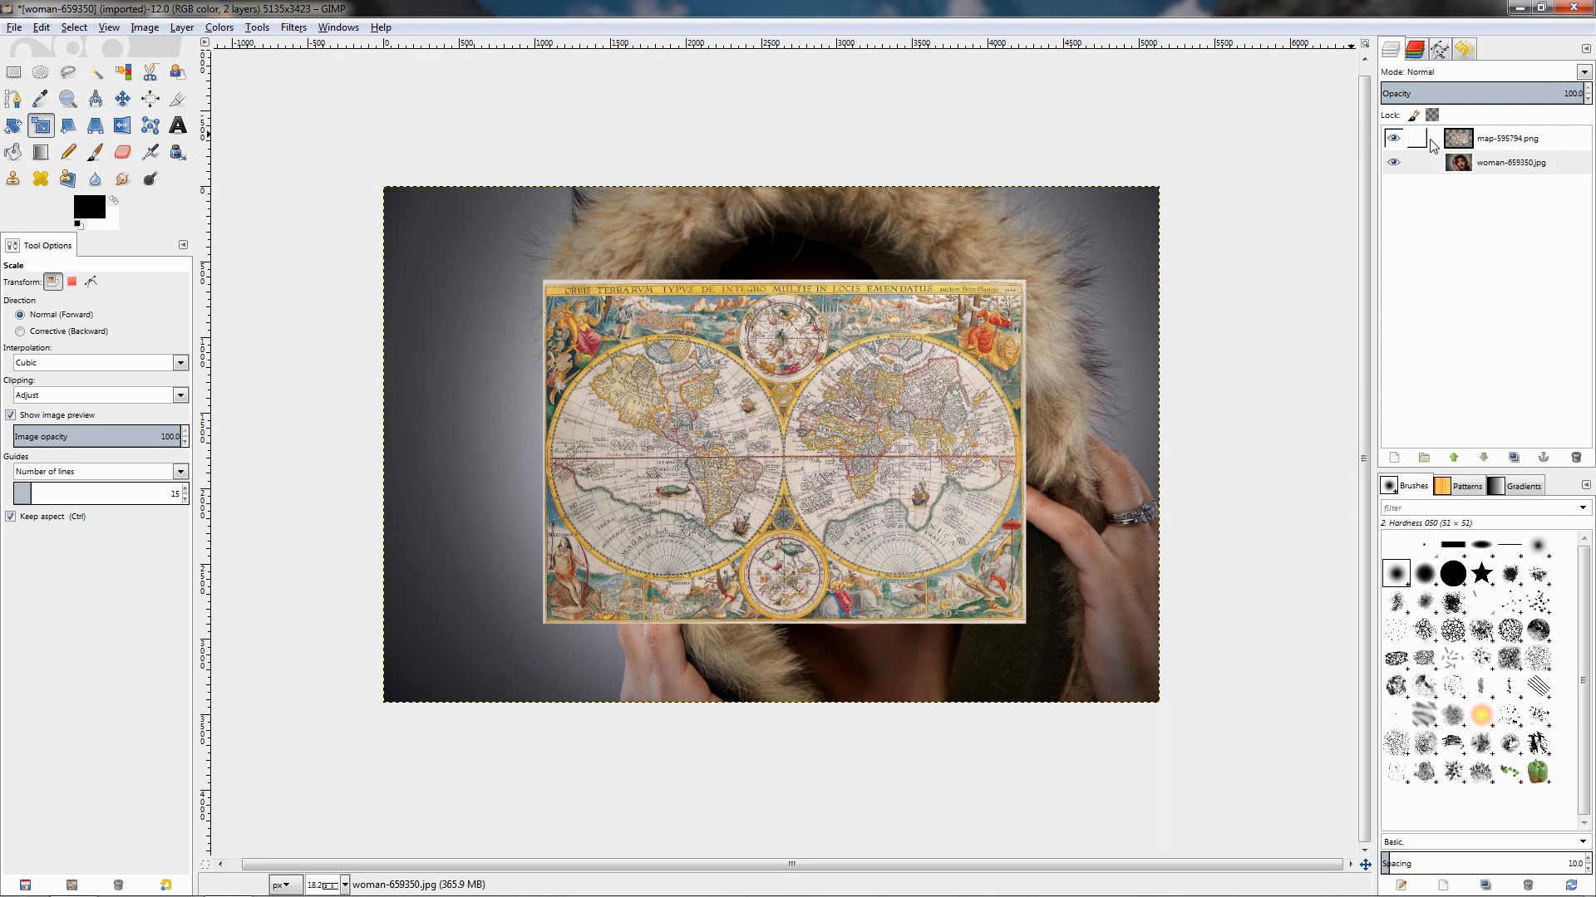
left_click(1511, 137)
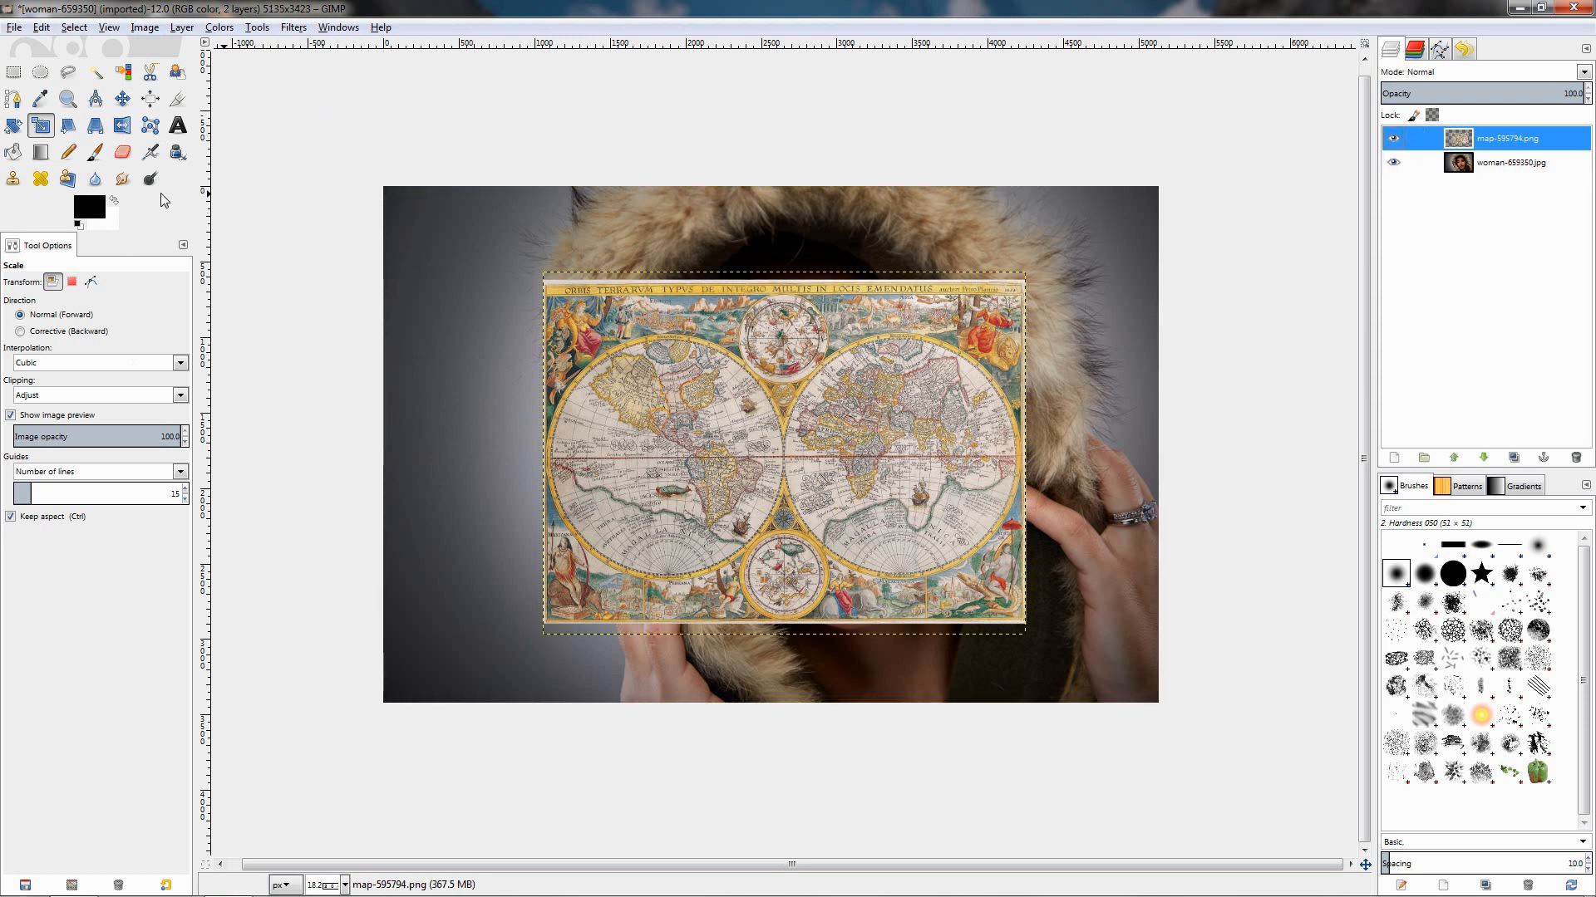
Rotate the map layer by 90 degrees into portrait orientation
left_click(13, 125)
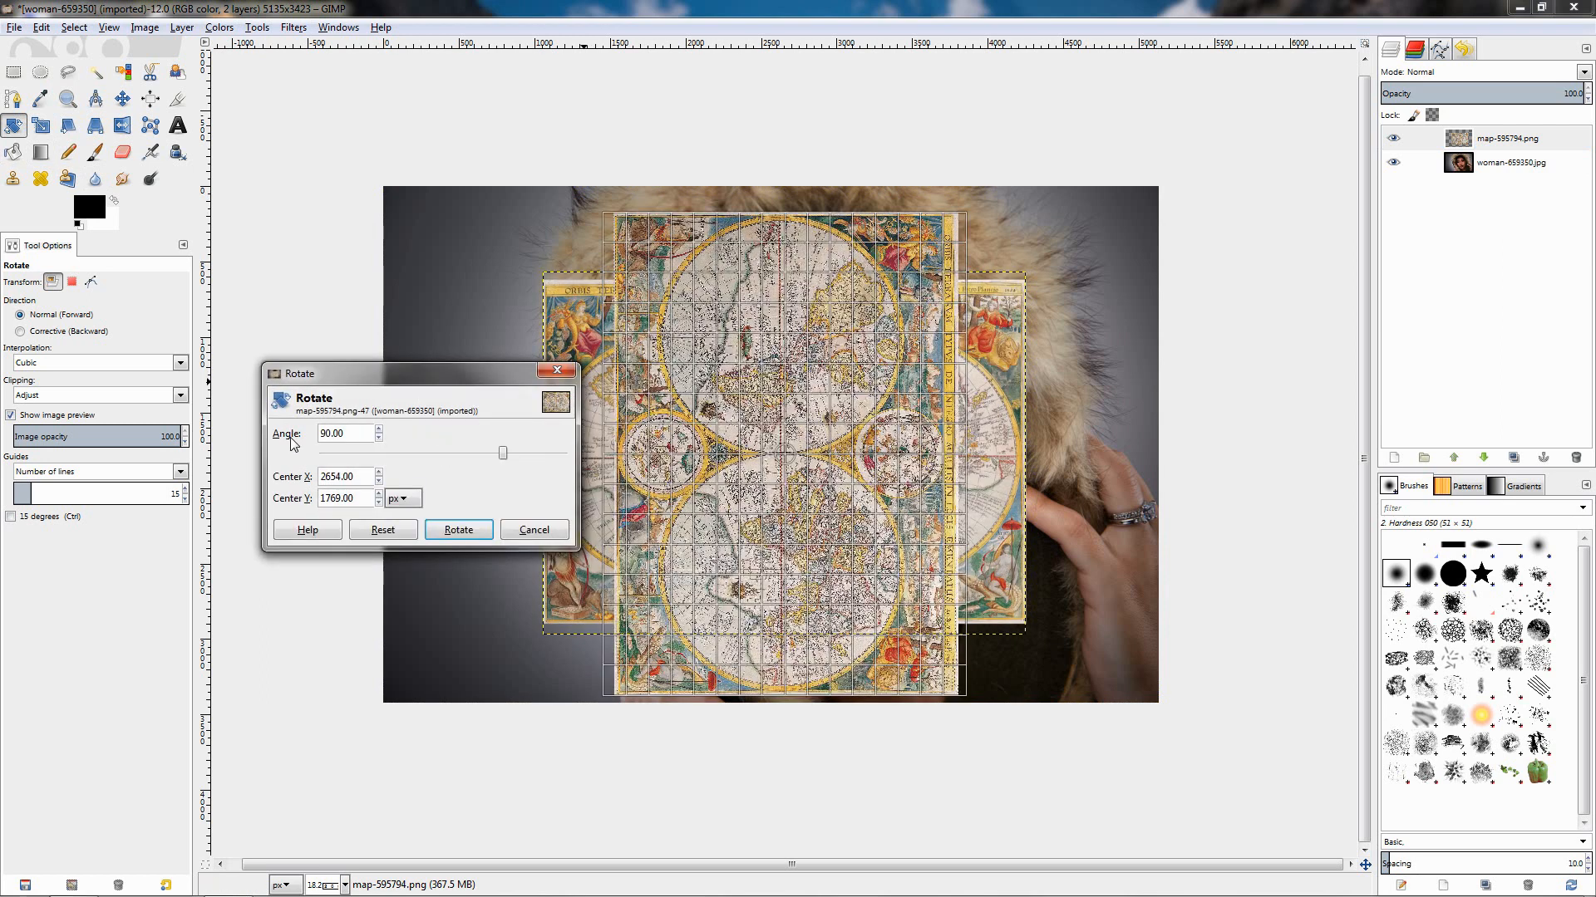
left_click(458, 529)
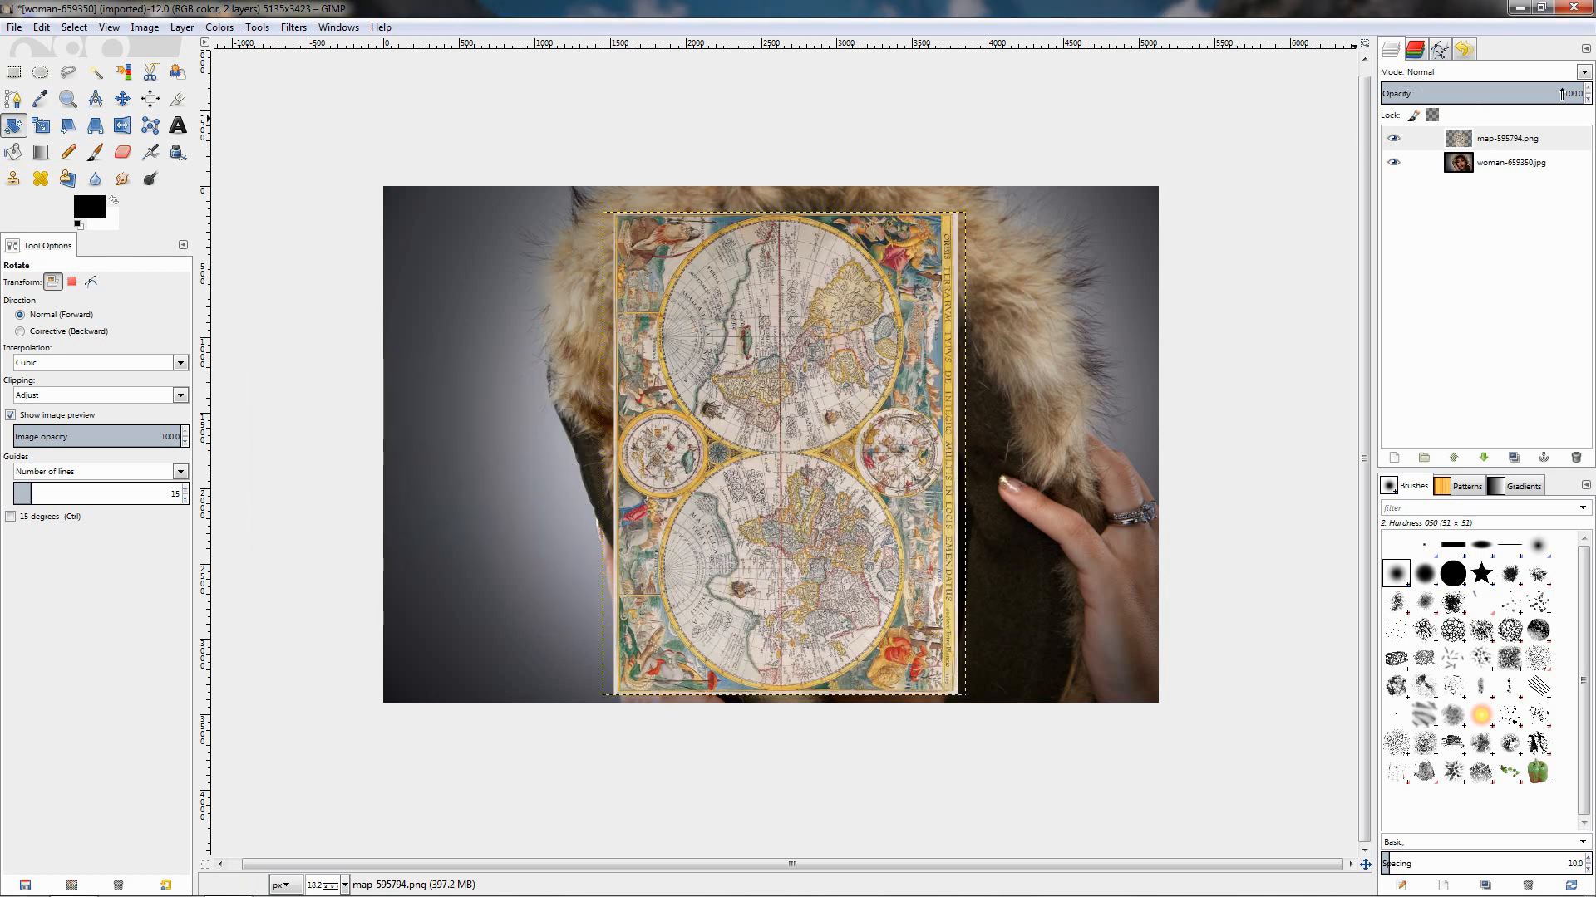
Set the map layer to Soft light and move it down over the woman's face
left_click(1491, 71)
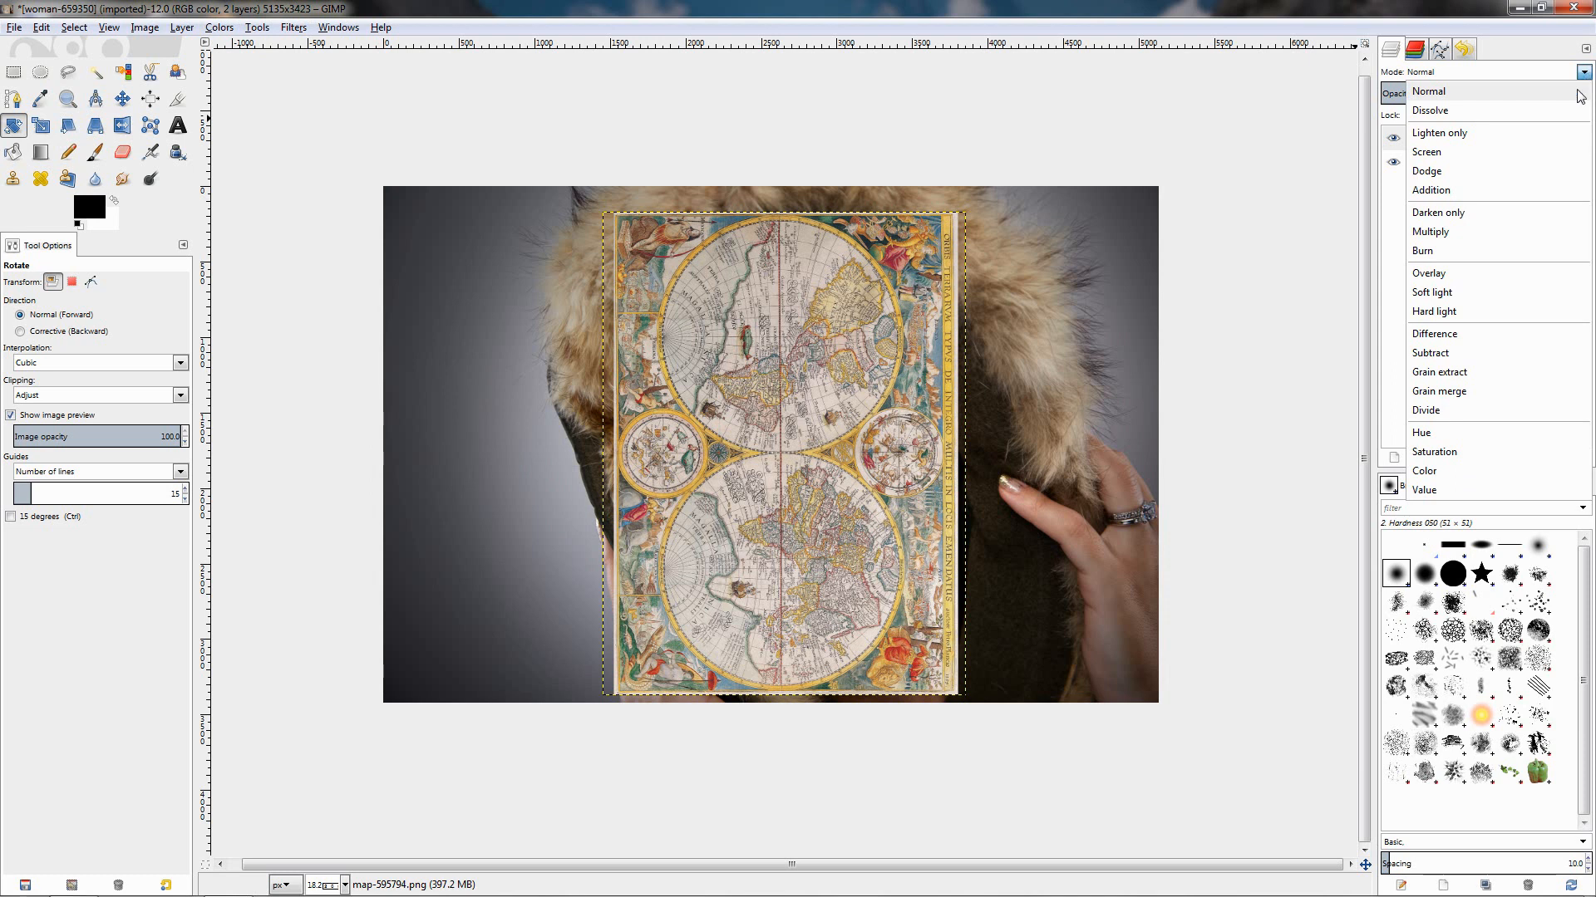
left_click(1431, 291)
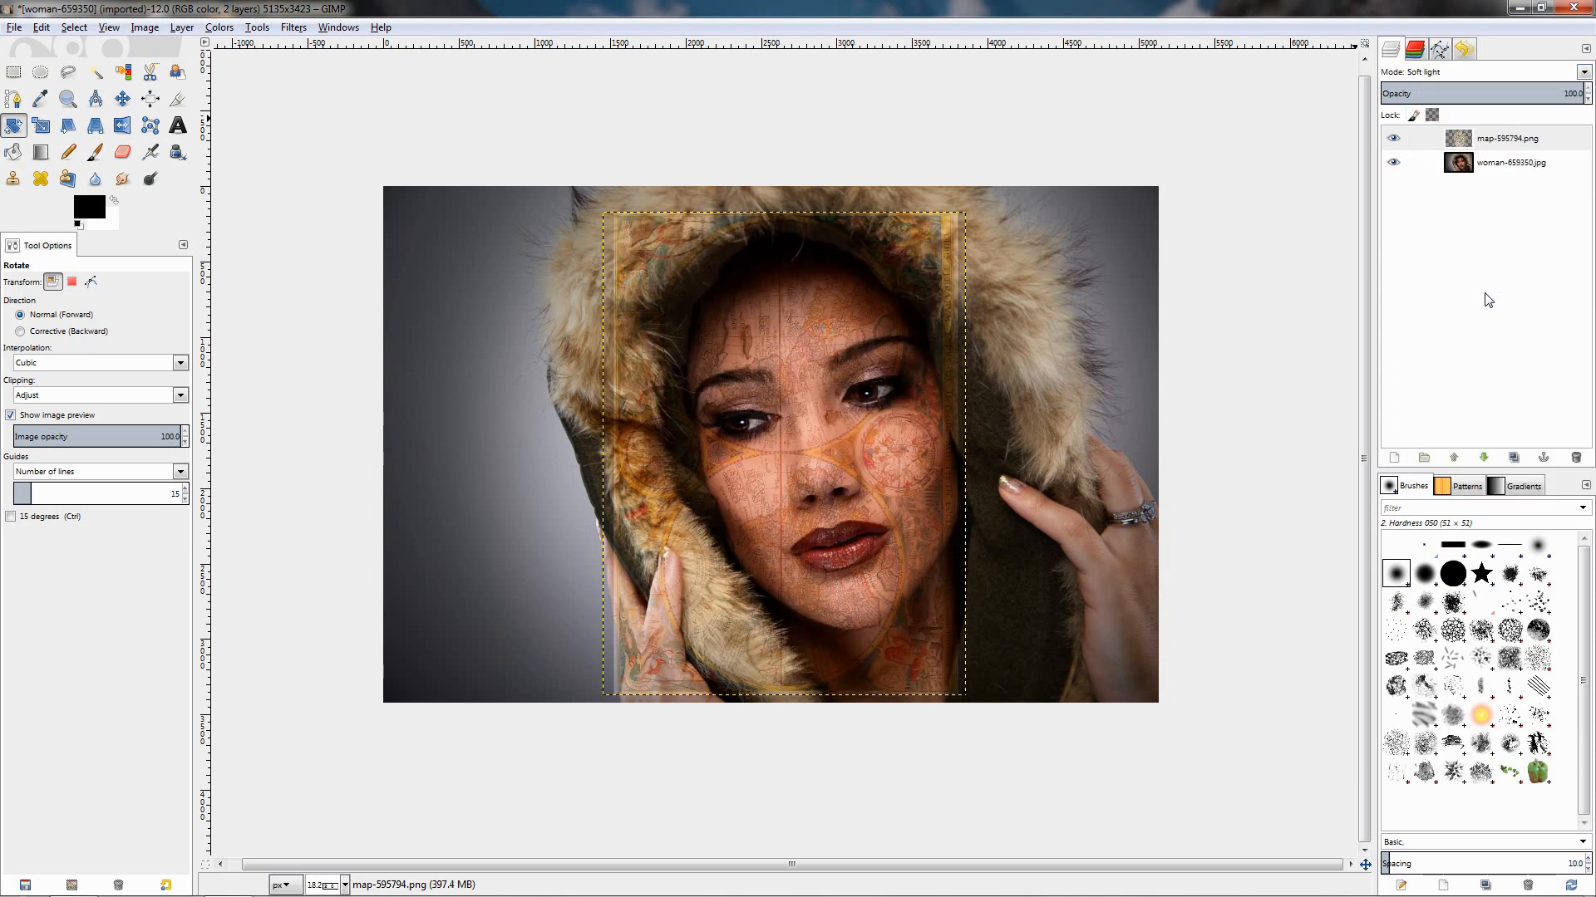
left_click(121, 99)
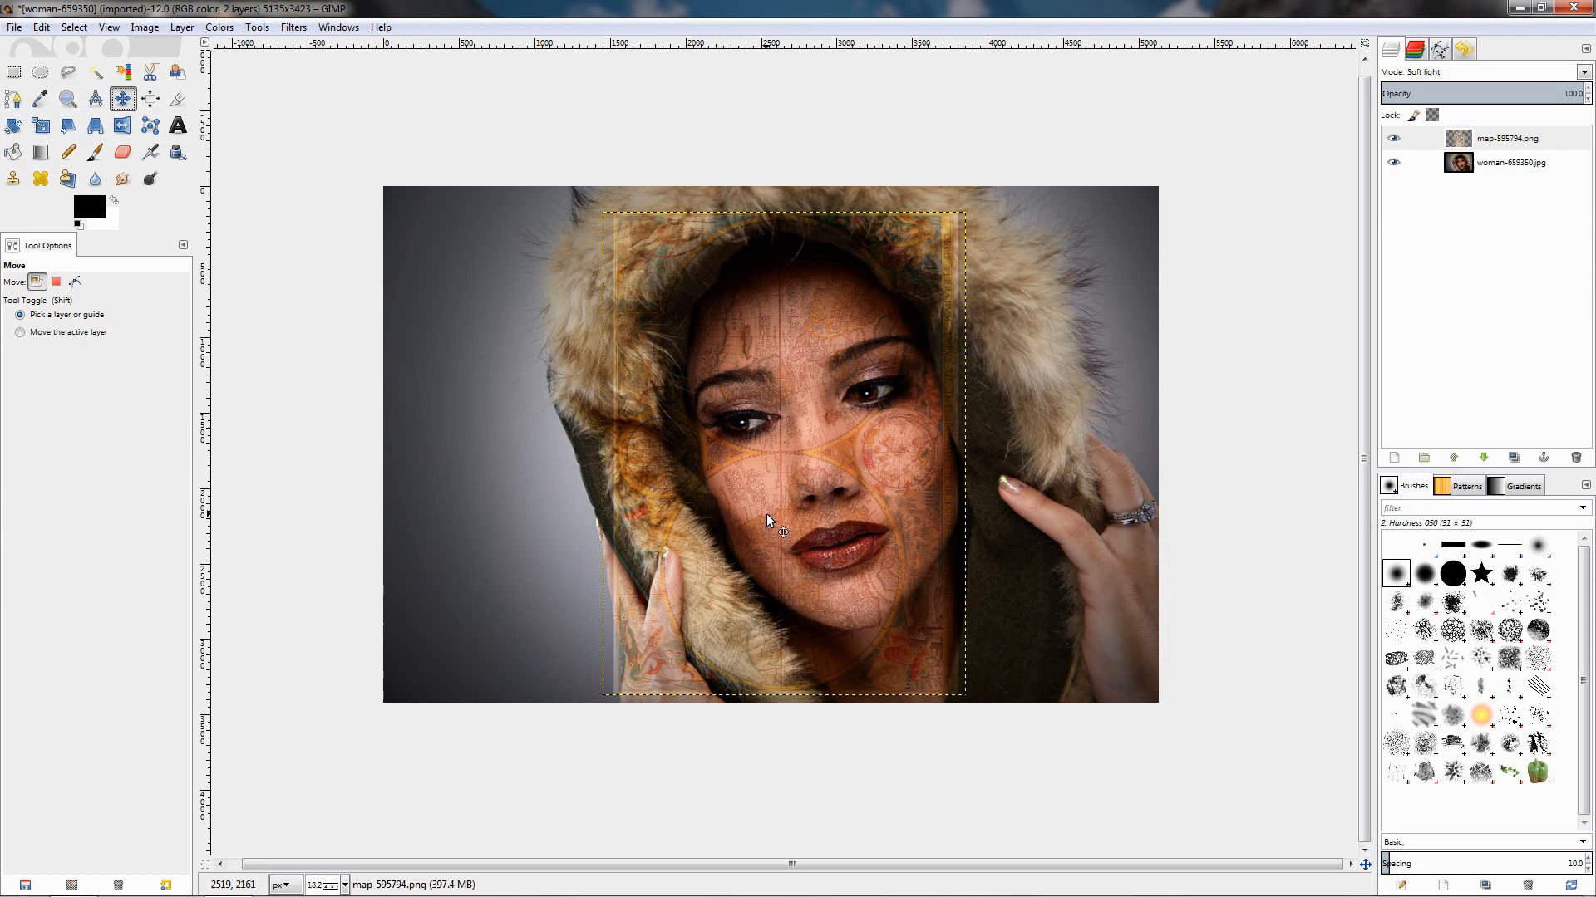
left_click_drag(768, 519, 821, 509)
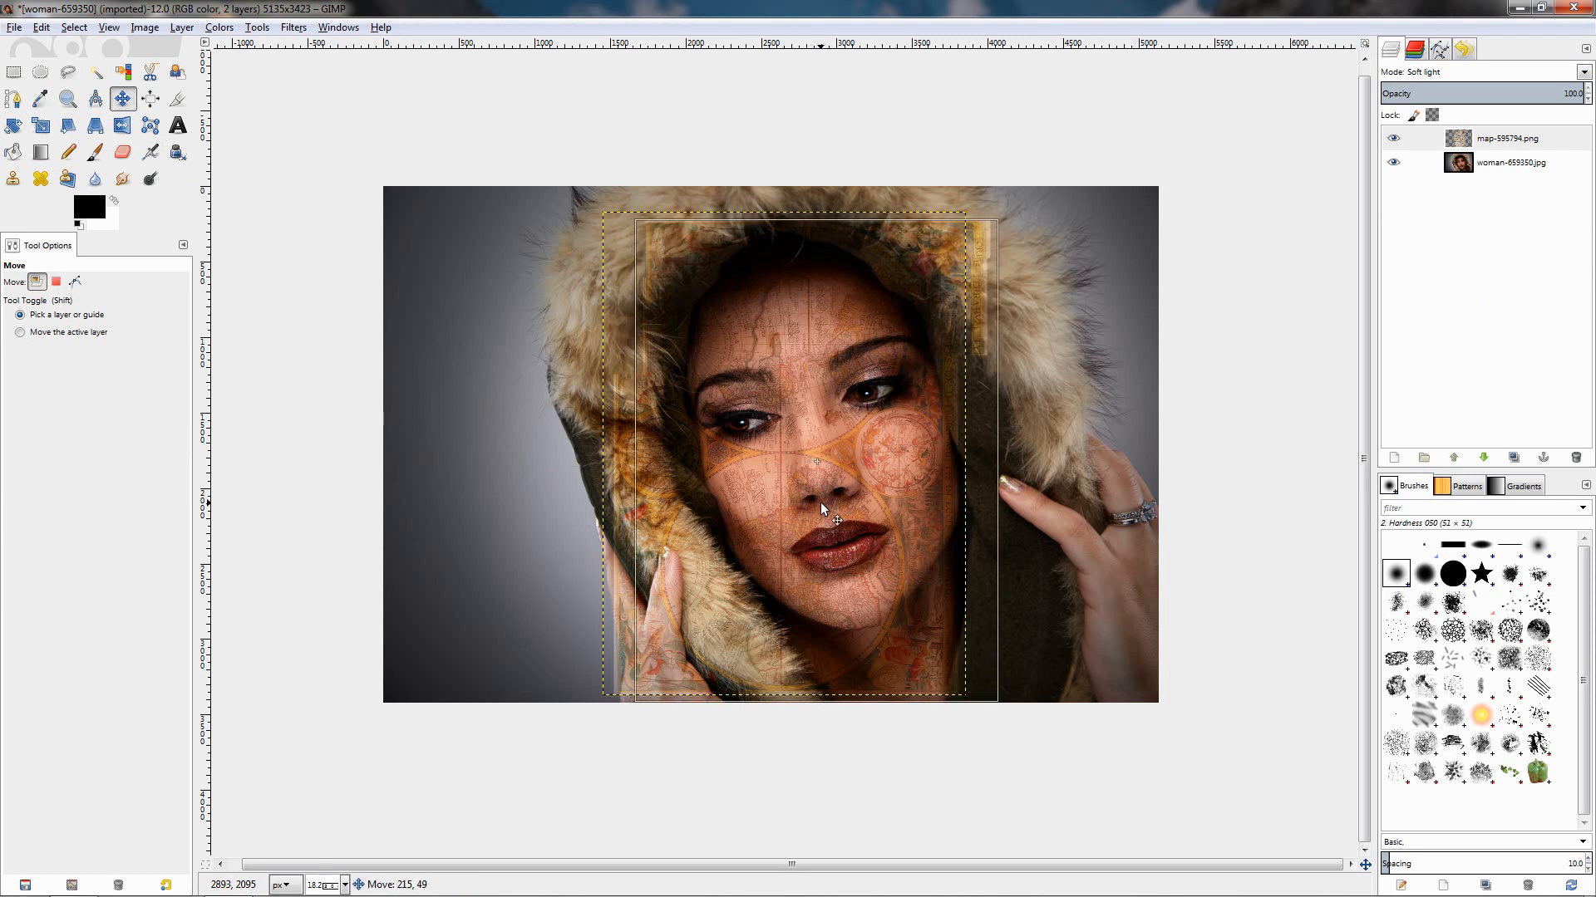
left_click_drag(820, 509, 840, 524)
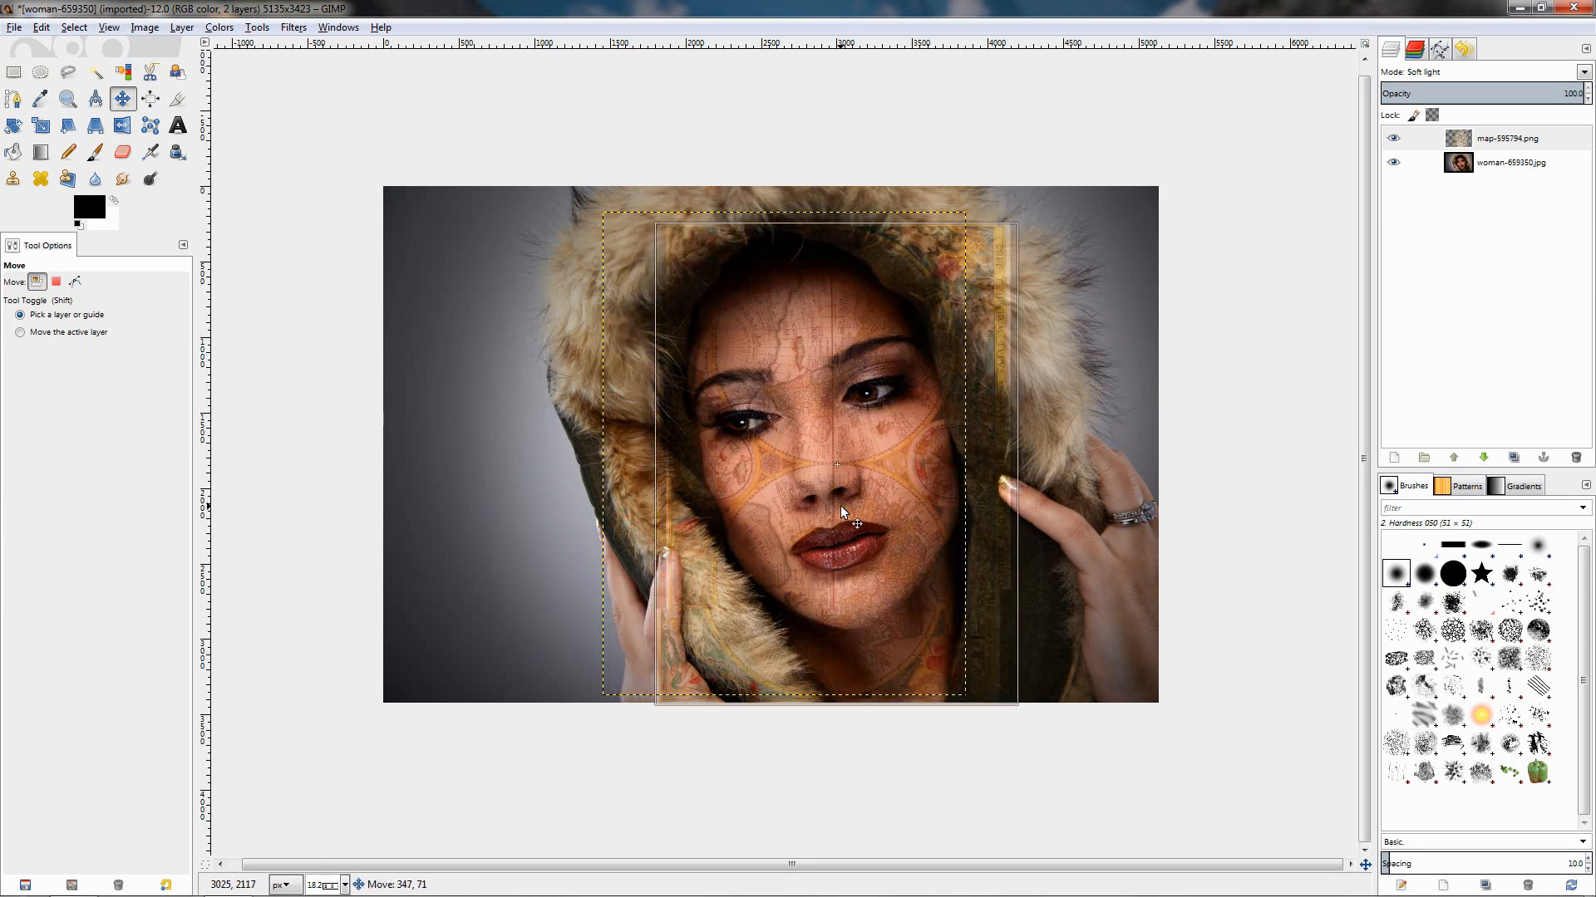
left_click_drag(840, 512, 844, 522)
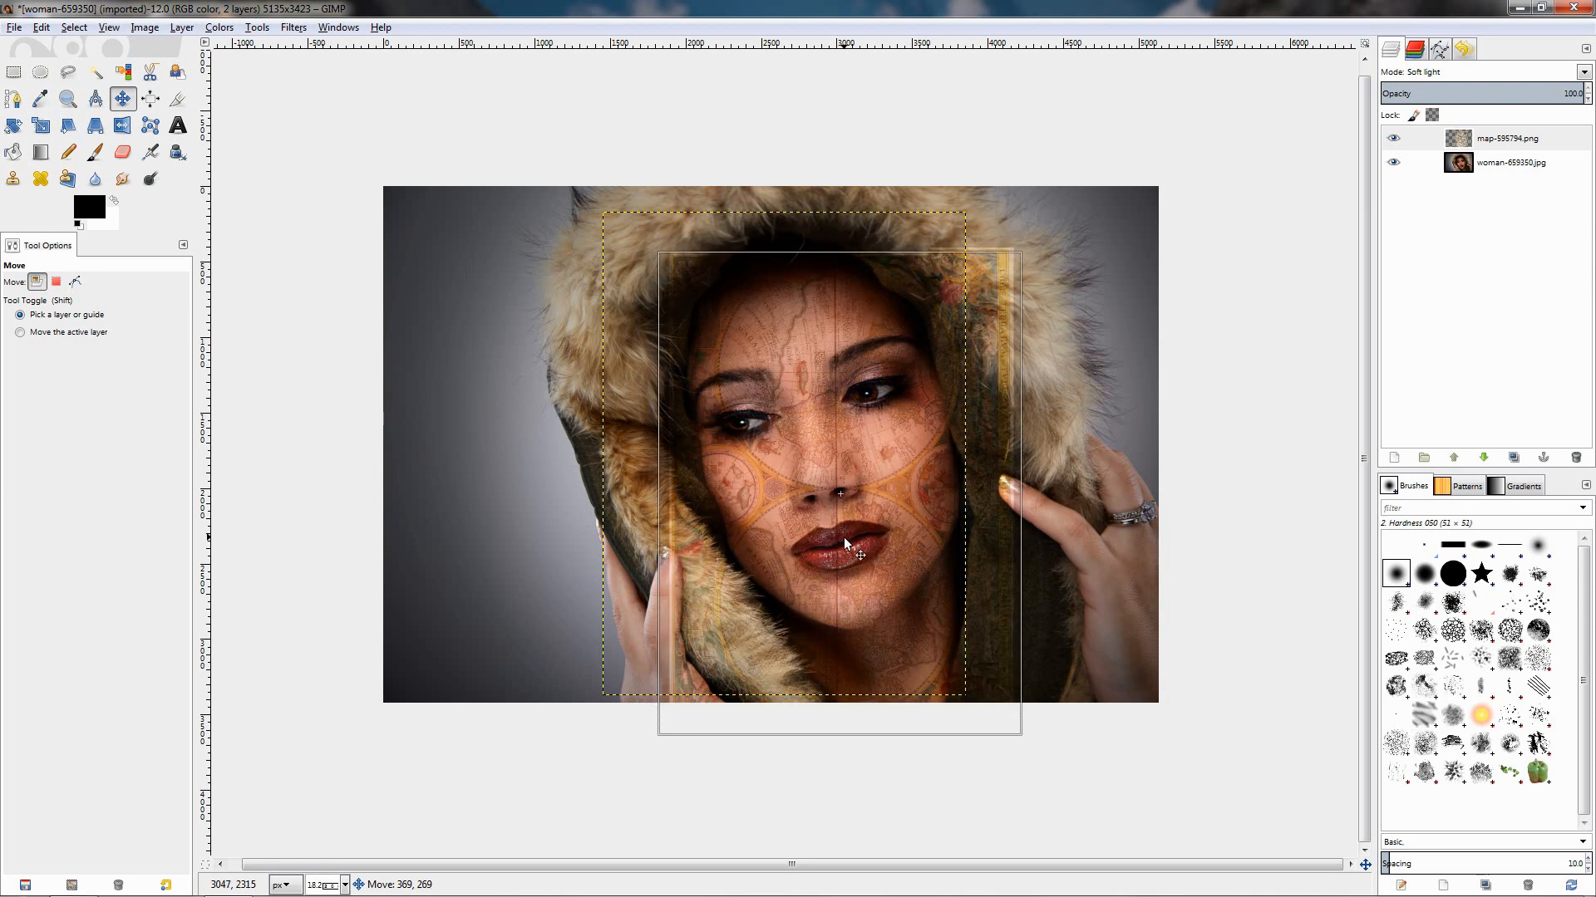
left_click_drag(844, 544, 834, 554)
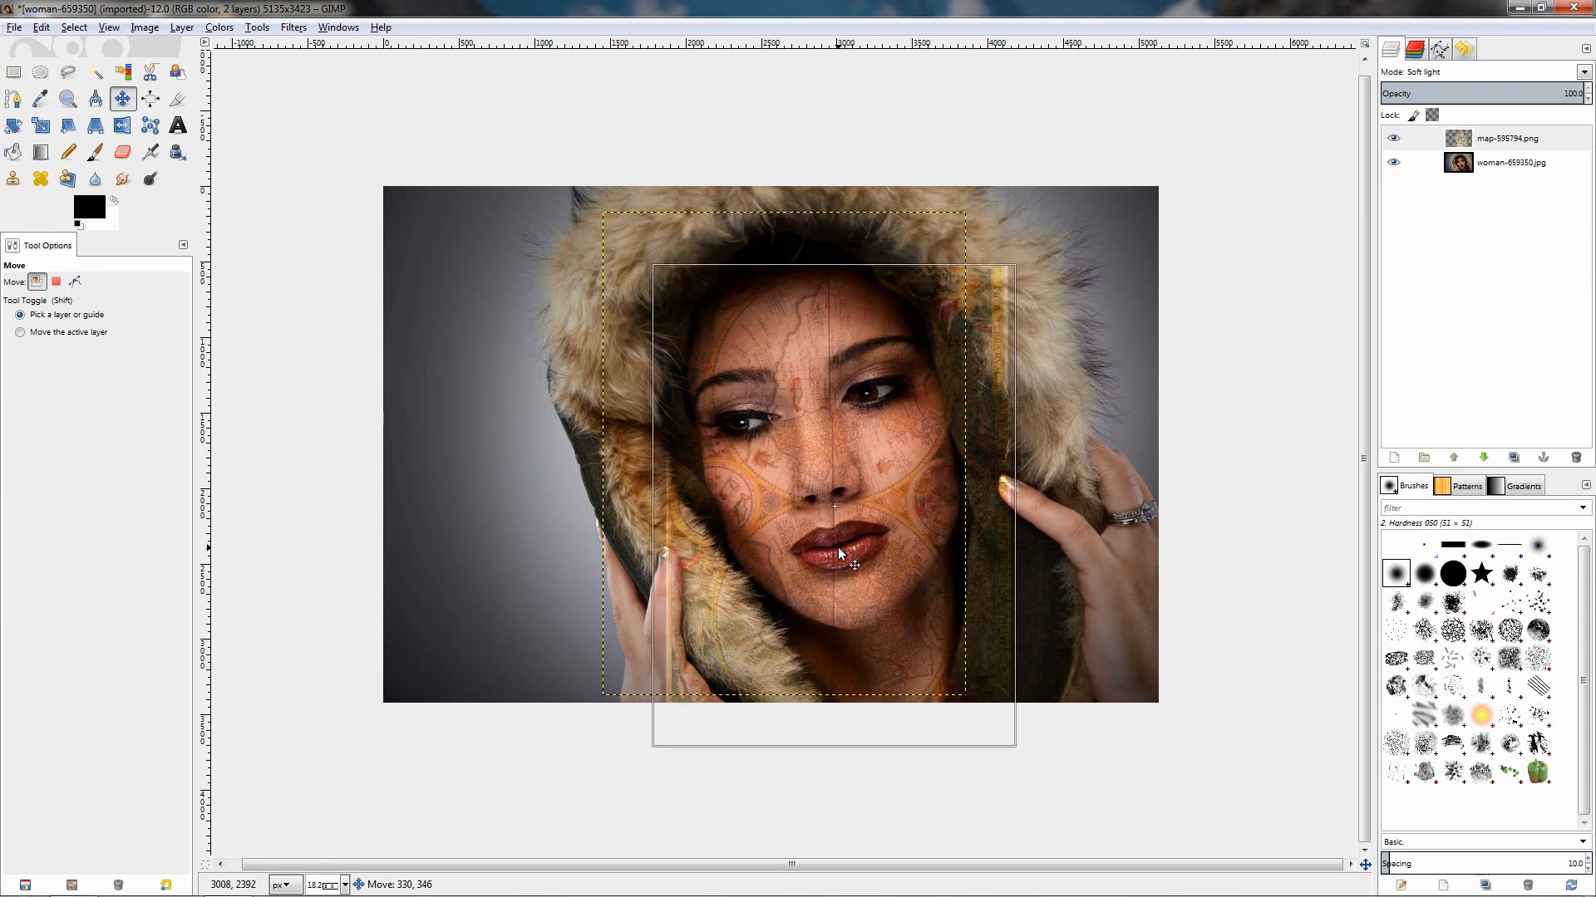
left_click_drag(839, 553, 848, 570)
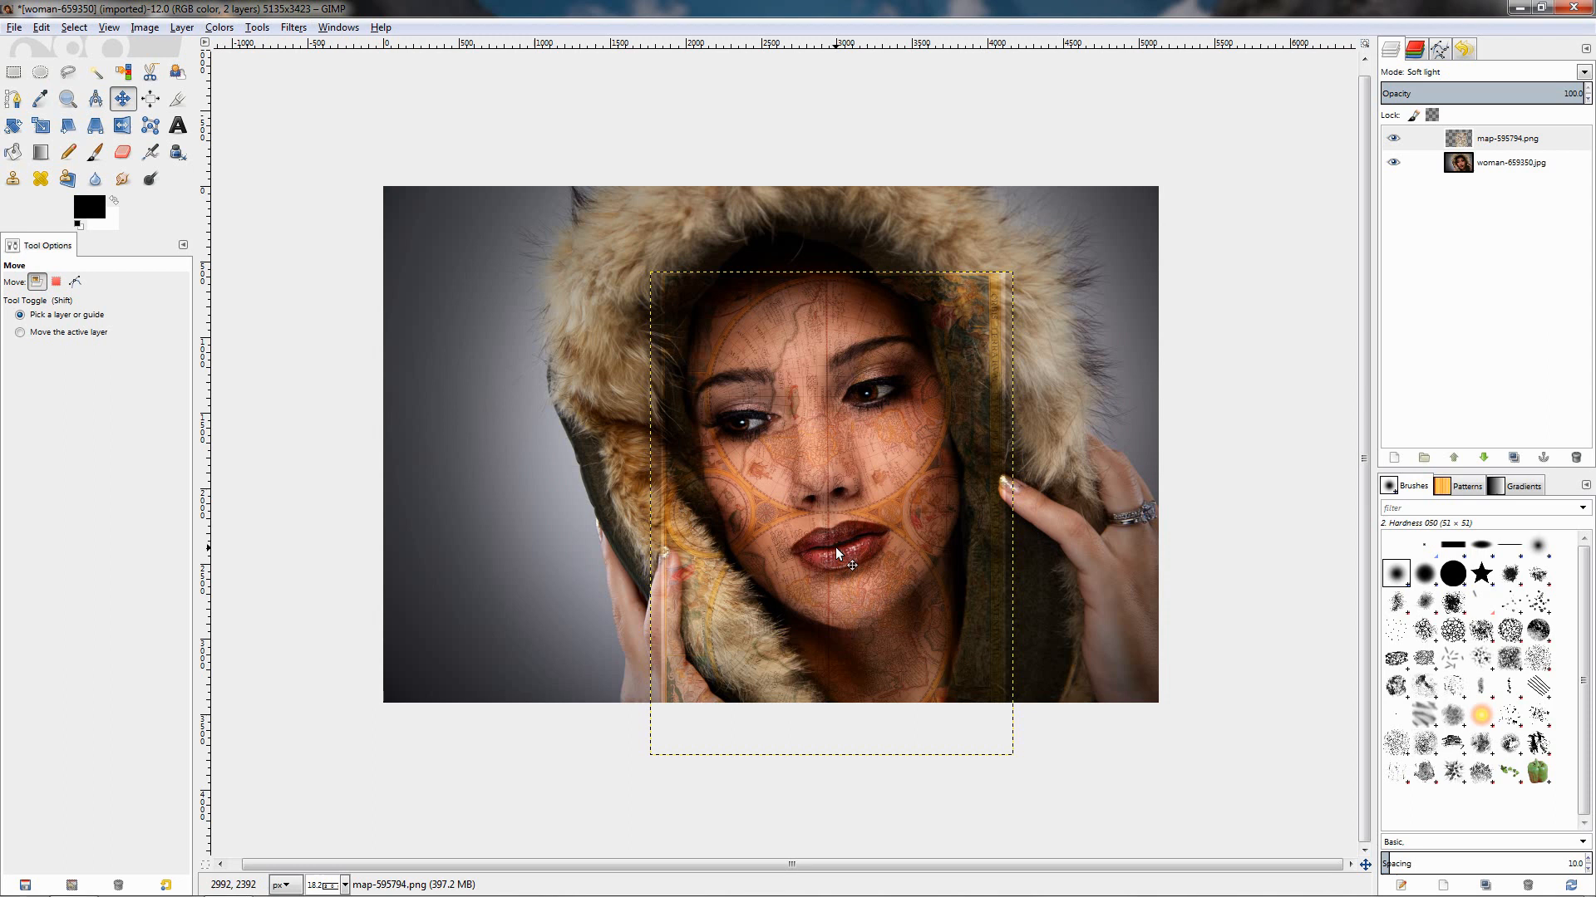
Add a White (full opacity) layer mask to the map layer
left_click(1506, 137)
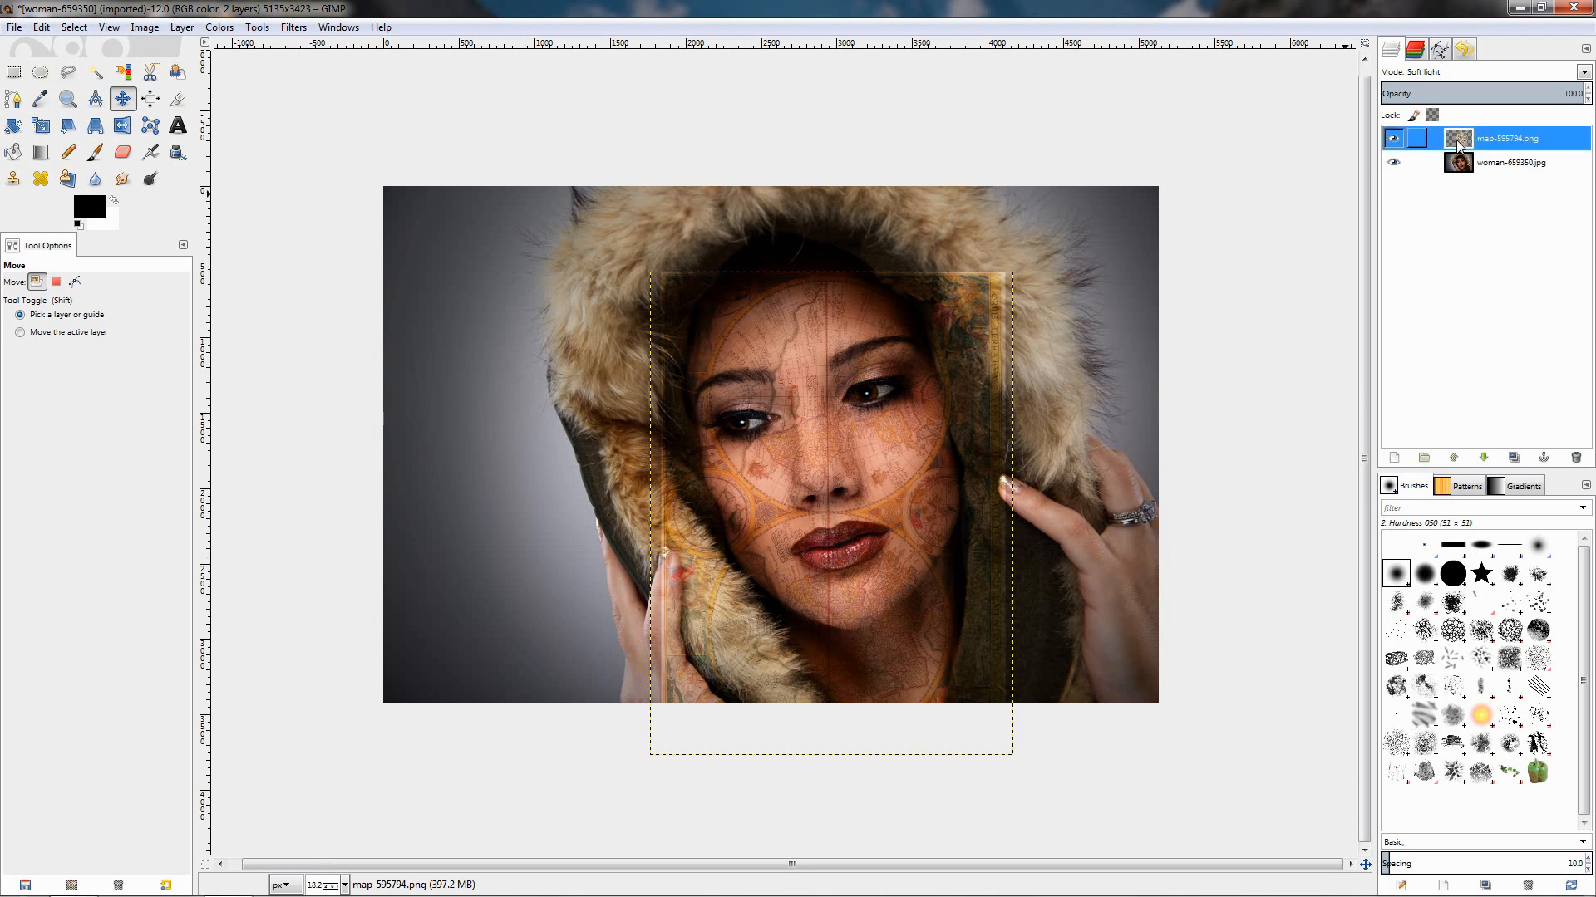
right_click(1507, 137)
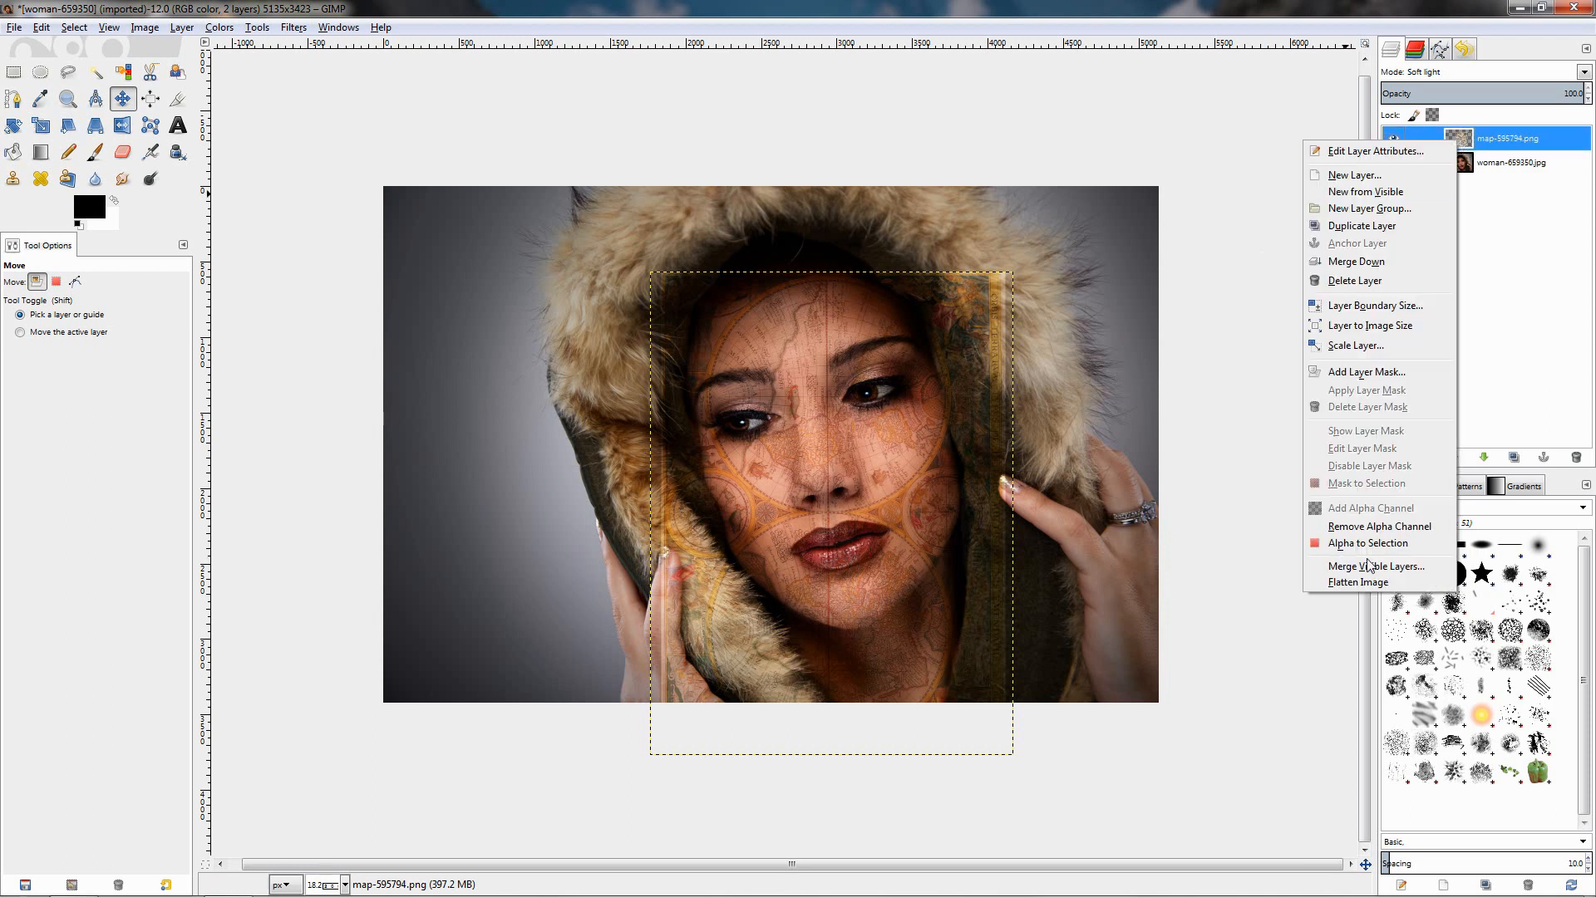
mouse_move(1354, 517)
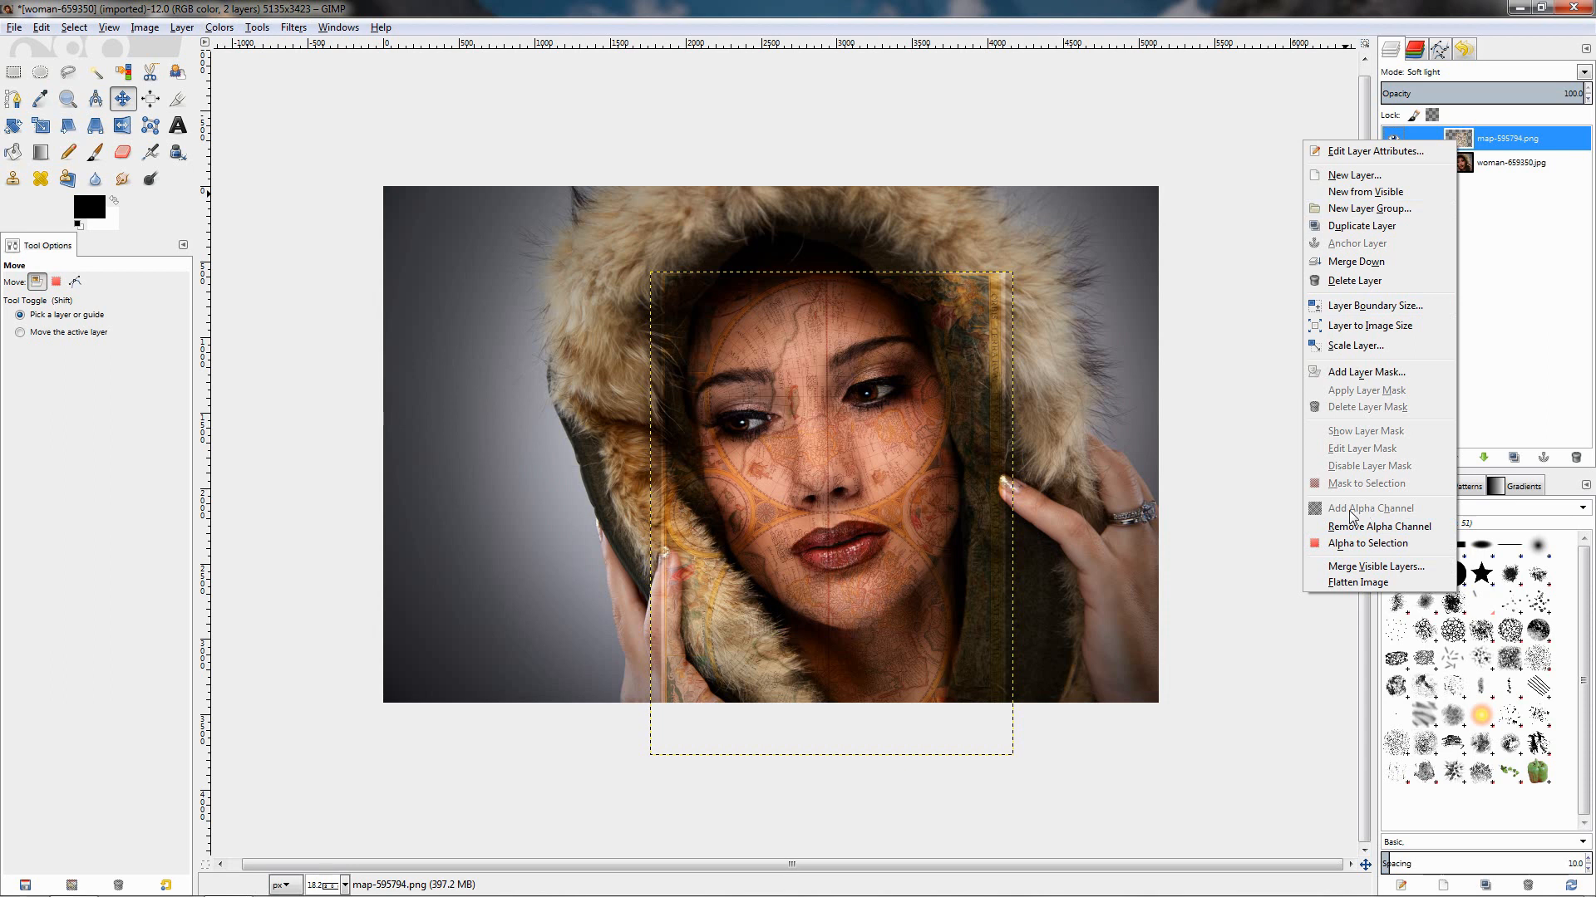
mouse_move(861, 490)
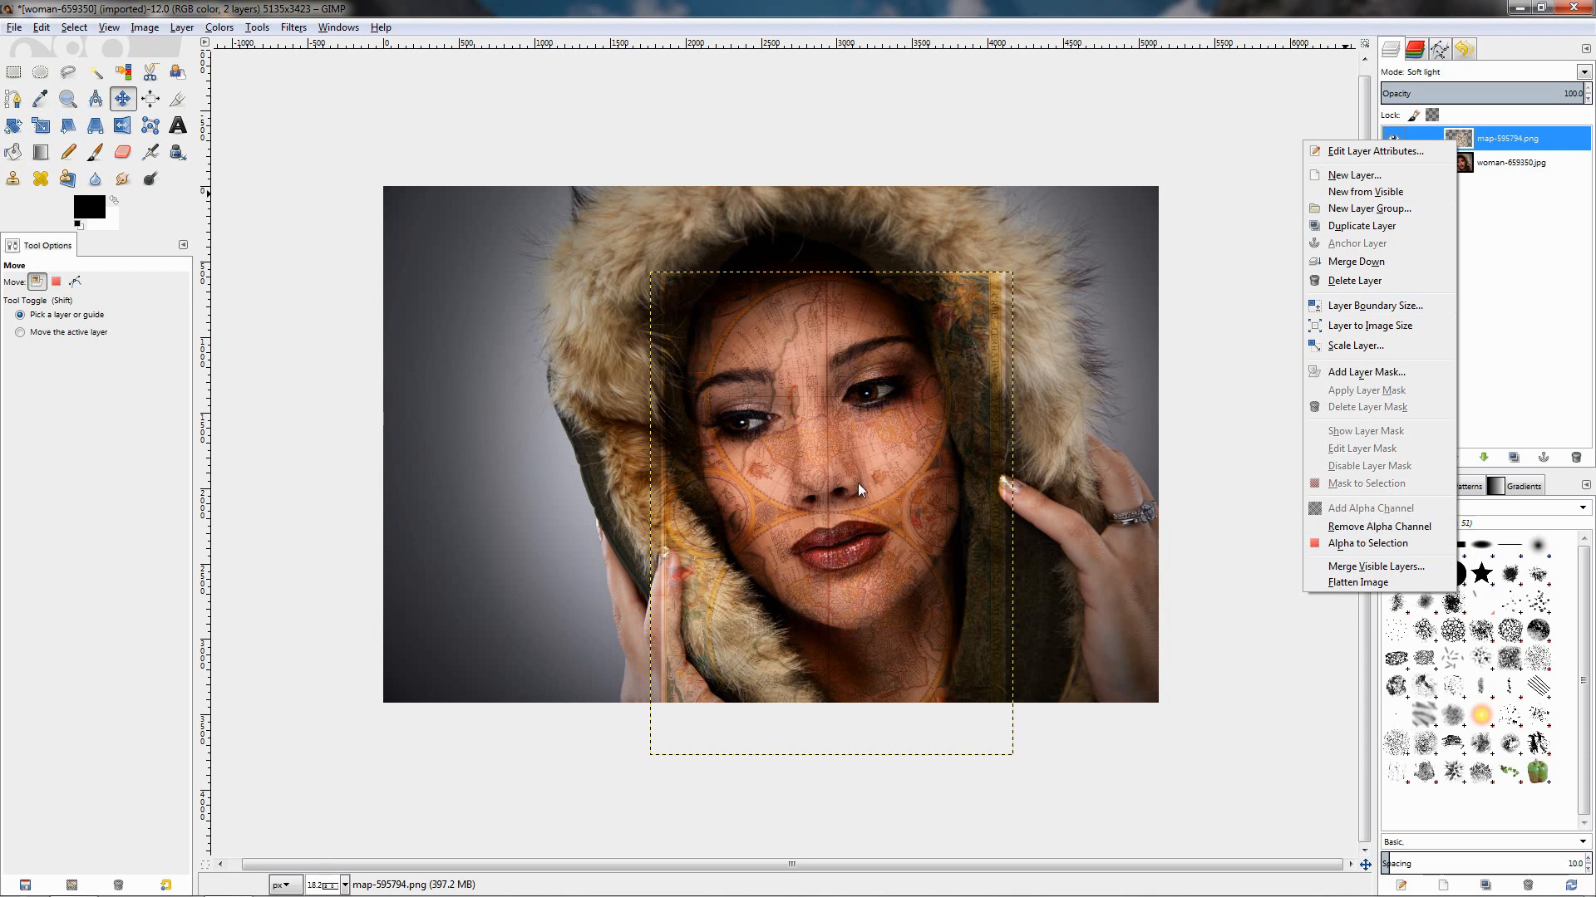
mouse_move(1365, 371)
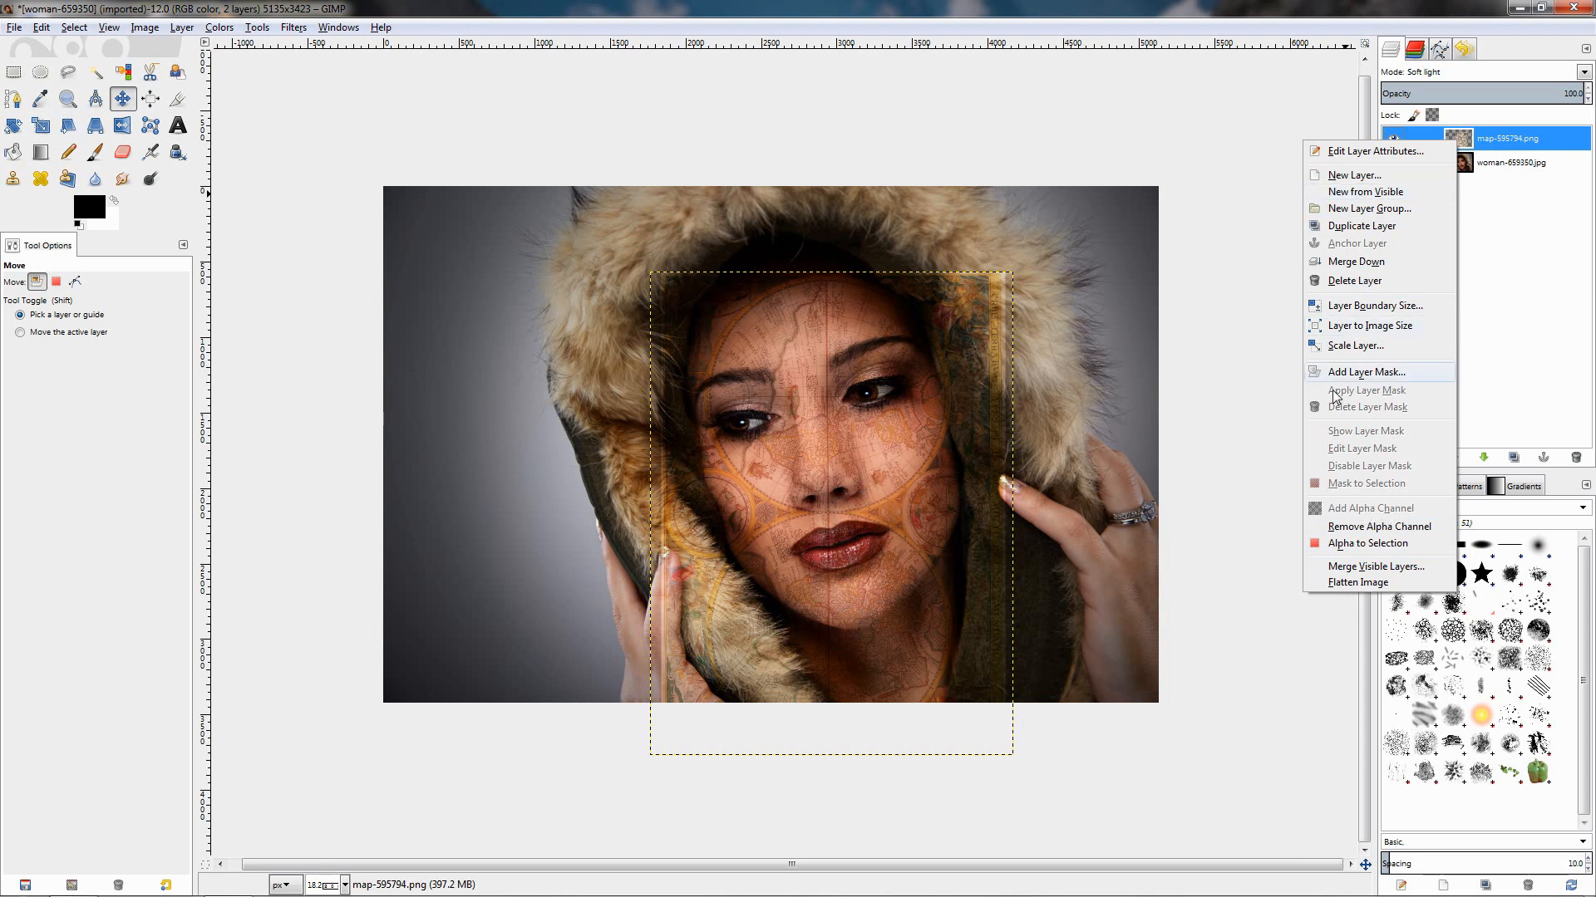
left_click(1365, 372)
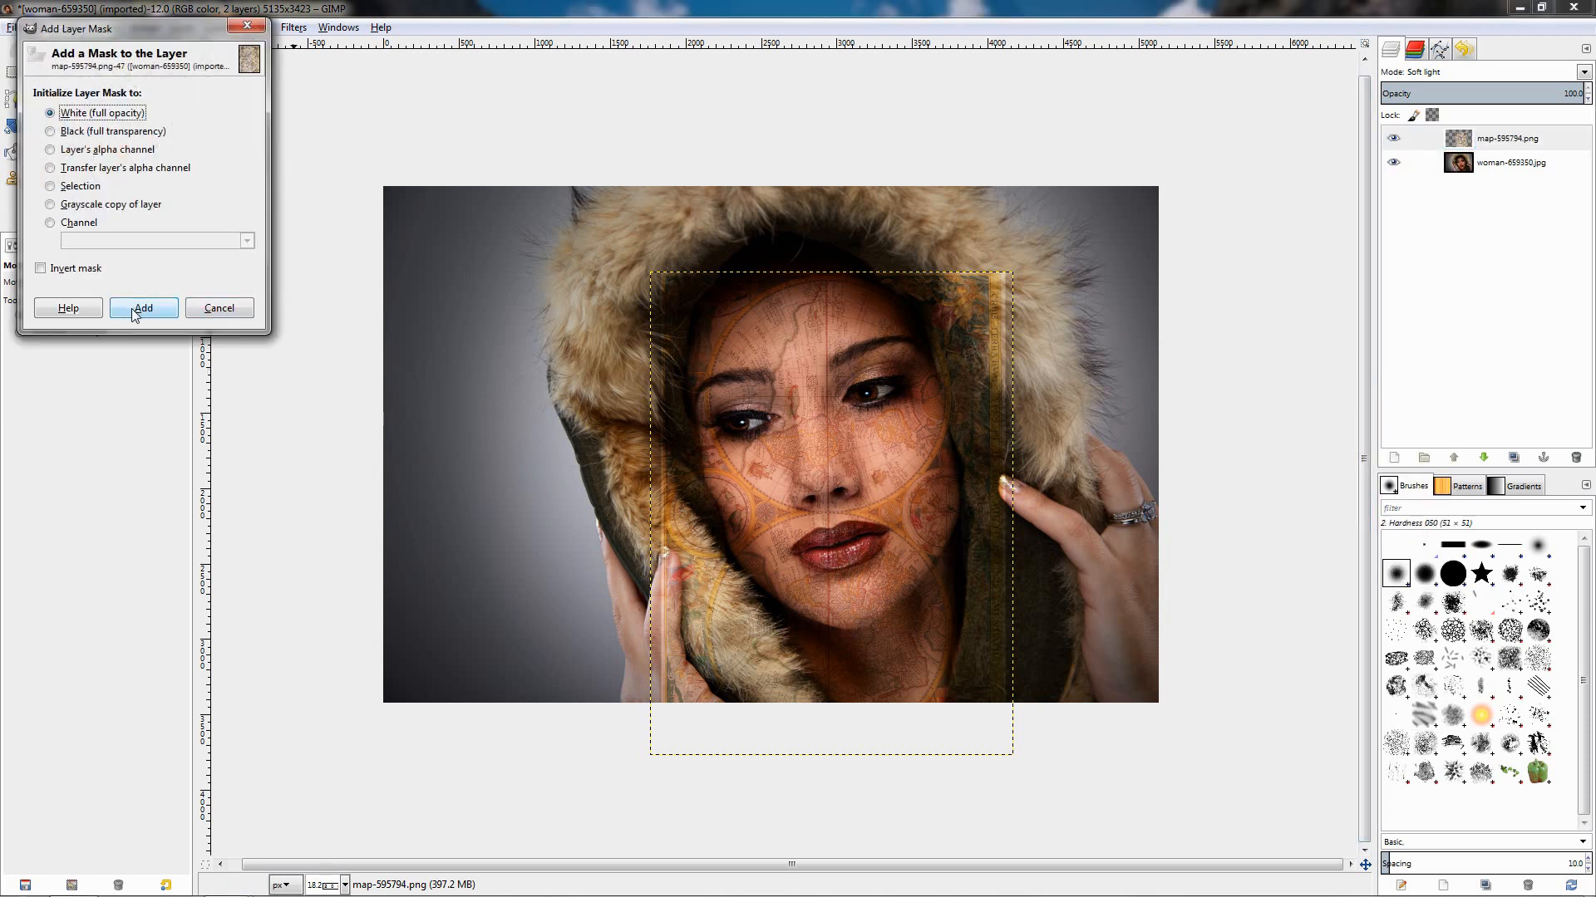
left_click(142, 307)
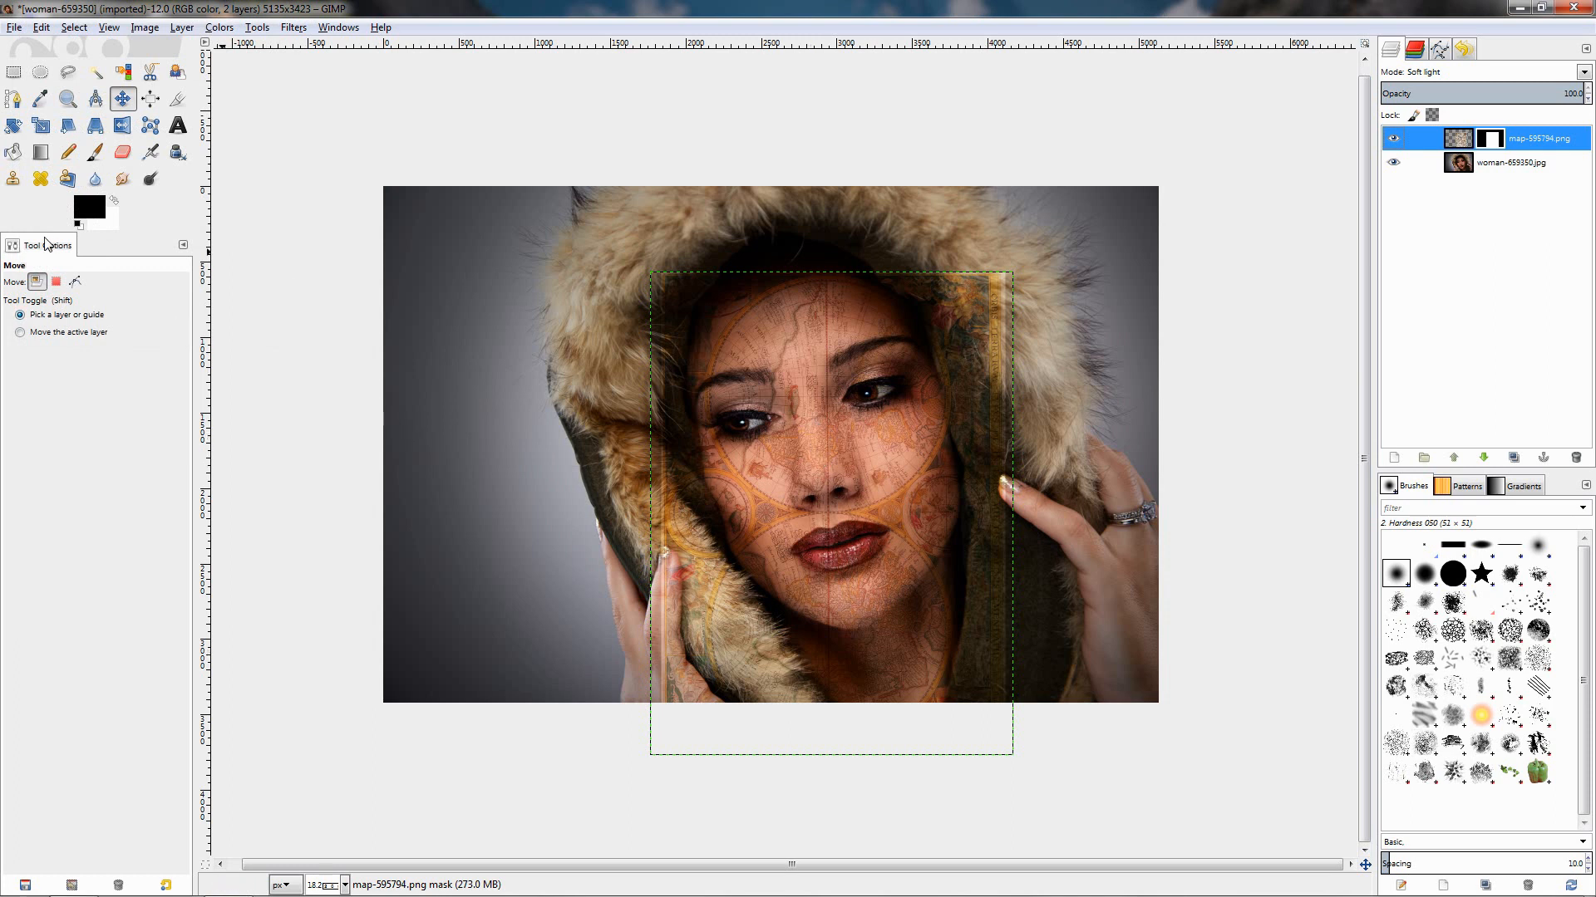
mouse_move(934, 297)
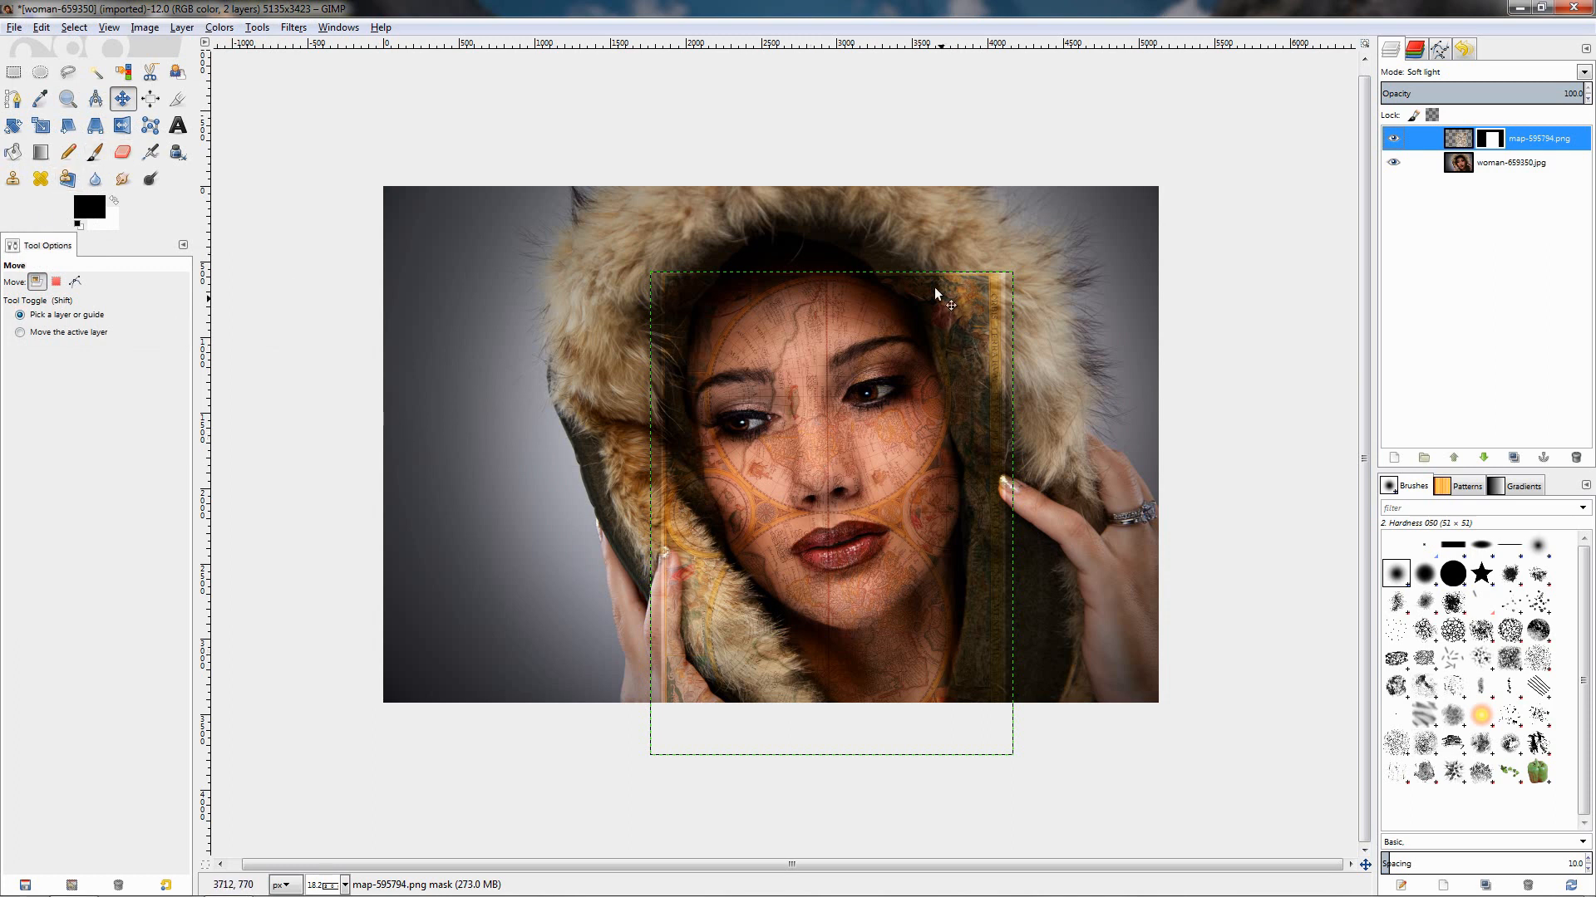
mouse_move(961, 657)
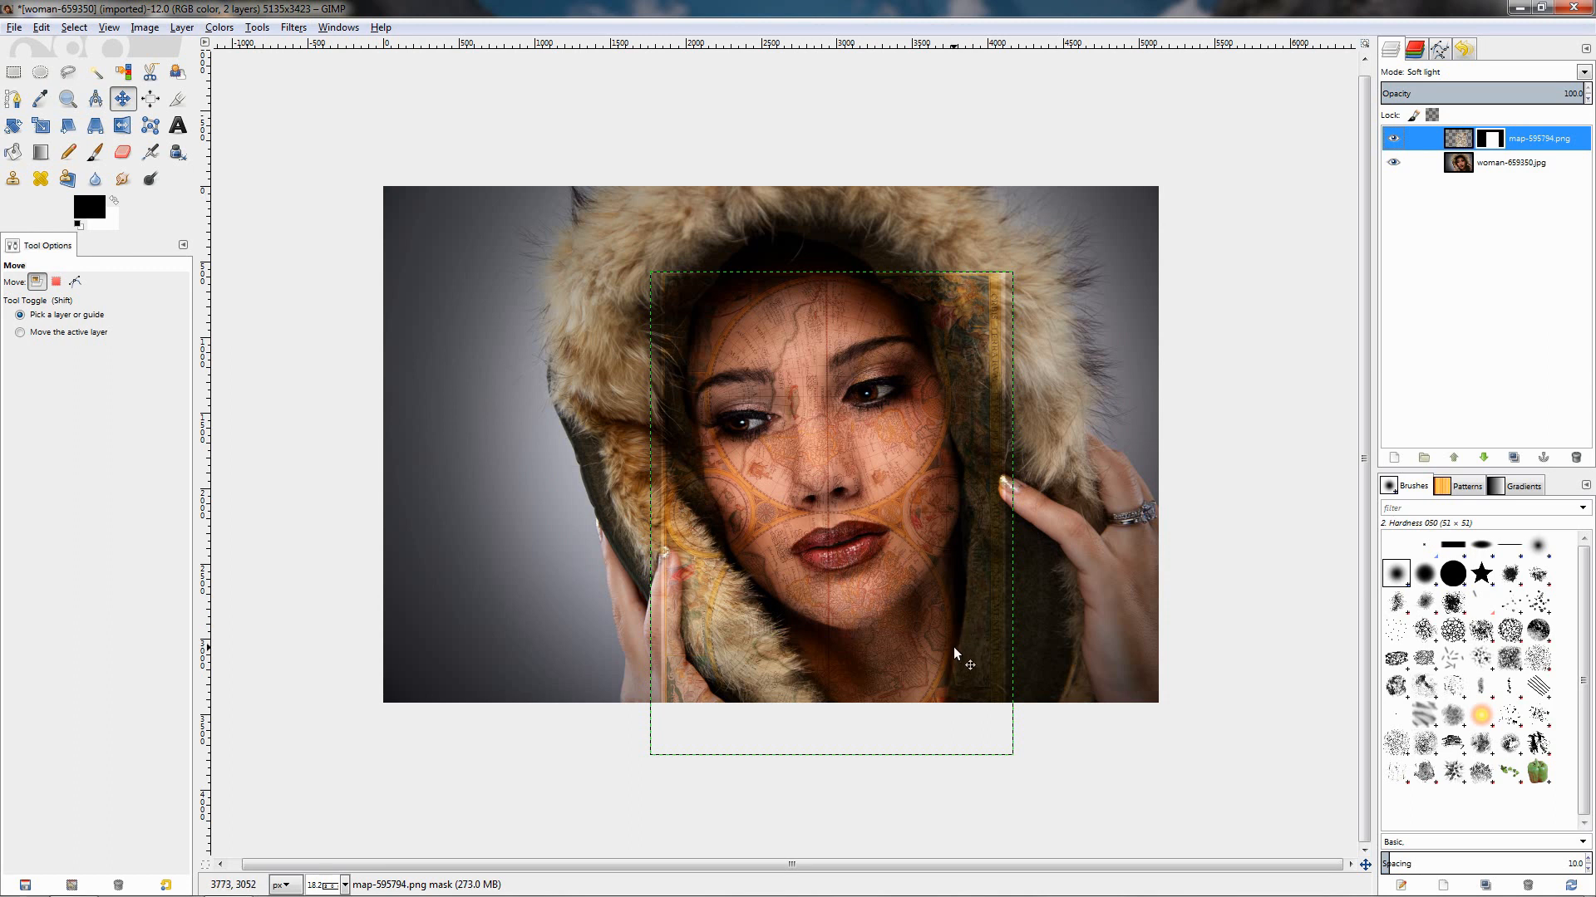
mouse_move(825, 540)
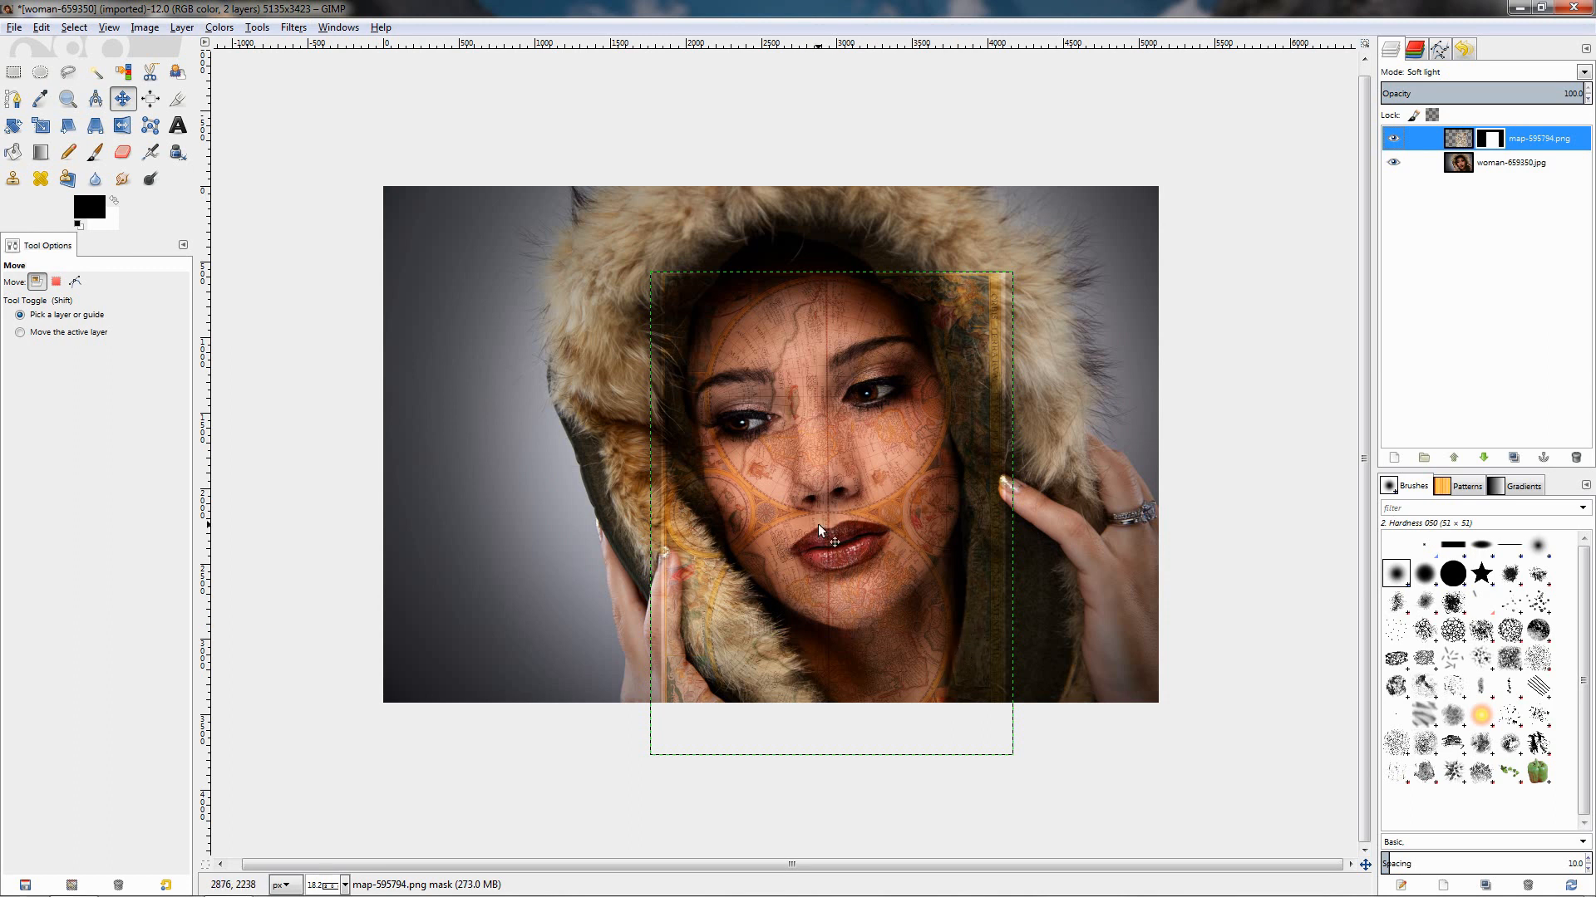
mouse_move(799, 453)
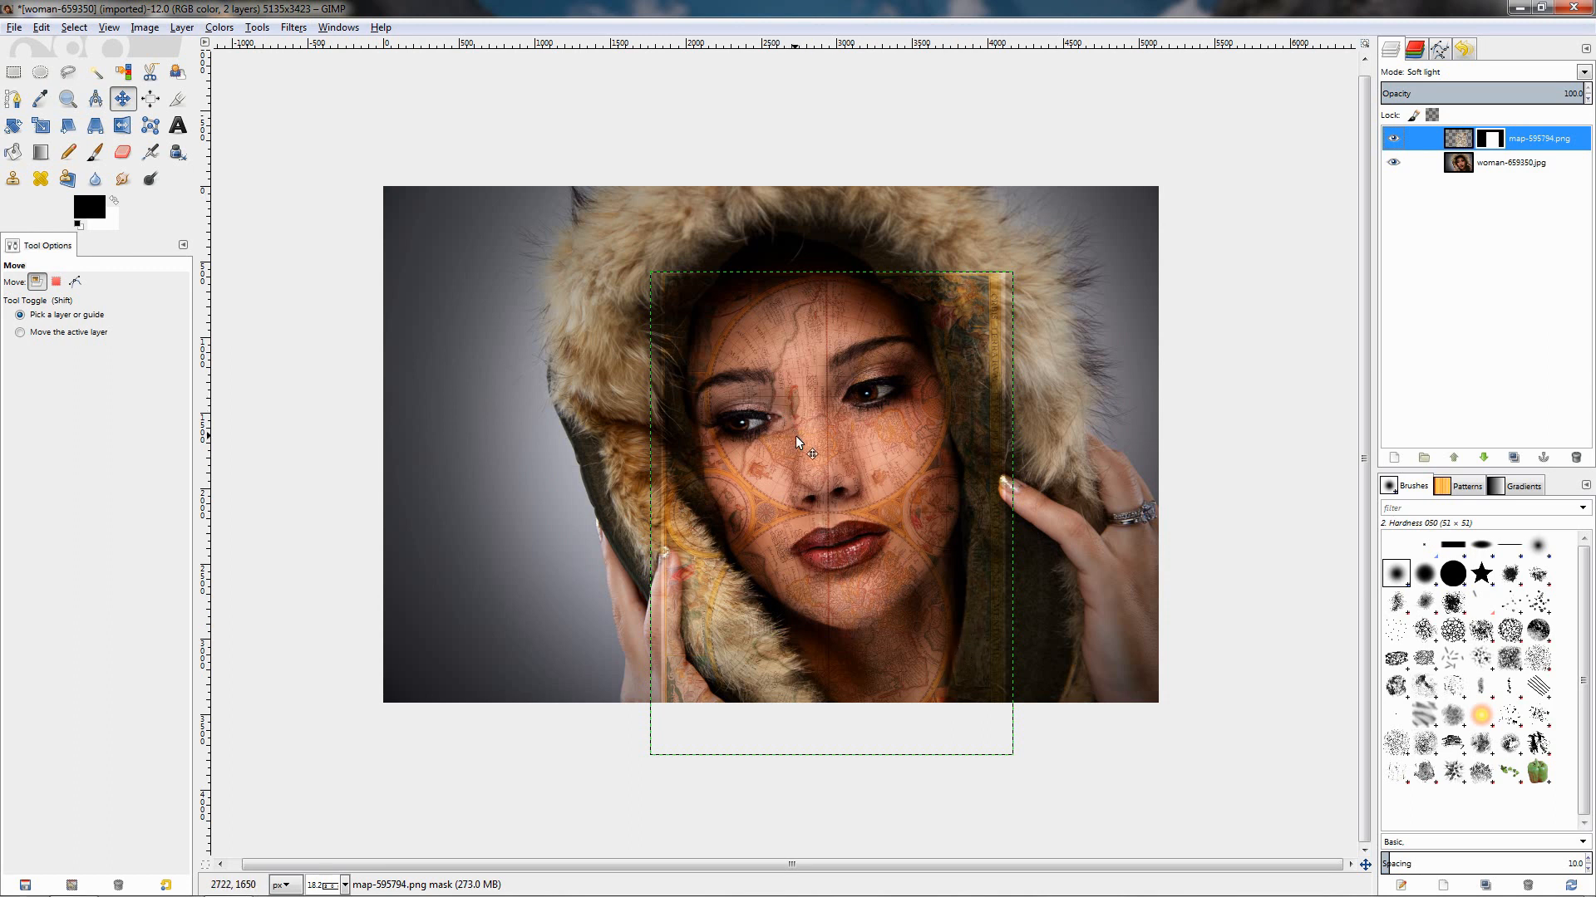
mouse_move(819, 425)
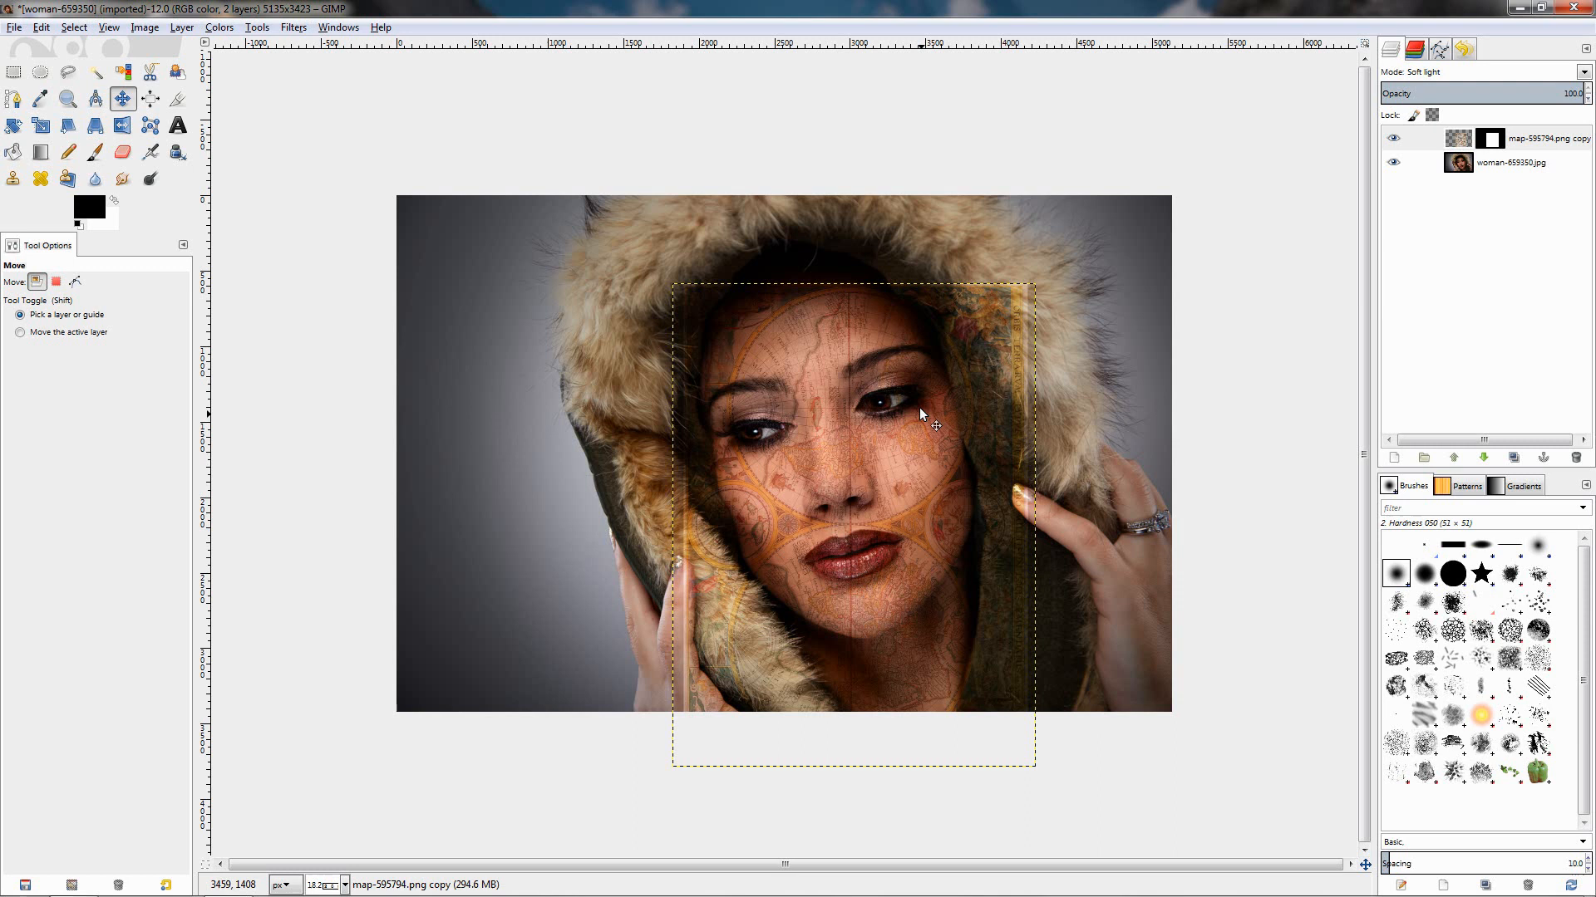
mouse_move(860, 385)
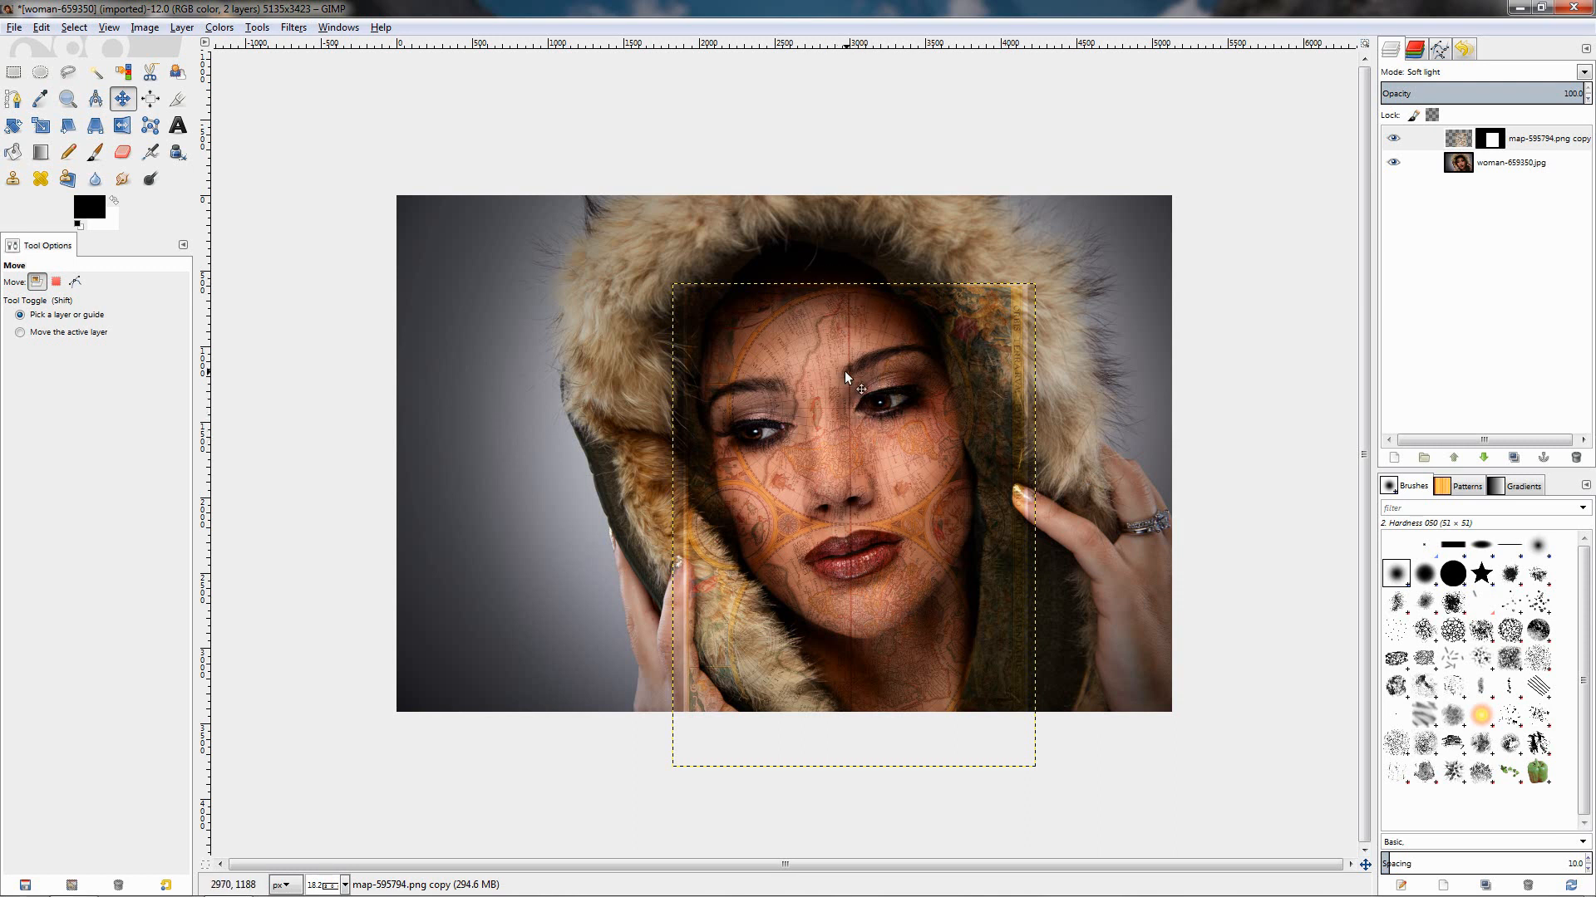
mouse_move(856, 417)
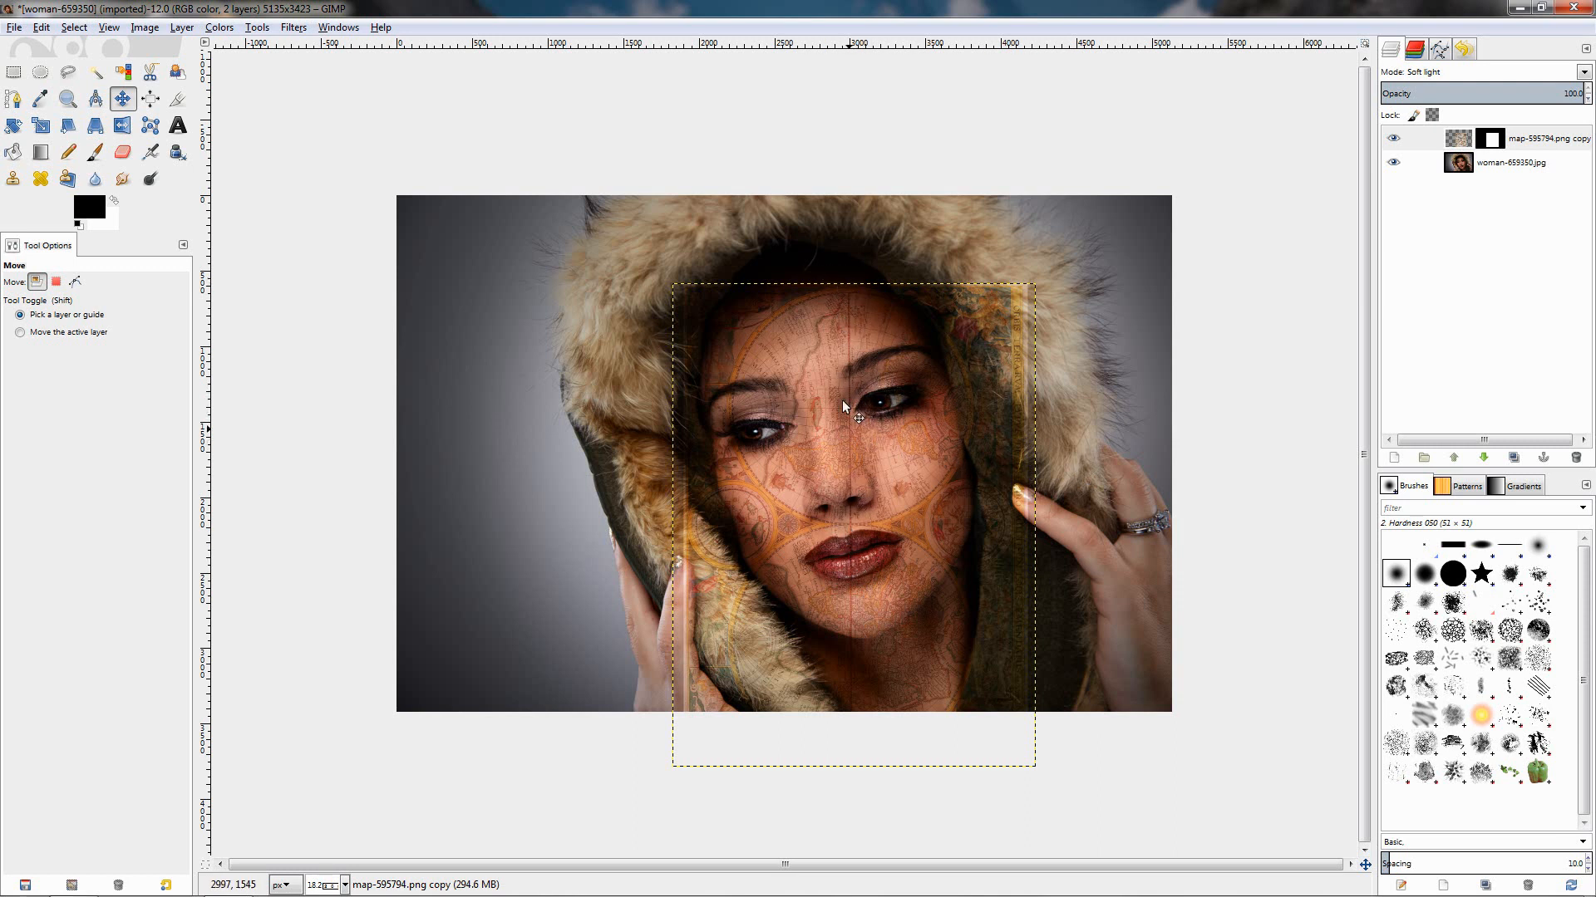
mouse_move(845, 349)
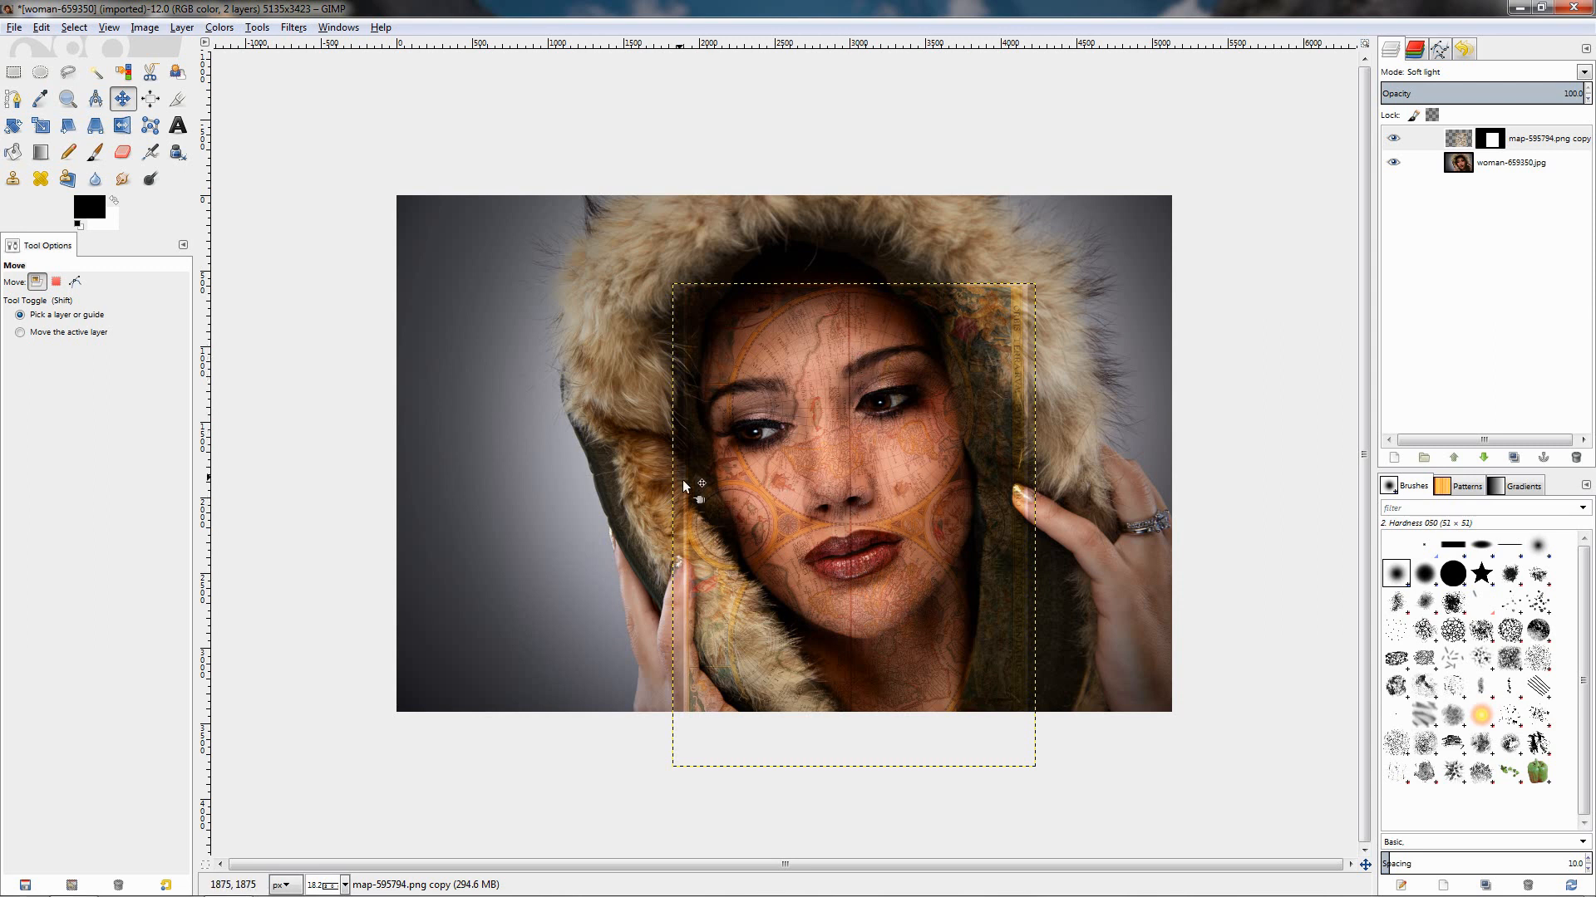
mouse_move(1015, 429)
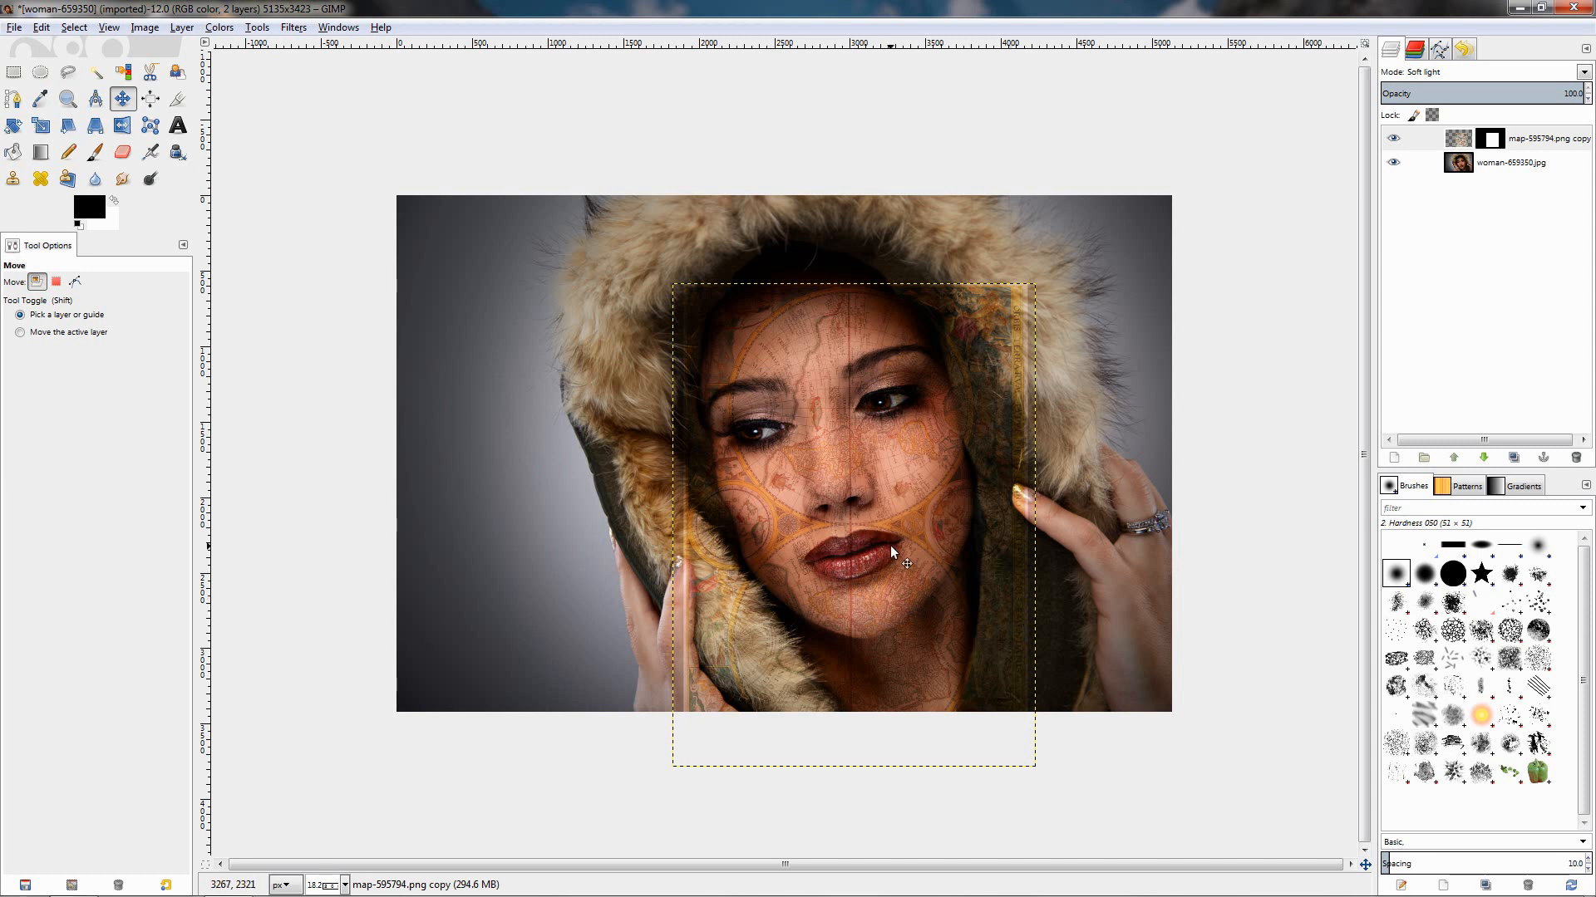
mouse_move(855, 460)
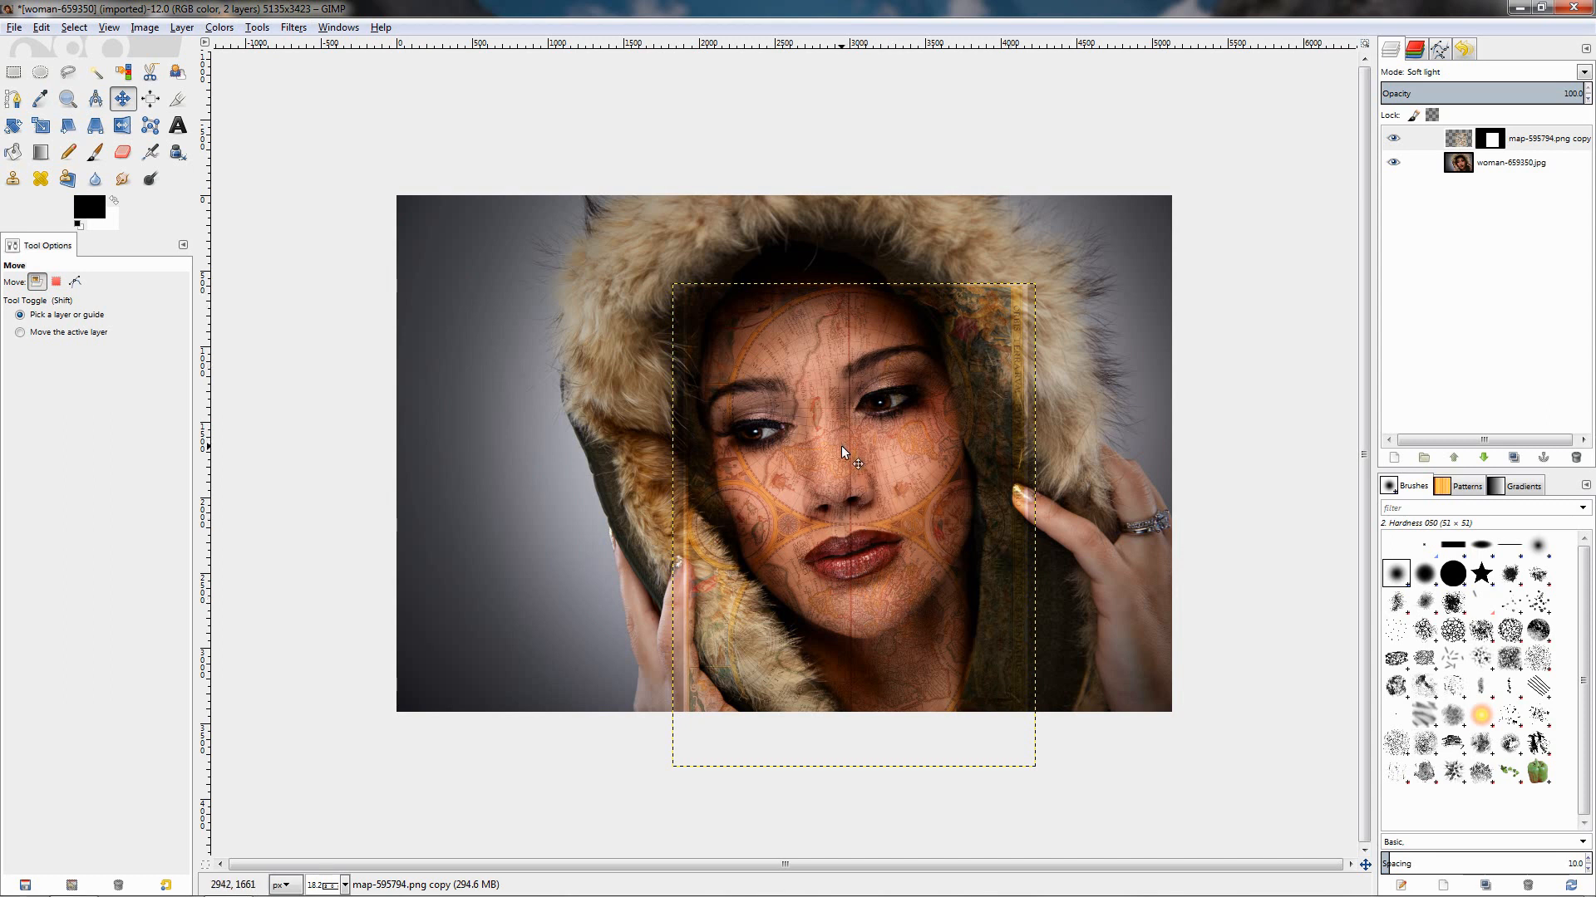
mouse_move(843, 462)
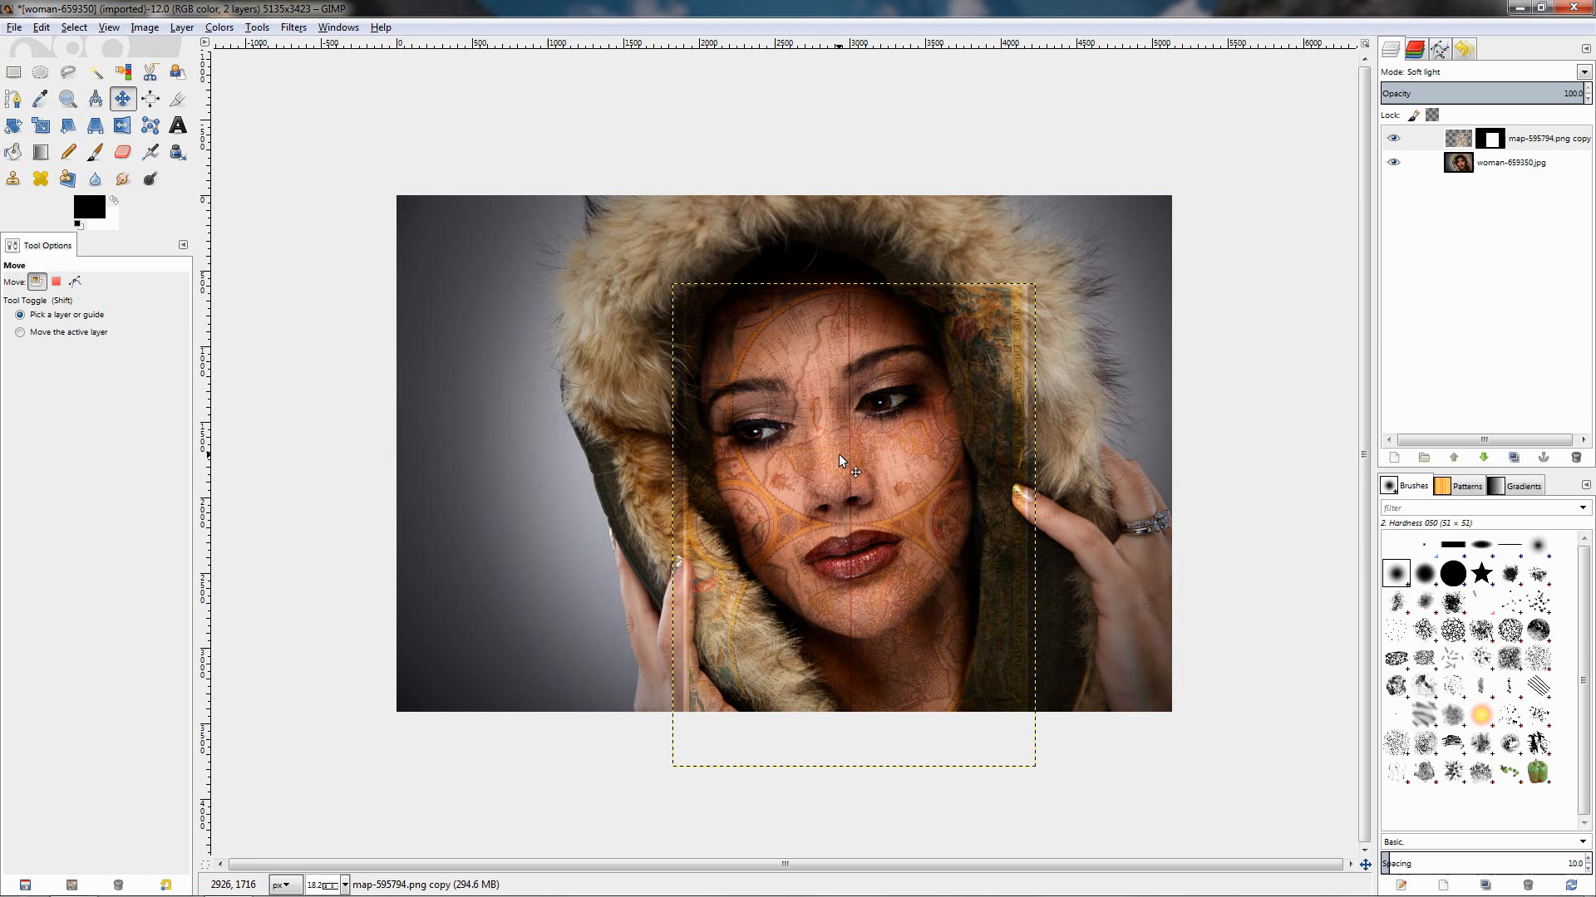
Open the Filters > Distorts > IWarp dialog for the map copy layer
left_click(294, 27)
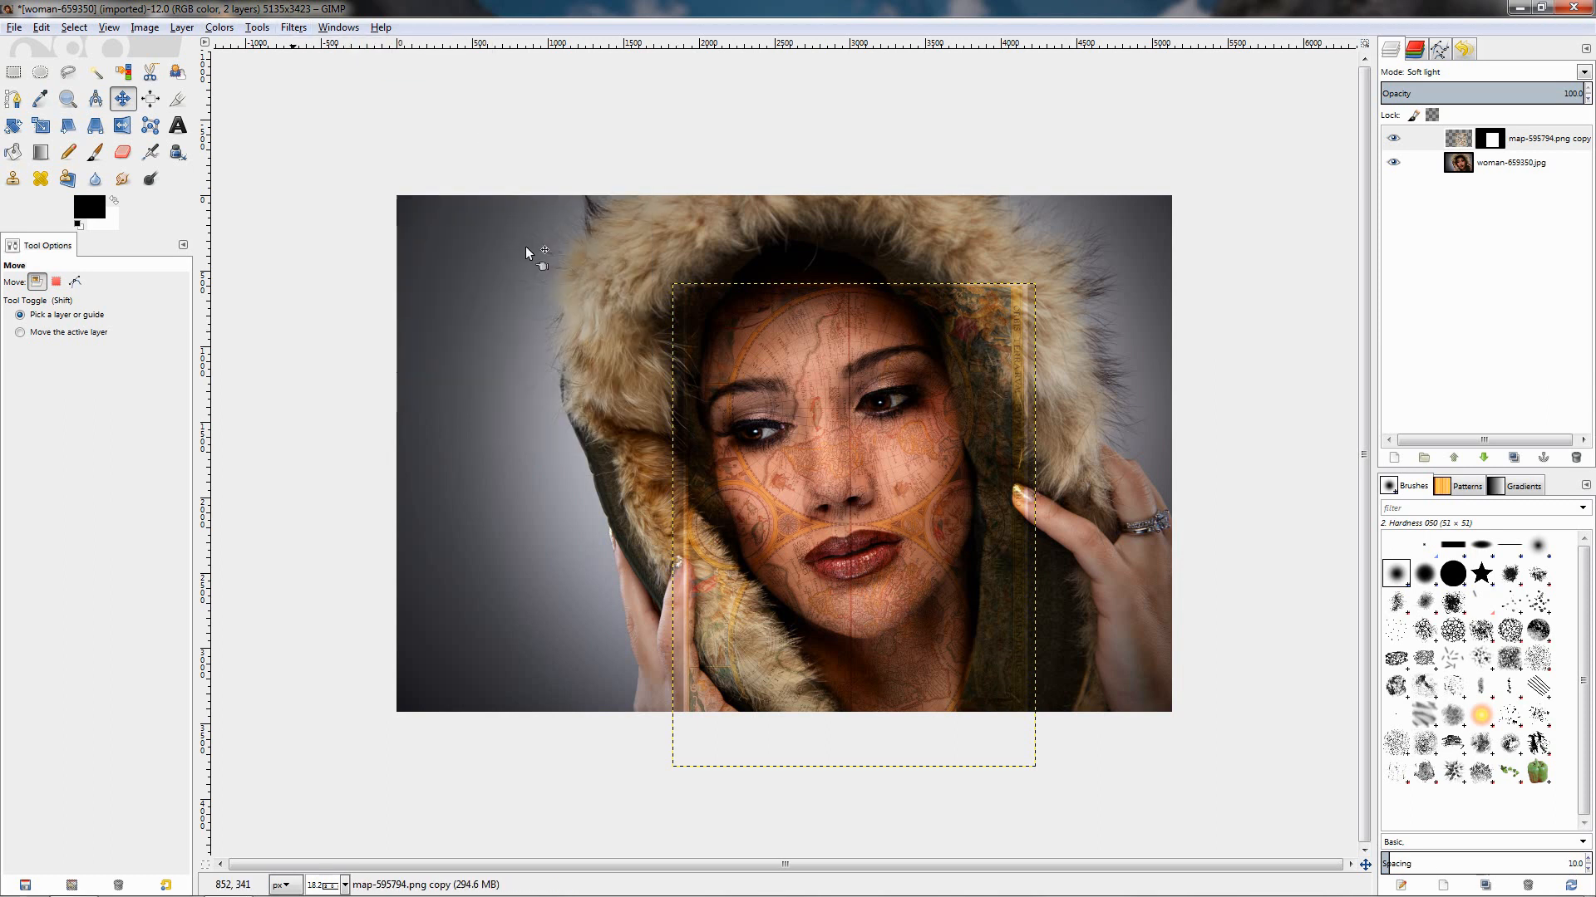
left_click(292, 26)
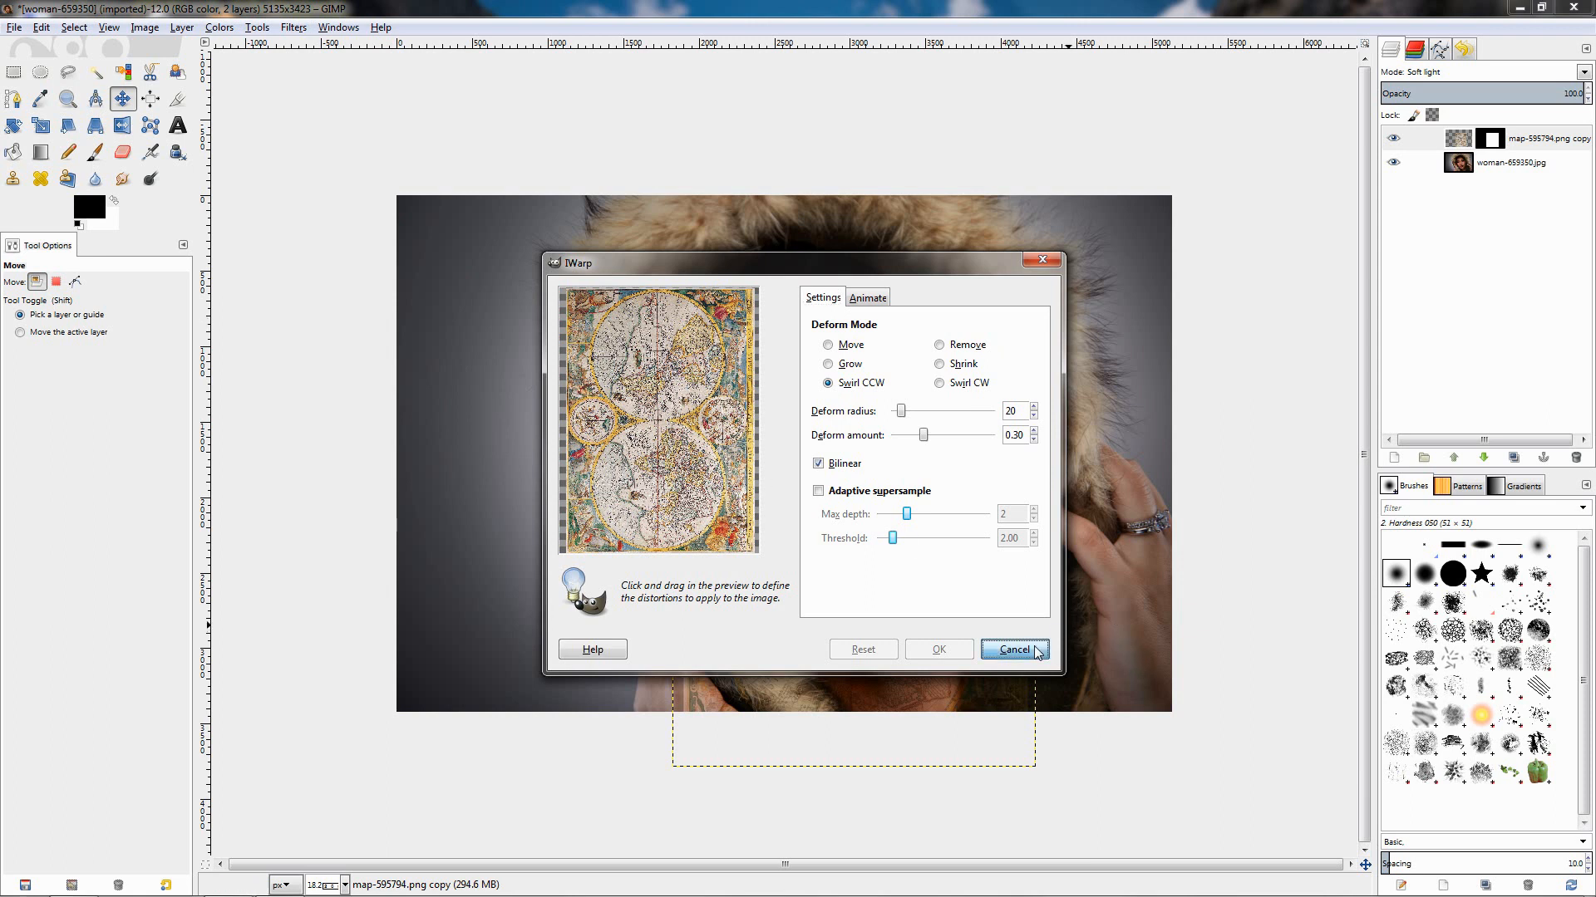
Cancel IWarp, re-show it, and move the dialog left of the portrait
left_click(1011, 649)
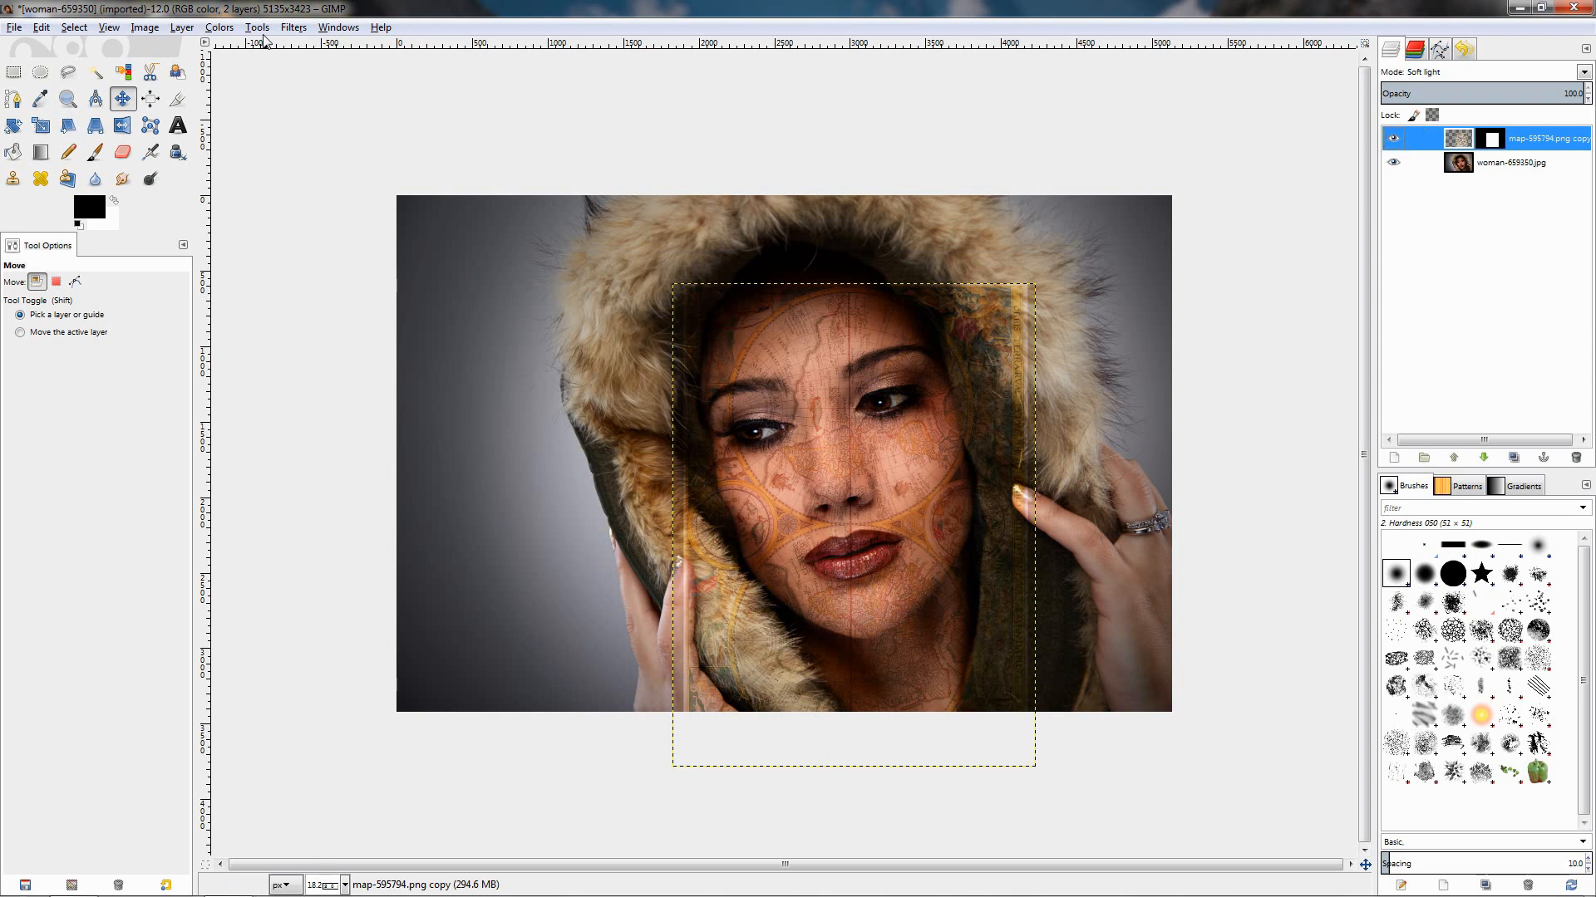
left_click(293, 27)
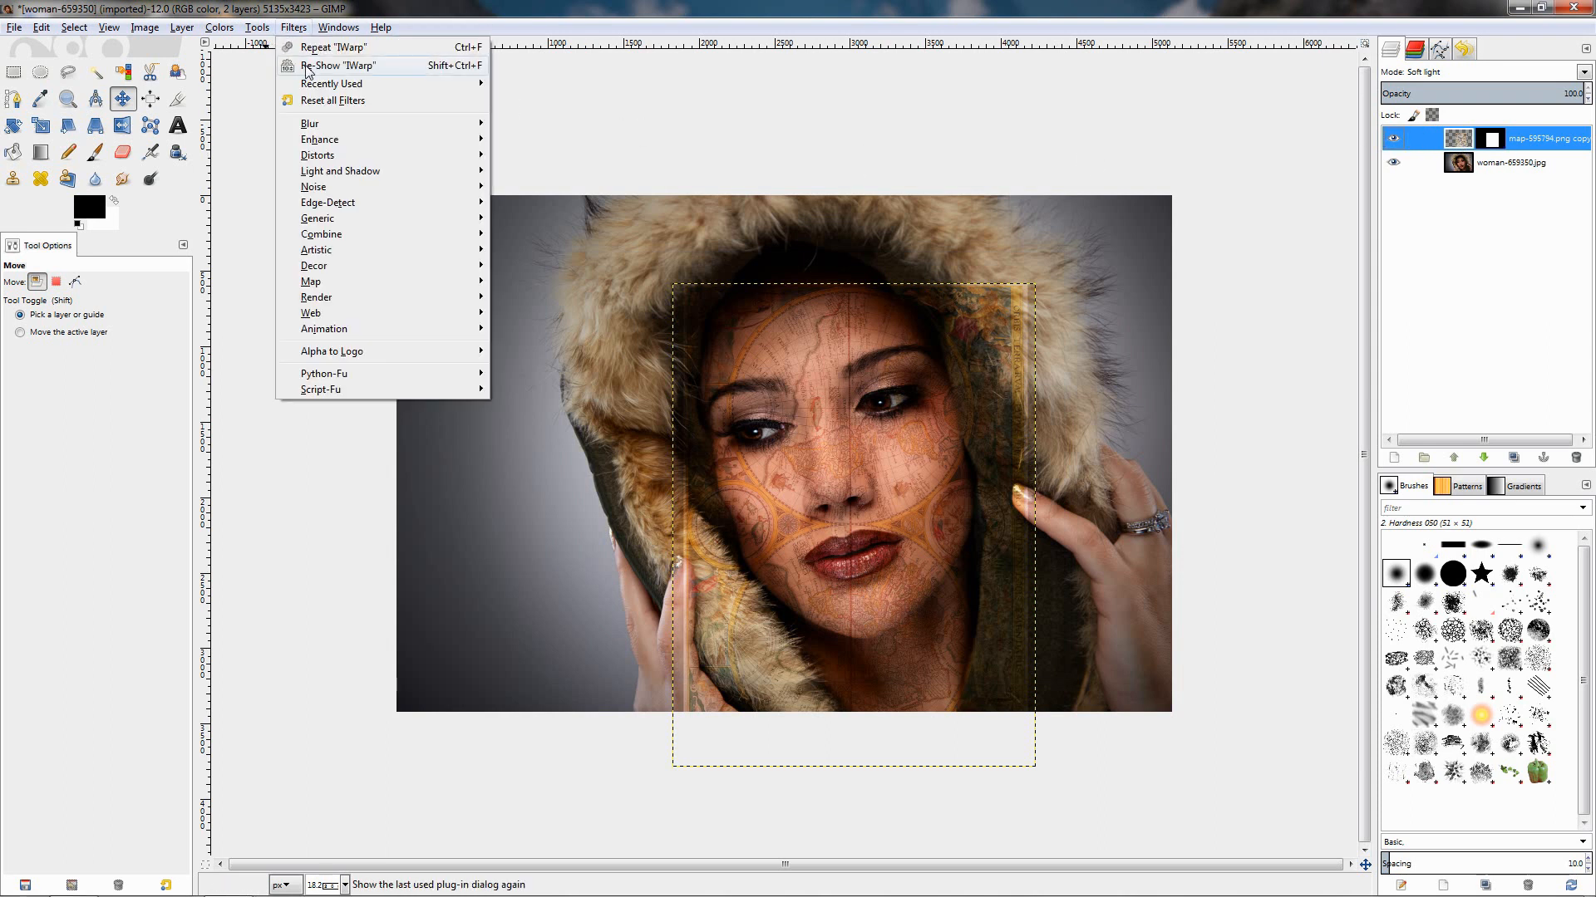
left_click(335, 65)
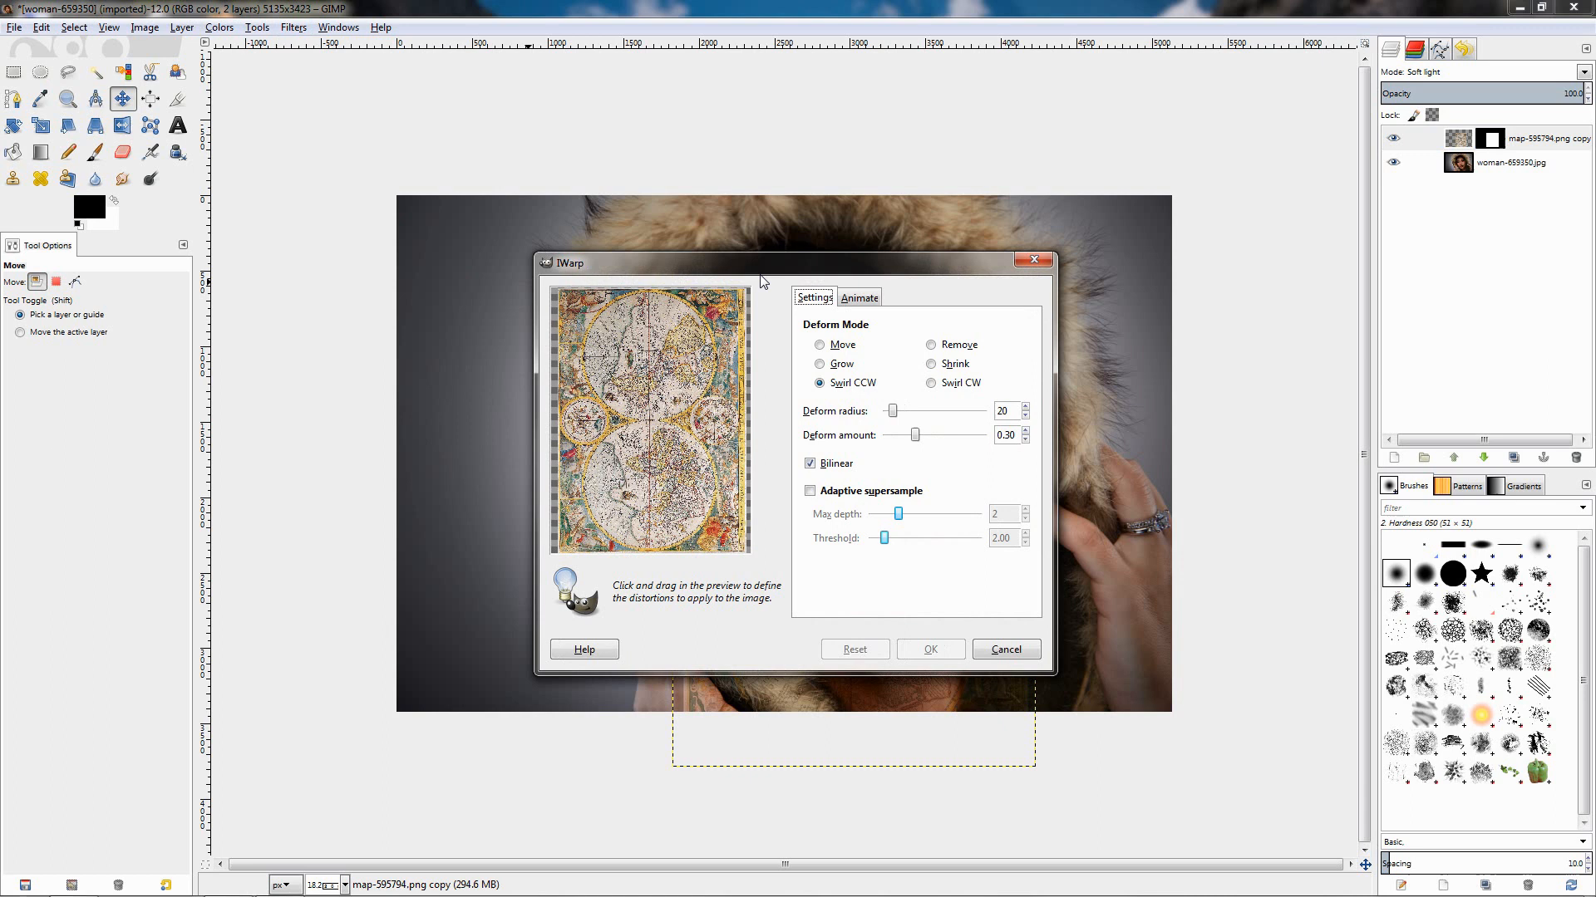
left_click_drag(793, 262, 377, 175)
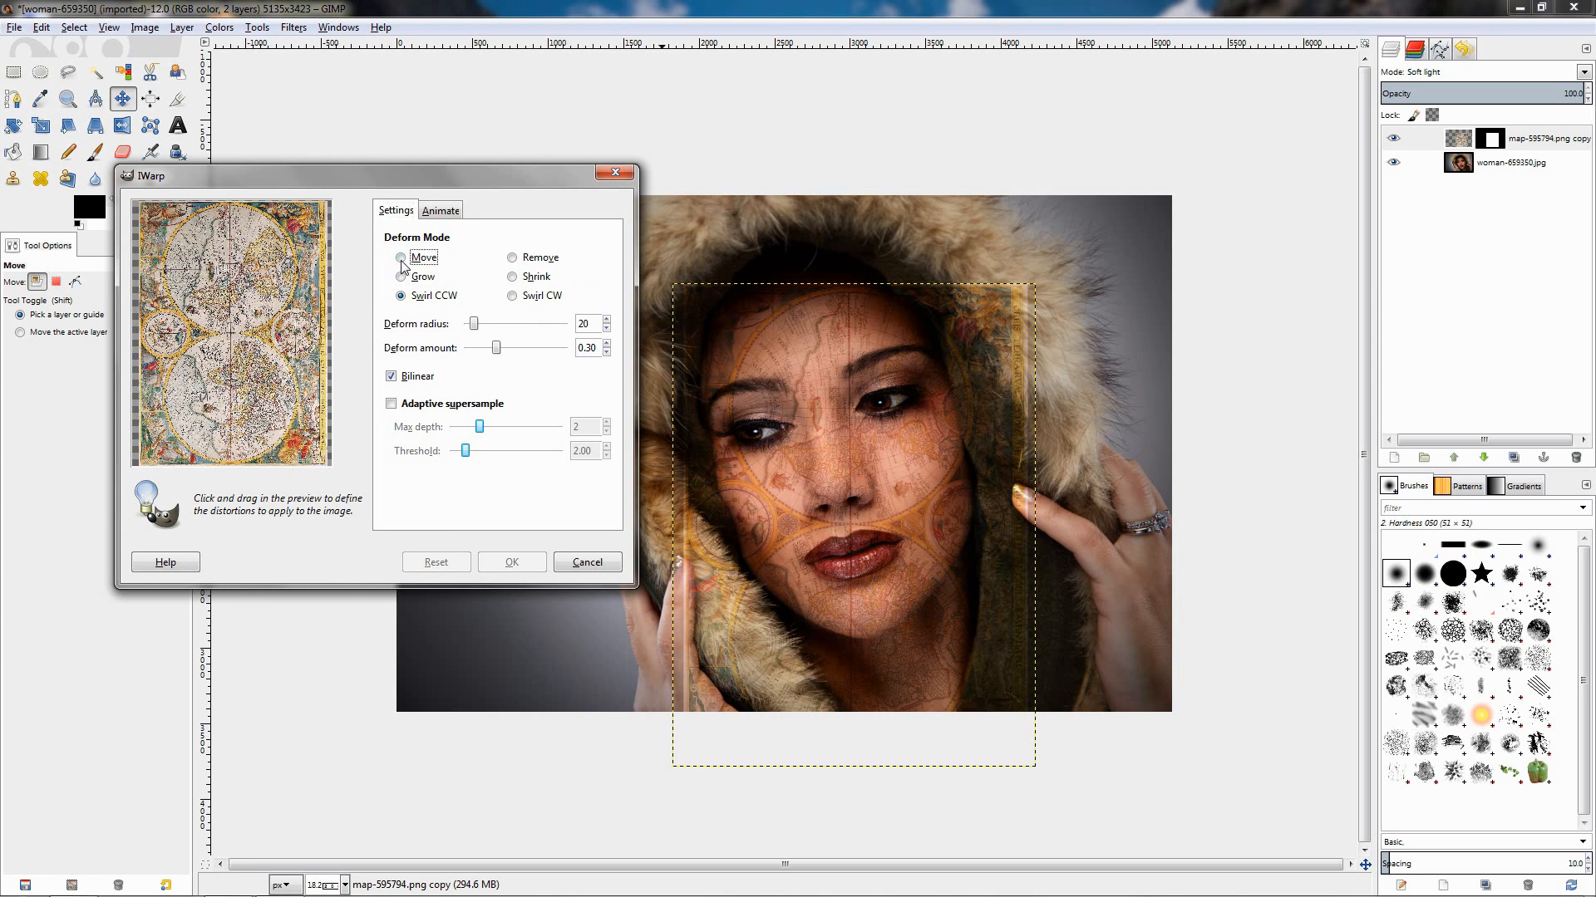
Apply an IWarp distortion to the map layer in Move deform mode
left_click(401, 256)
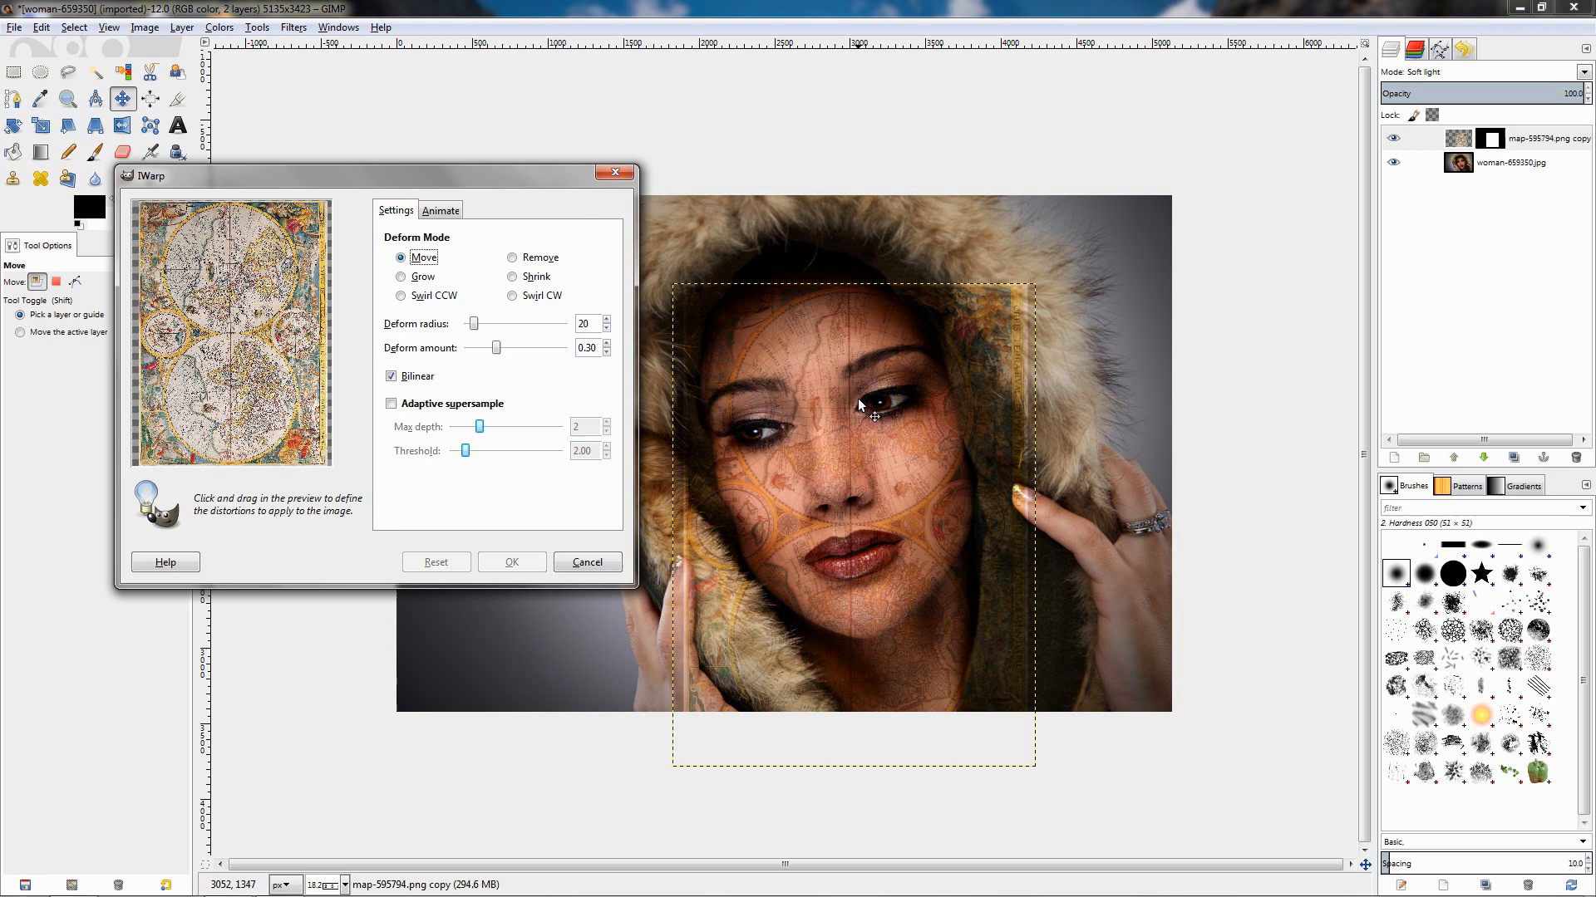
mouse_move(860, 377)
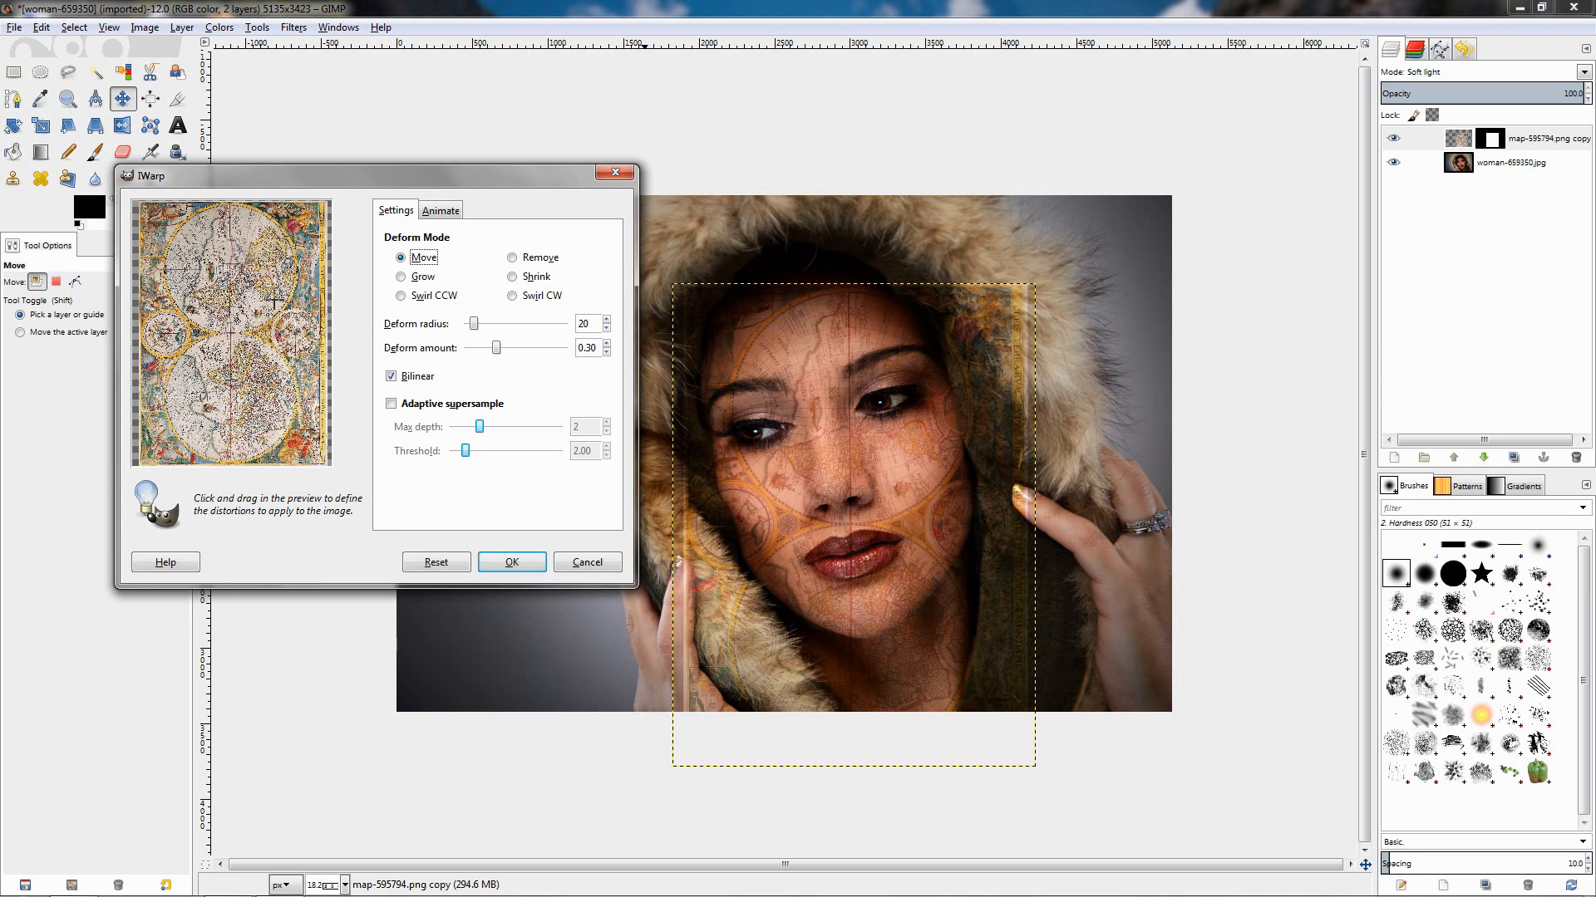
left_click(511, 562)
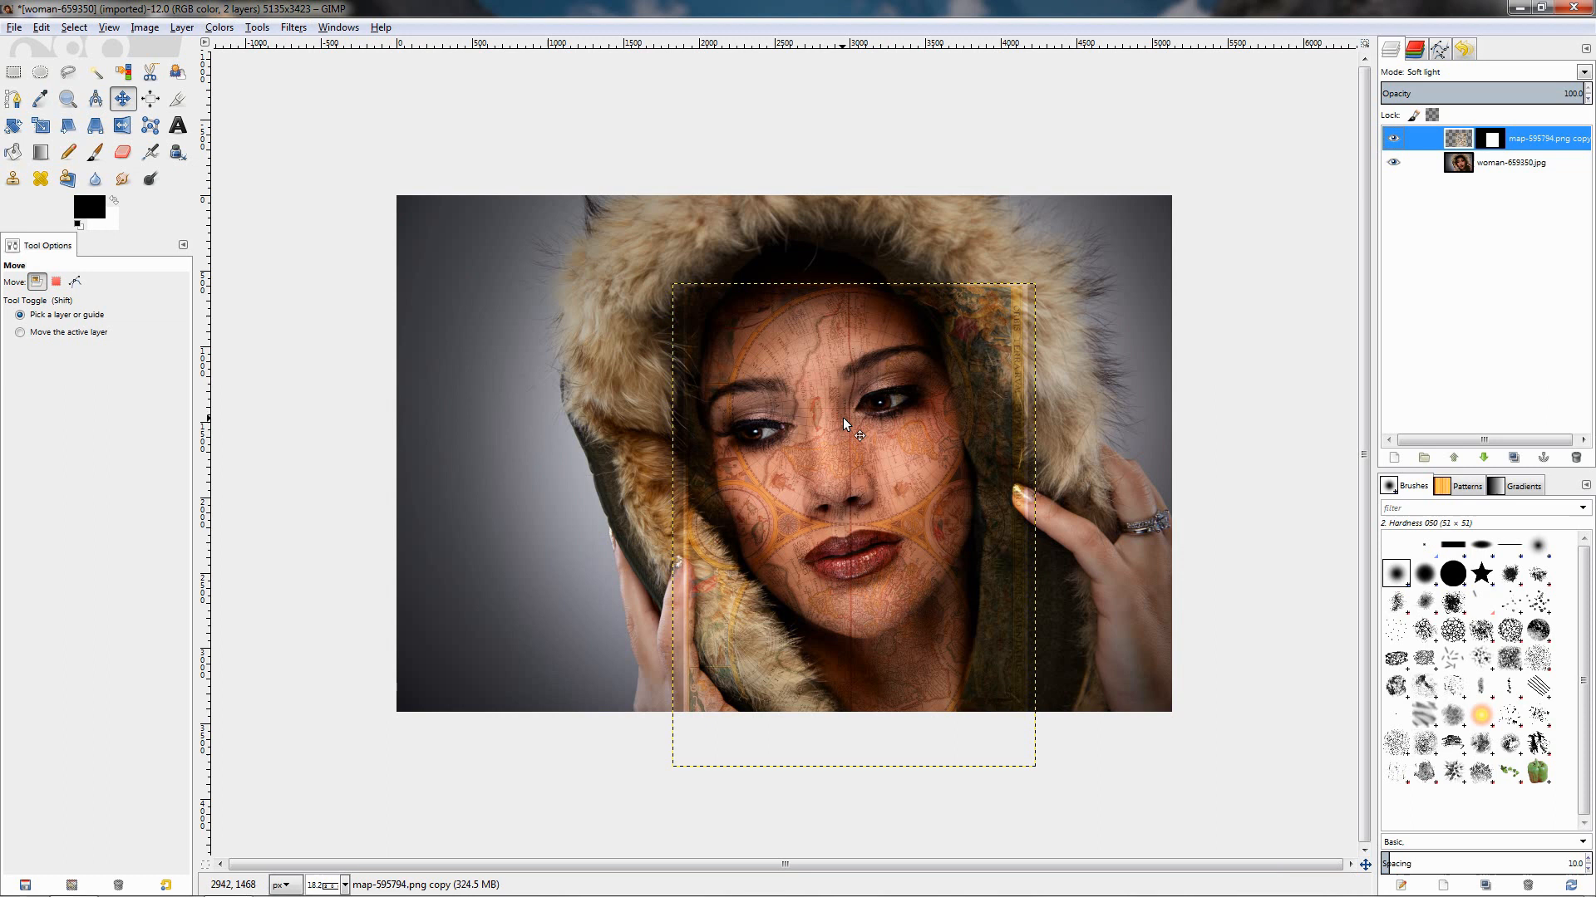
mouse_move(851, 432)
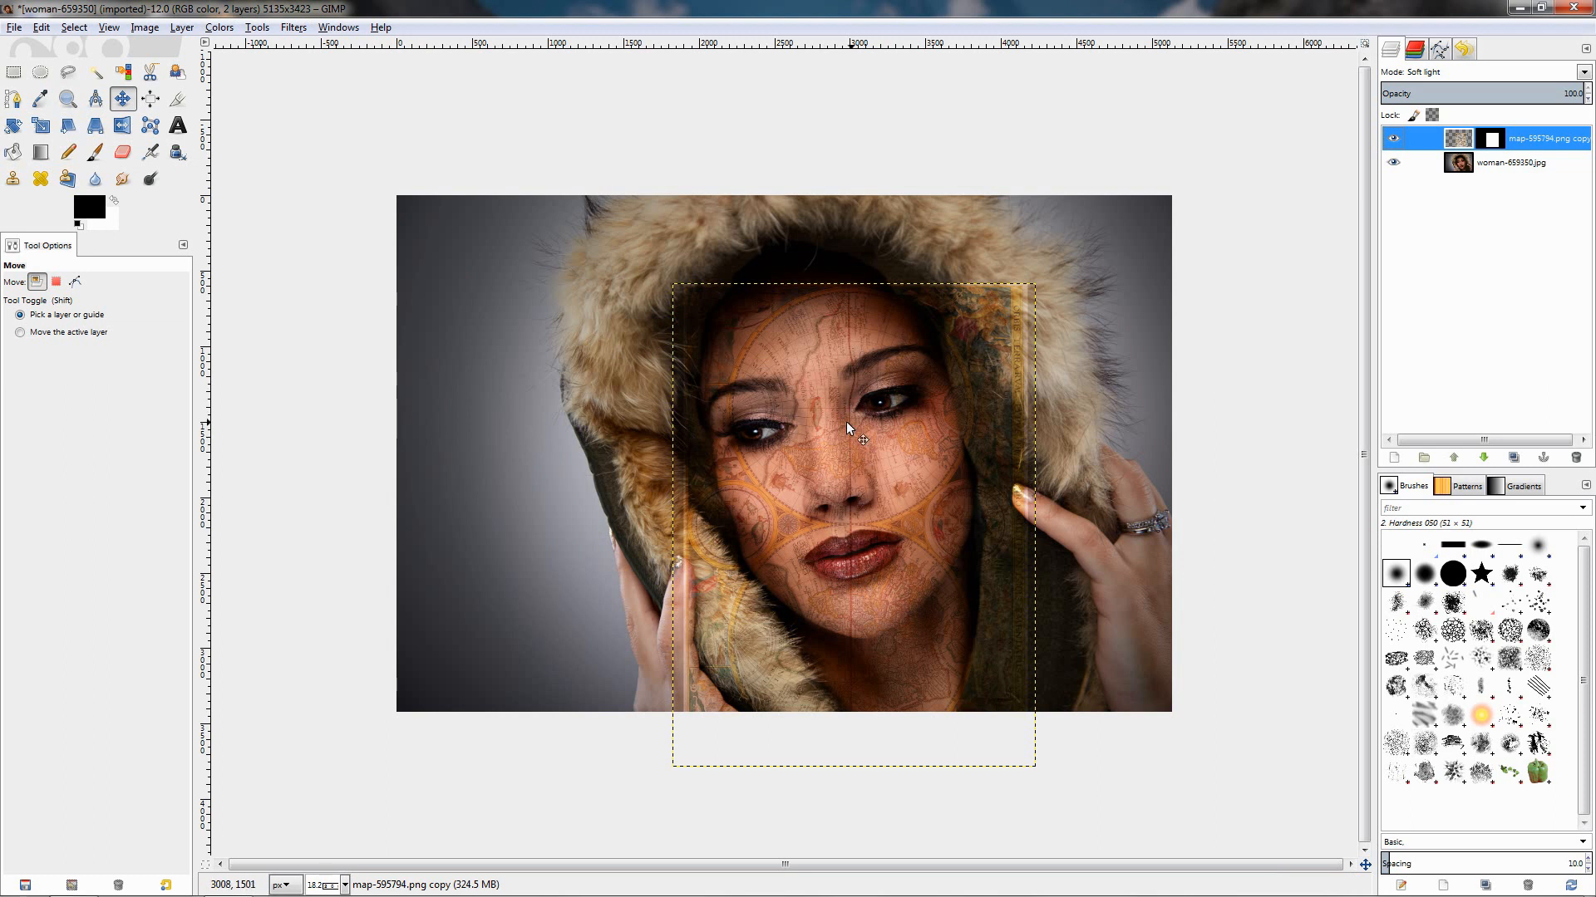
Re-show IWarp and apply a second Move-mode warp pass to the map
left_click(294, 27)
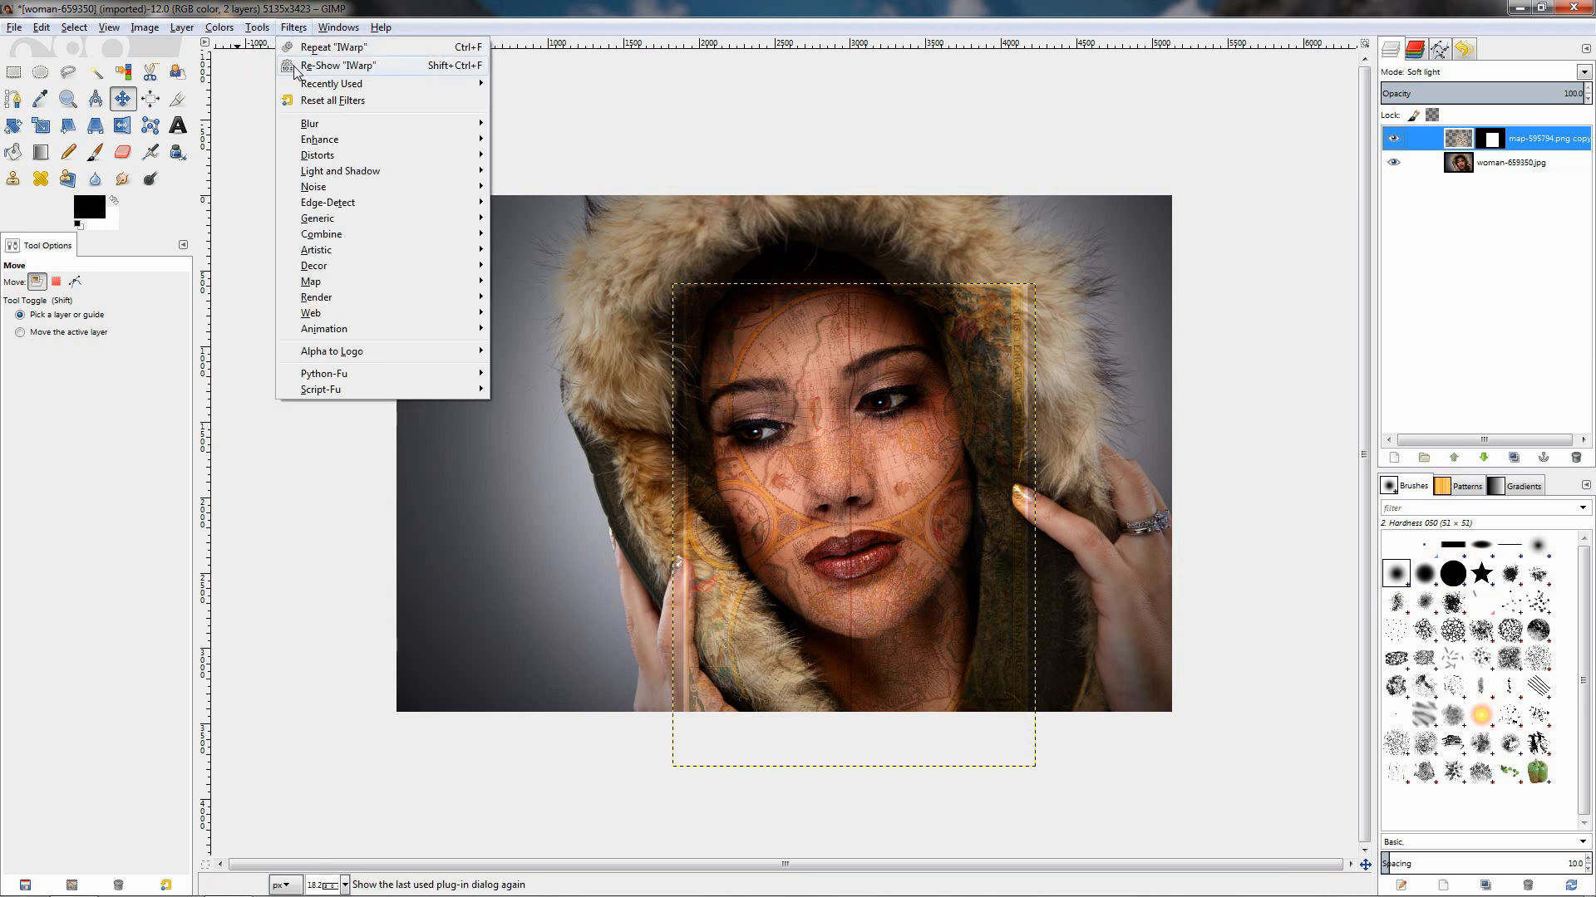
left_click(337, 65)
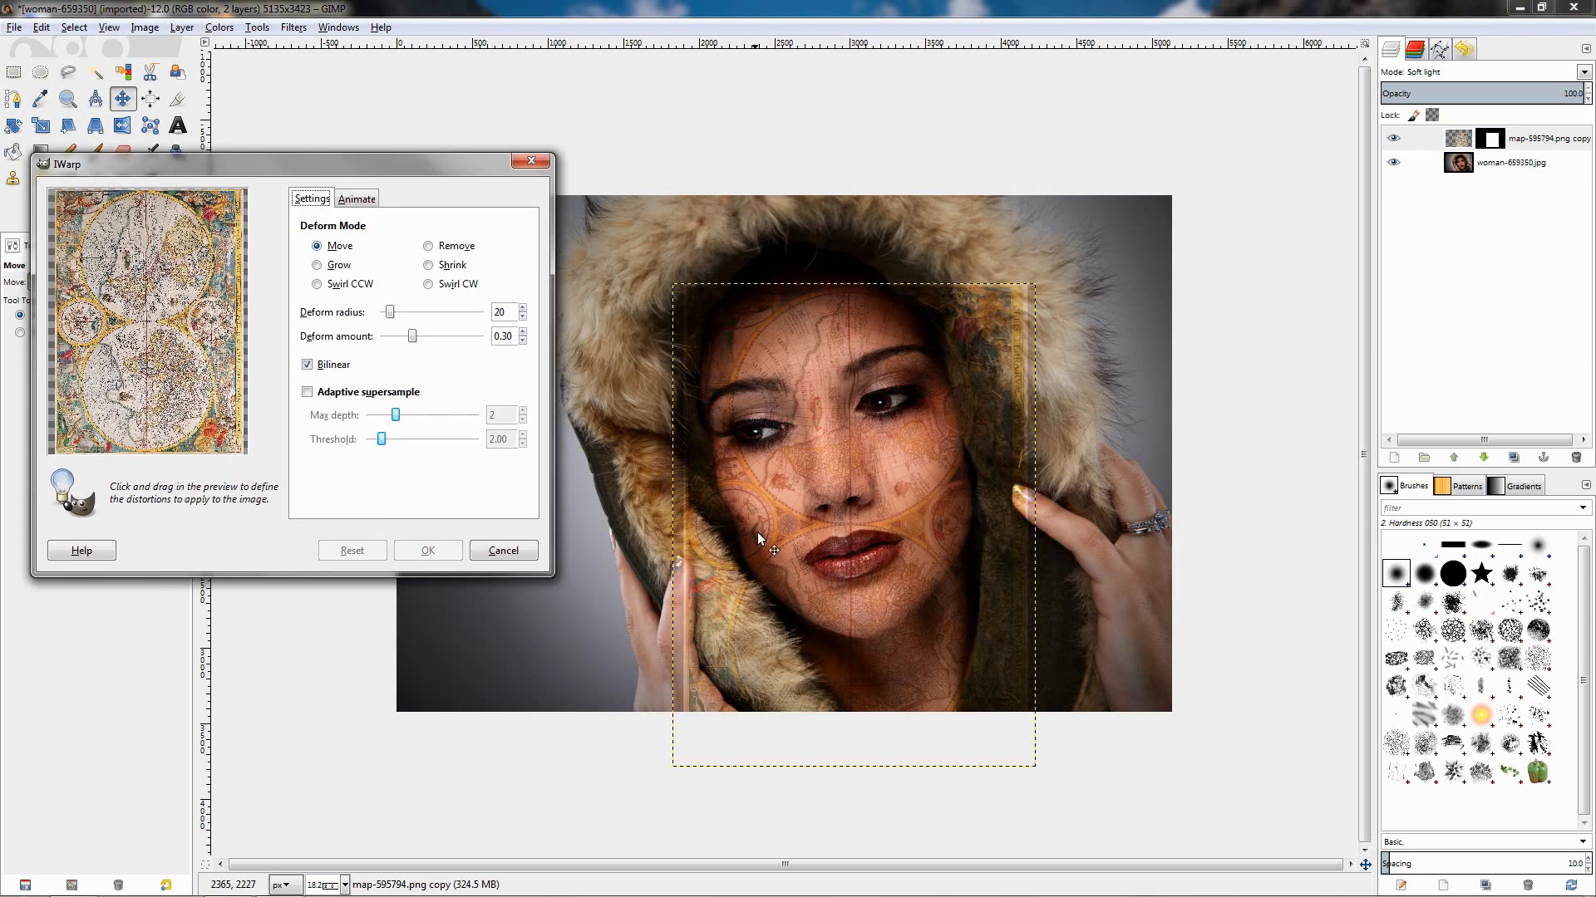
mouse_move(855, 522)
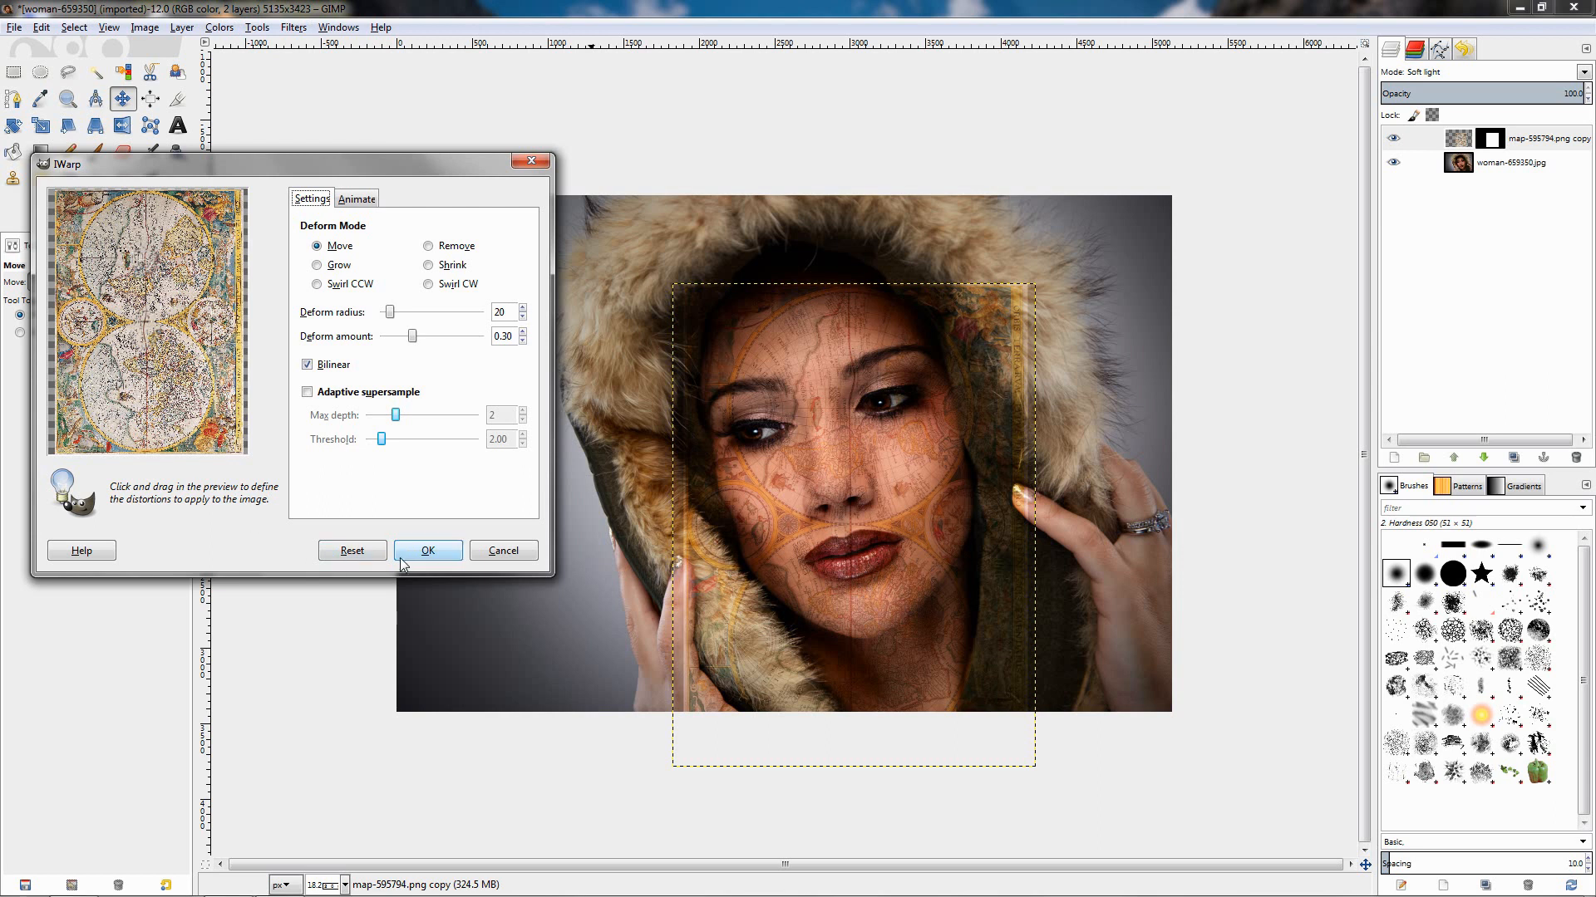
left_click(427, 550)
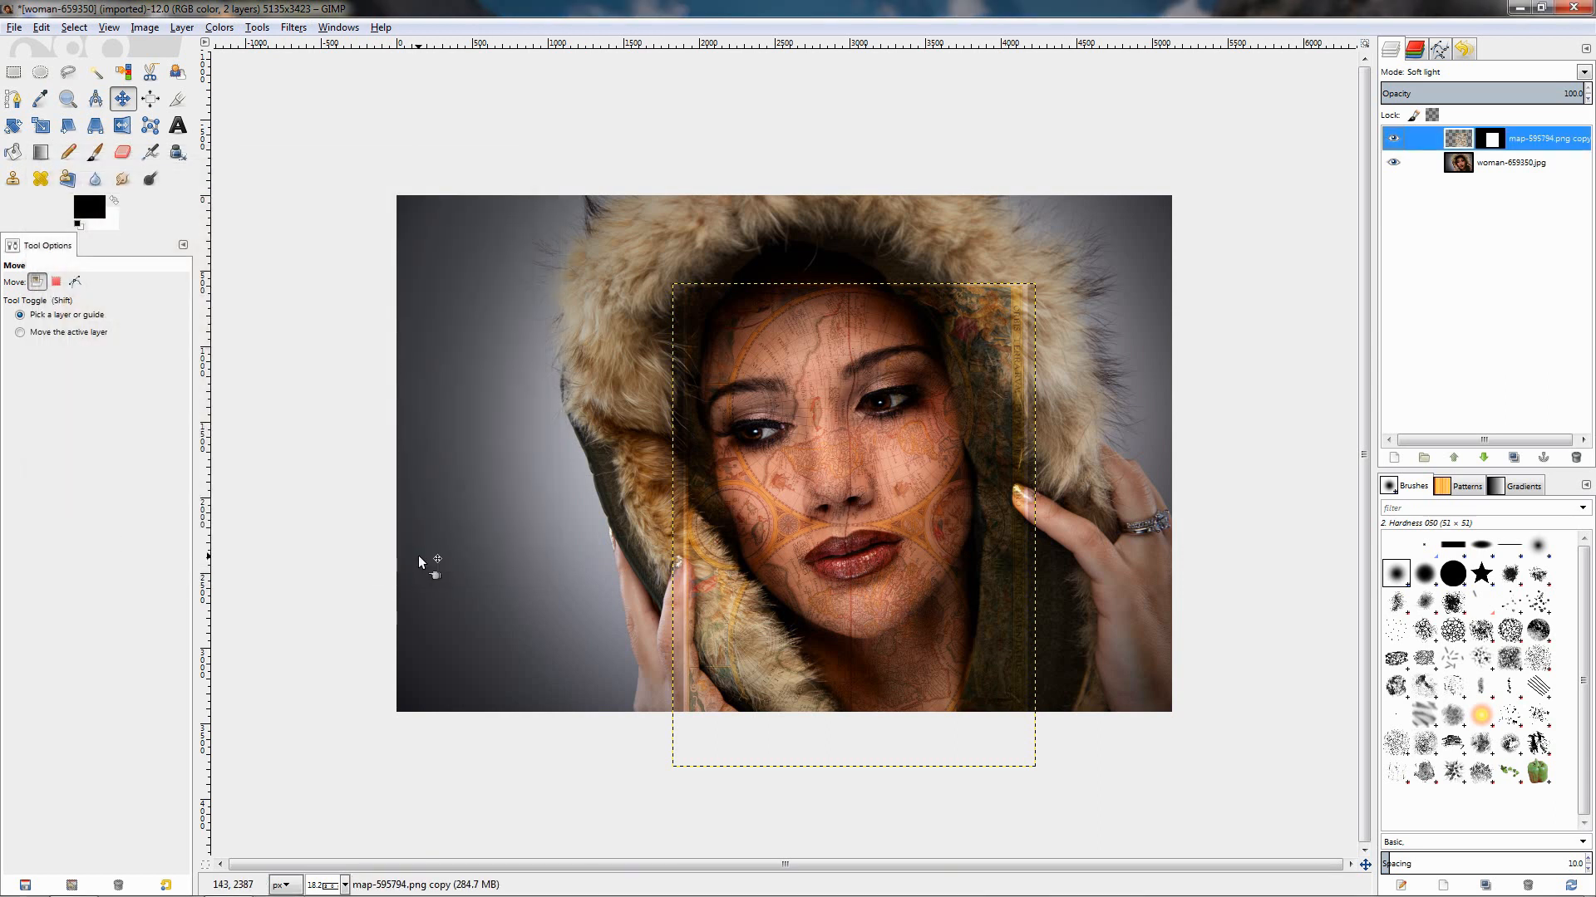
mouse_move(436, 566)
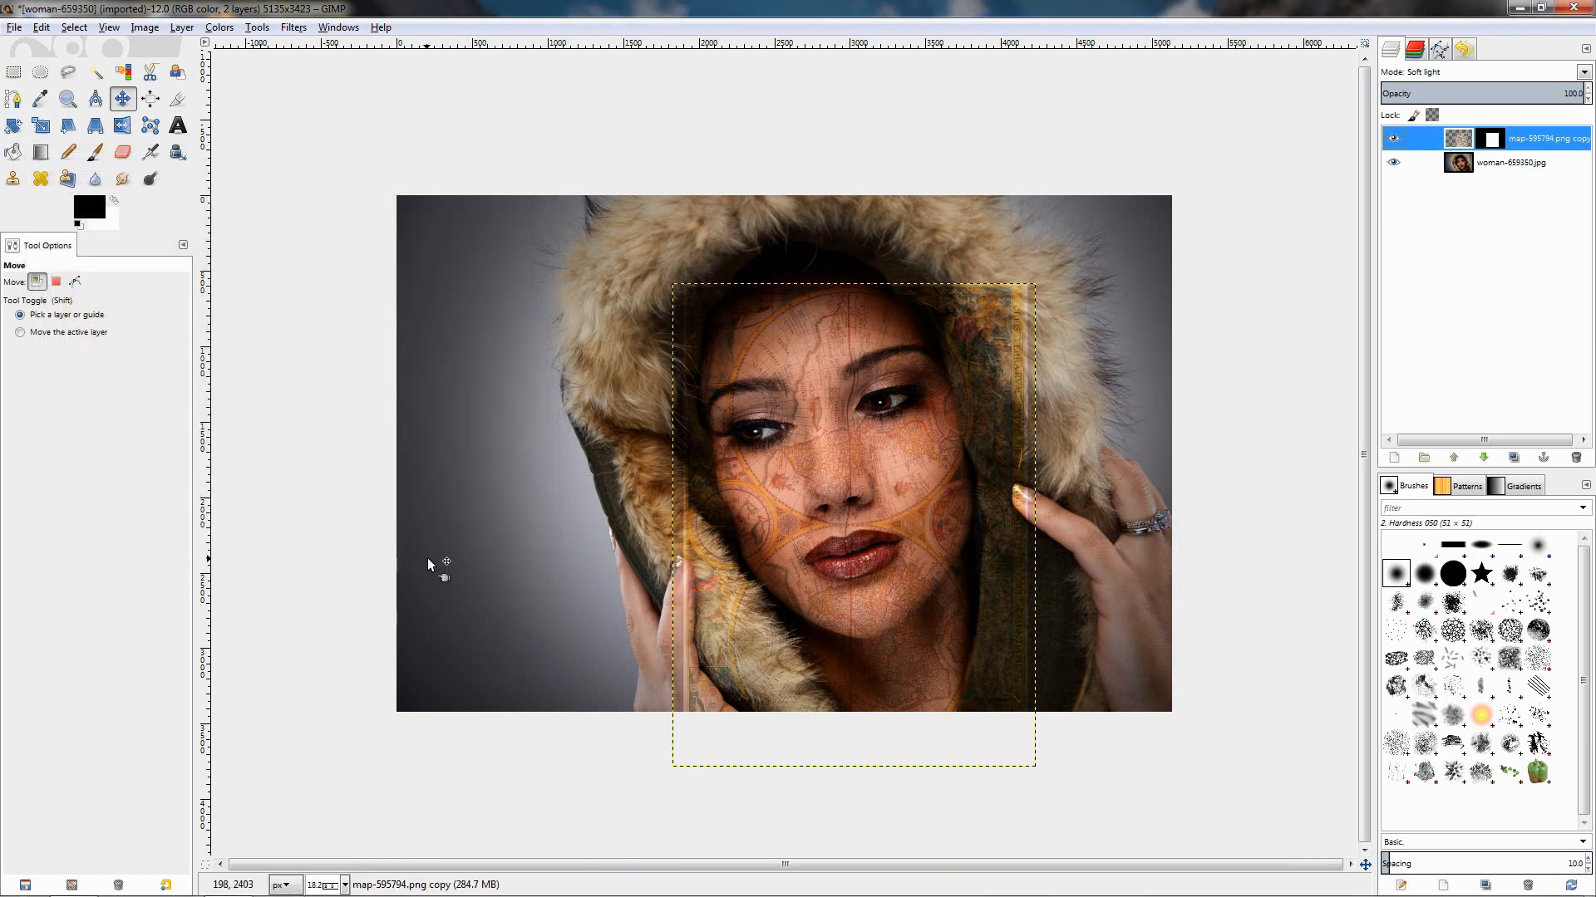
Re-apply IWarp to the map copy layer for a third distortion pass
left_click(294, 26)
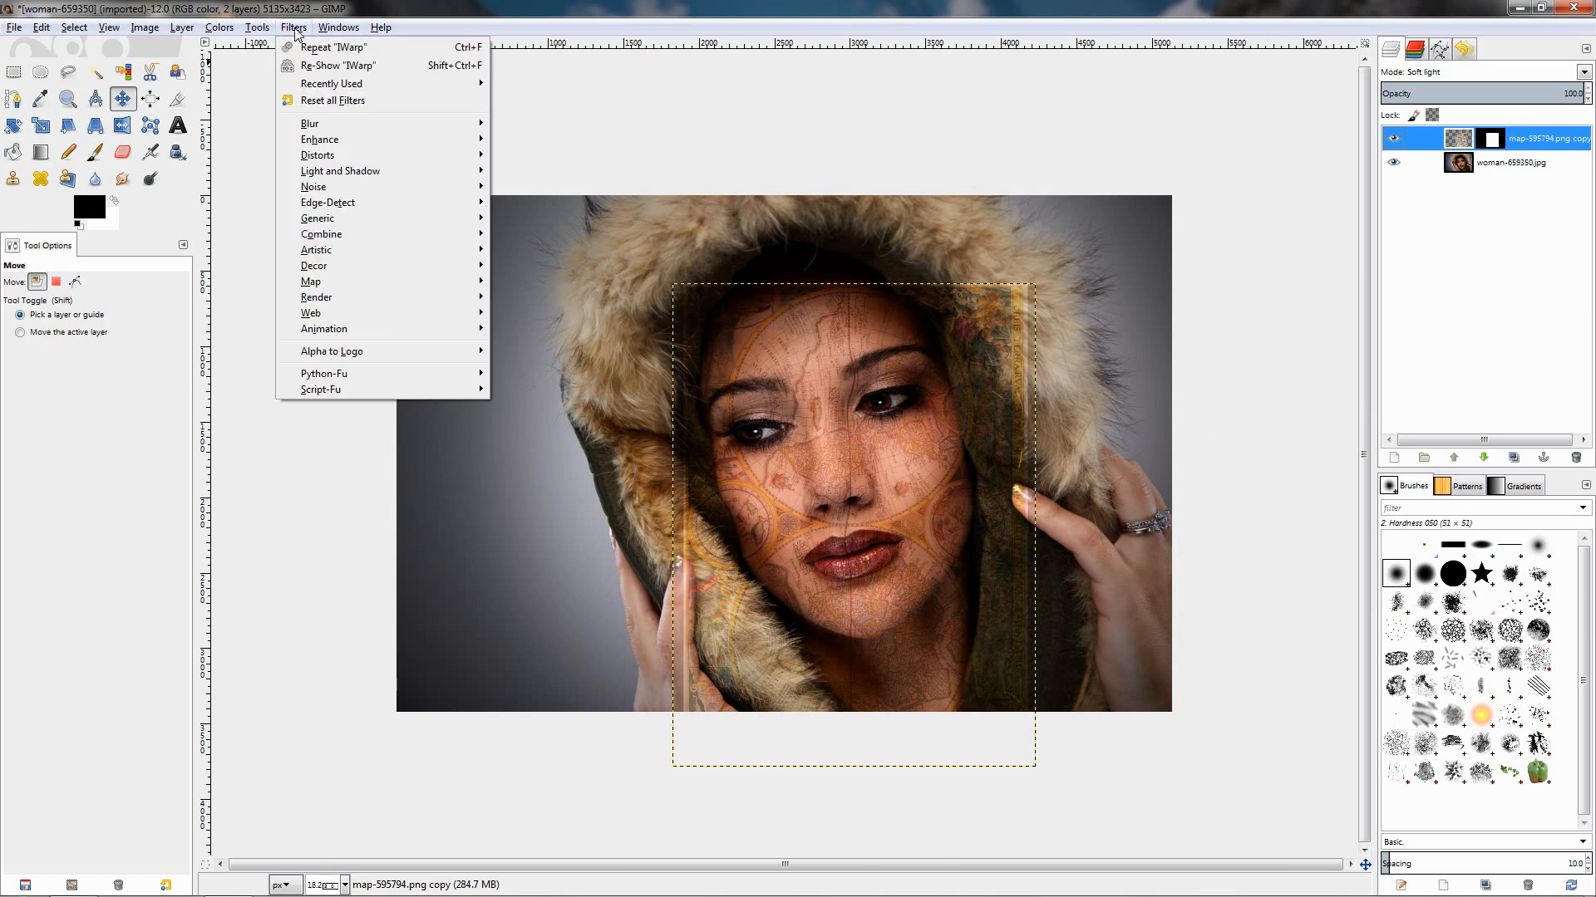
left_click(335, 64)
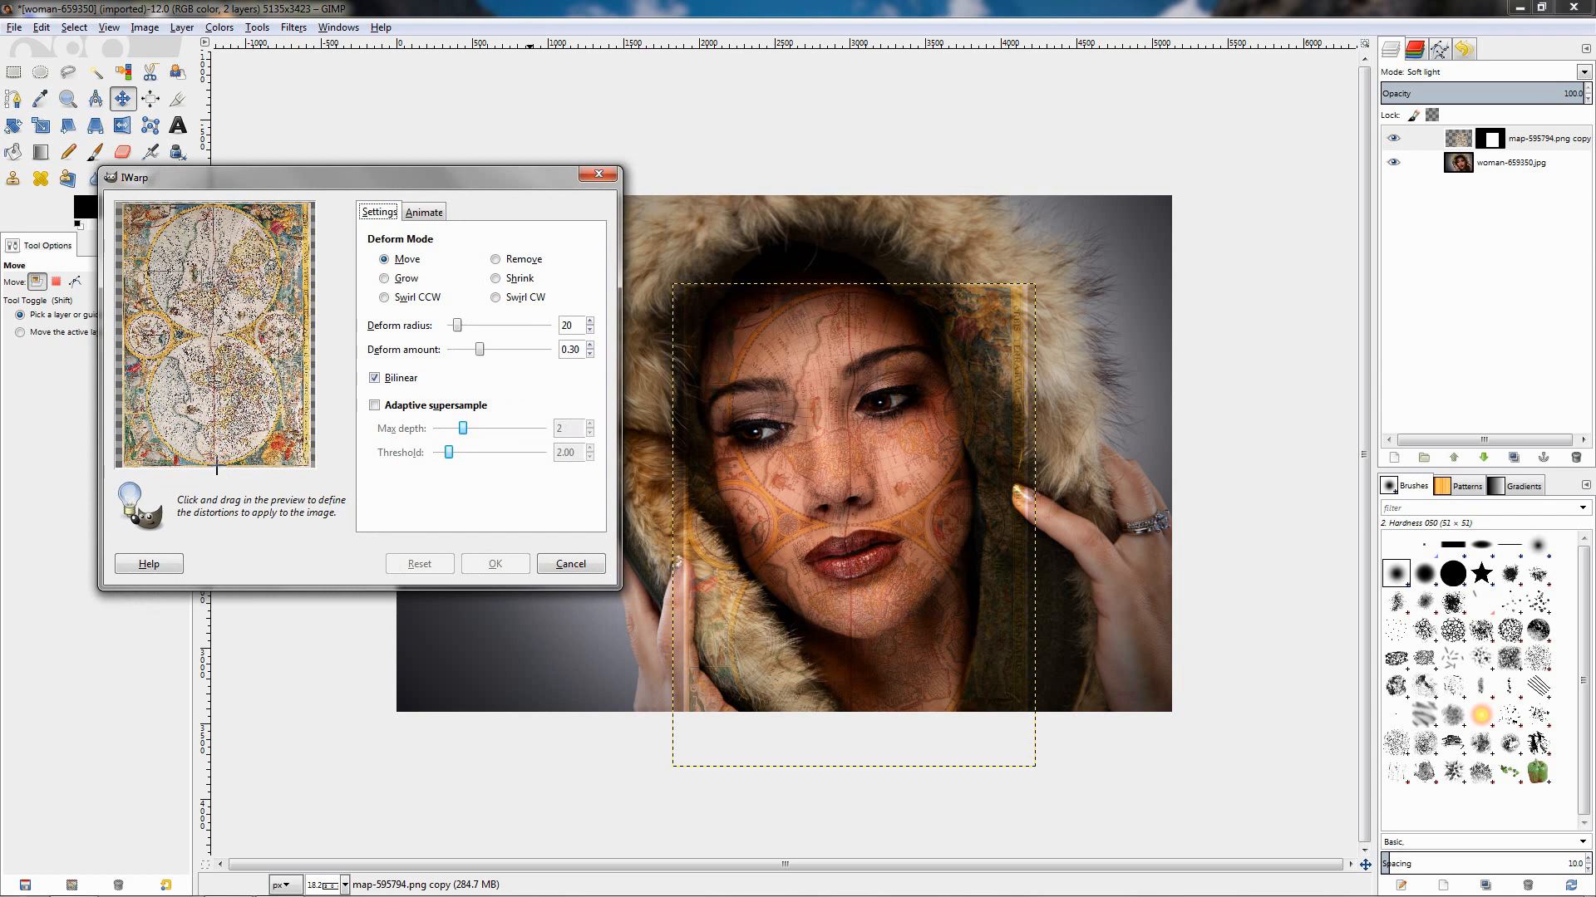
mouse_move(858, 659)
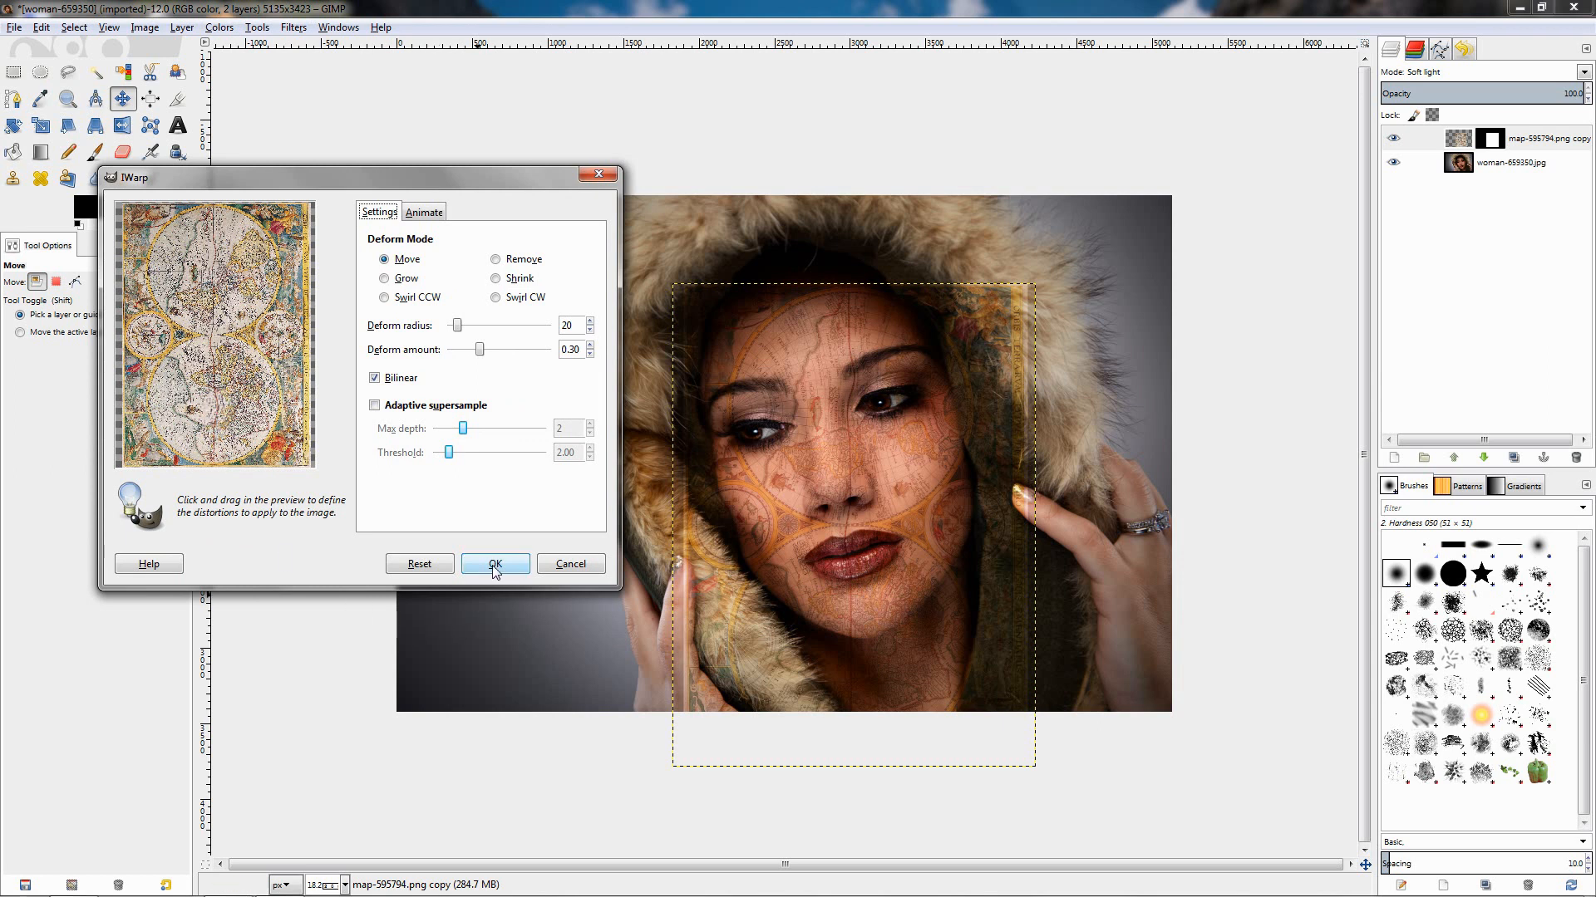
left_click(495, 563)
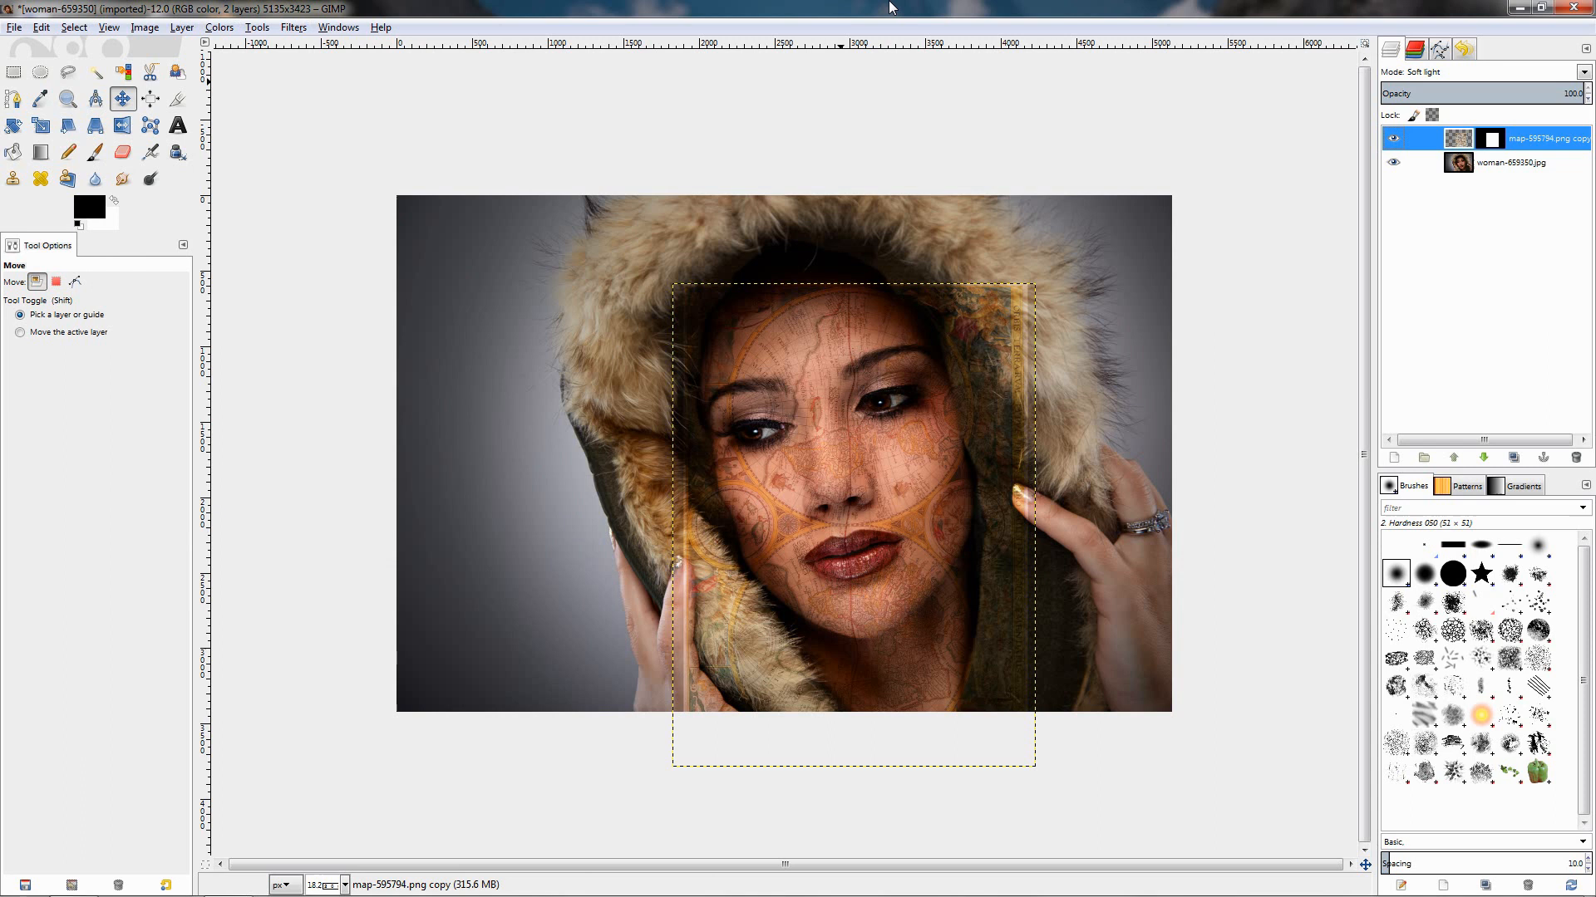
mouse_move(849, 676)
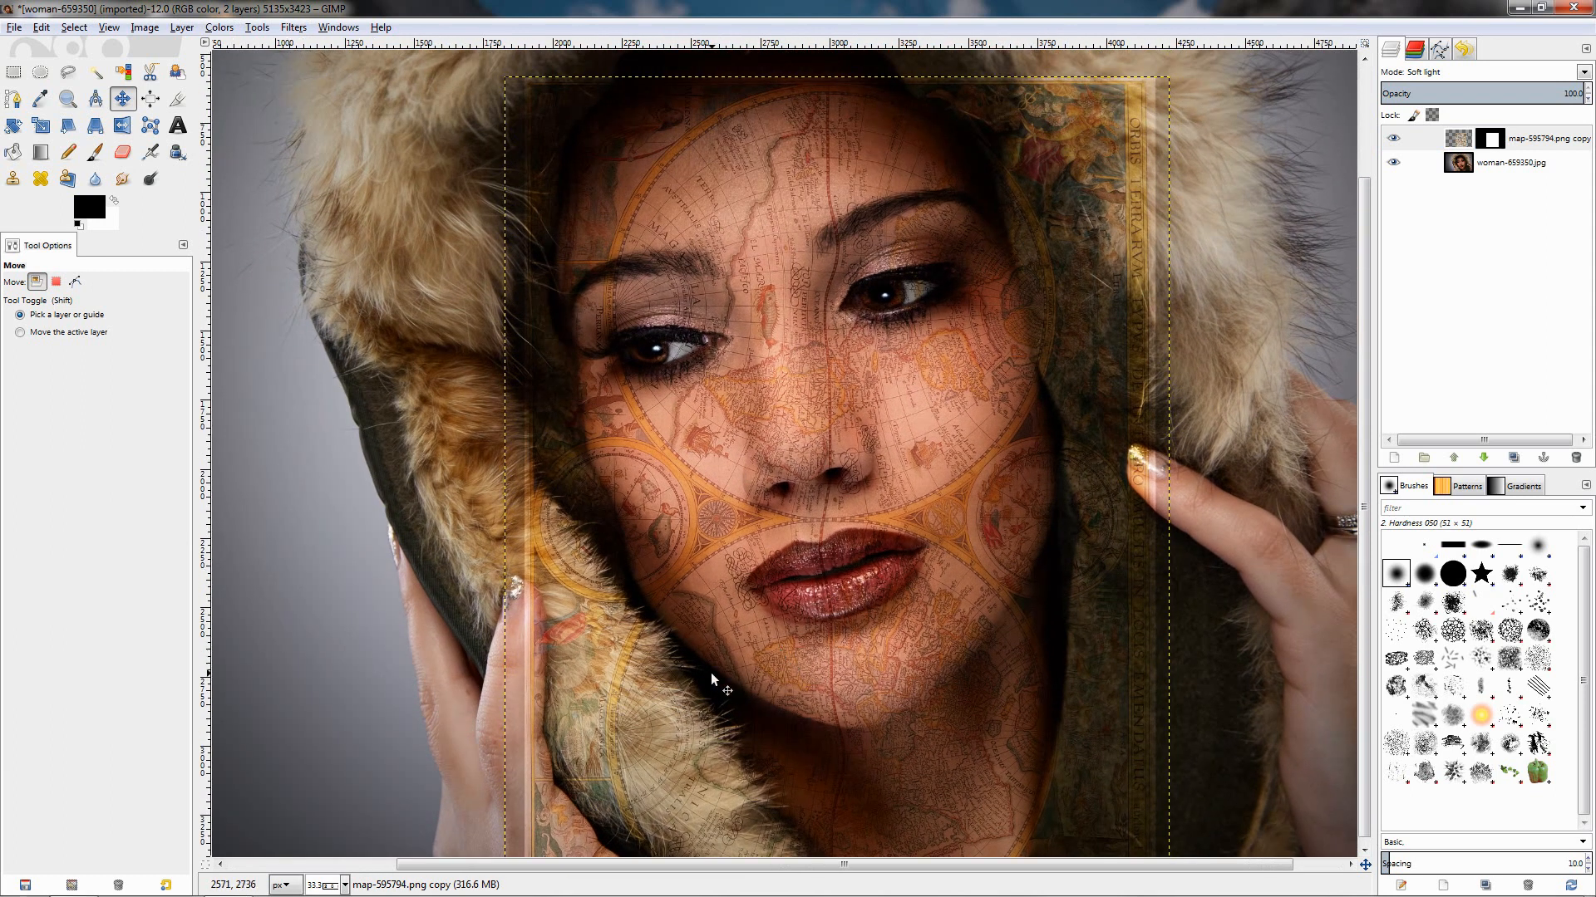
mouse_move(814, 417)
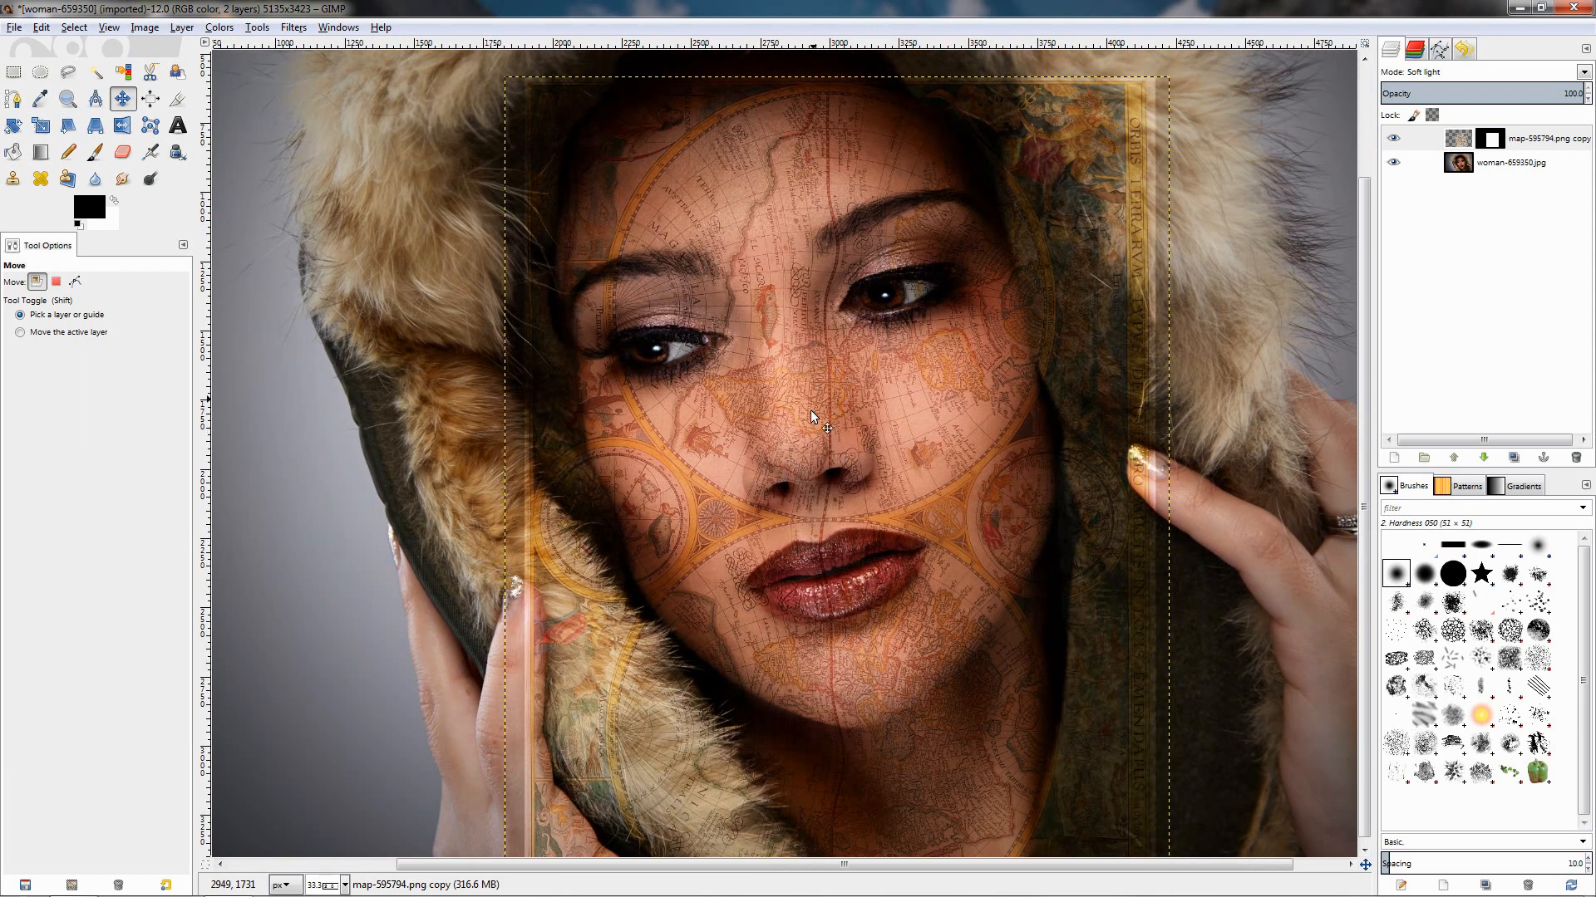
Re-apply IWarp to the map layer for a fourth distortion pass
left_click(294, 28)
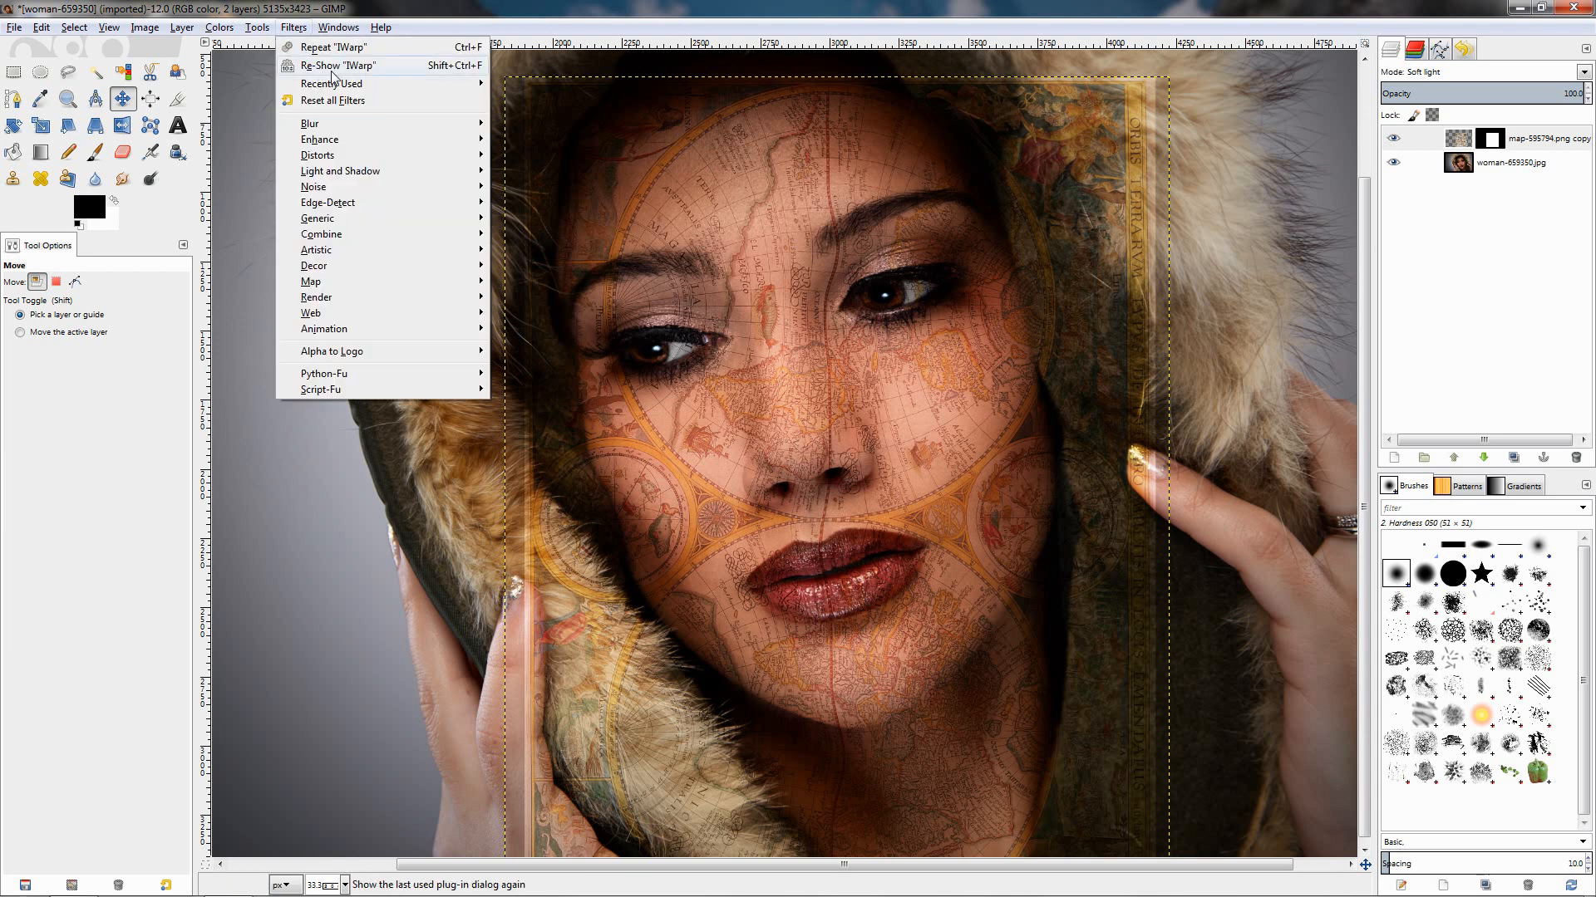
left_click(336, 65)
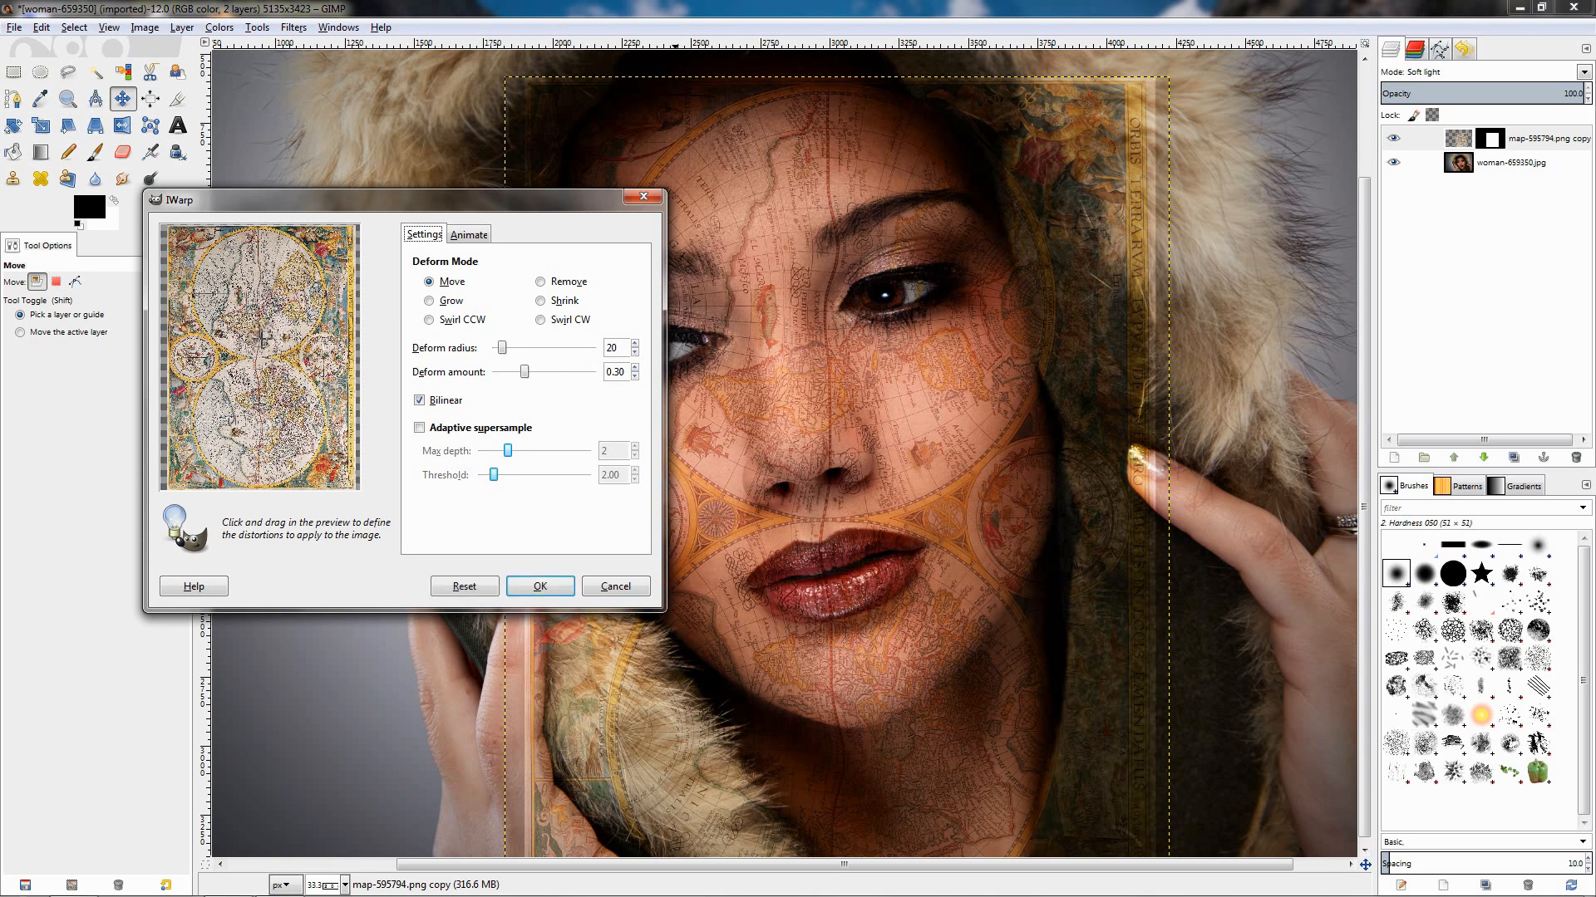
left_click(539, 586)
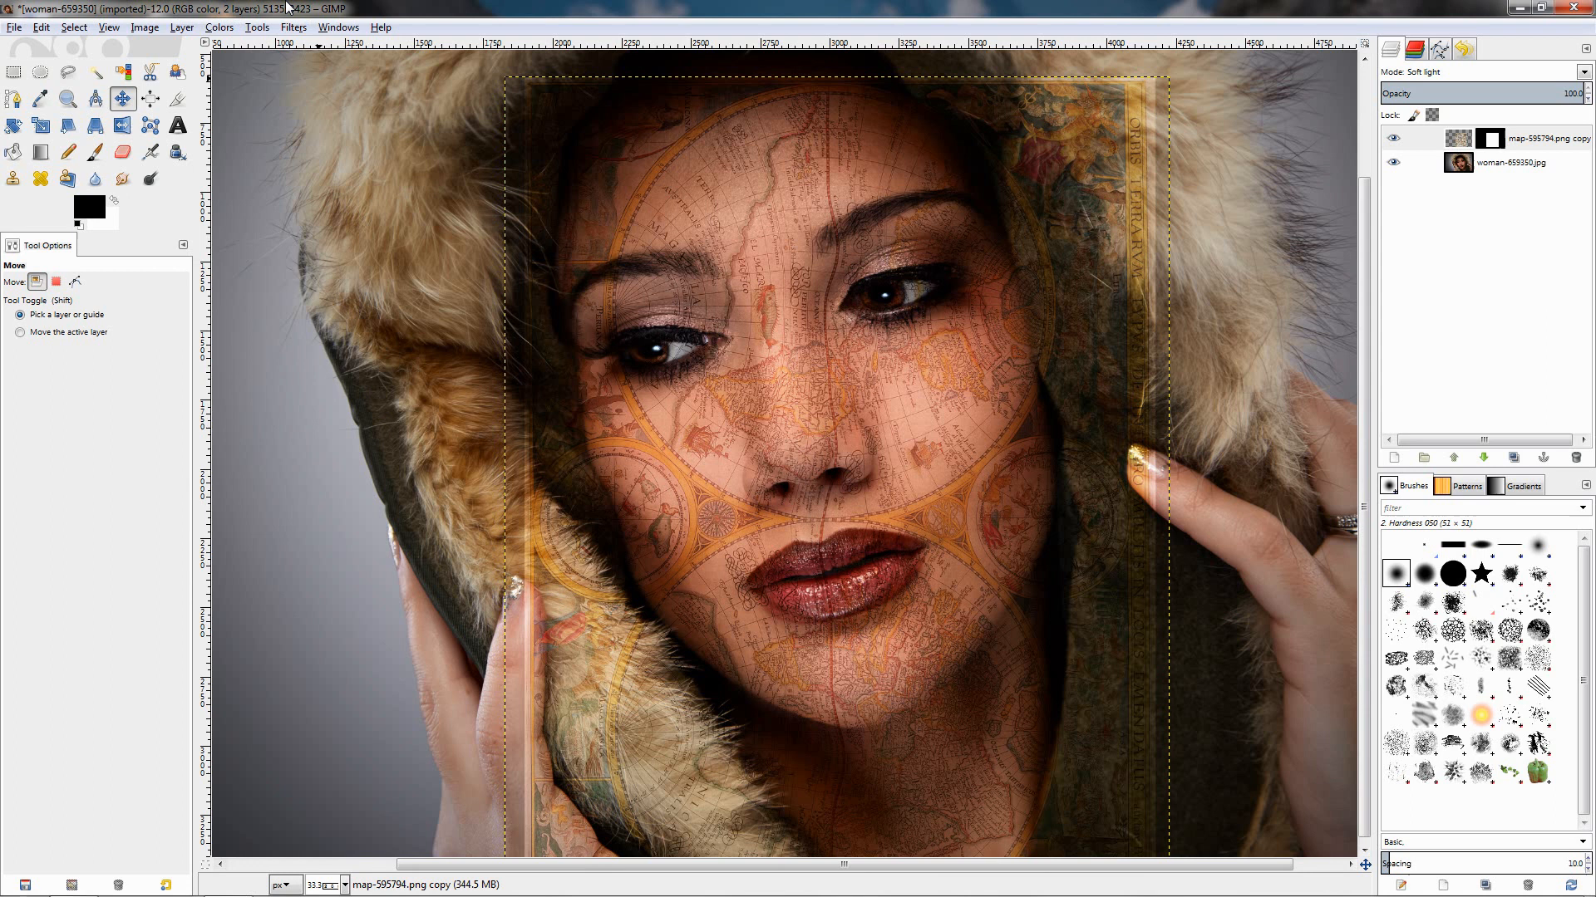
mouse_move(319, 80)
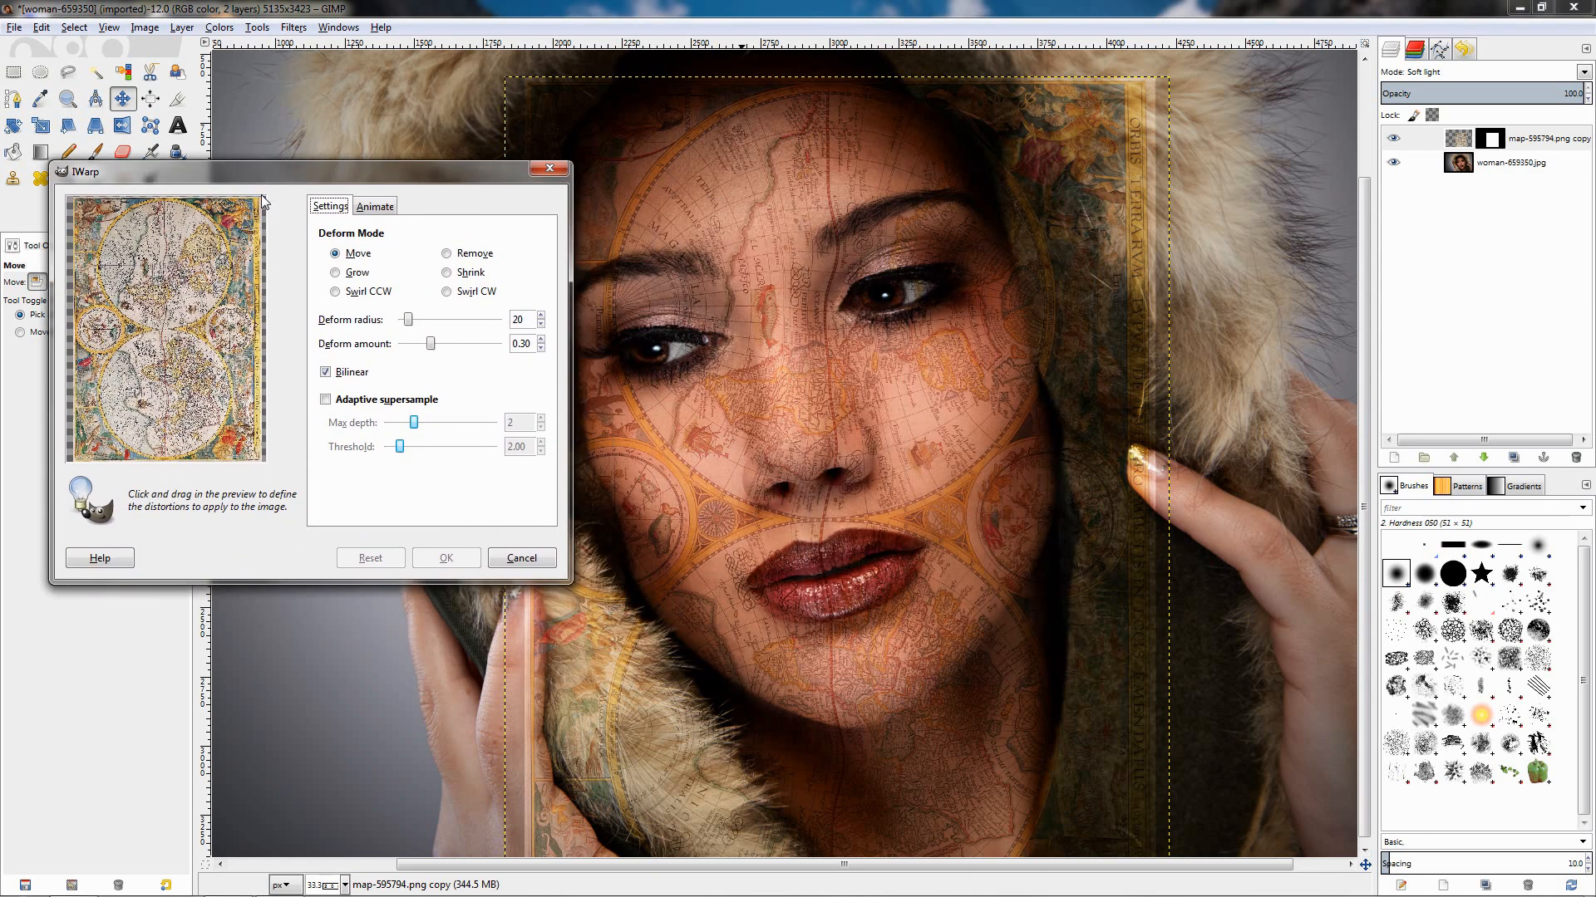
mouse_move(694, 429)
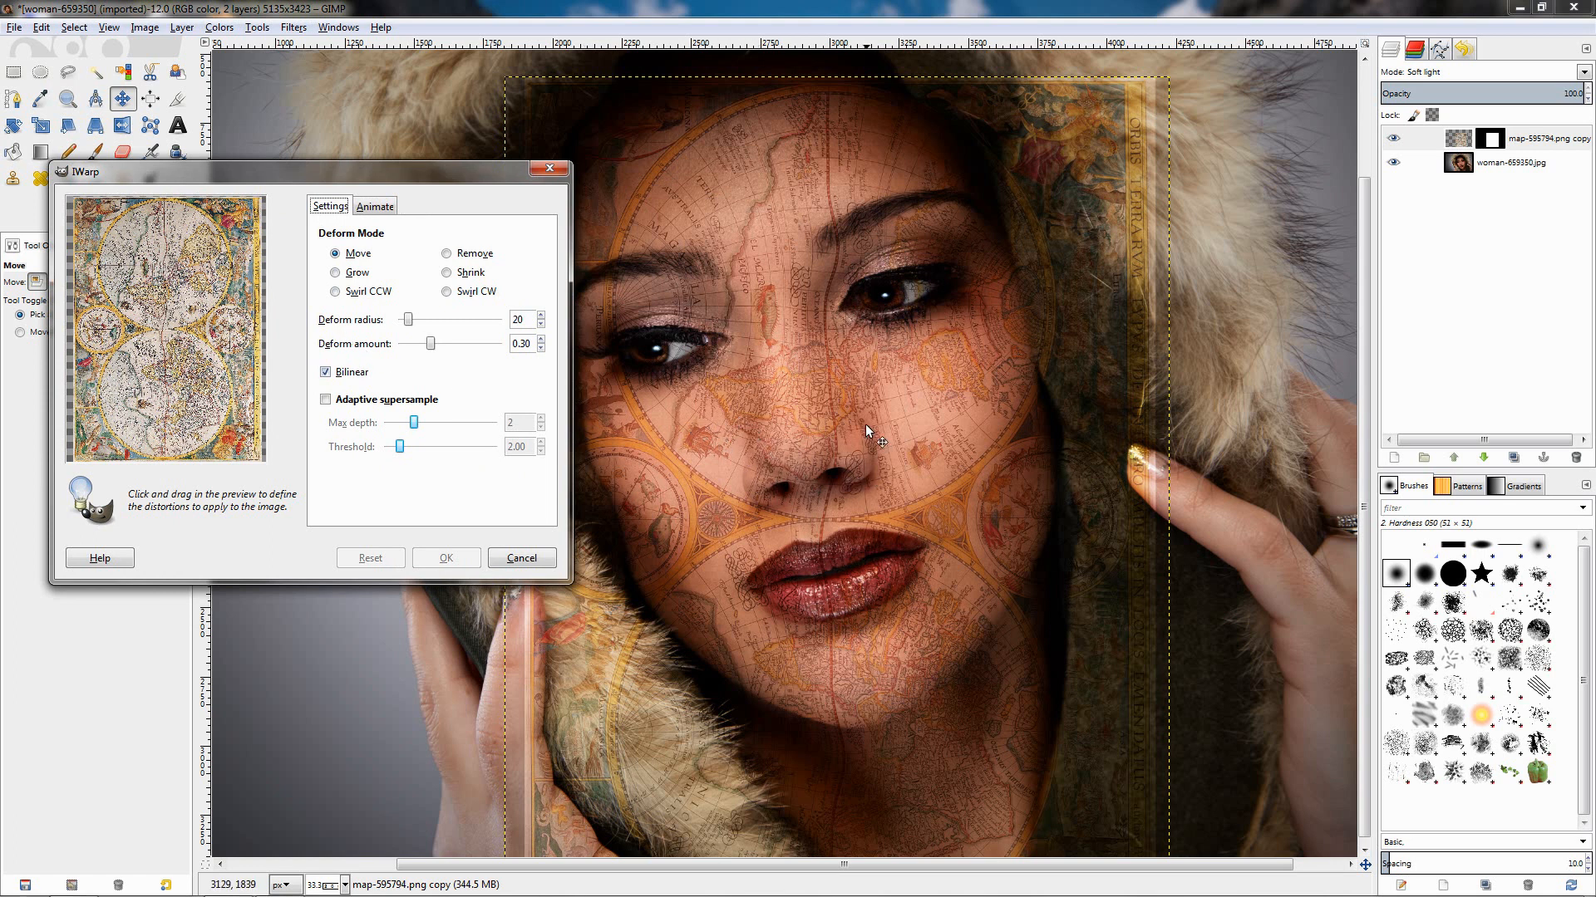
mouse_move(879, 395)
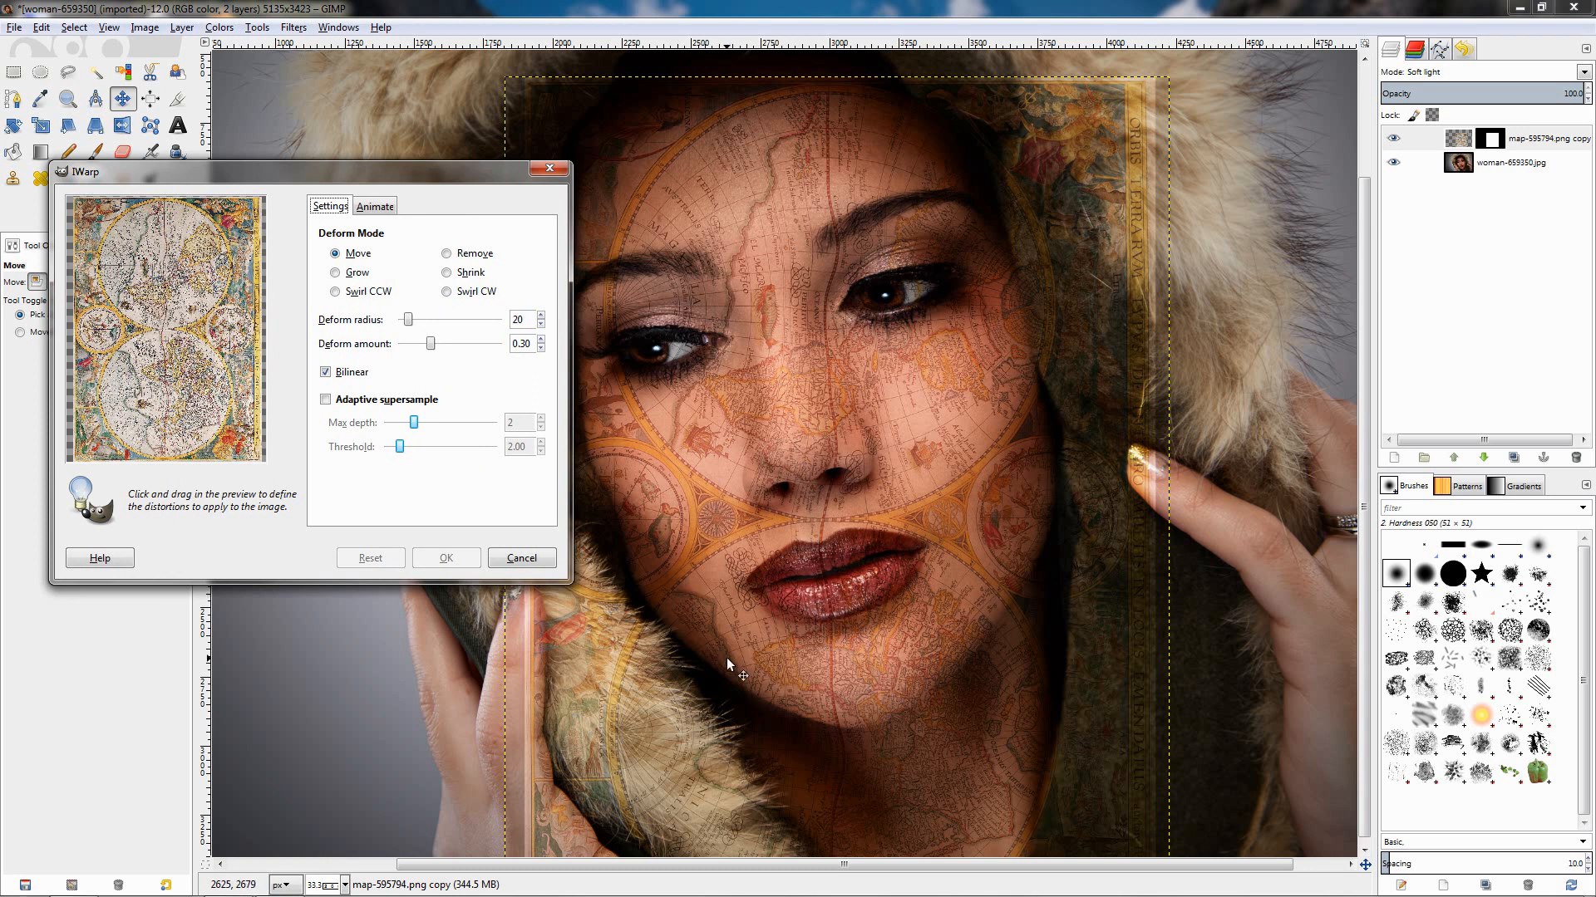
mouse_move(717, 450)
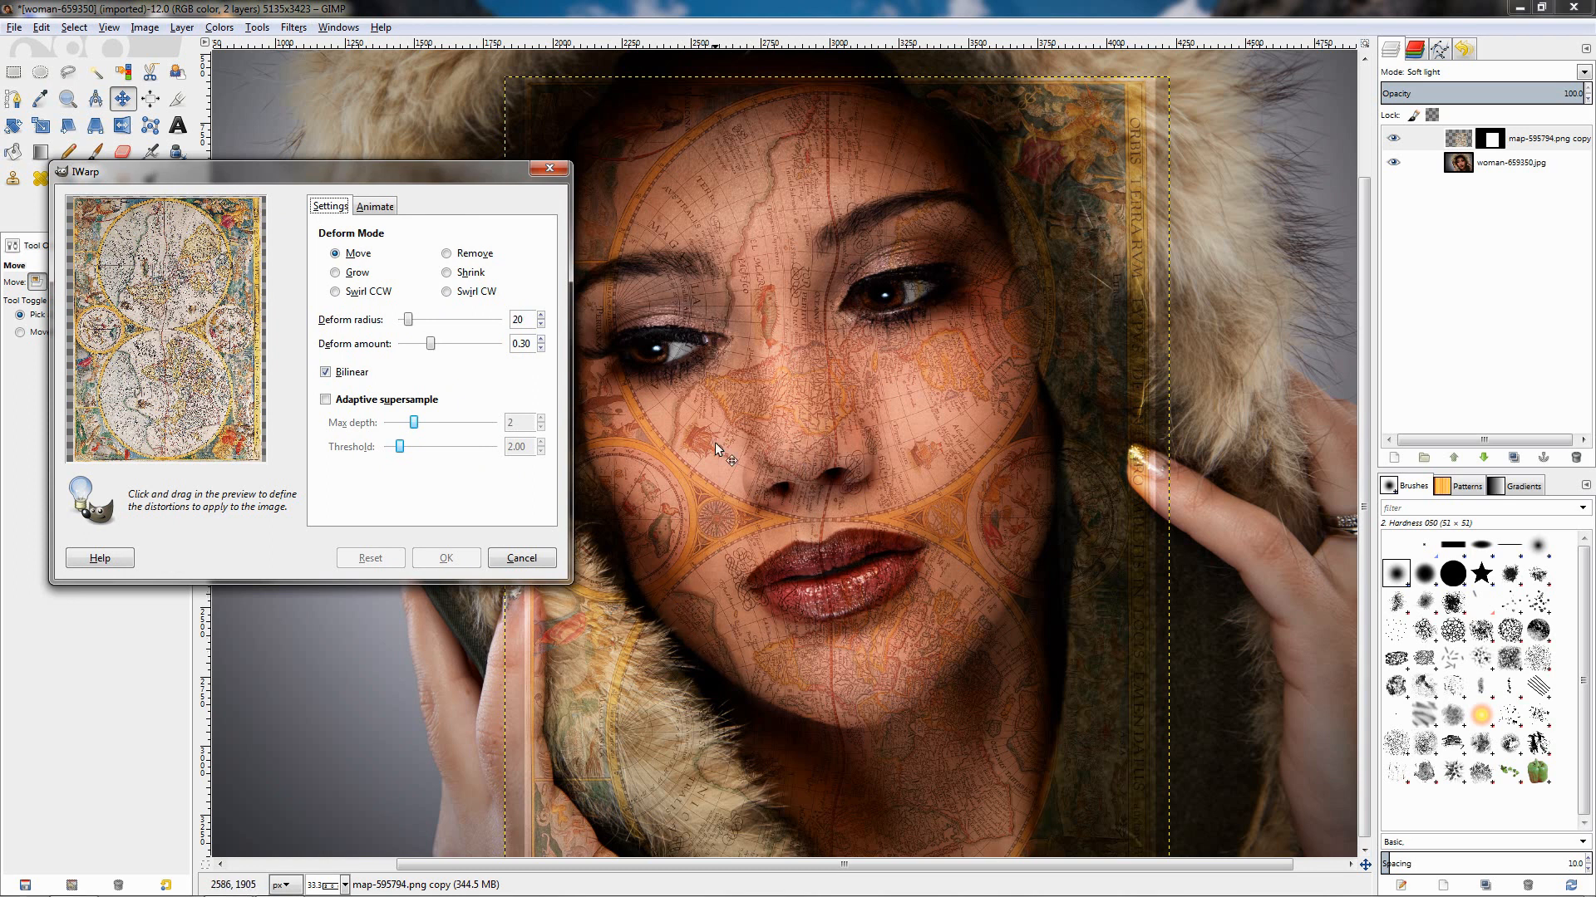
left_click(445, 273)
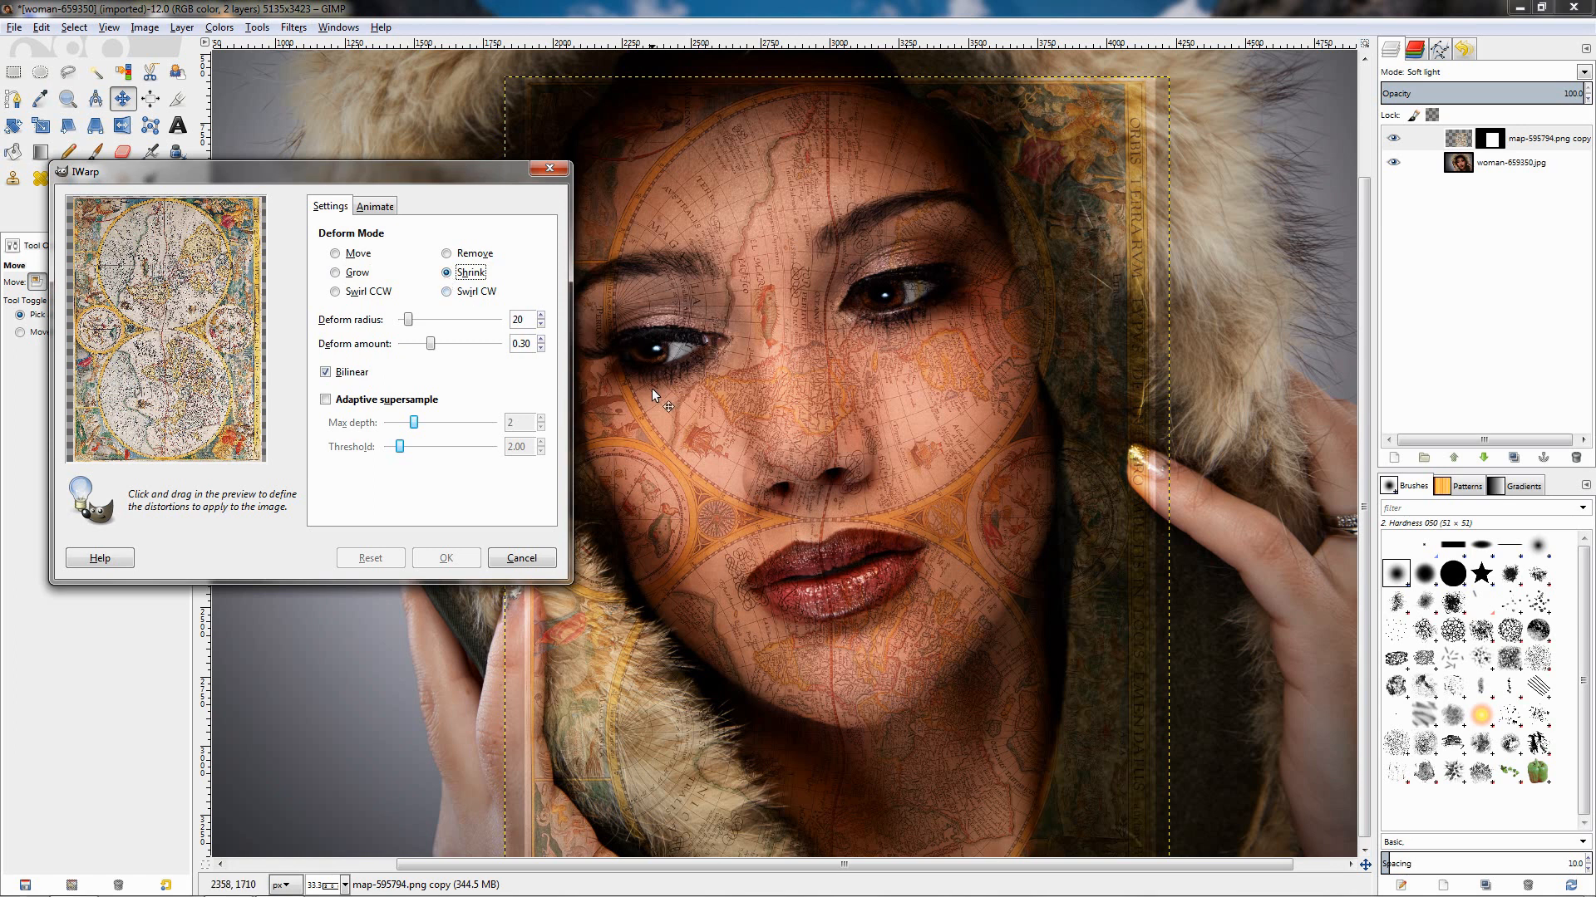
mouse_move(652, 395)
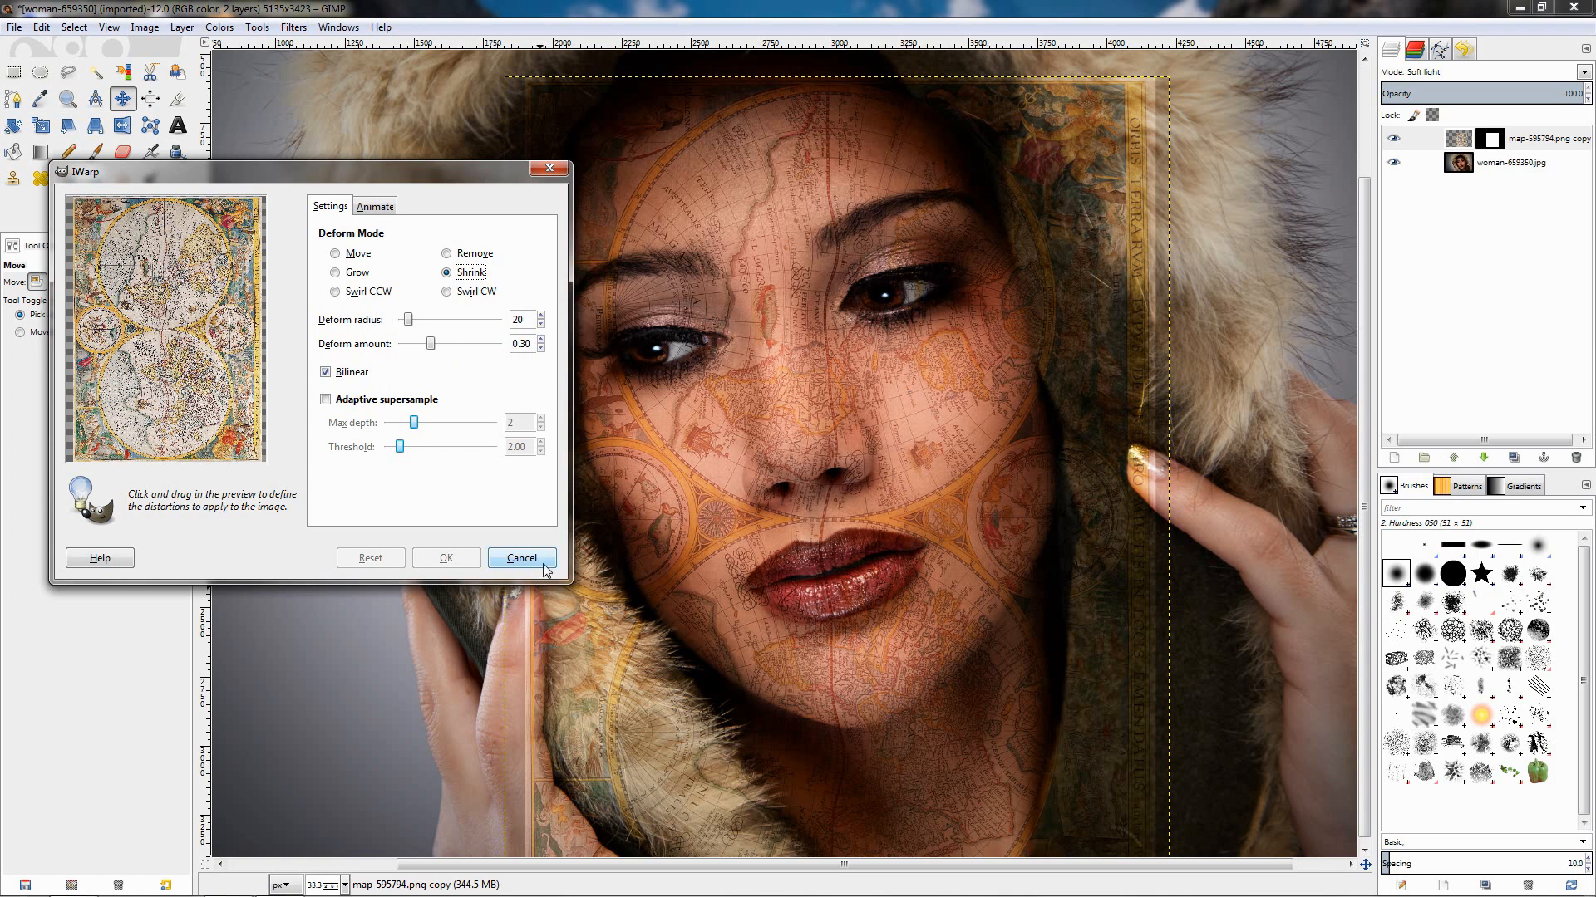
left_click(520, 558)
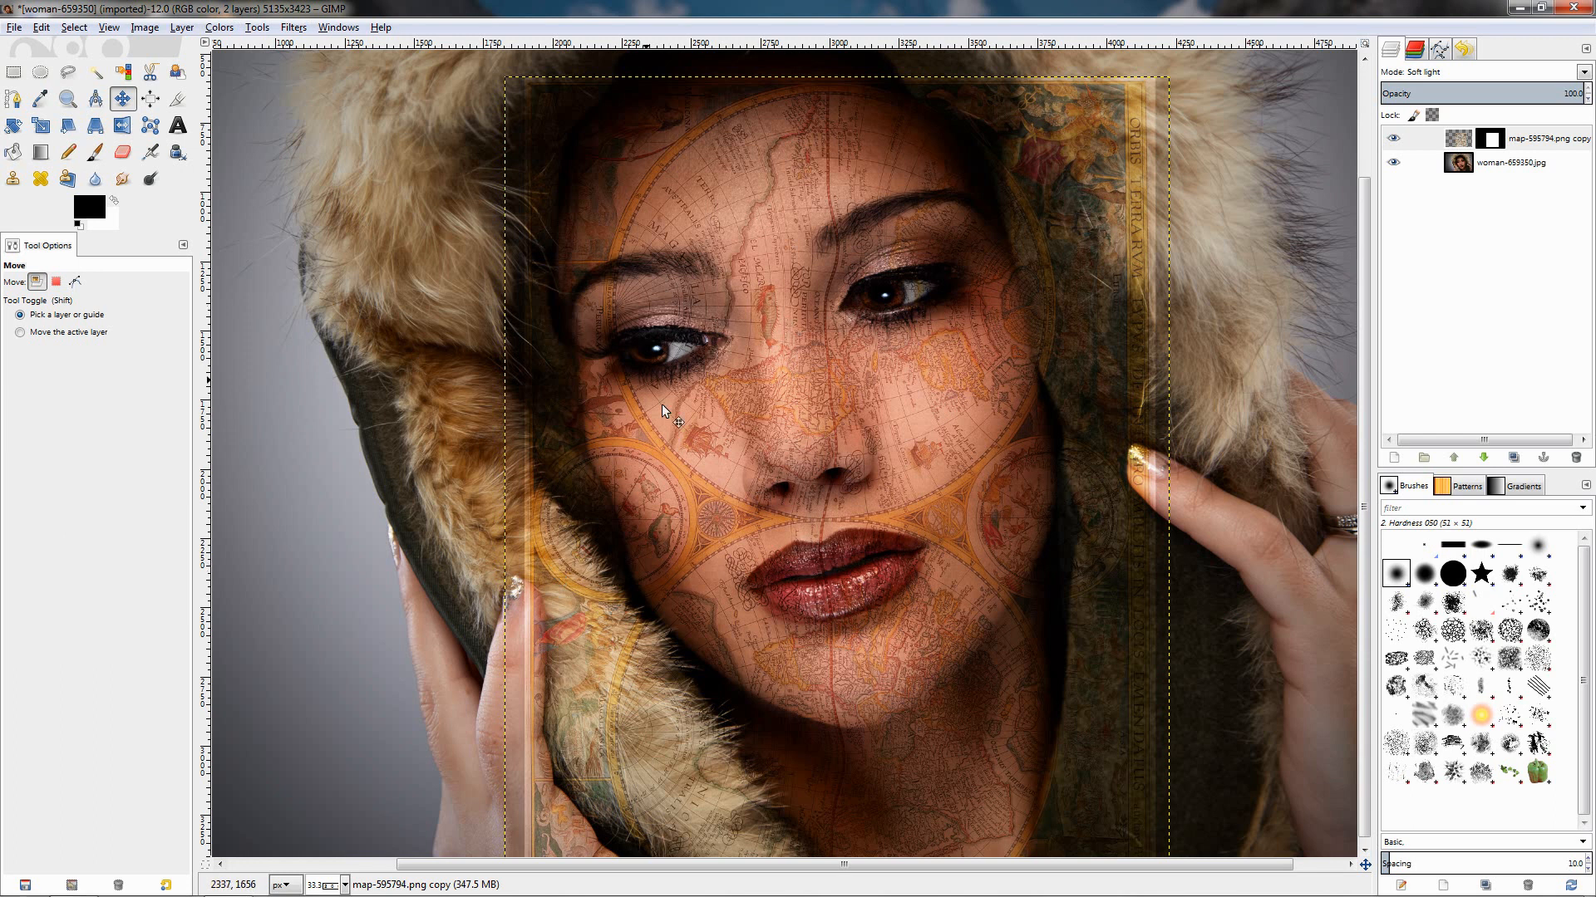
mouse_move(598, 368)
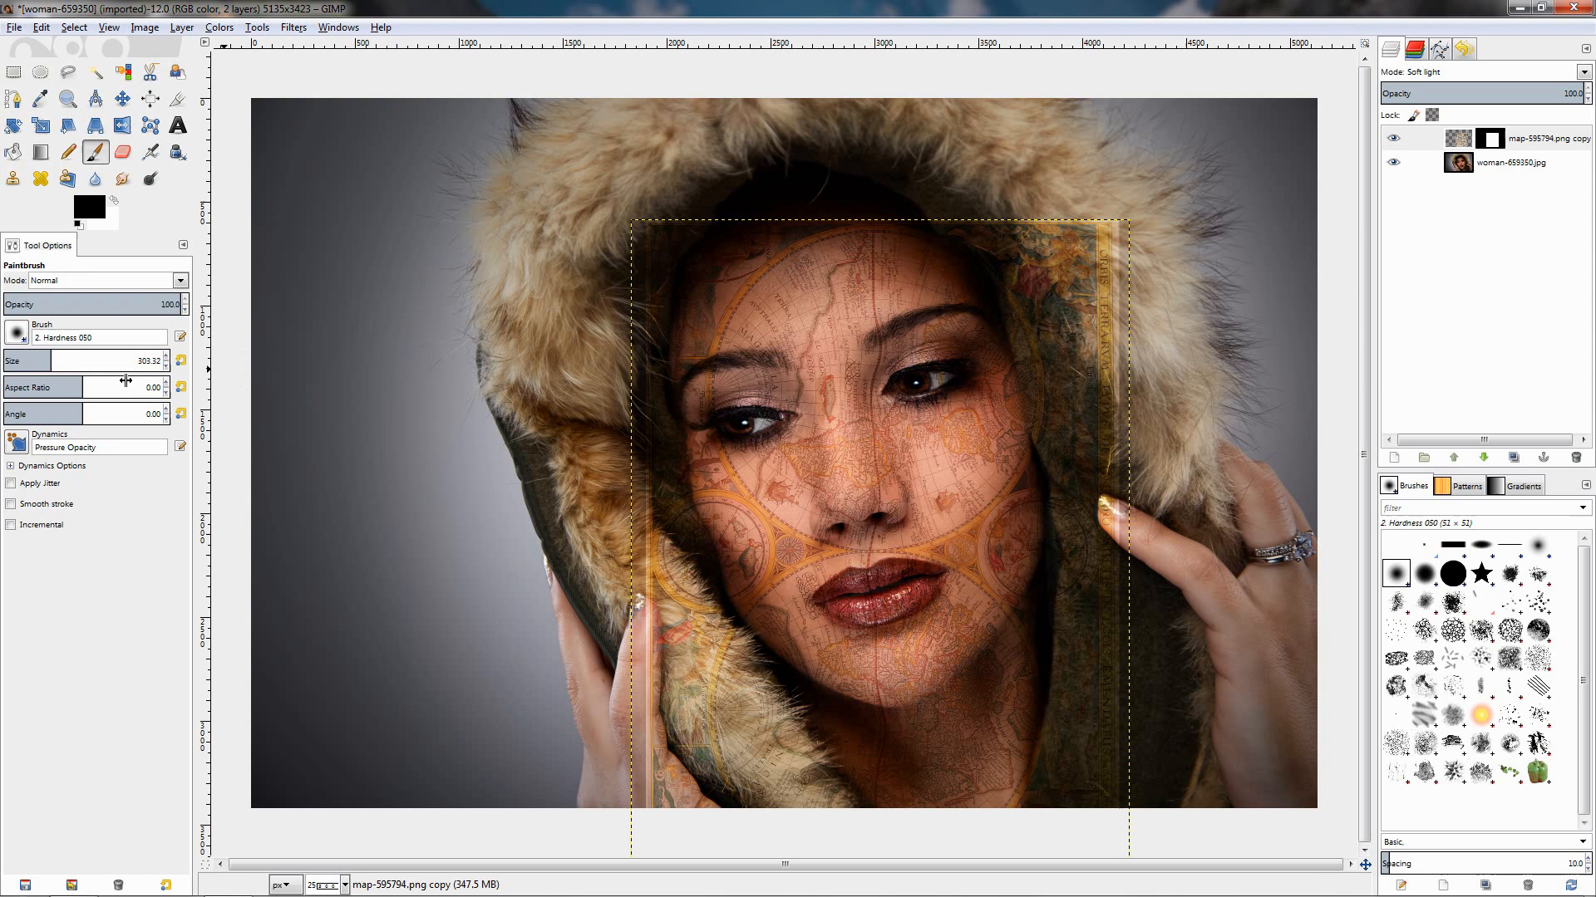
Paint black on the map mask over the hood and fur around the face
left_click(1490, 139)
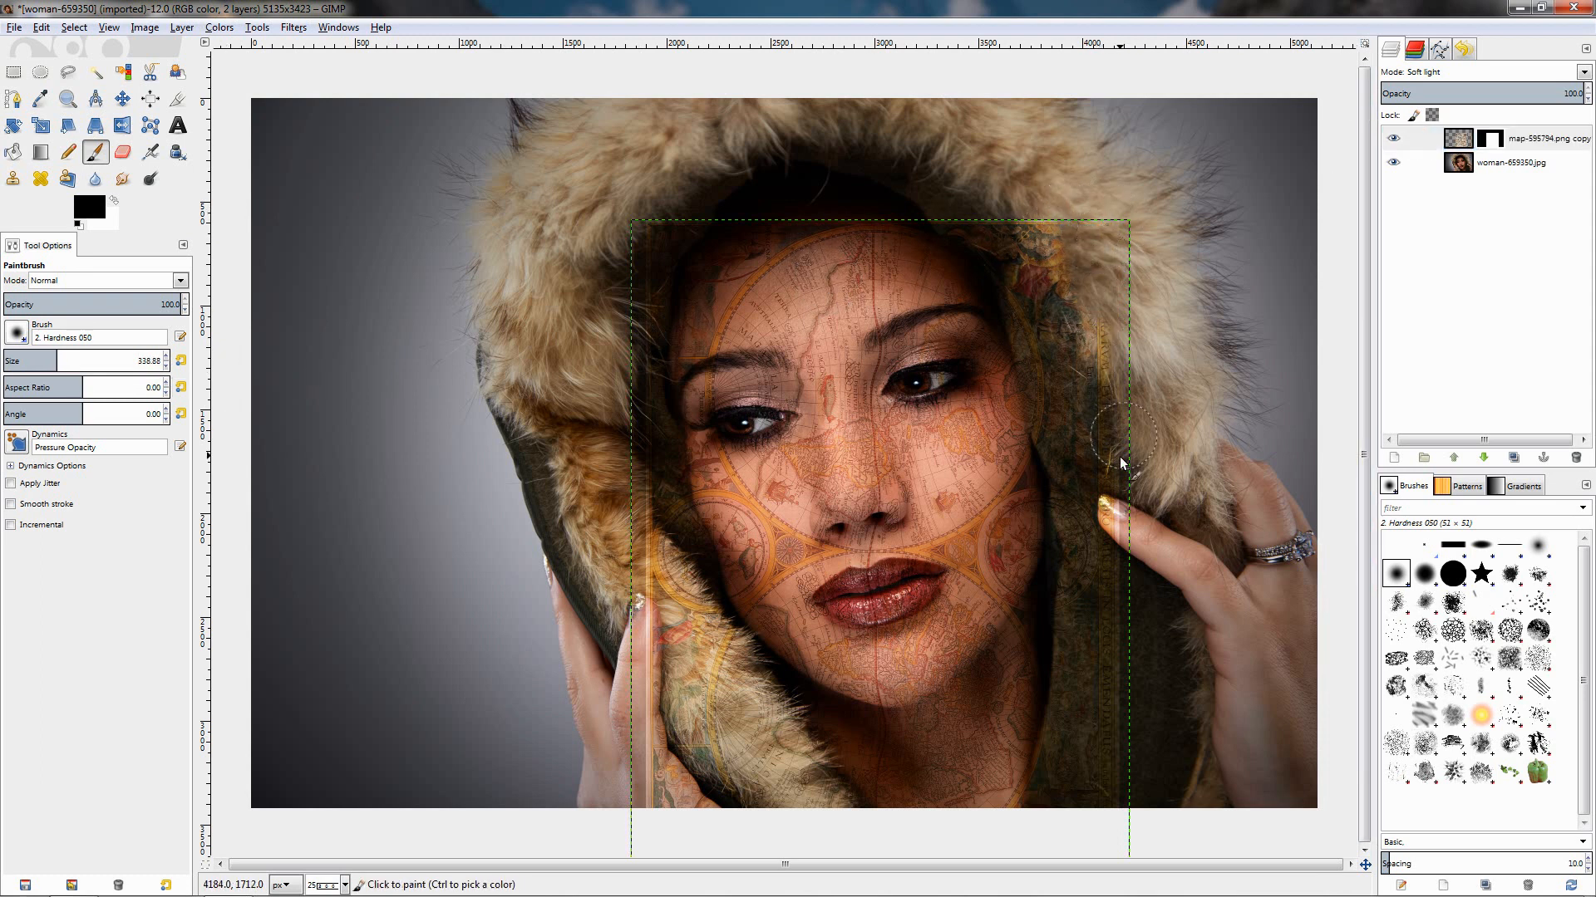
left_click_drag(1120, 462, 977, 204)
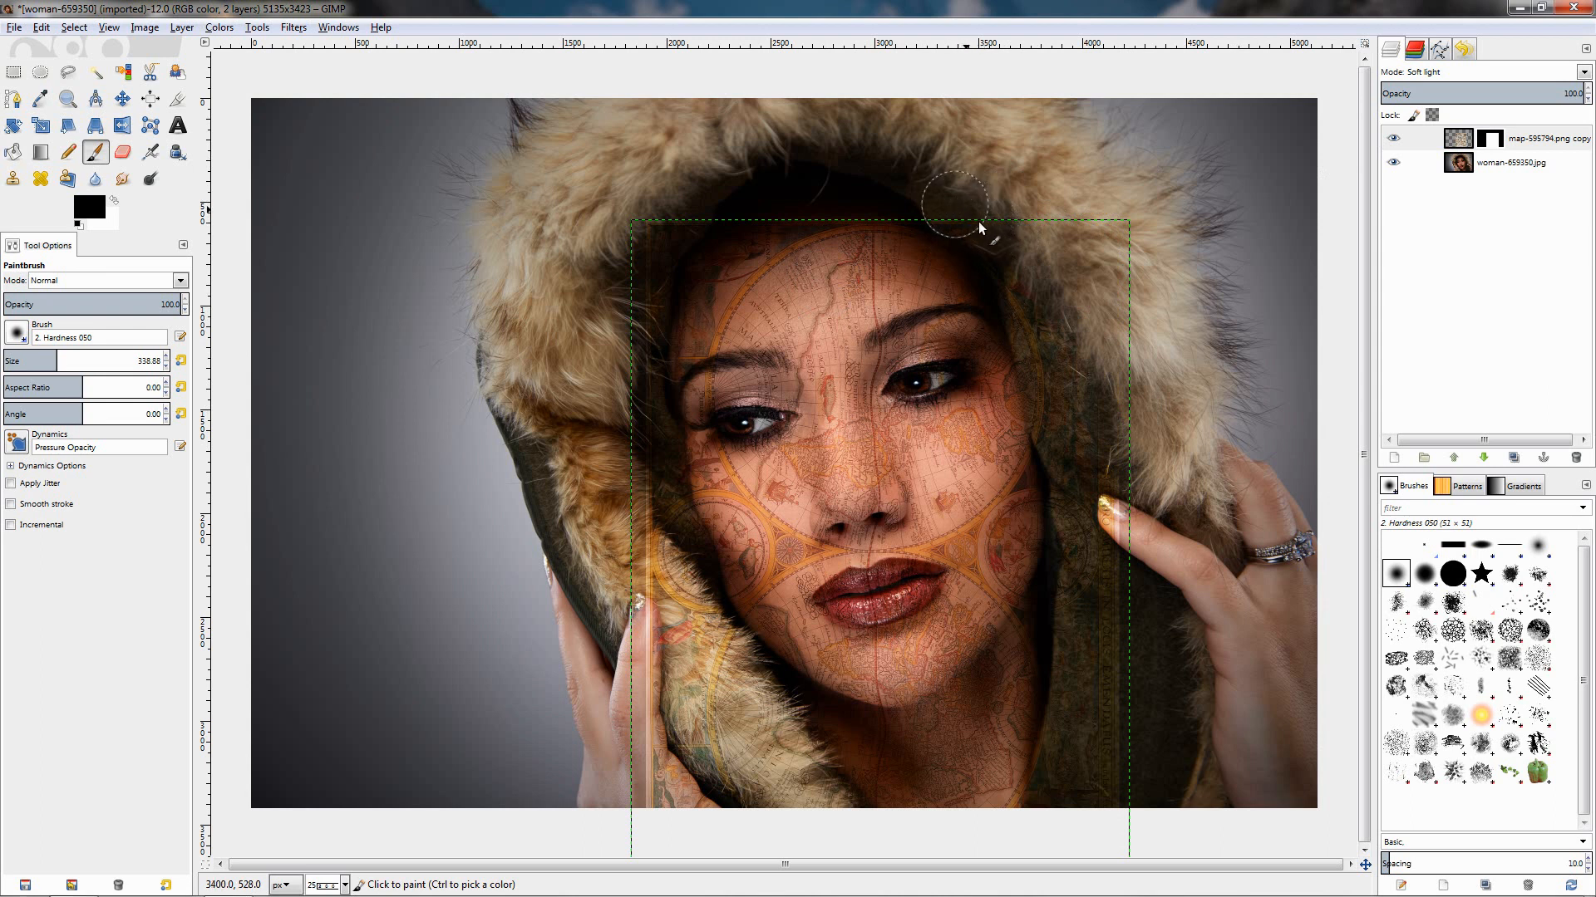
left_click_drag(955, 199, 1117, 784)
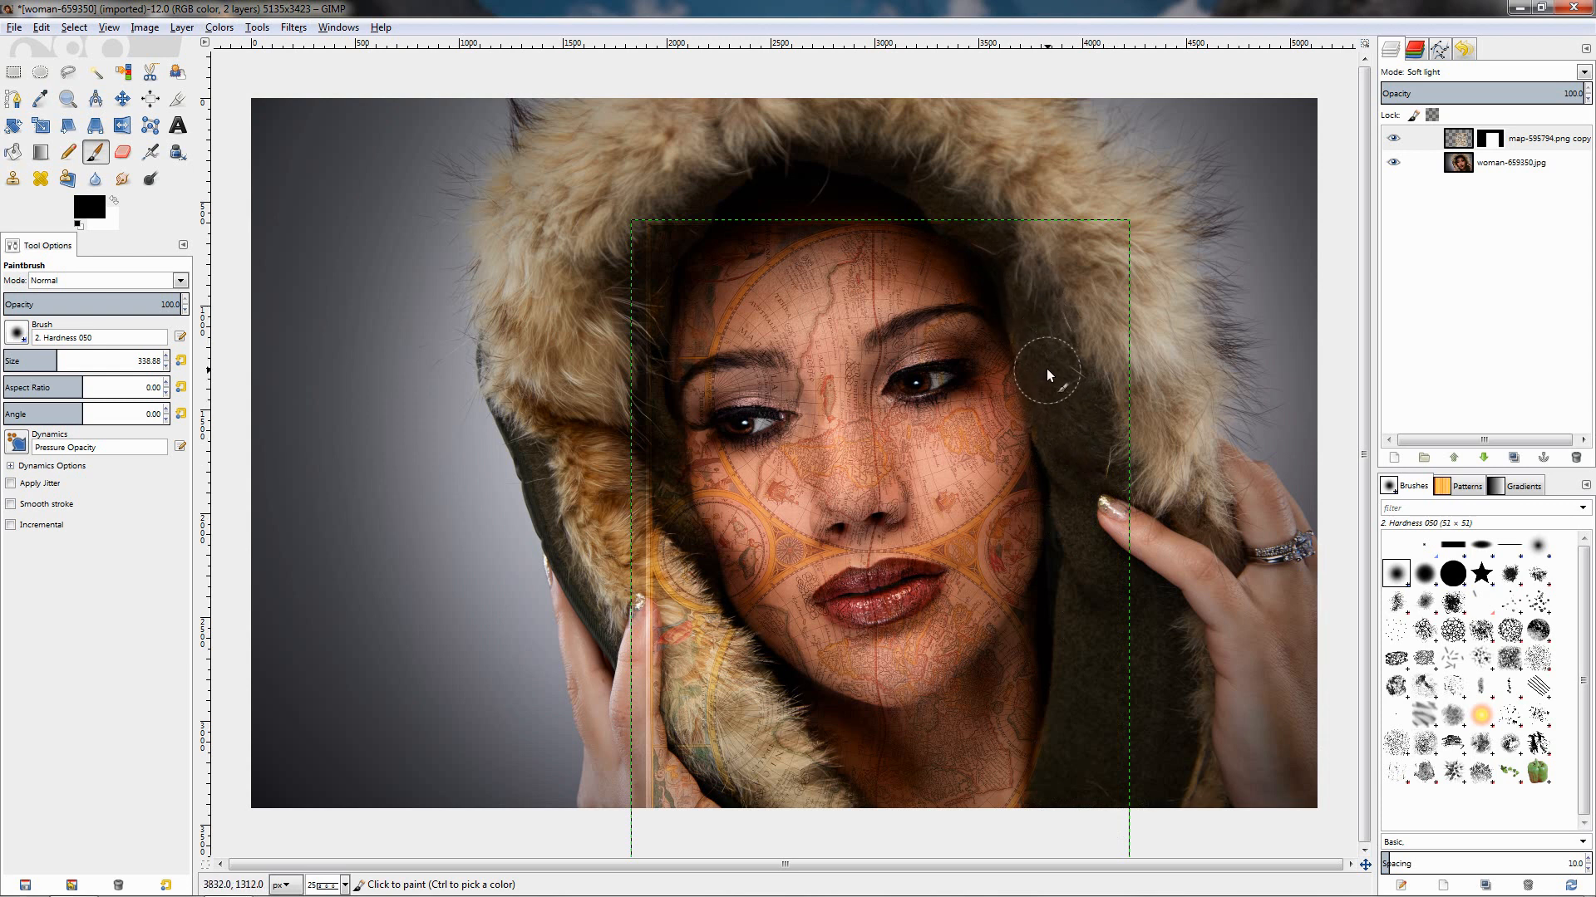
mouse_move(1036, 318)
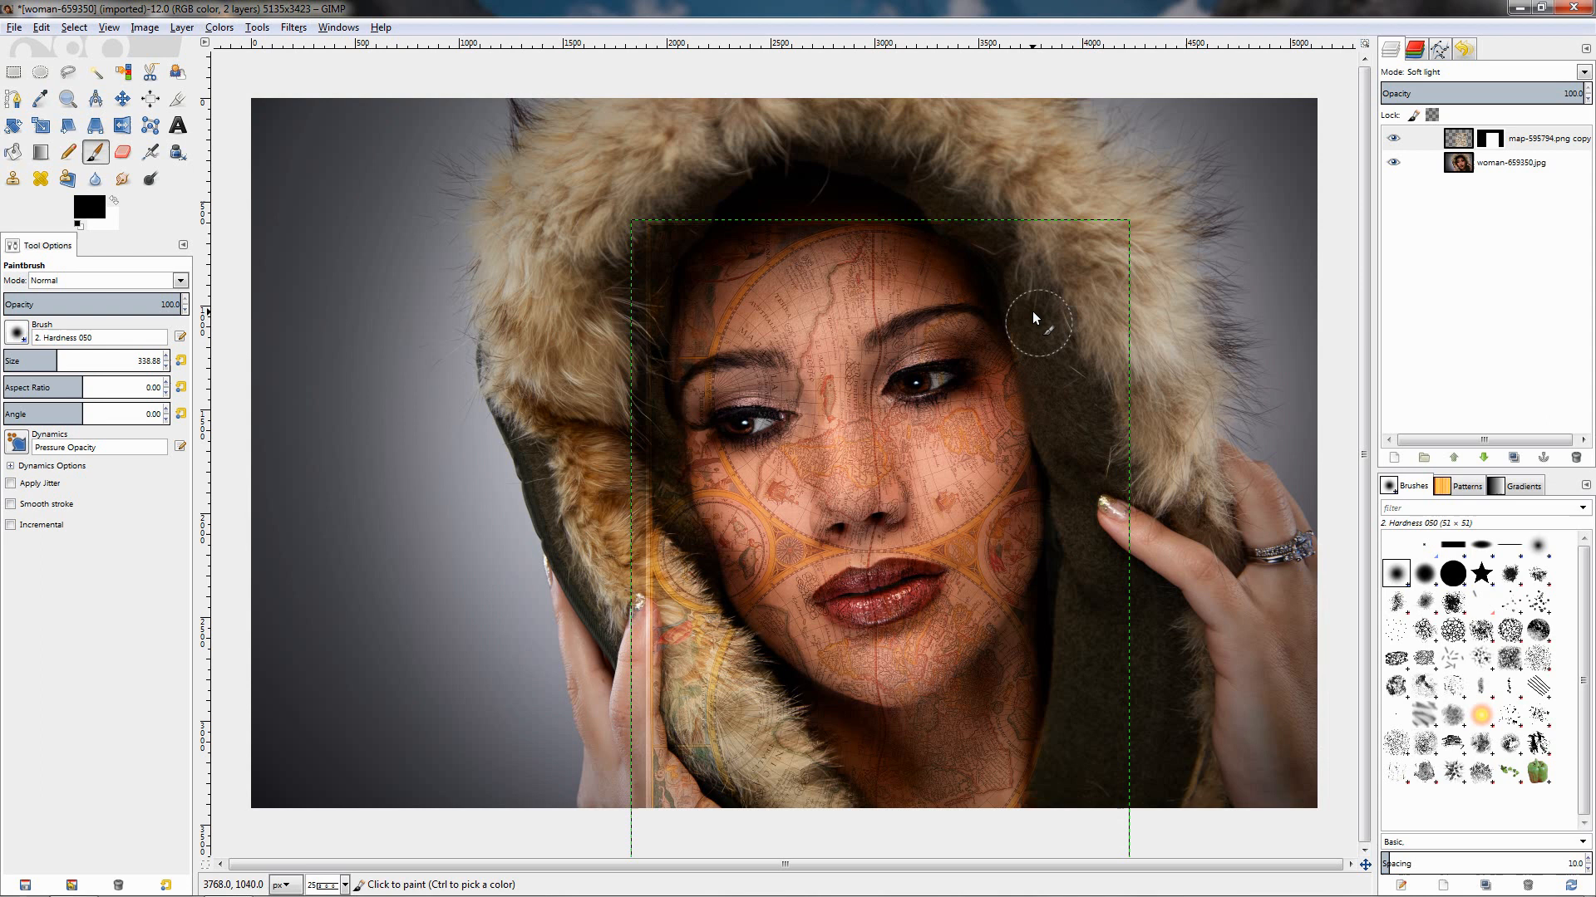
mouse_move(682, 193)
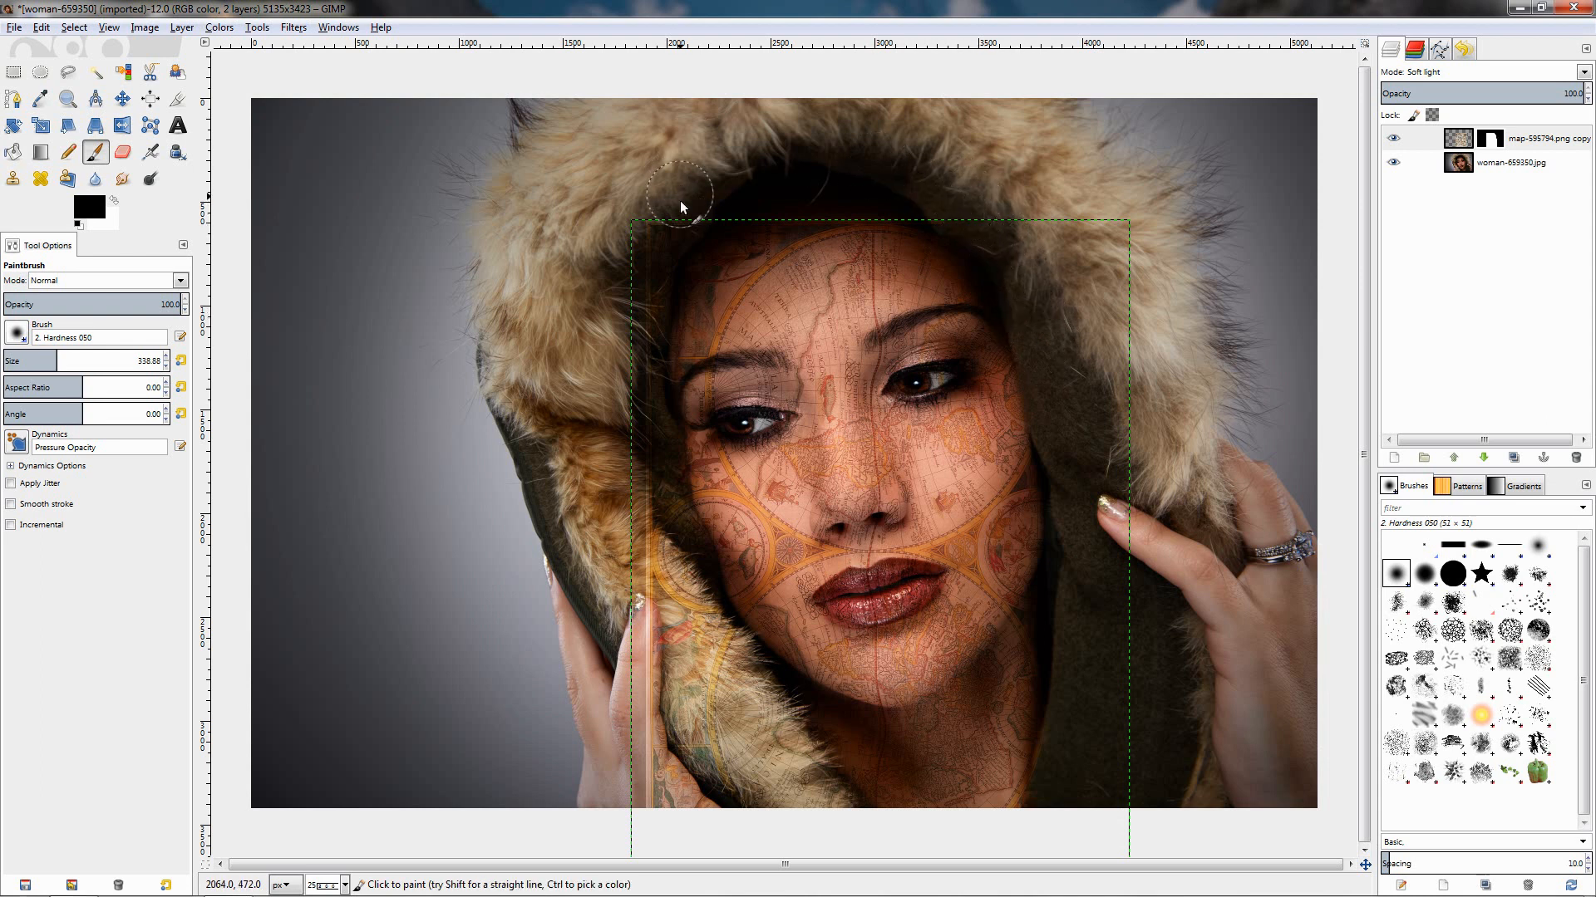
mouse_move(656, 275)
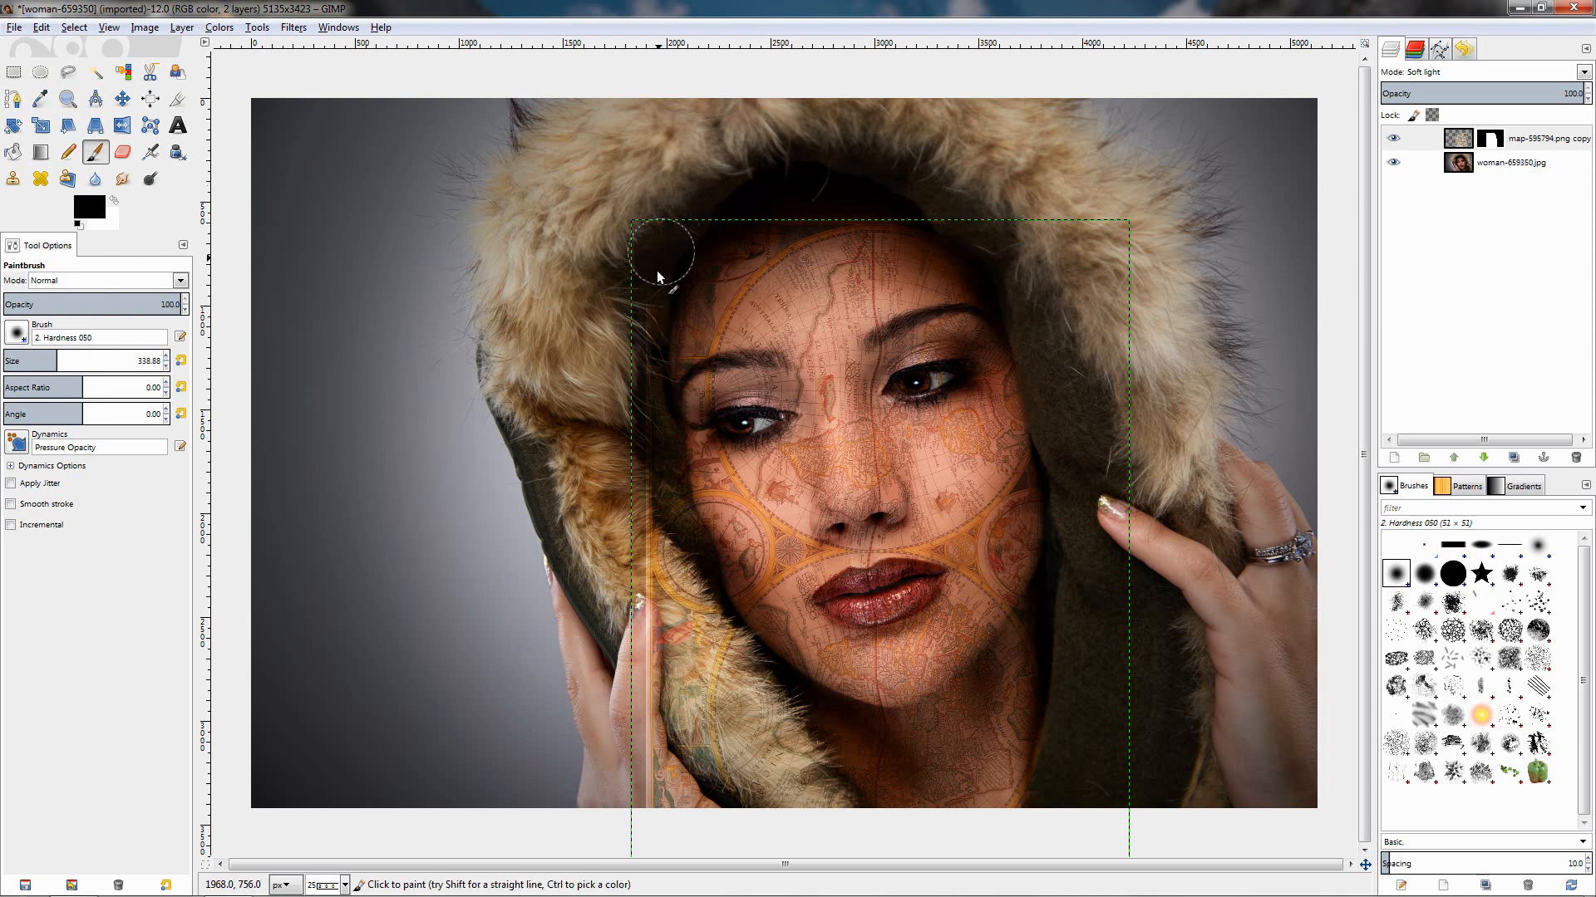
left_click_drag(662, 254, 676, 809)
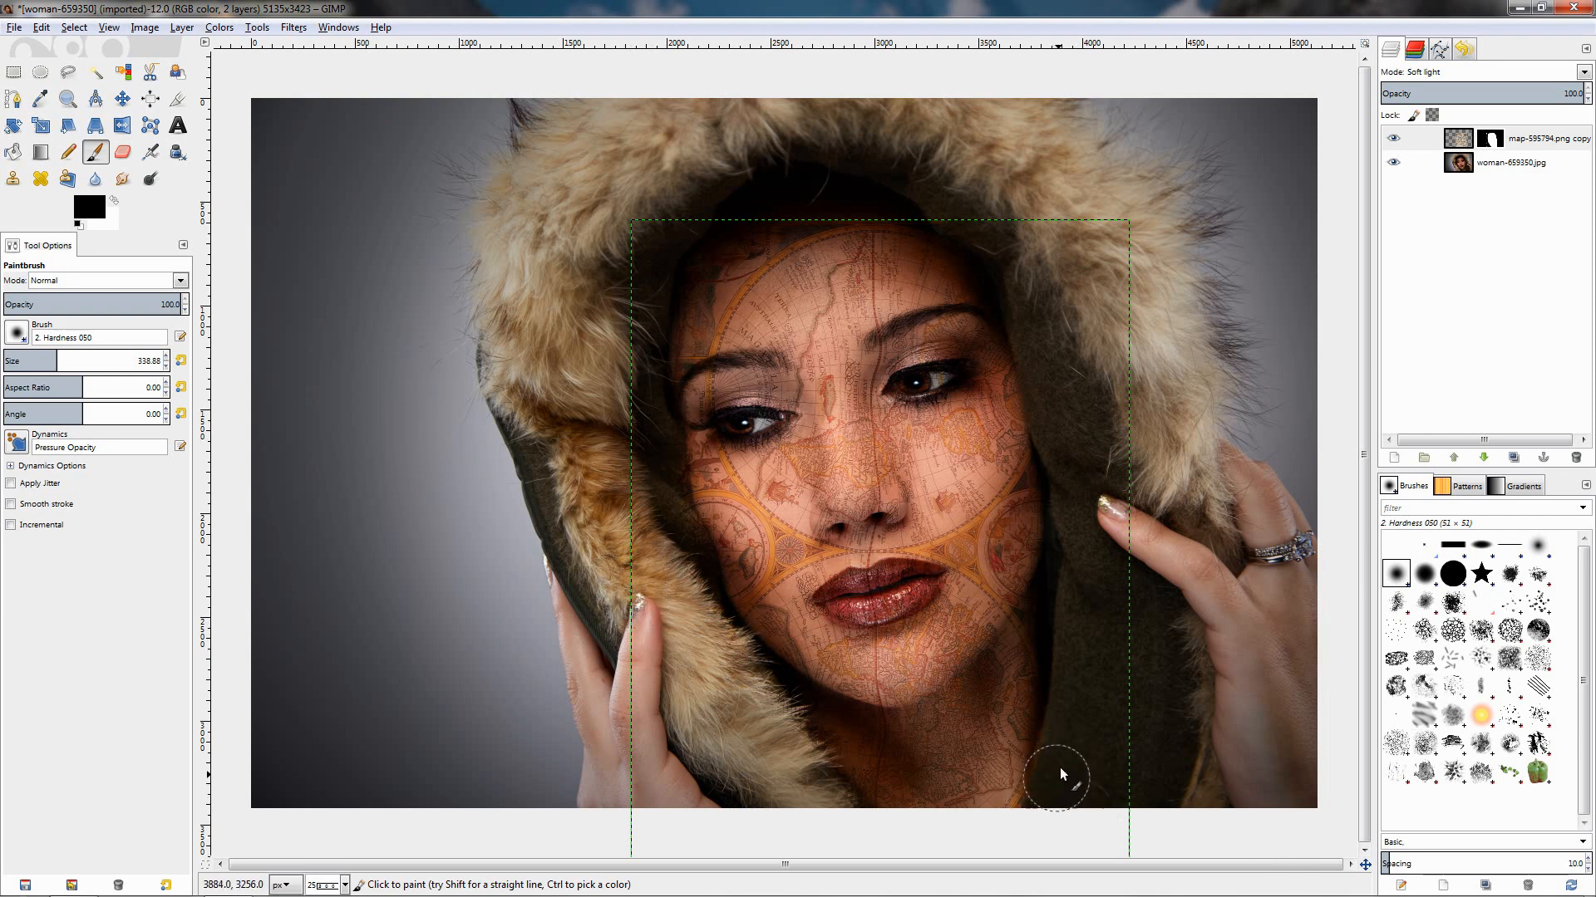
mouse_move(1069, 723)
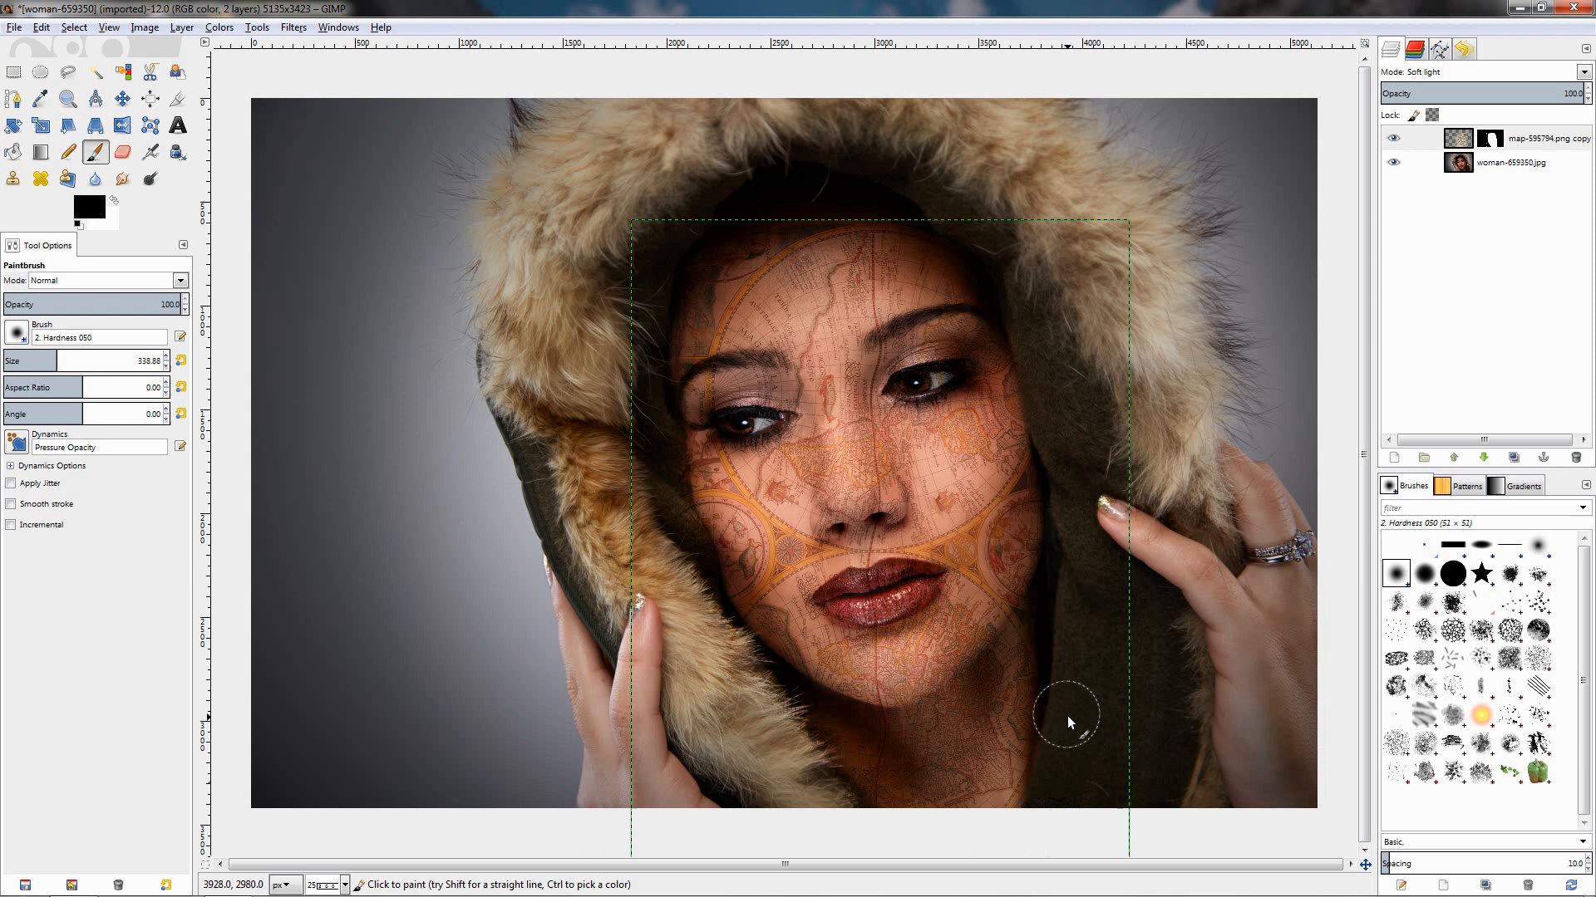
mouse_move(1053, 375)
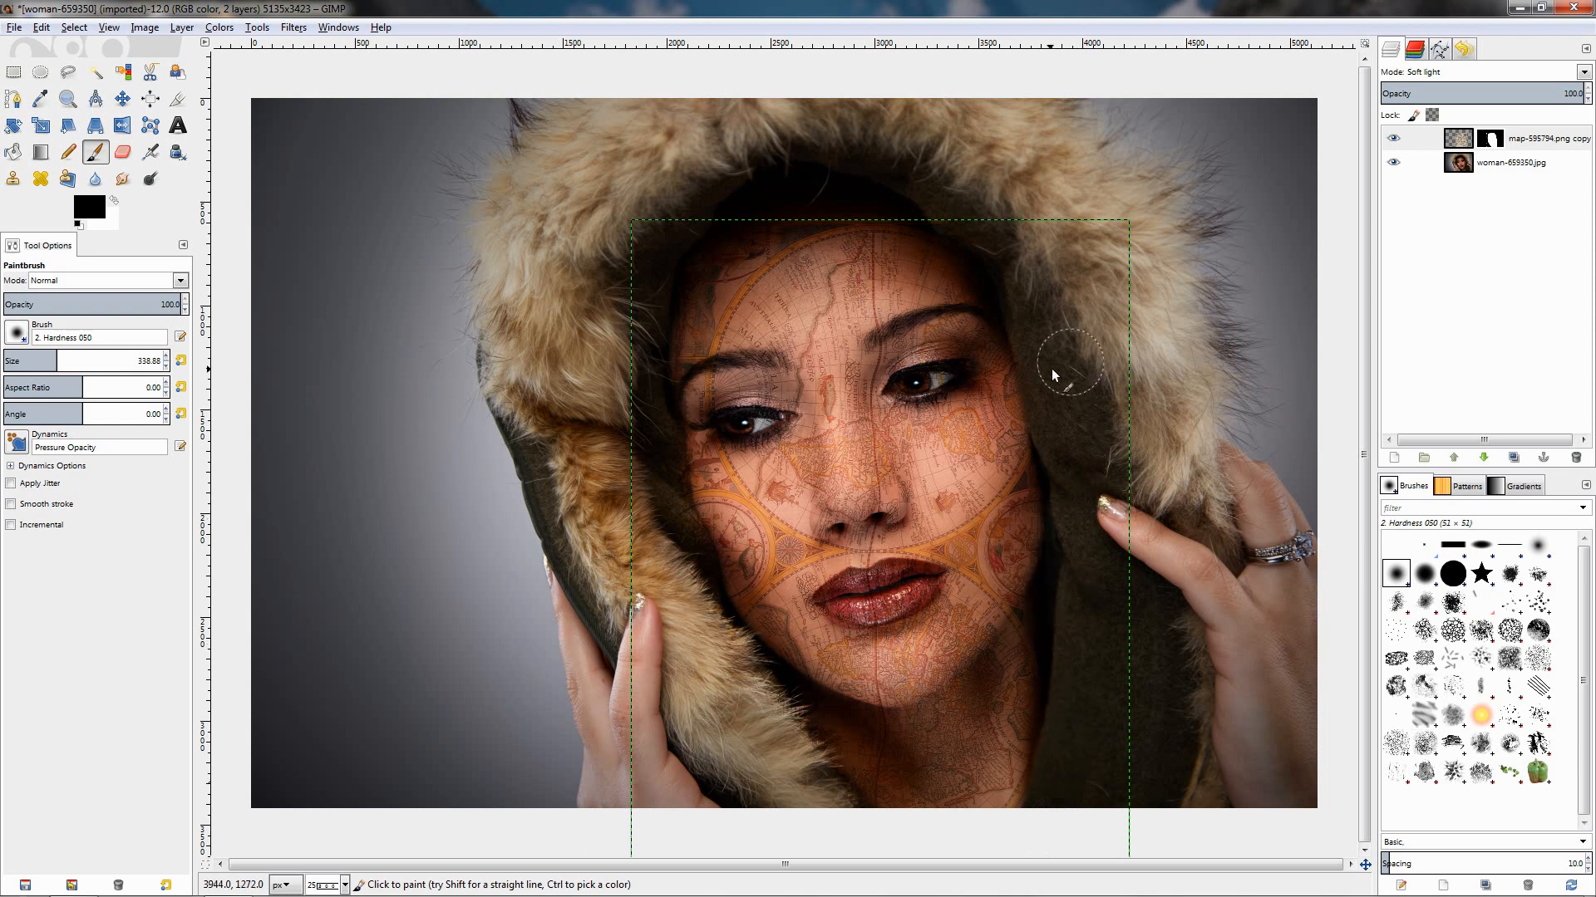
mouse_move(947, 210)
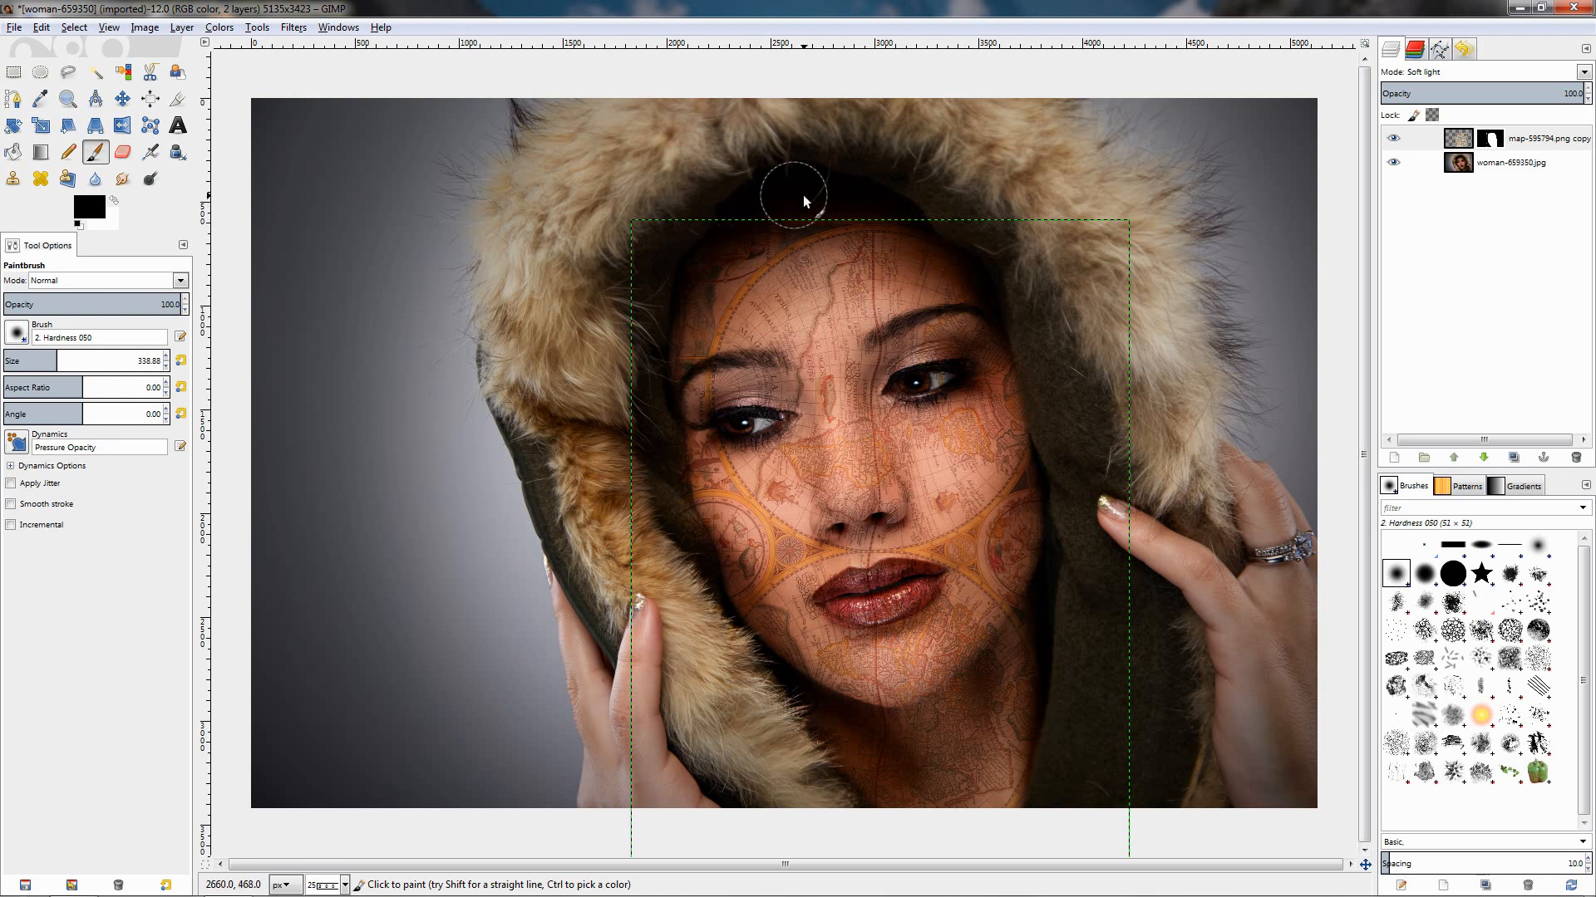
mouse_move(646, 381)
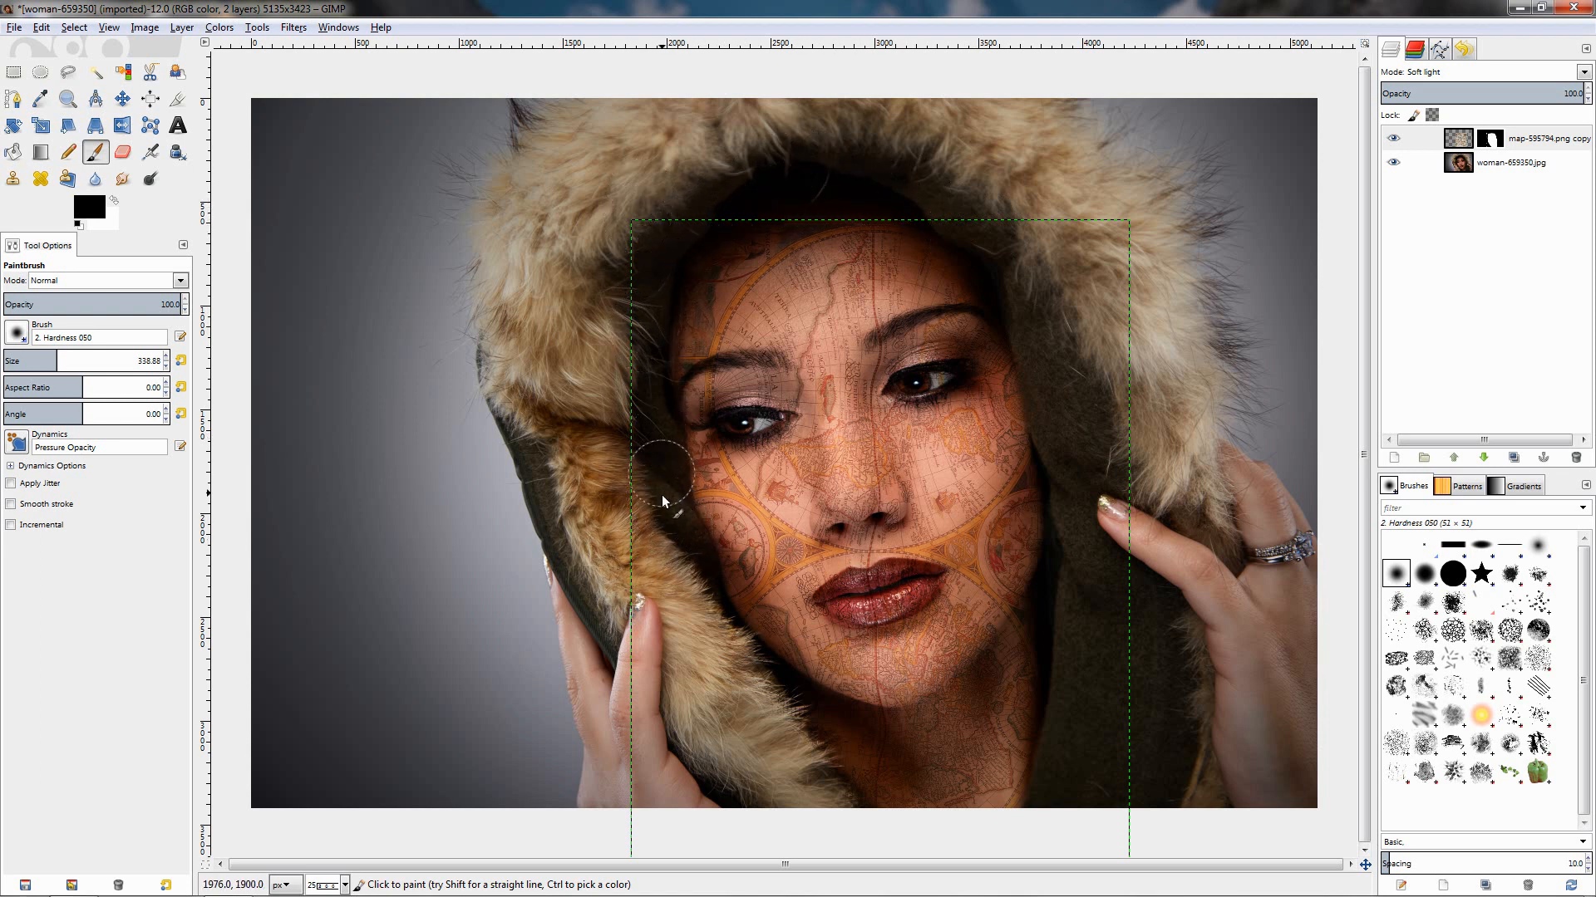
mouse_move(681, 275)
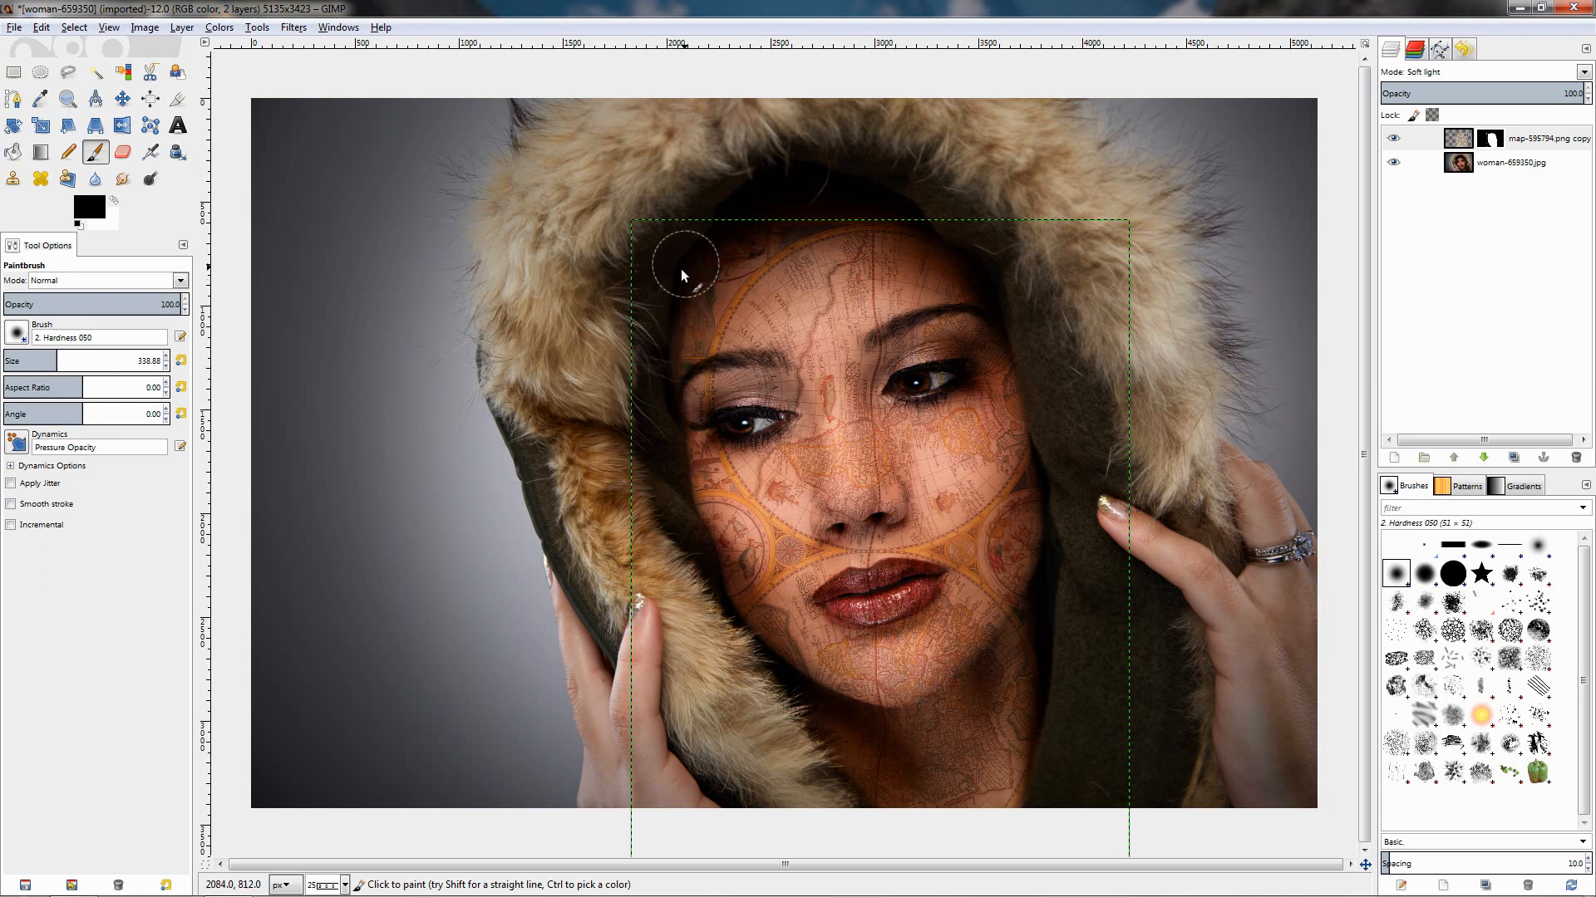
mouse_move(725, 793)
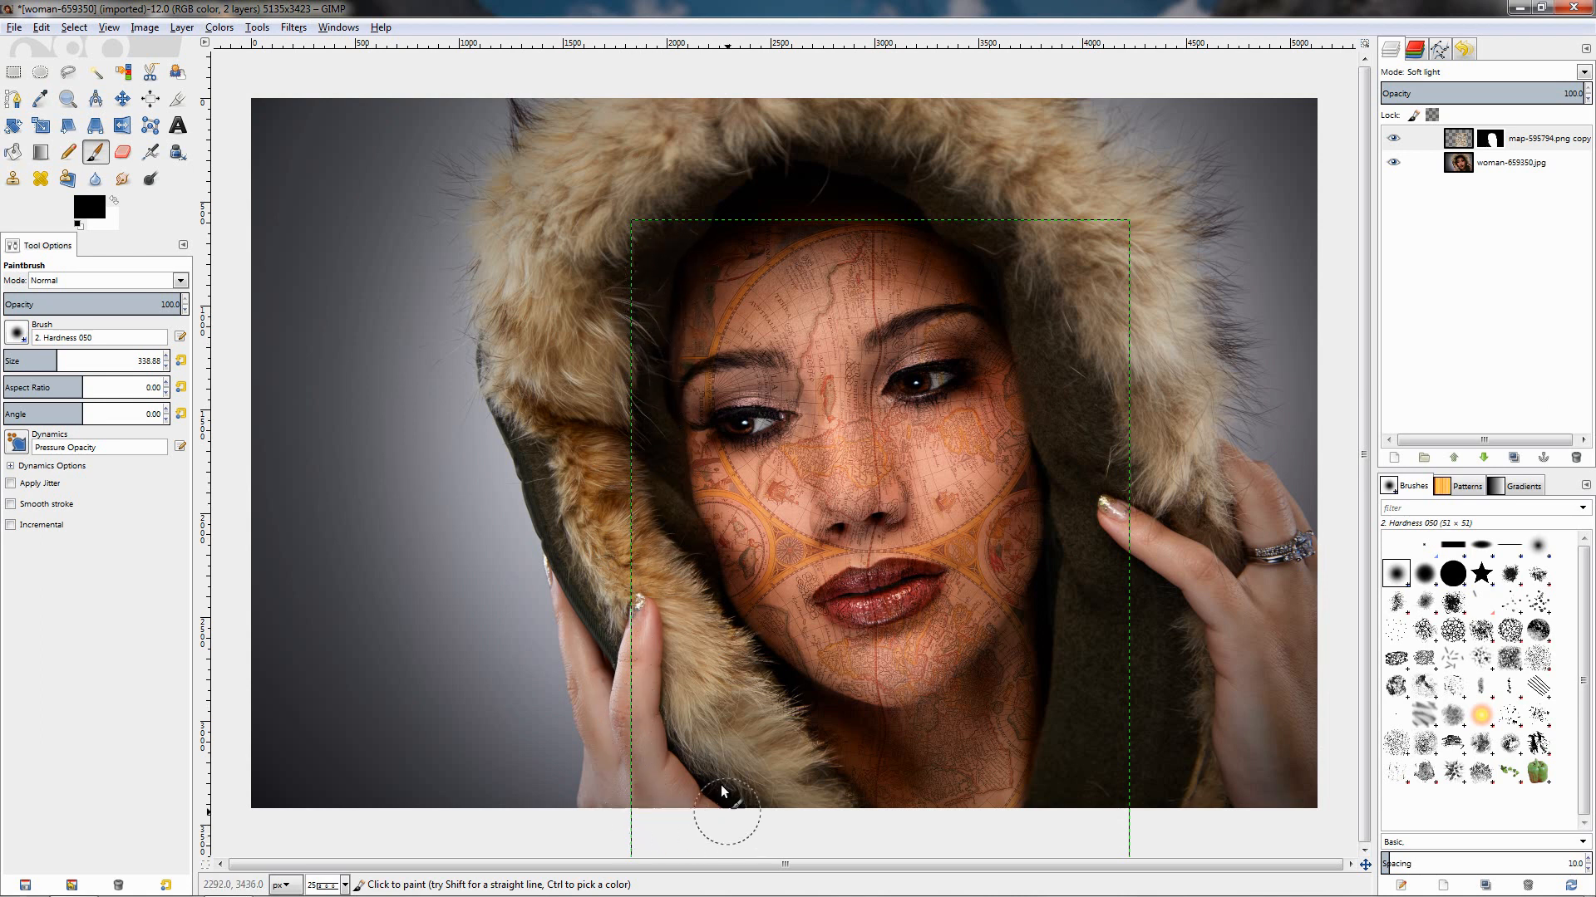
mouse_move(1034, 358)
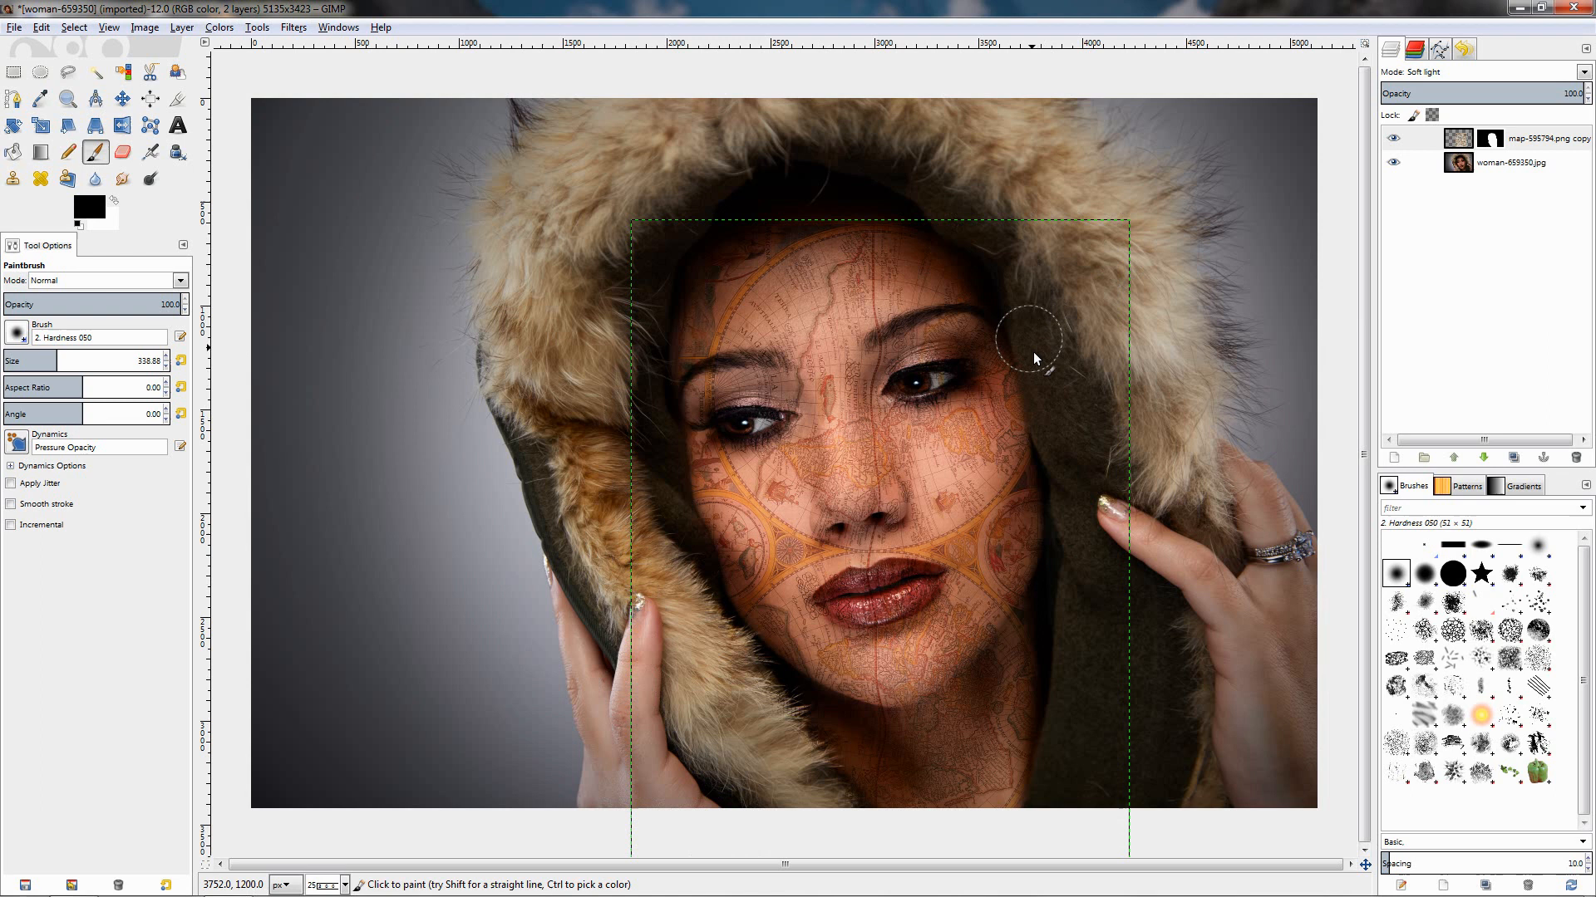
mouse_move(982, 217)
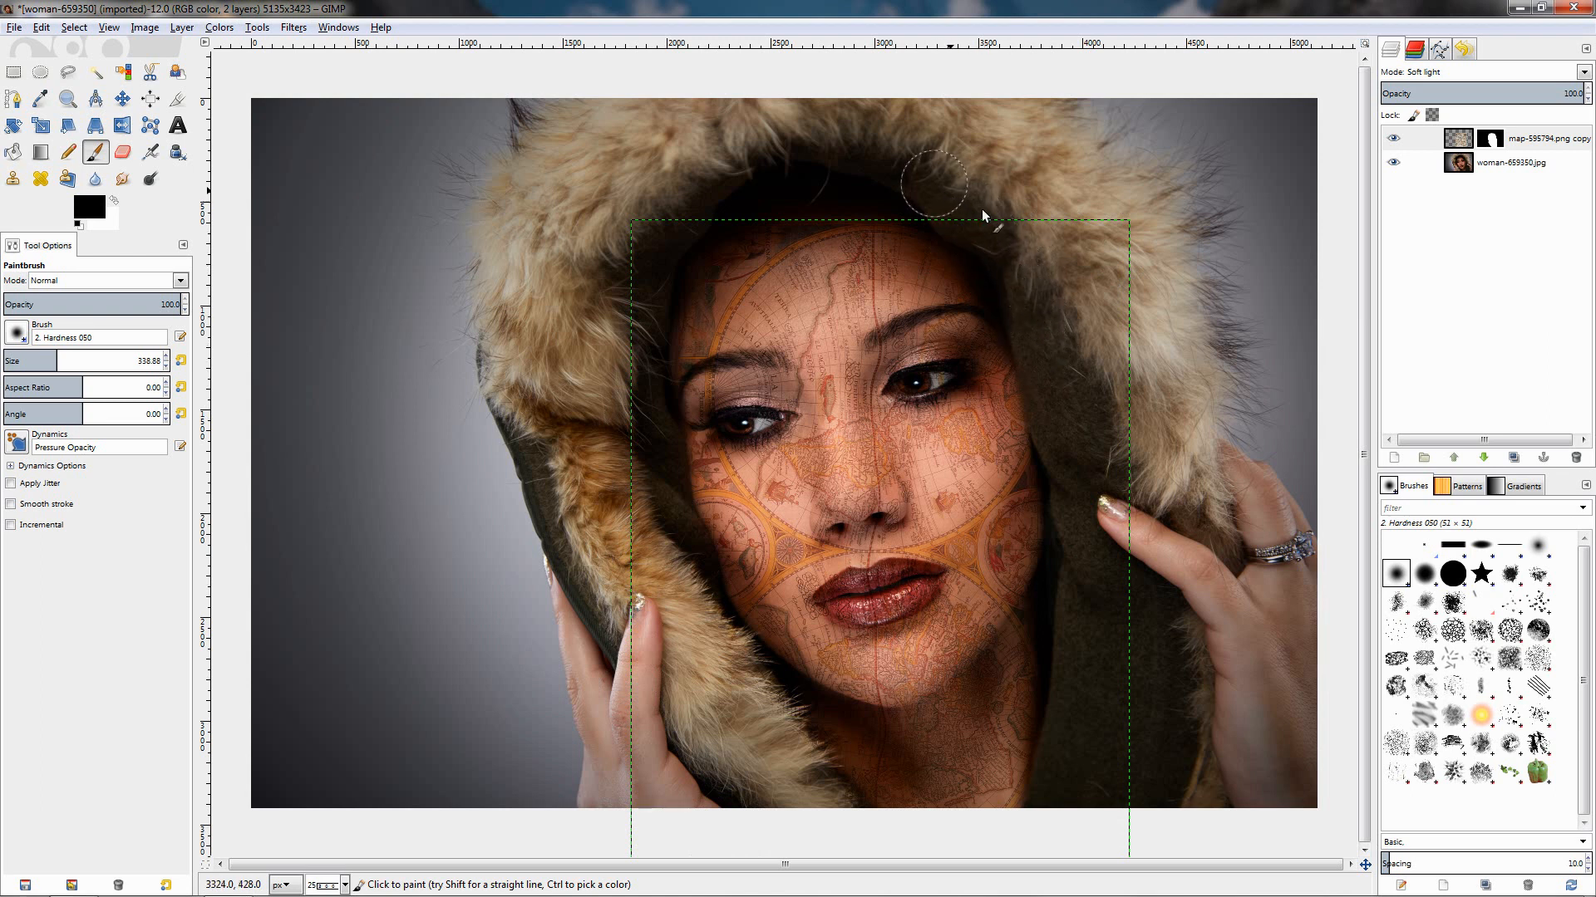
mouse_move(1055, 788)
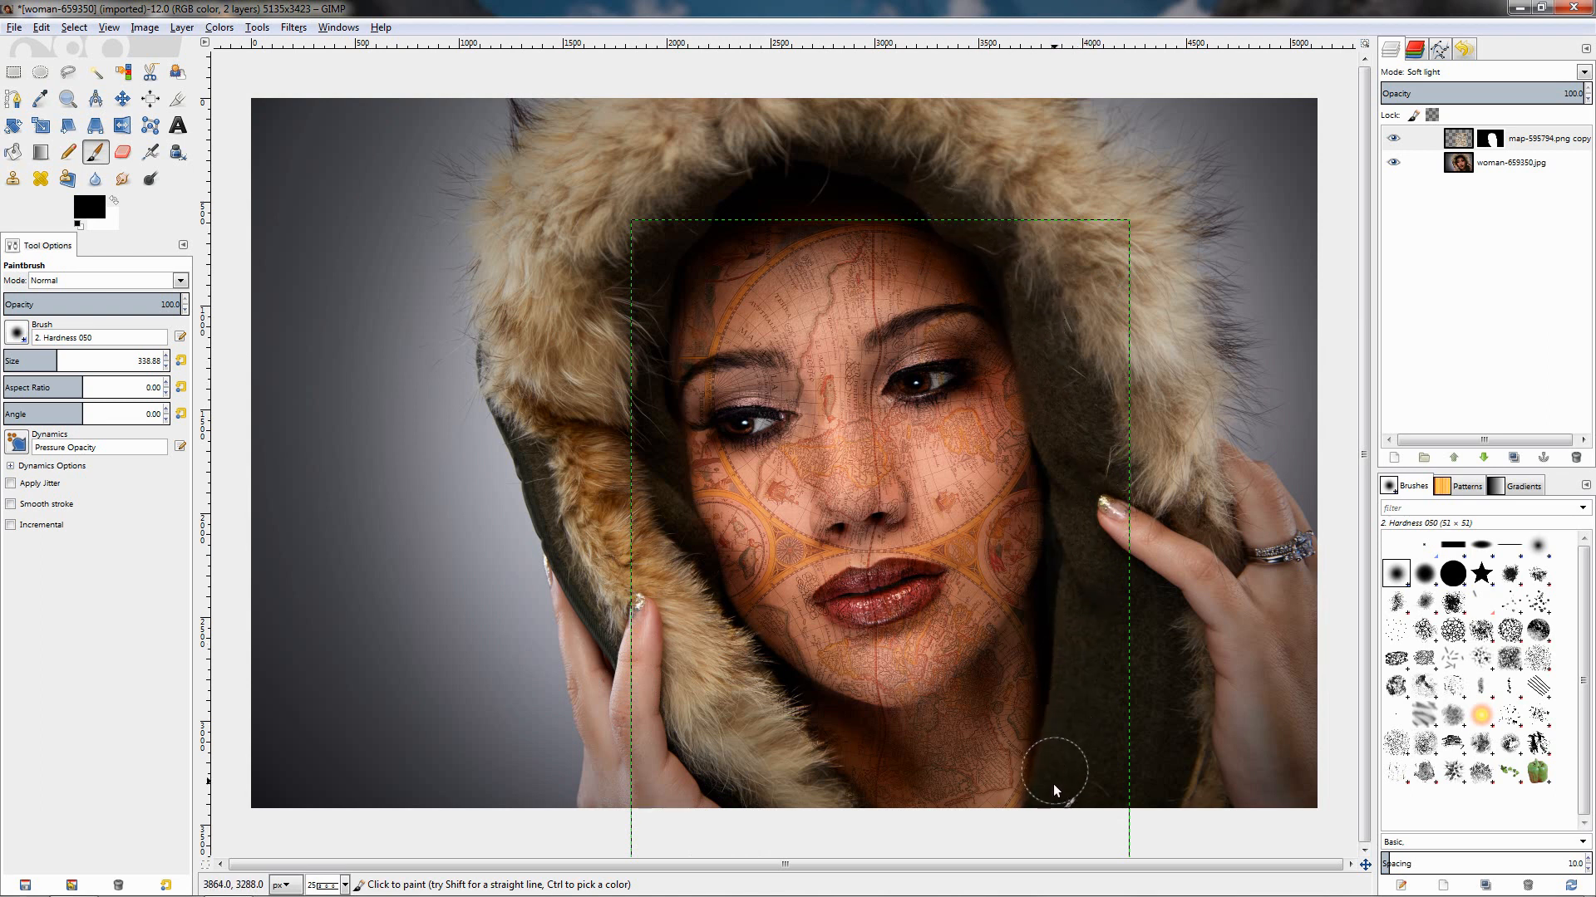
mouse_move(1104, 751)
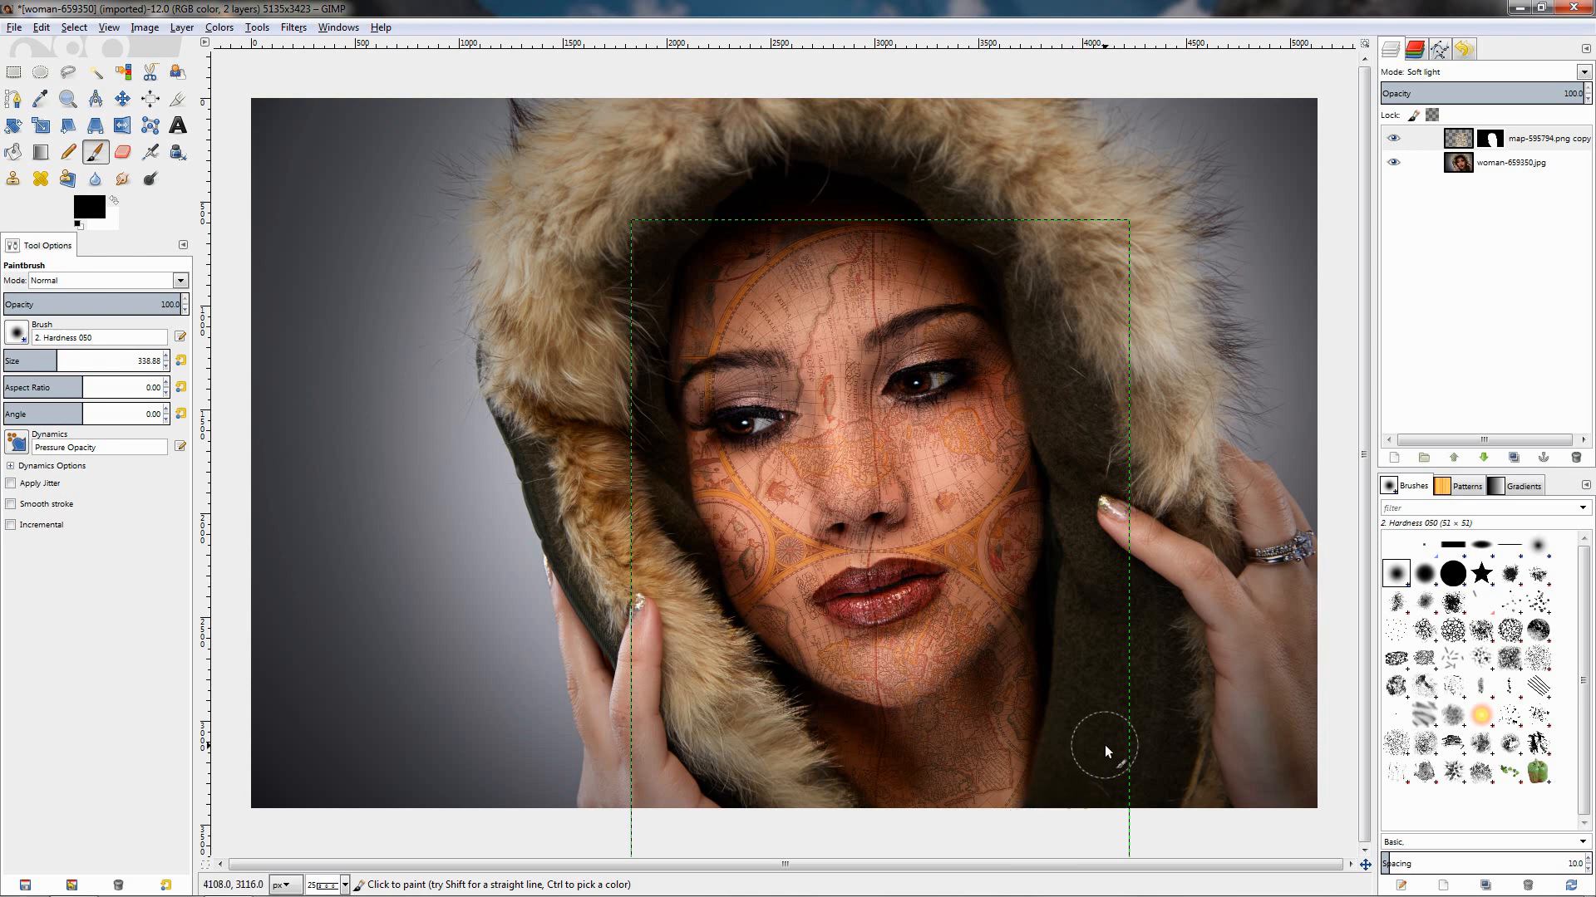
mouse_move(768, 814)
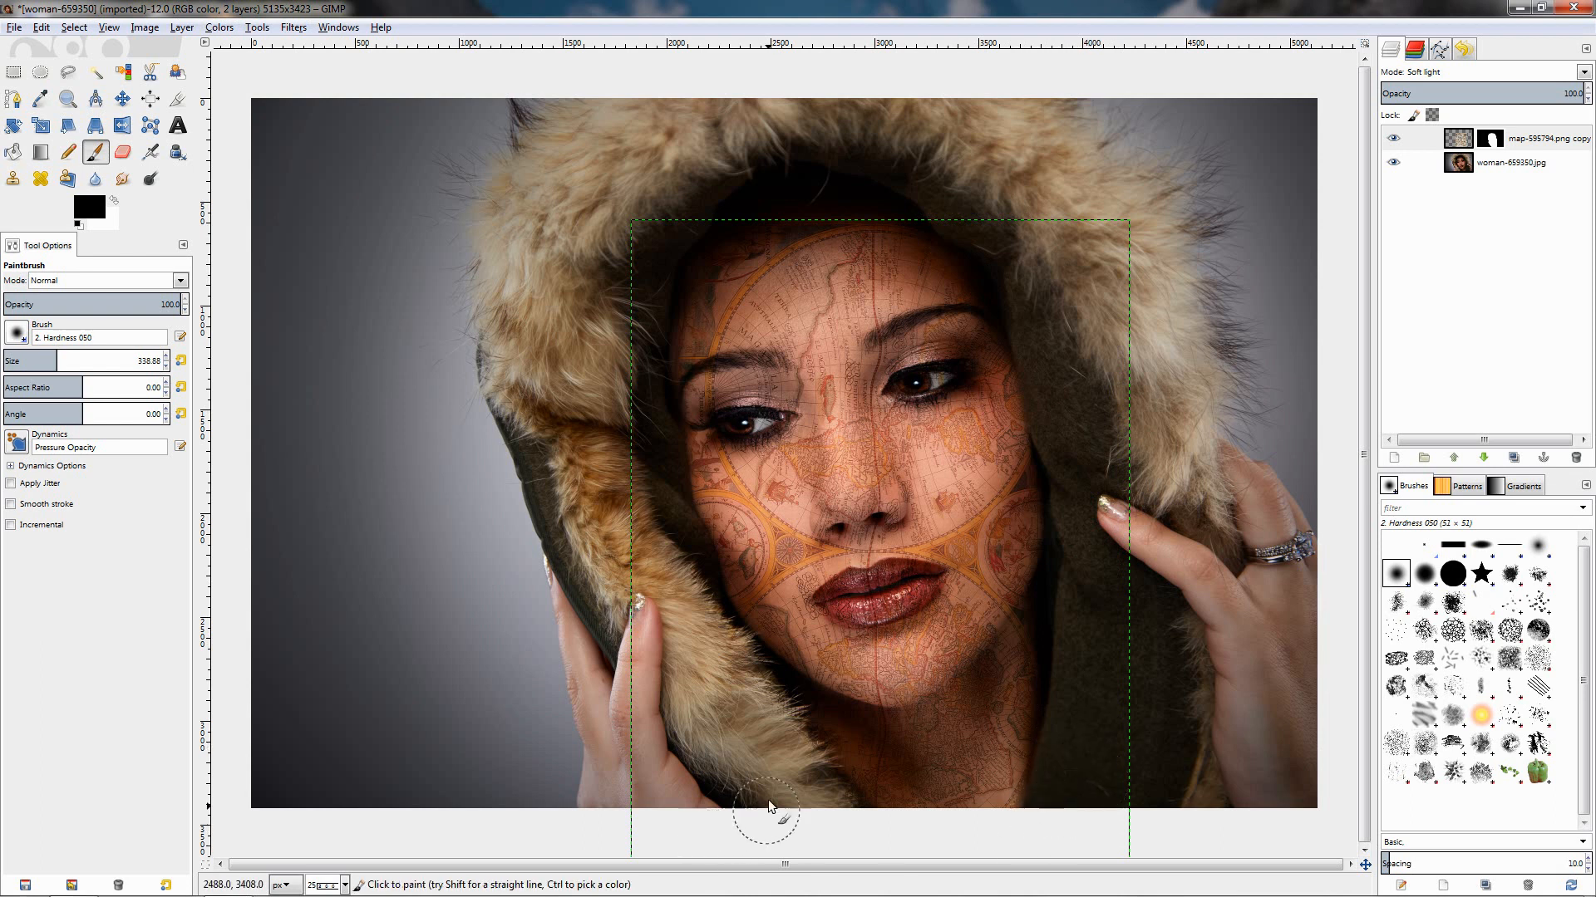
mouse_move(784, 730)
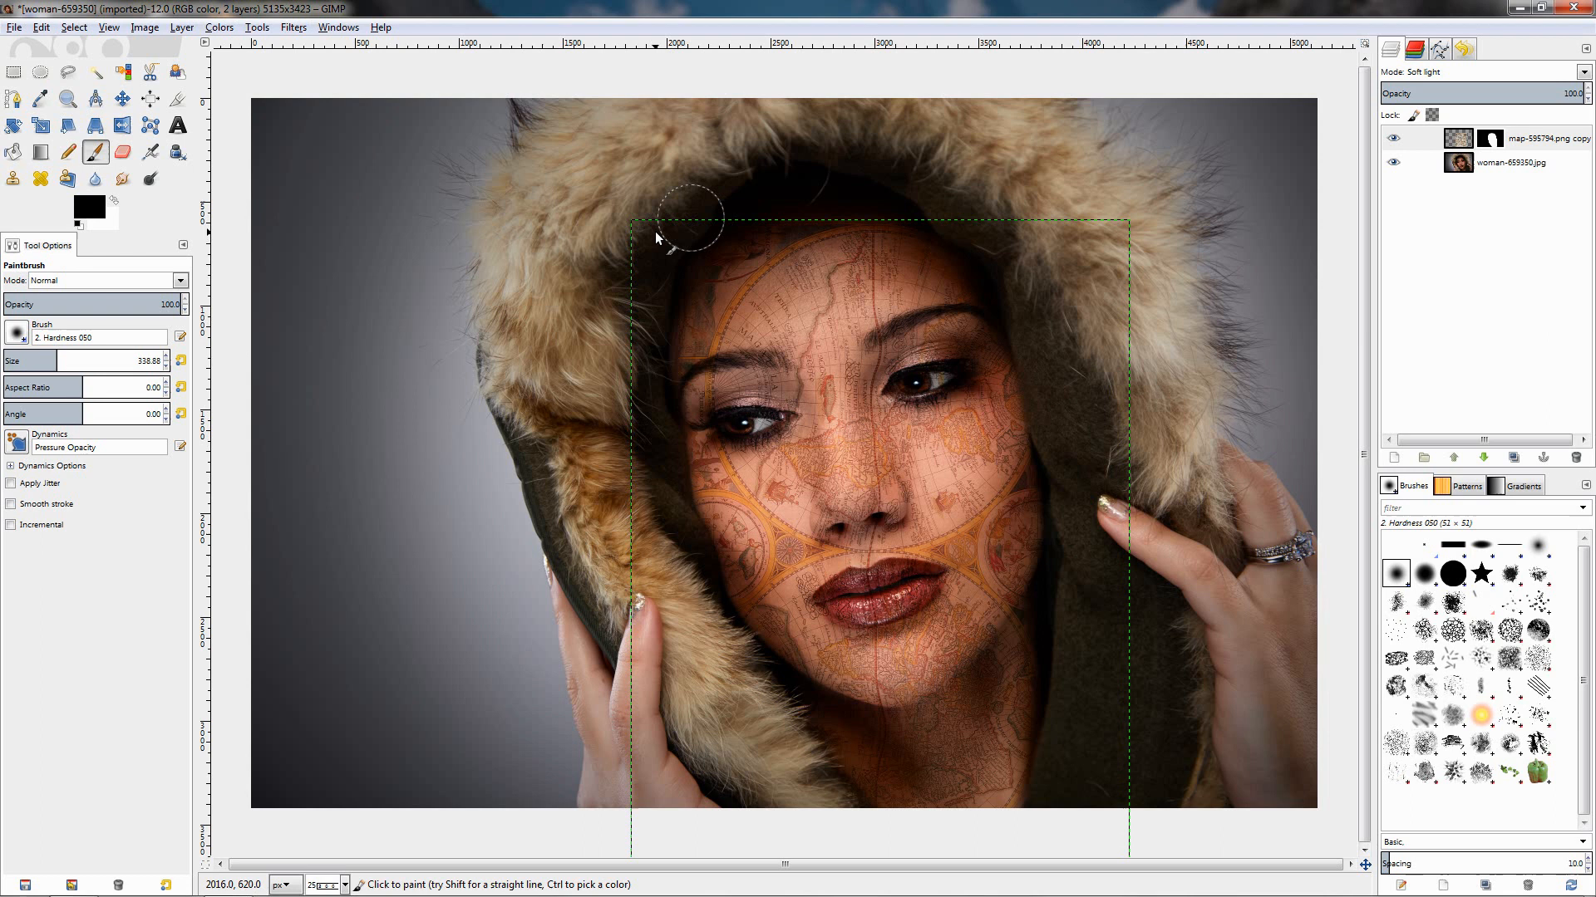
mouse_move(544, 316)
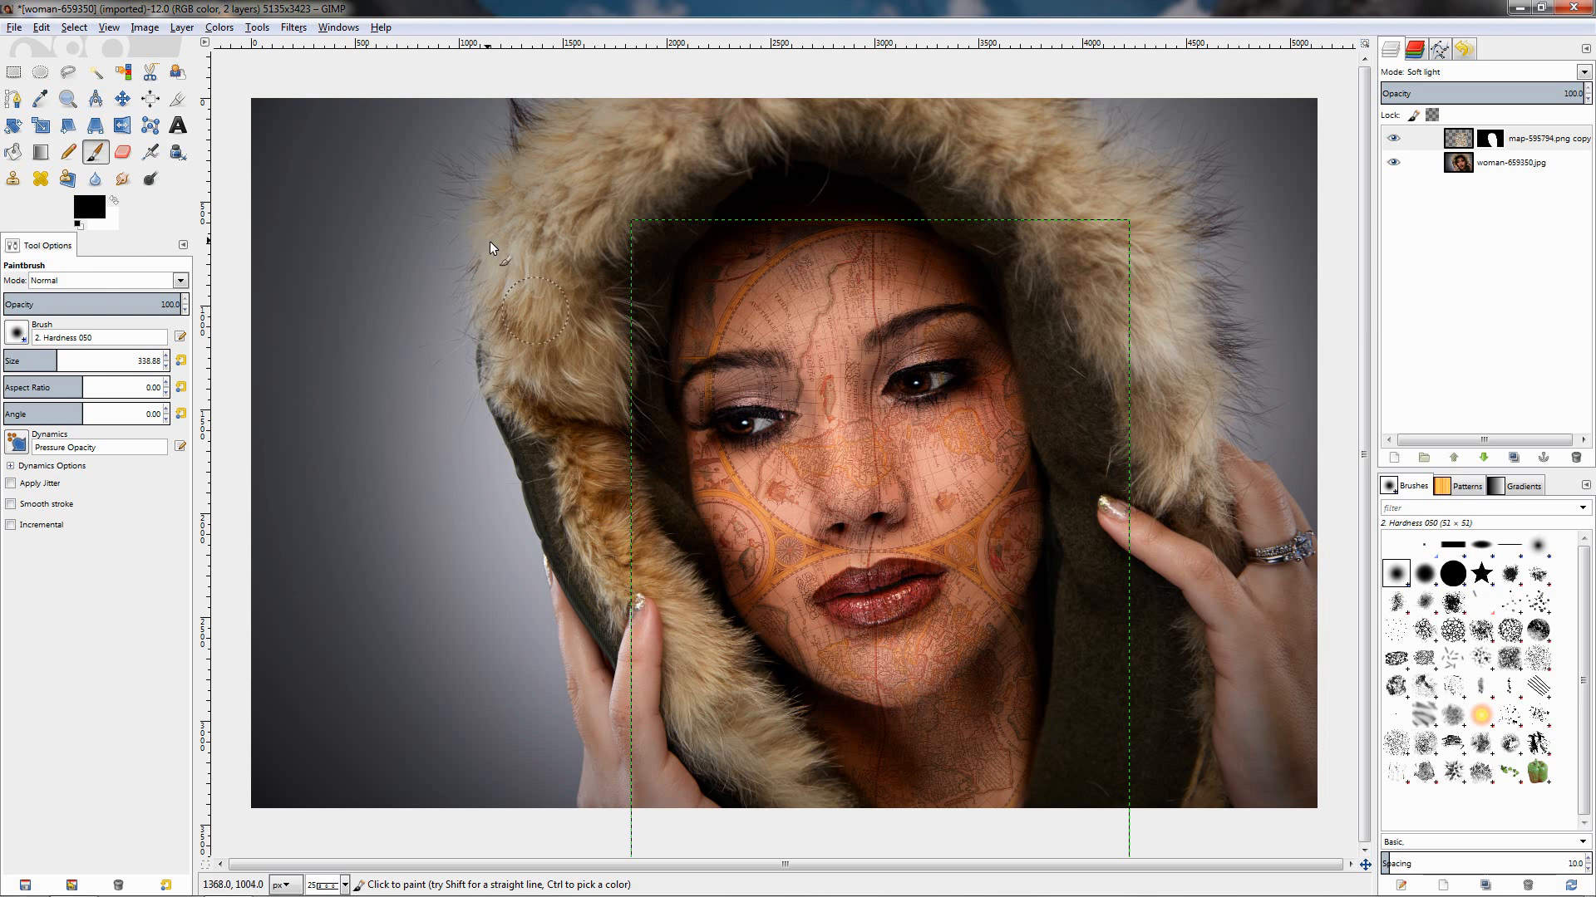
Remove the rectangular selection around the face with Select > None
left_click(182, 26)
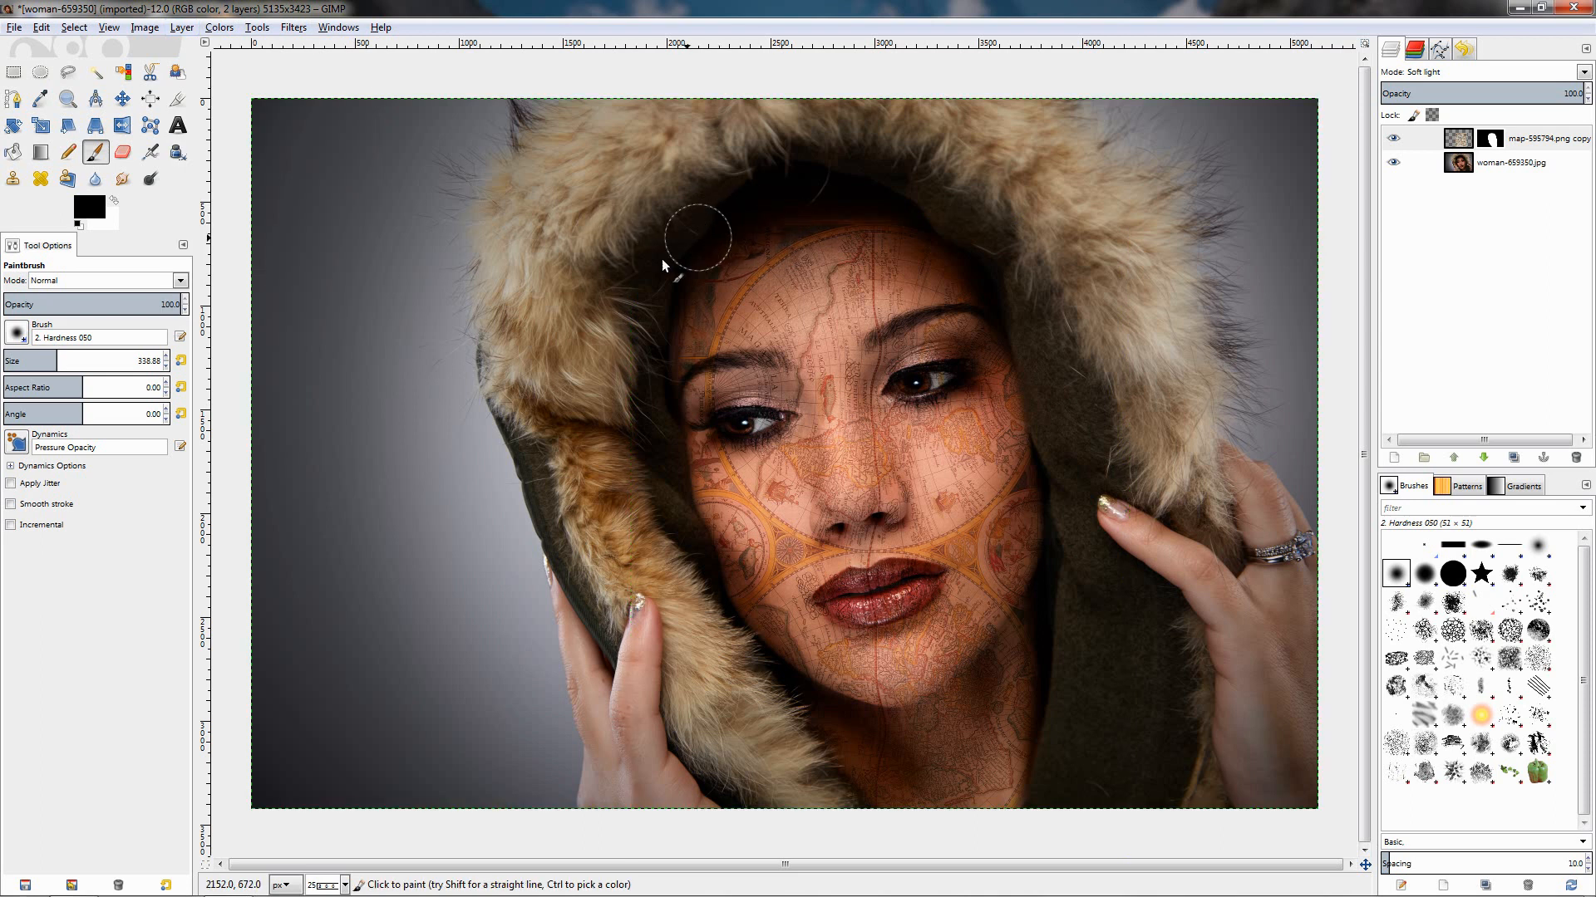
mouse_move(870, 195)
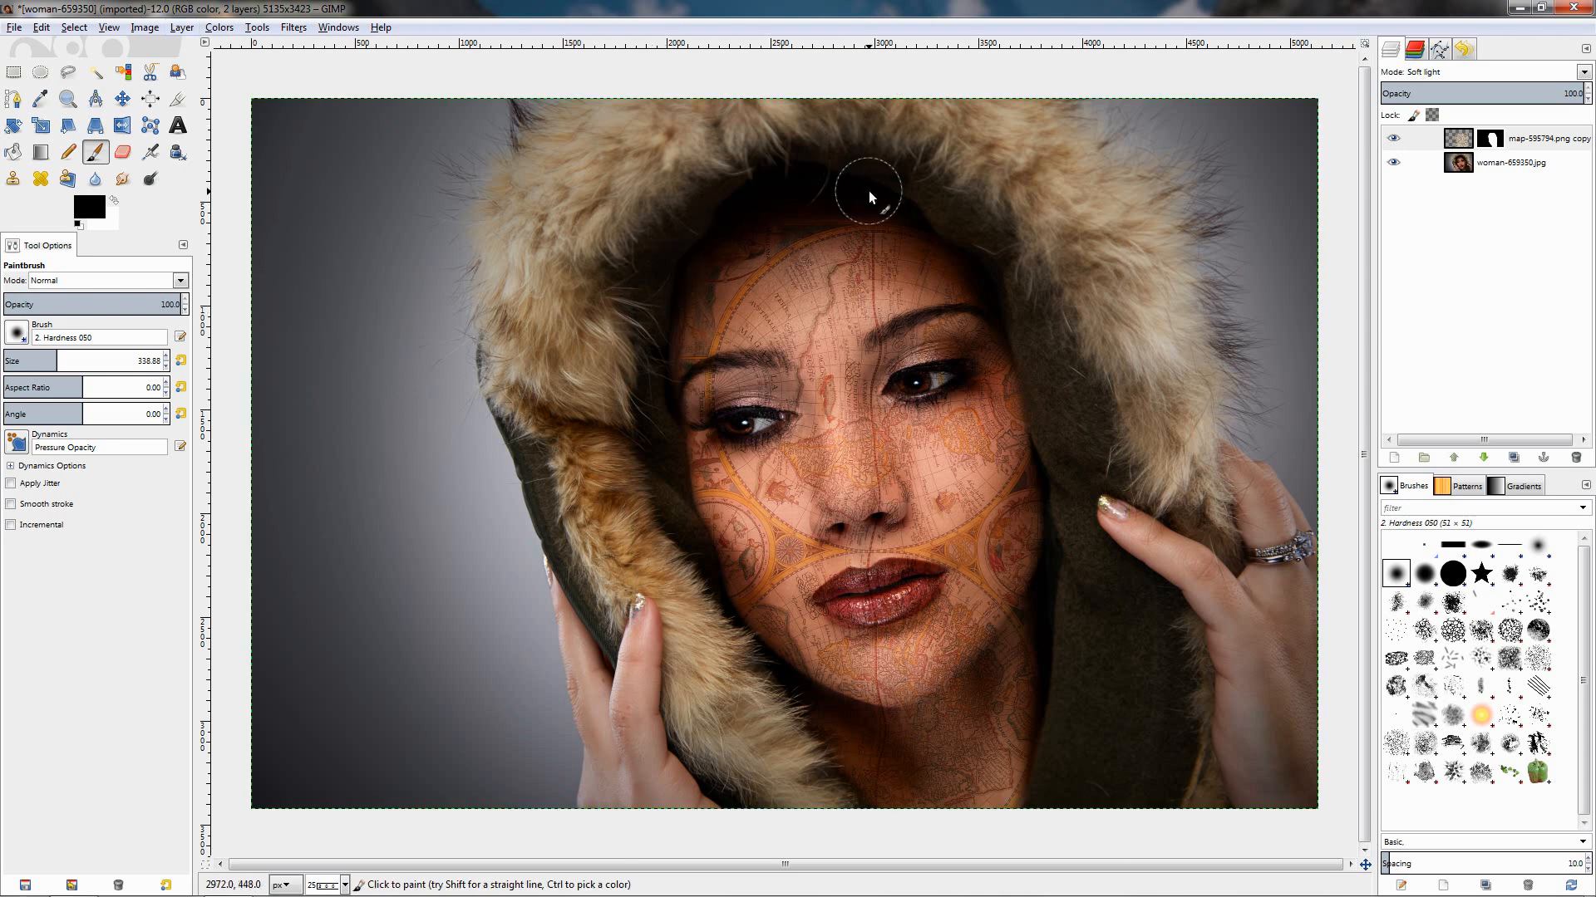
mouse_move(804, 204)
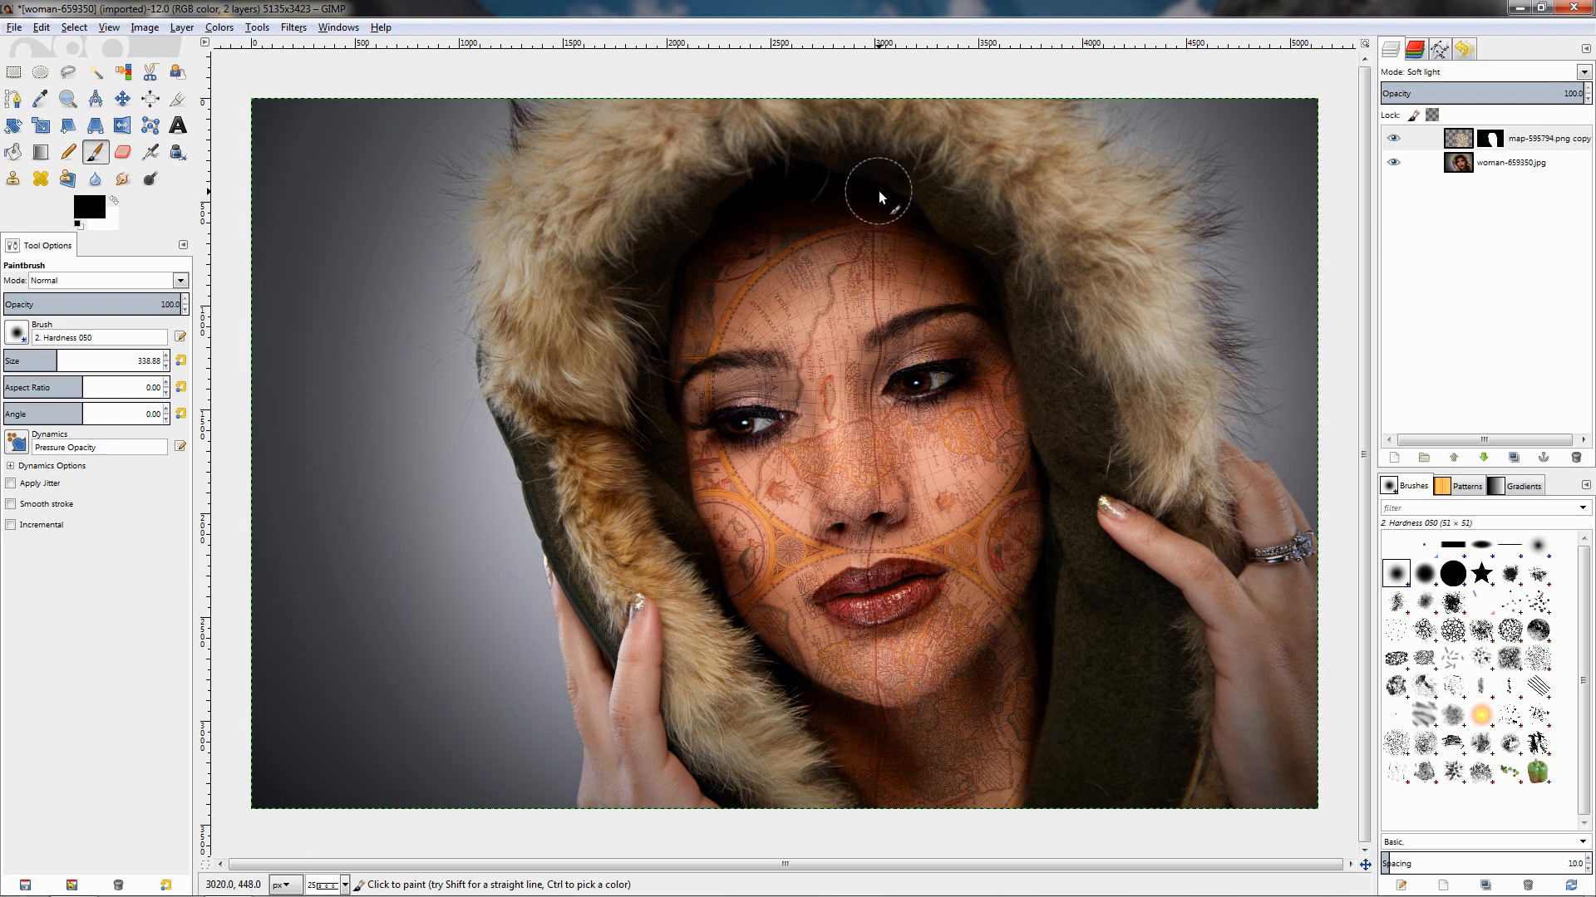
mouse_move(843, 198)
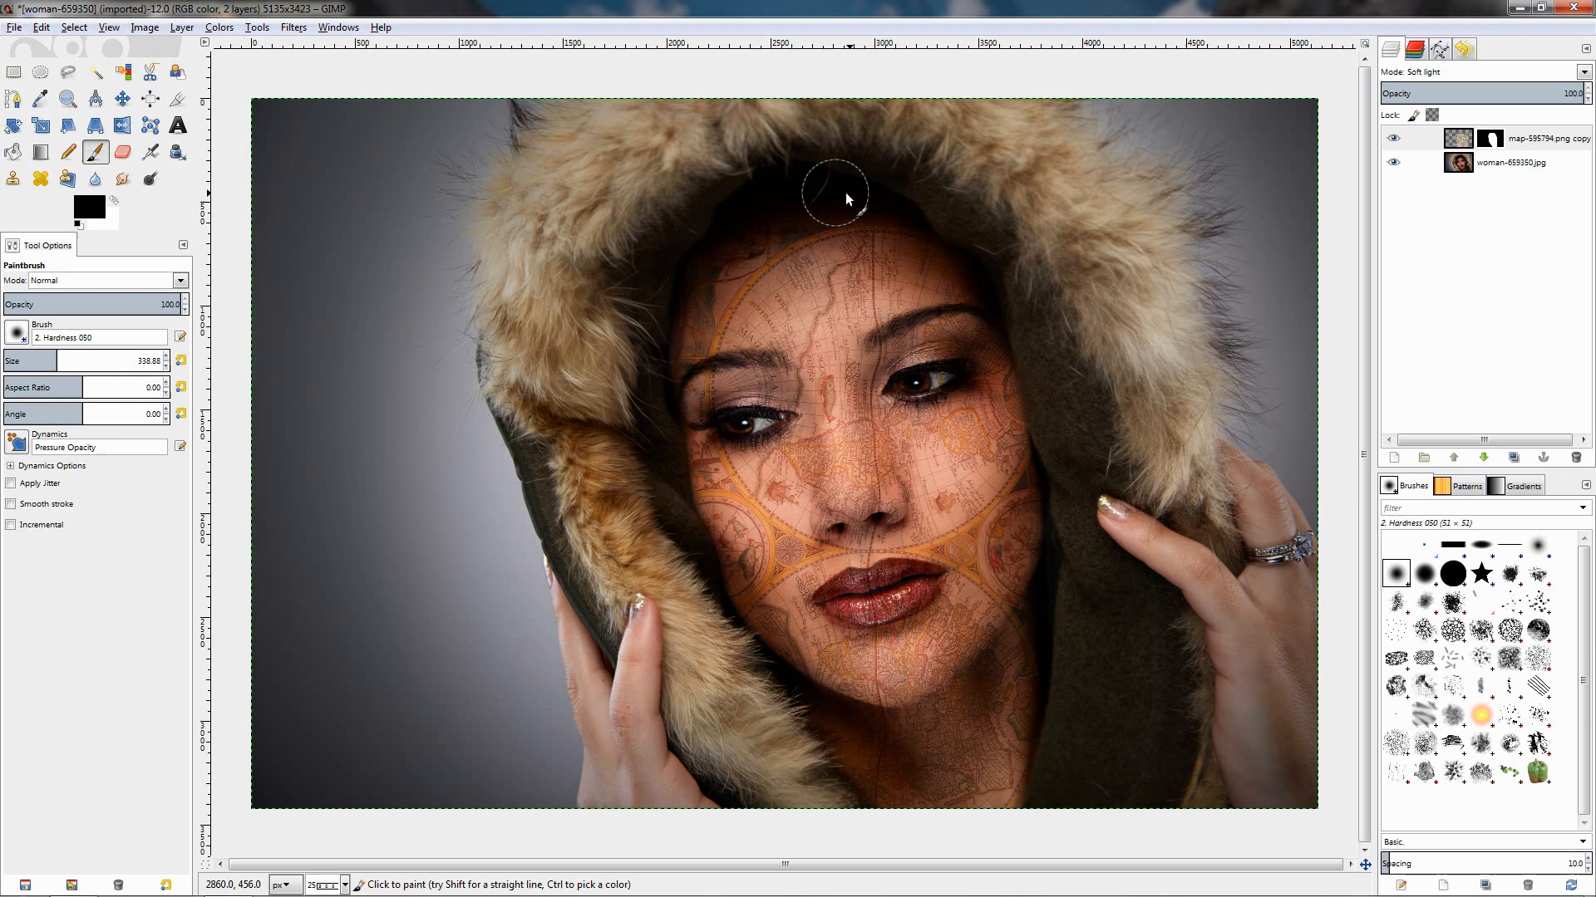
mouse_move(808, 193)
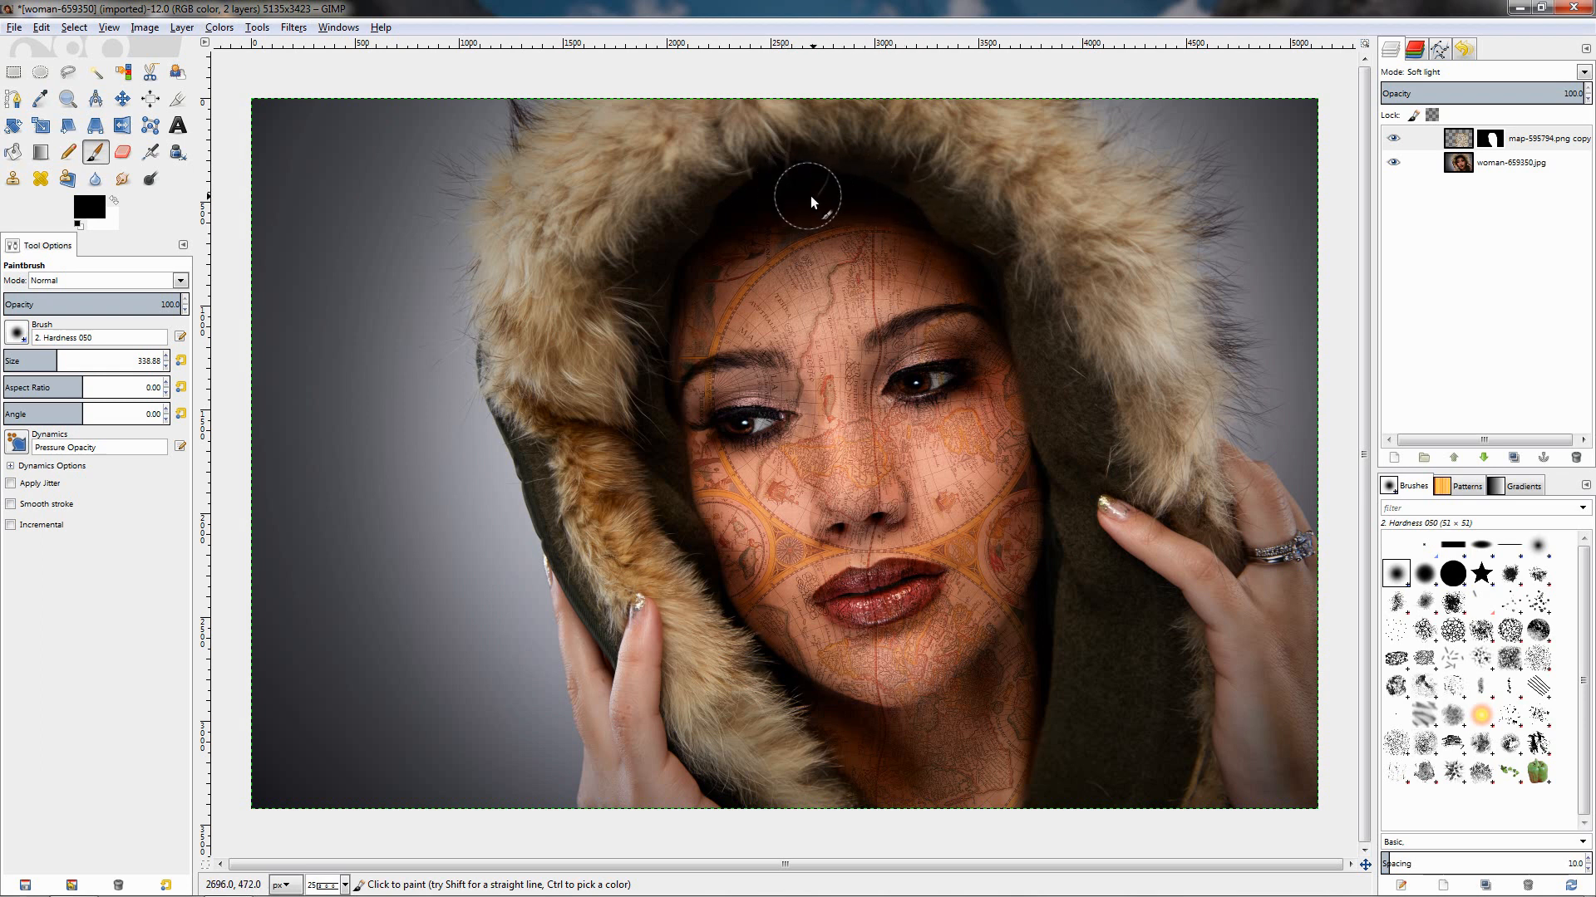
mouse_move(824, 194)
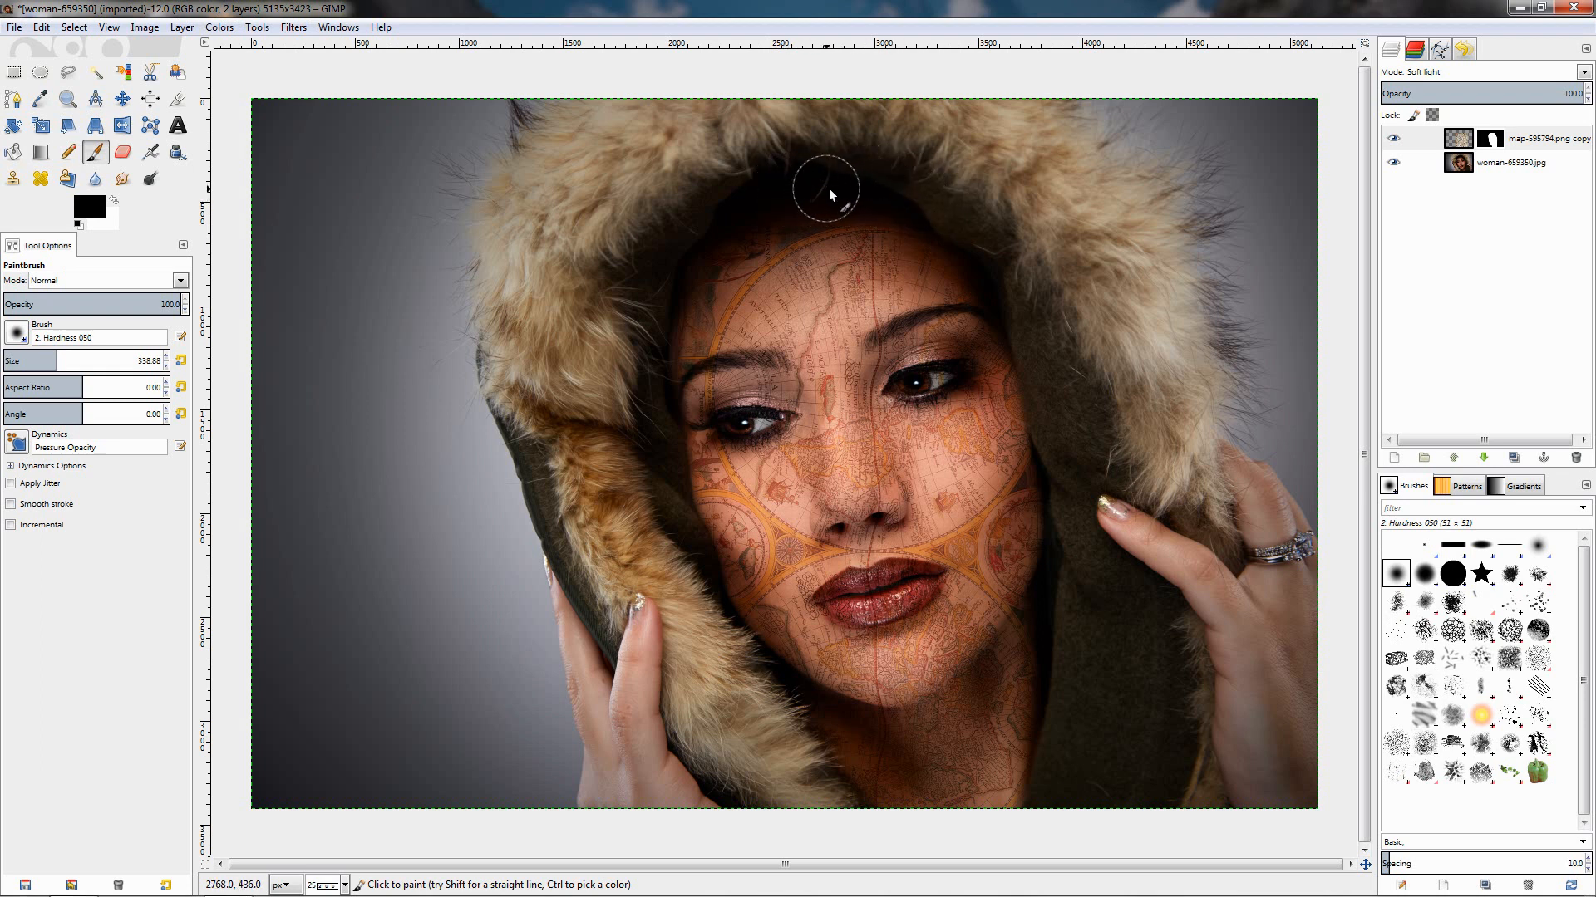
mouse_move(817, 189)
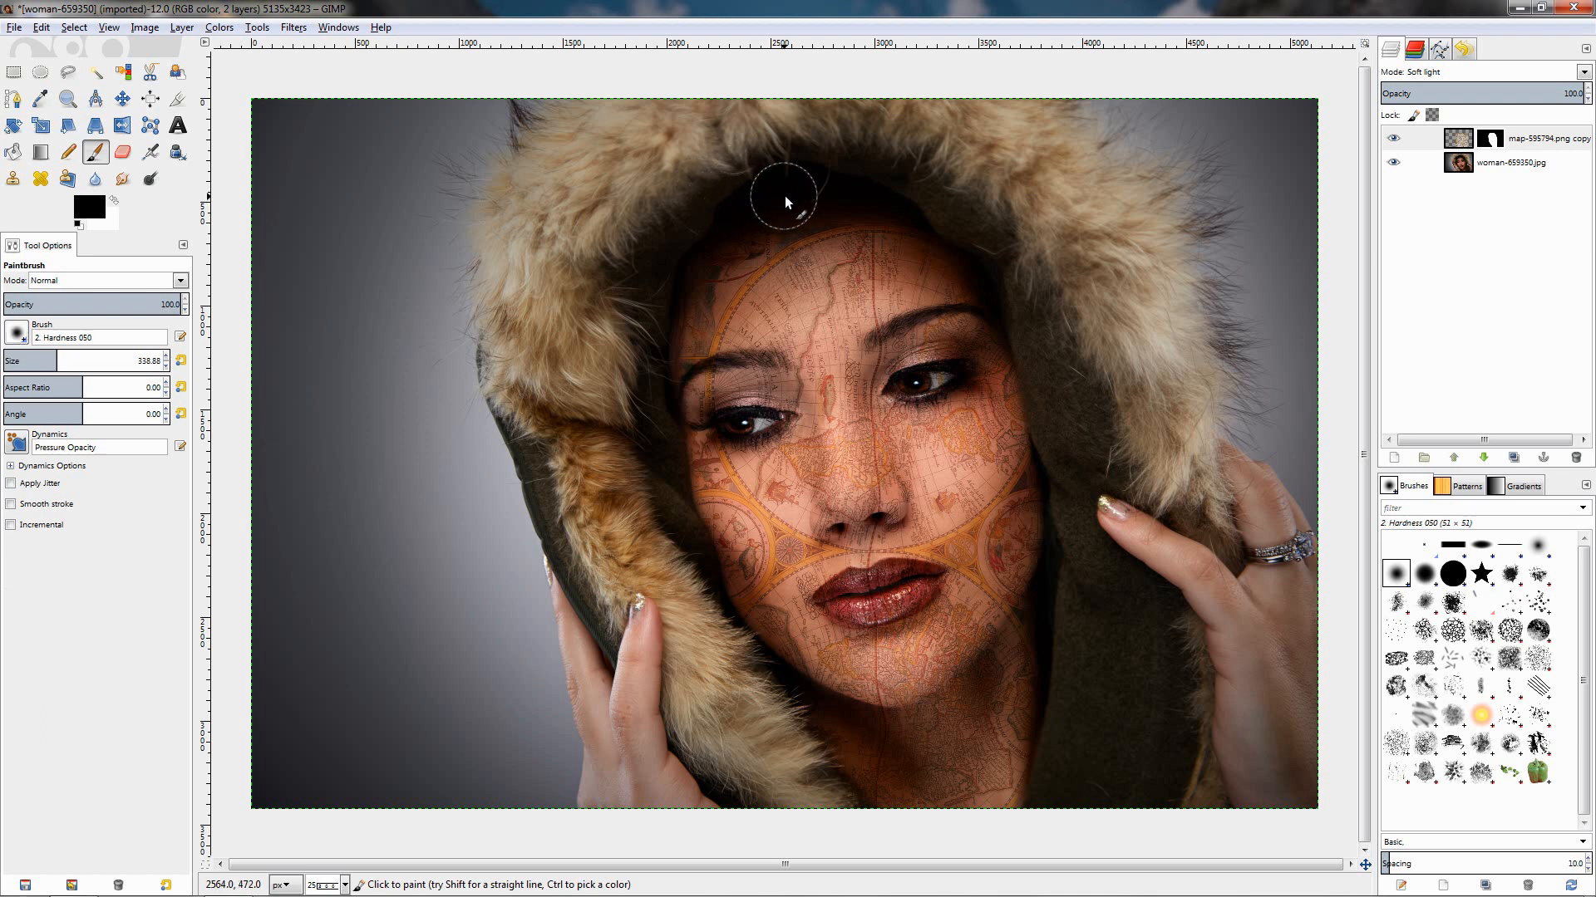
mouse_move(866, 191)
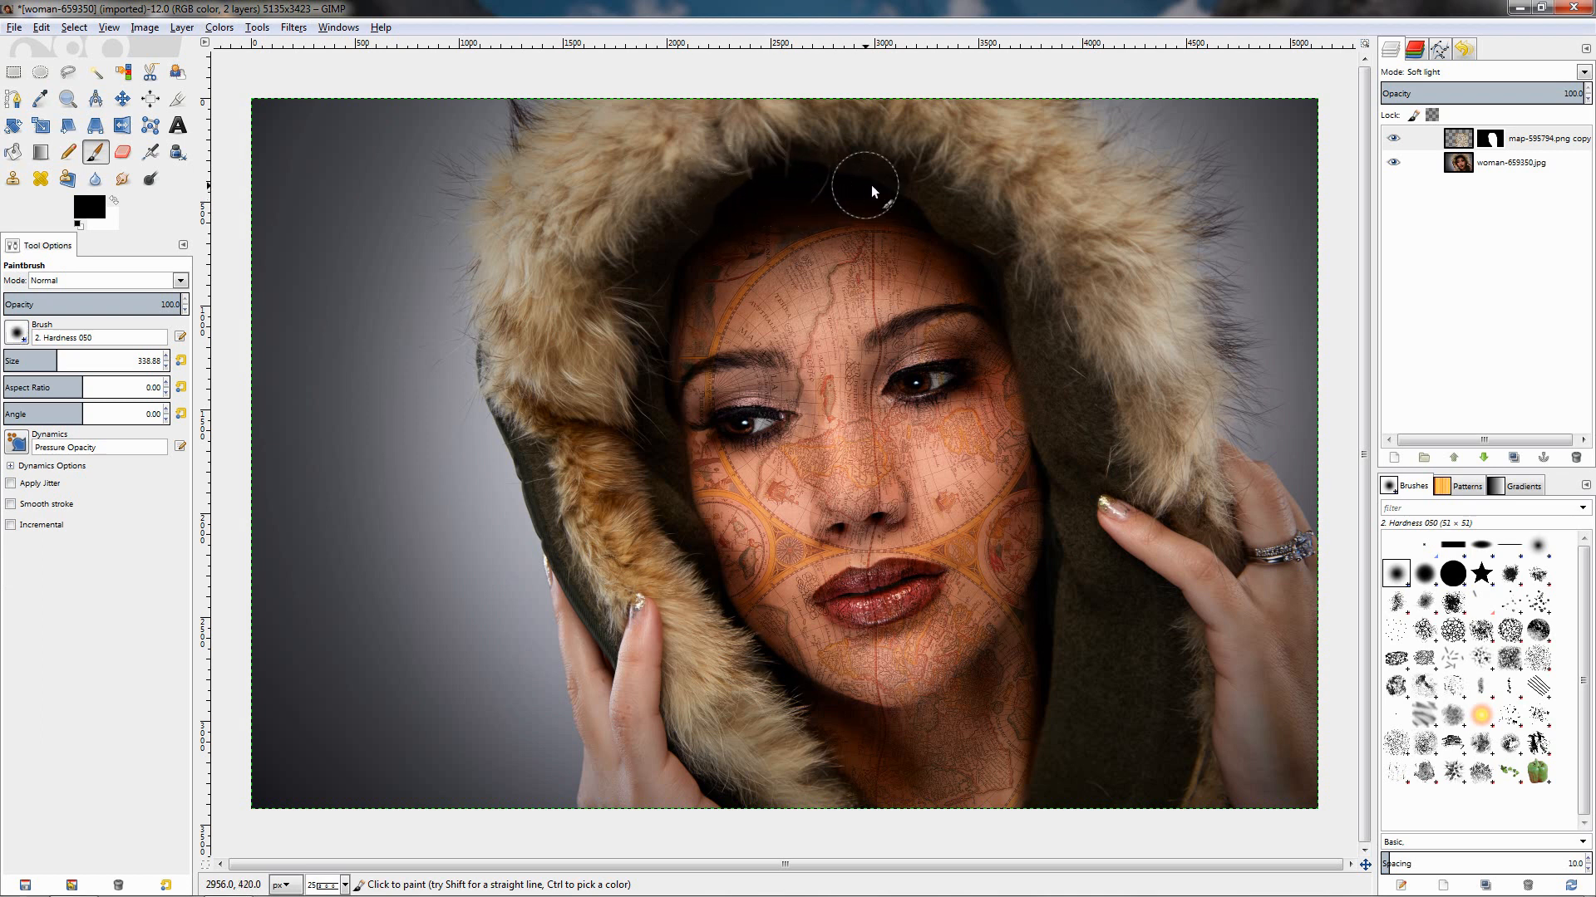
mouse_move(937, 206)
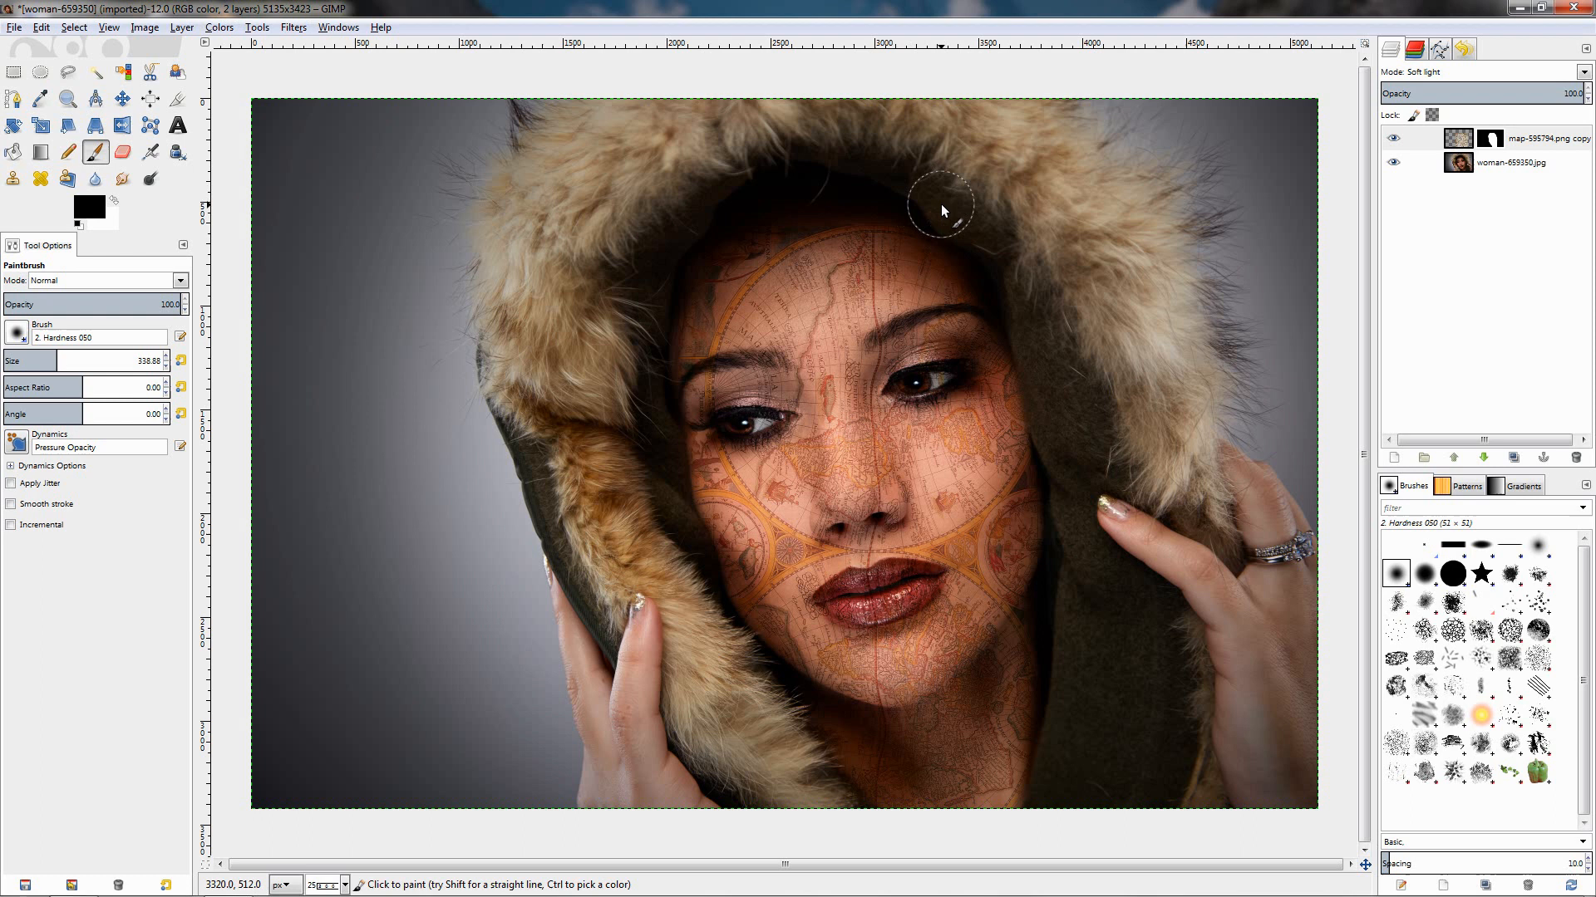
mouse_move(985, 251)
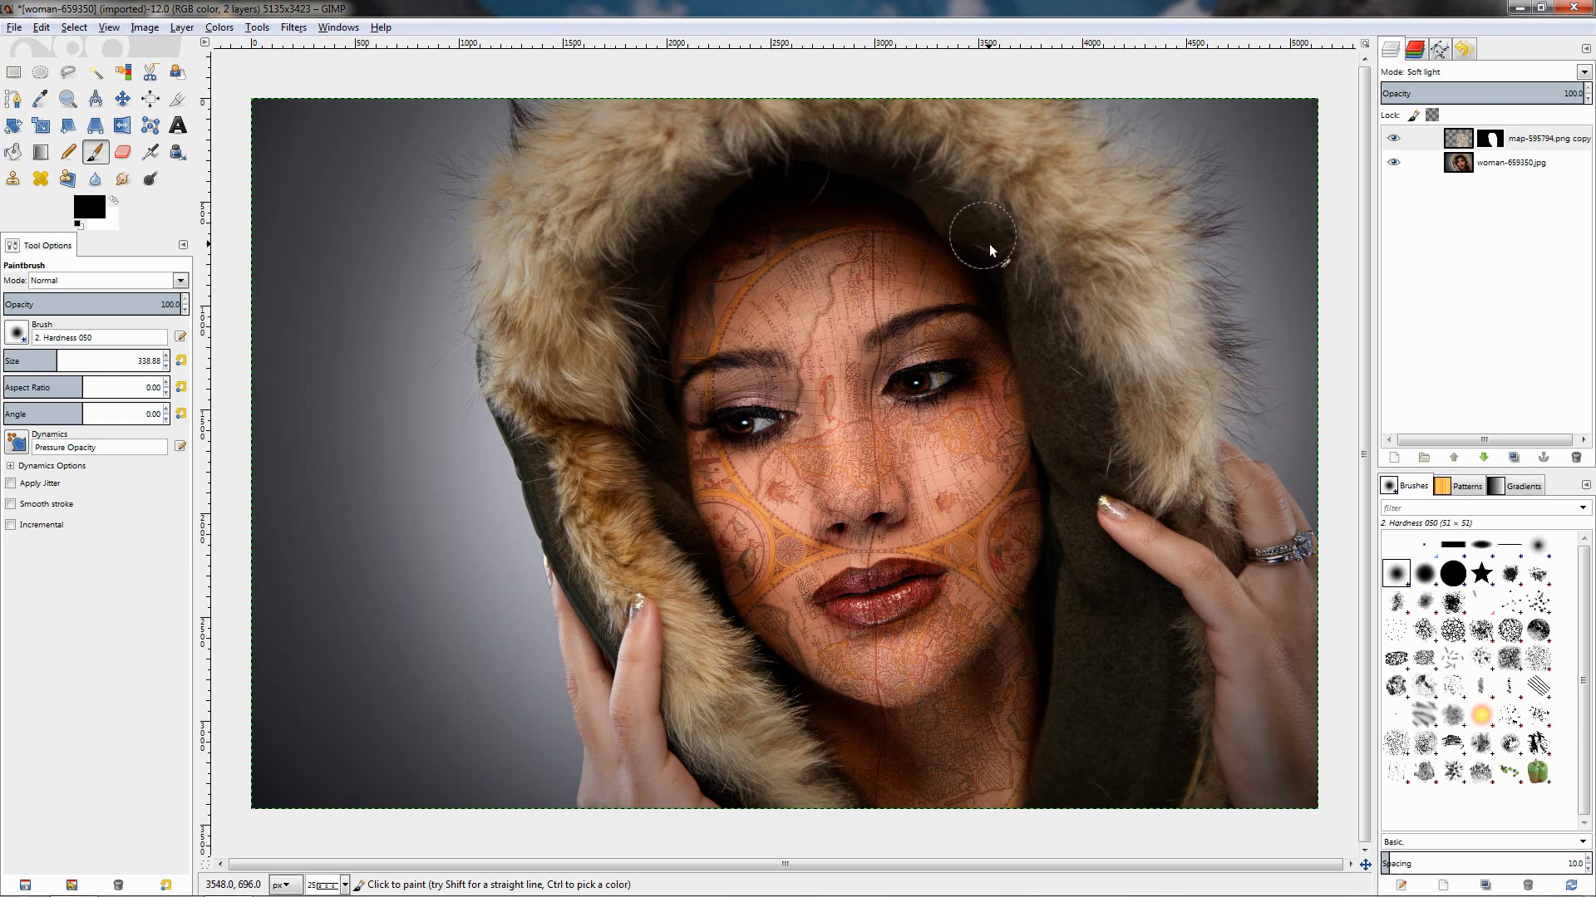
mouse_move(738, 212)
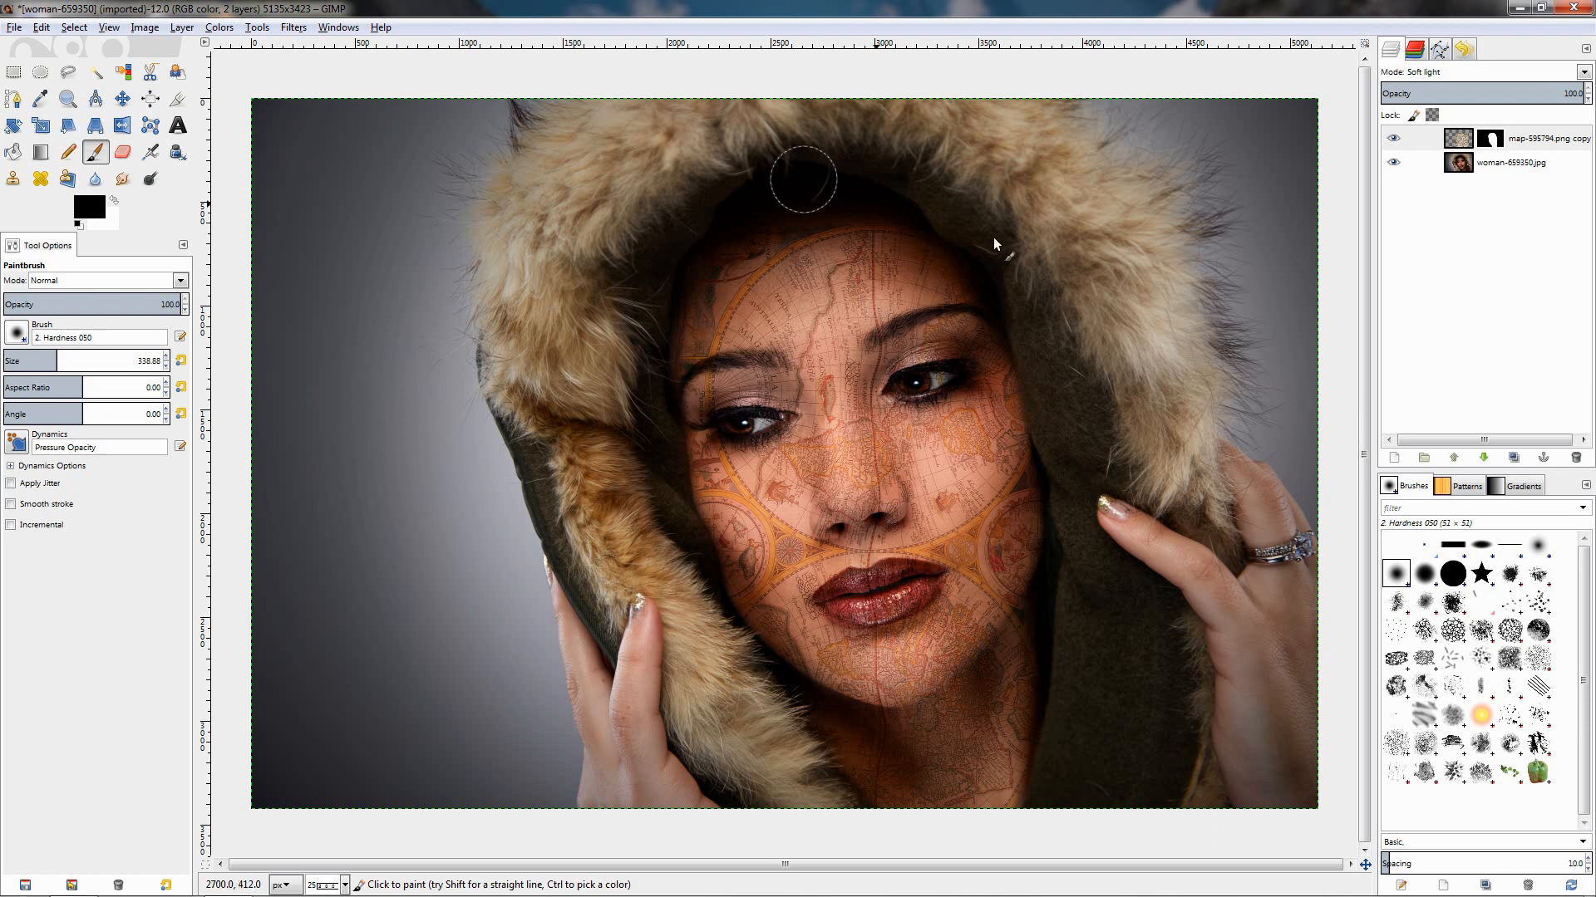
mouse_move(1104, 260)
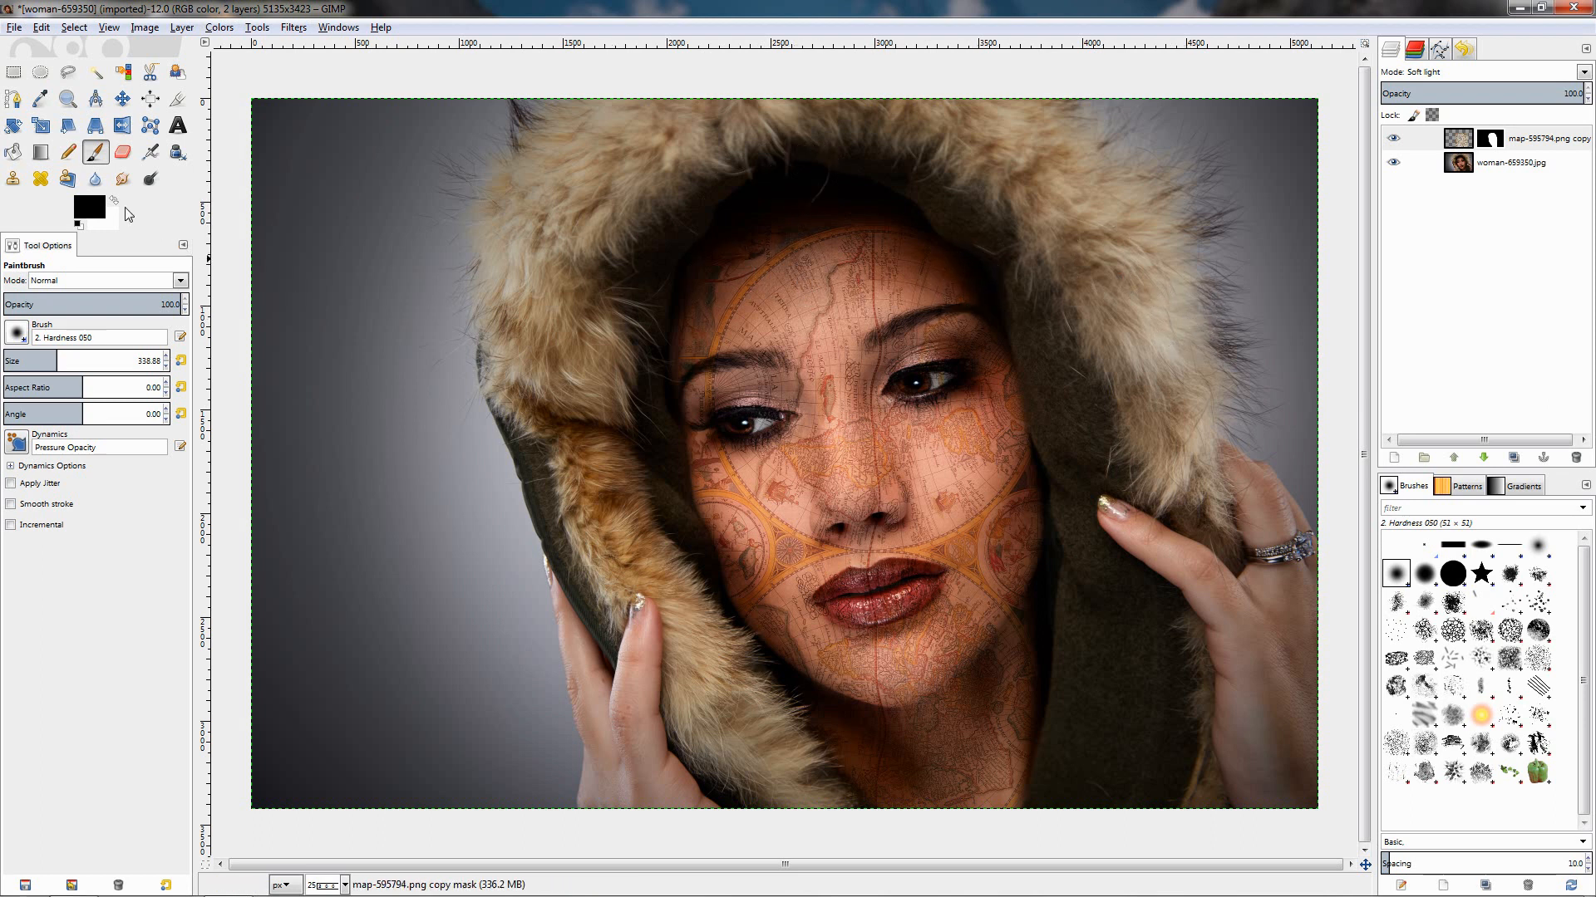
mouse_move(89, 208)
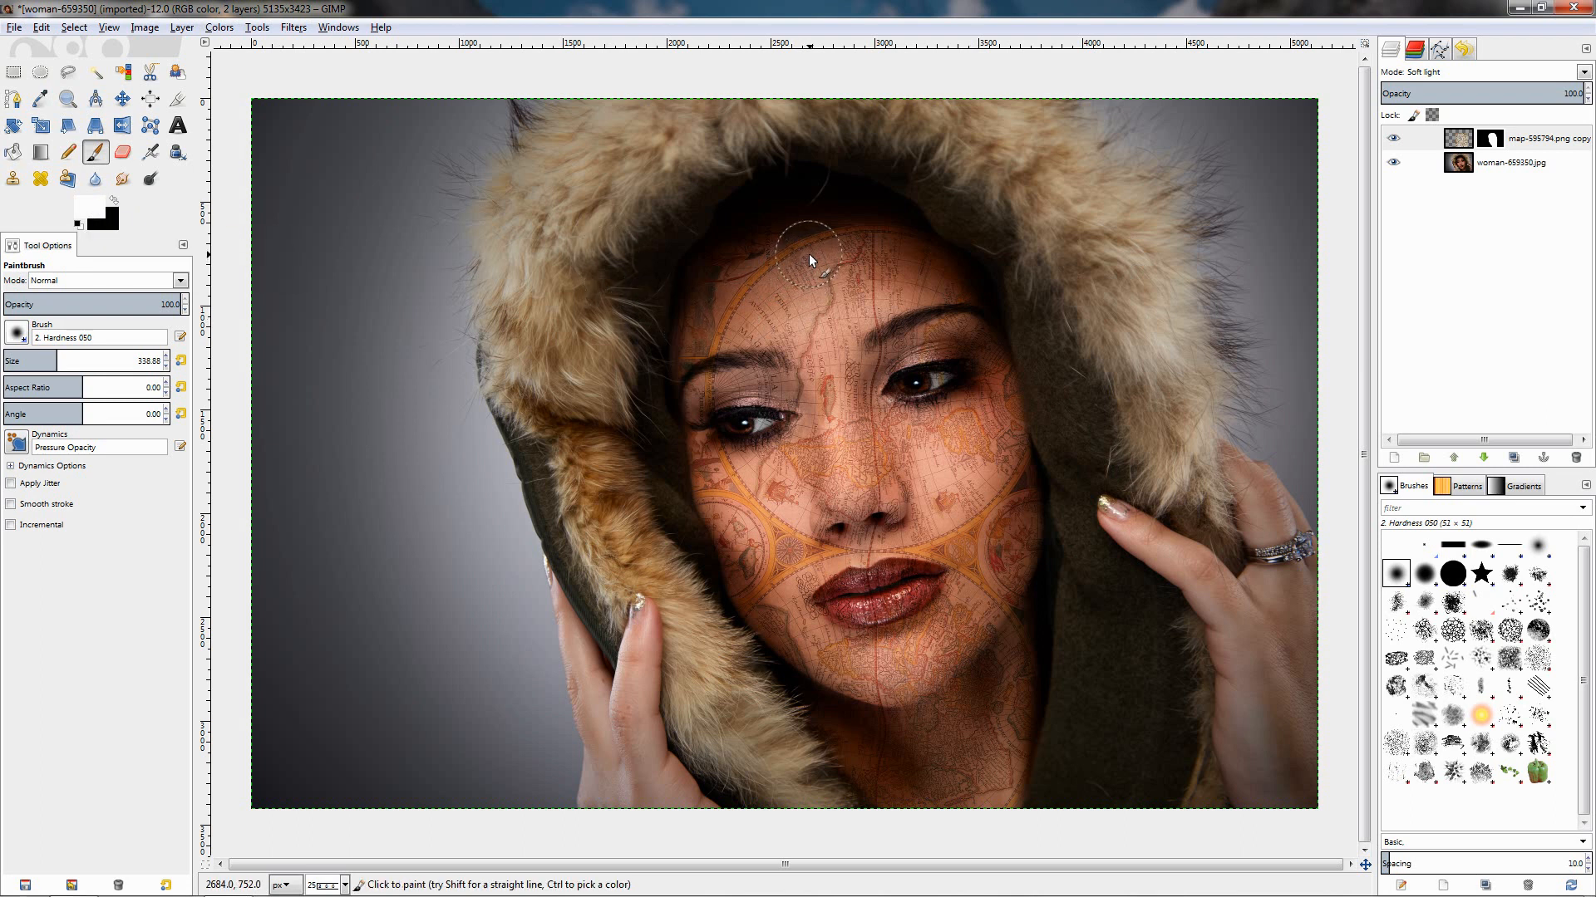
mouse_move(811, 253)
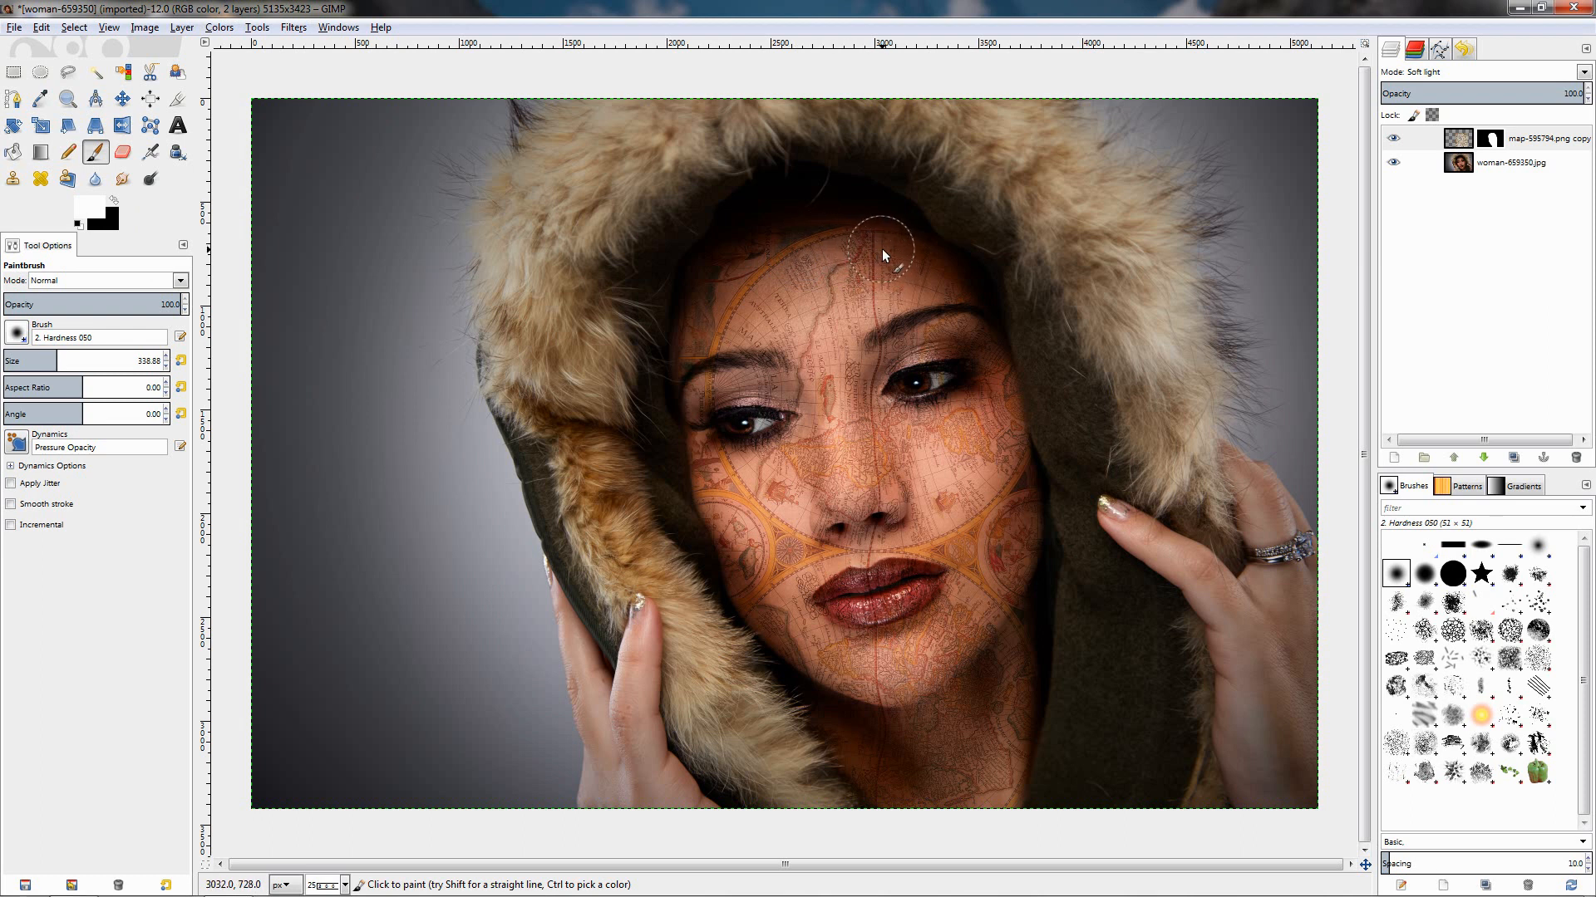
mouse_move(768, 264)
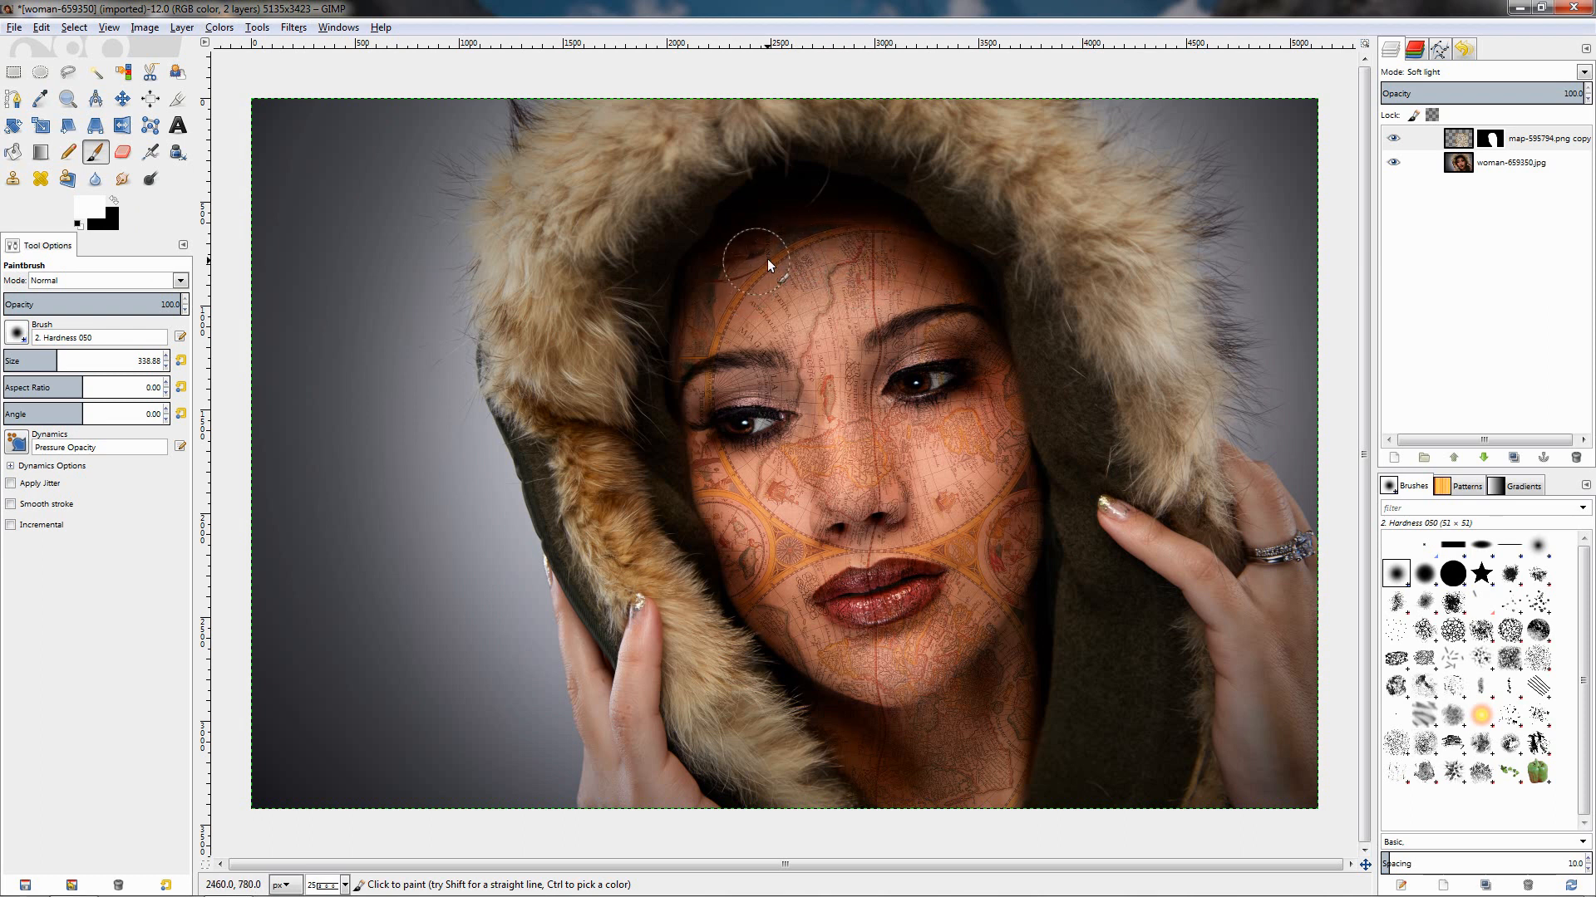
mouse_move(925, 484)
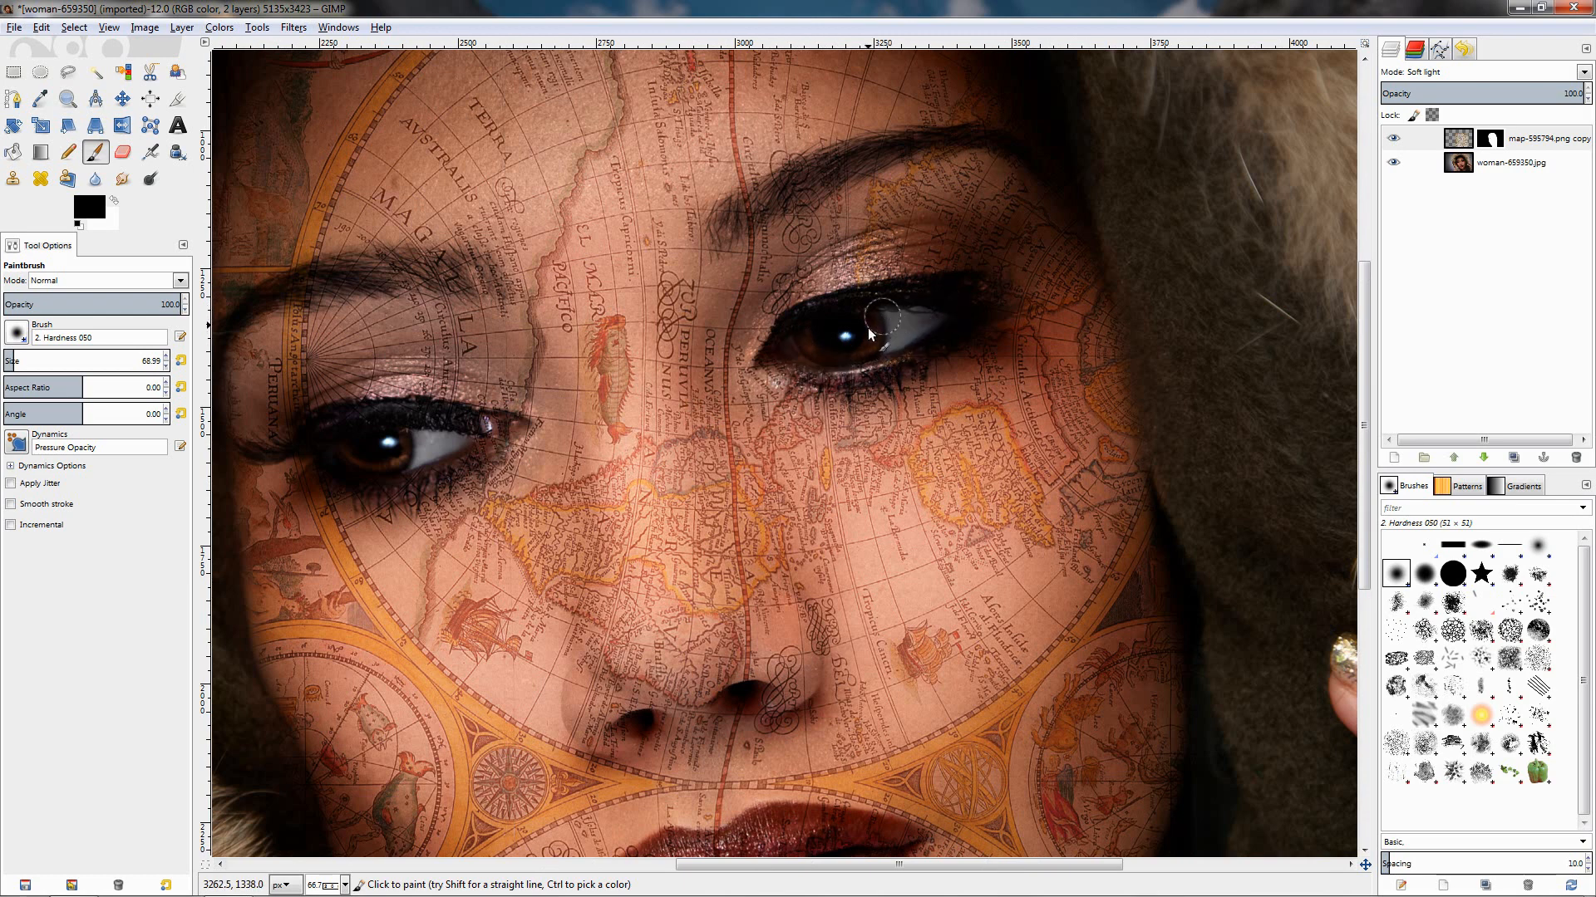
Paint black on the map mask over the lips and nostril
scroll("down", 3)
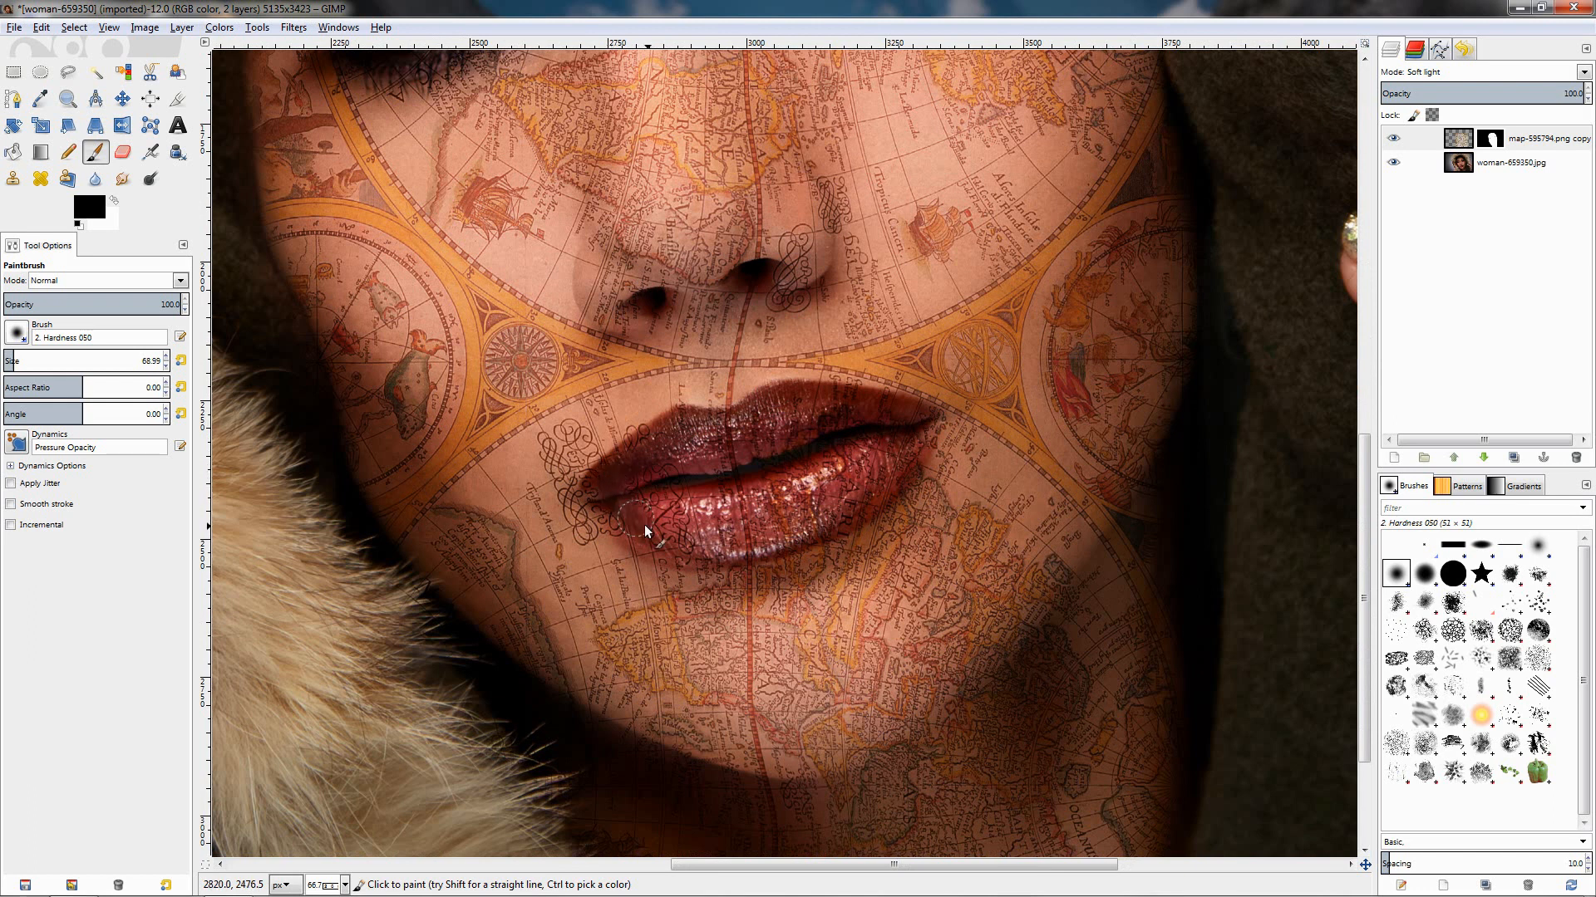
left_click_drag(643, 532, 758, 468)
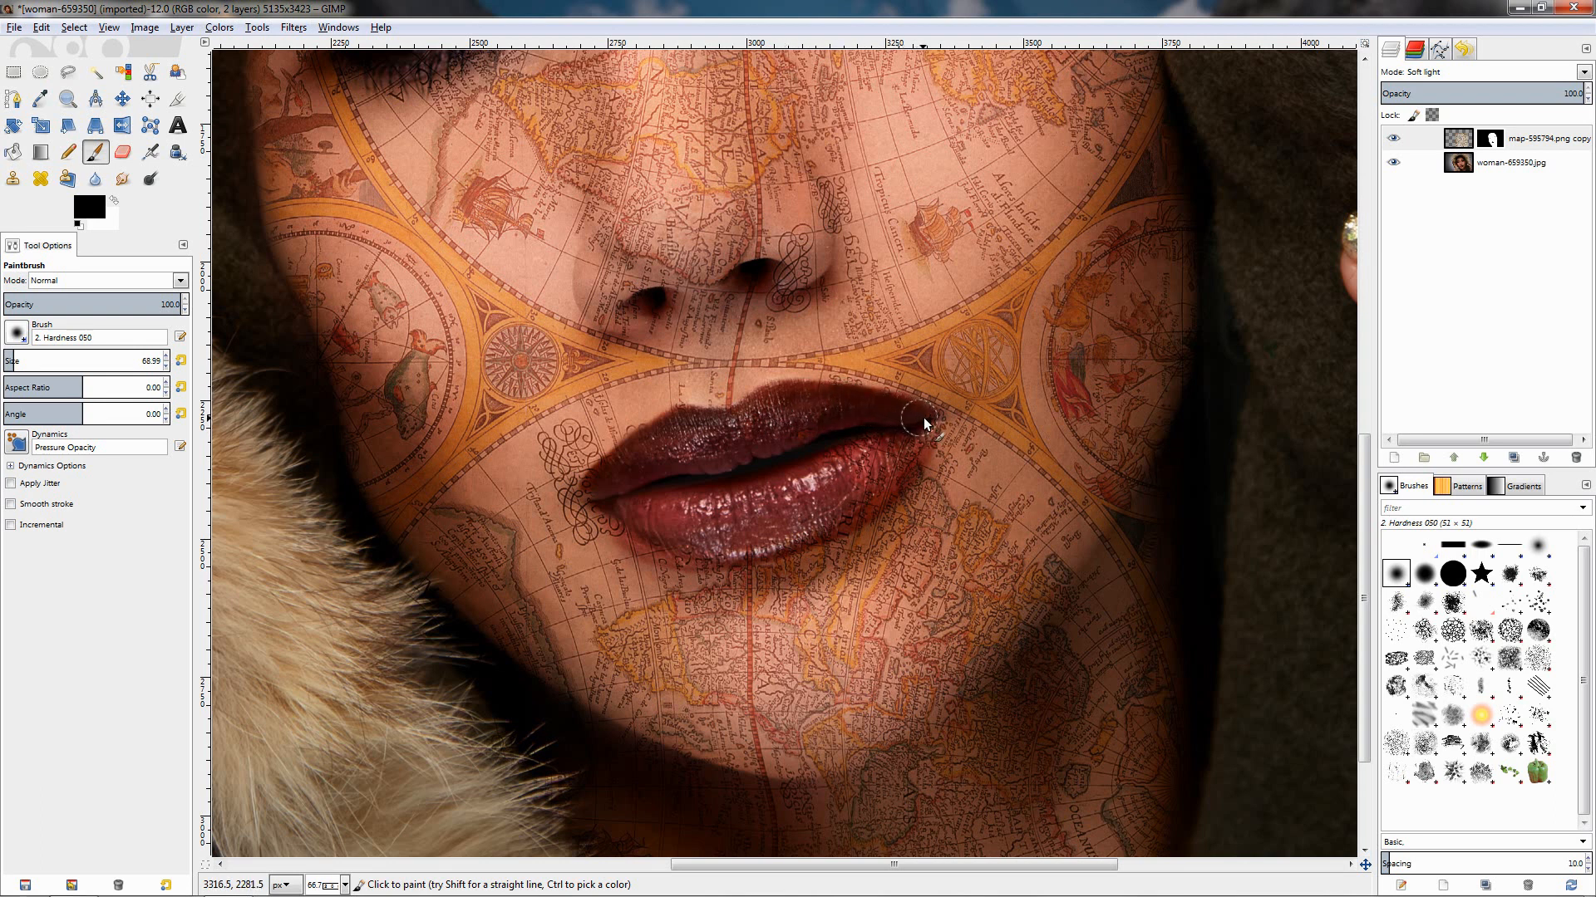
left_click_drag(924, 422, 725, 553)
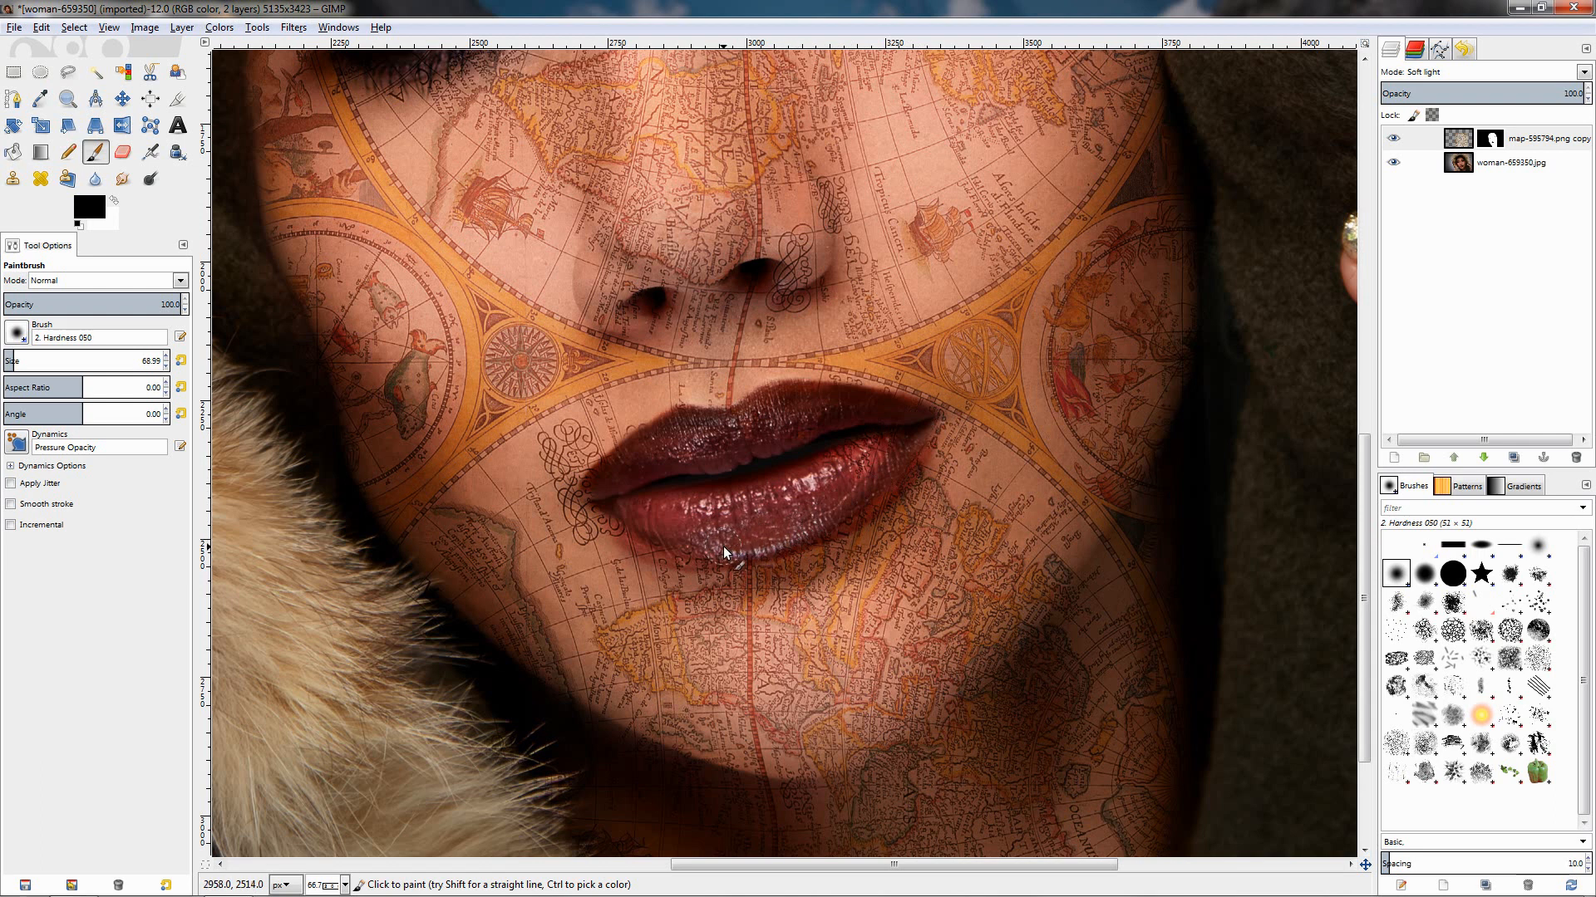
left_click_drag(728, 553, 763, 418)
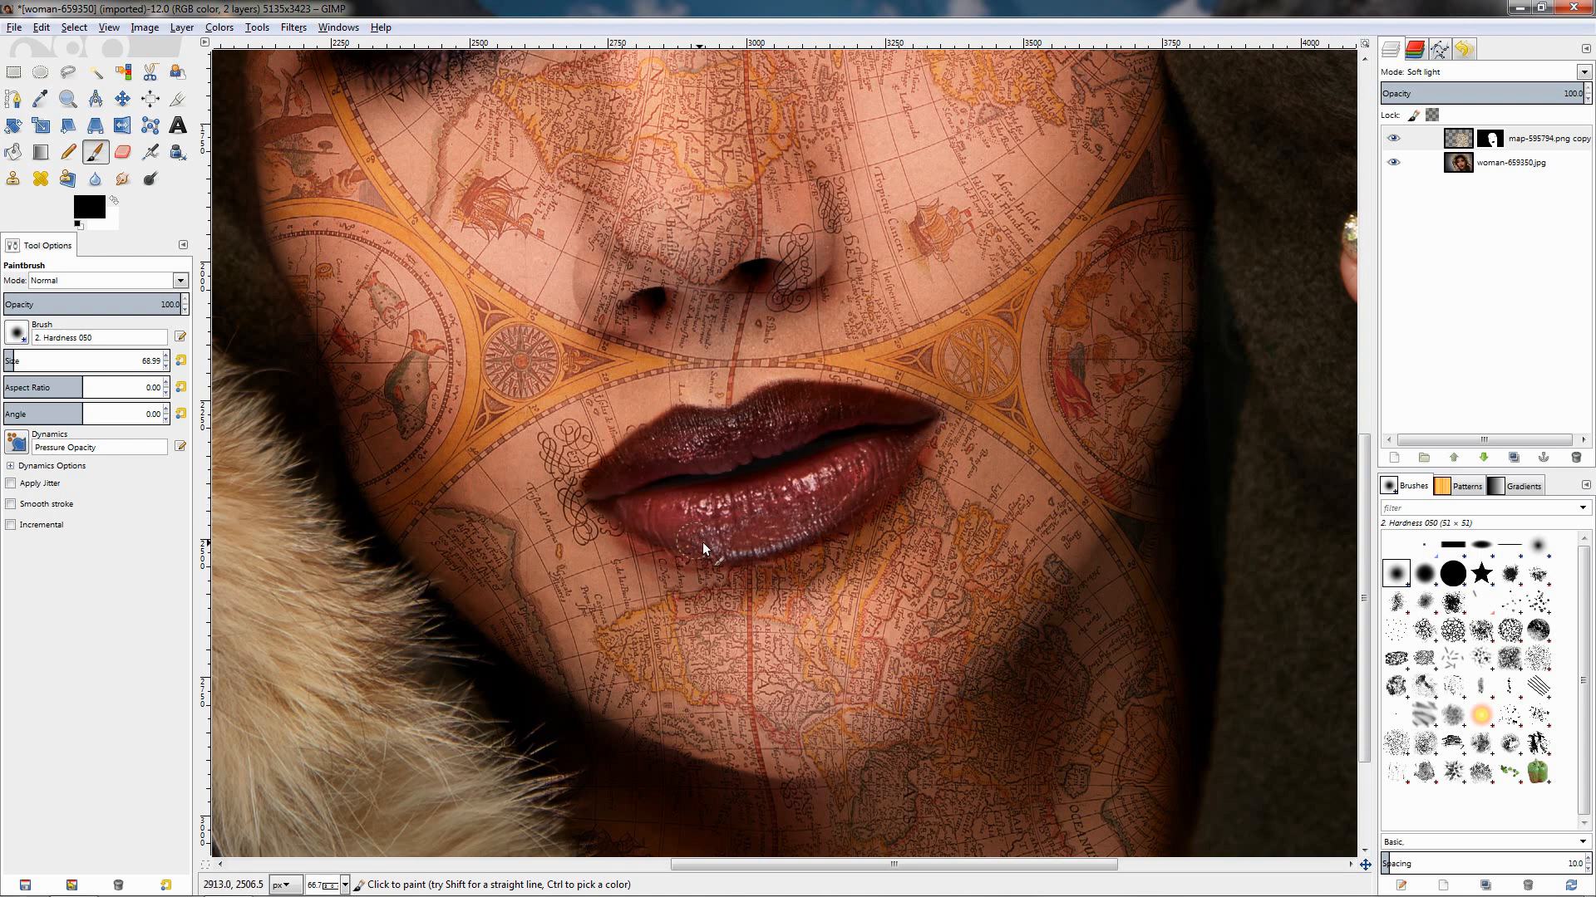
mouse_move(605, 481)
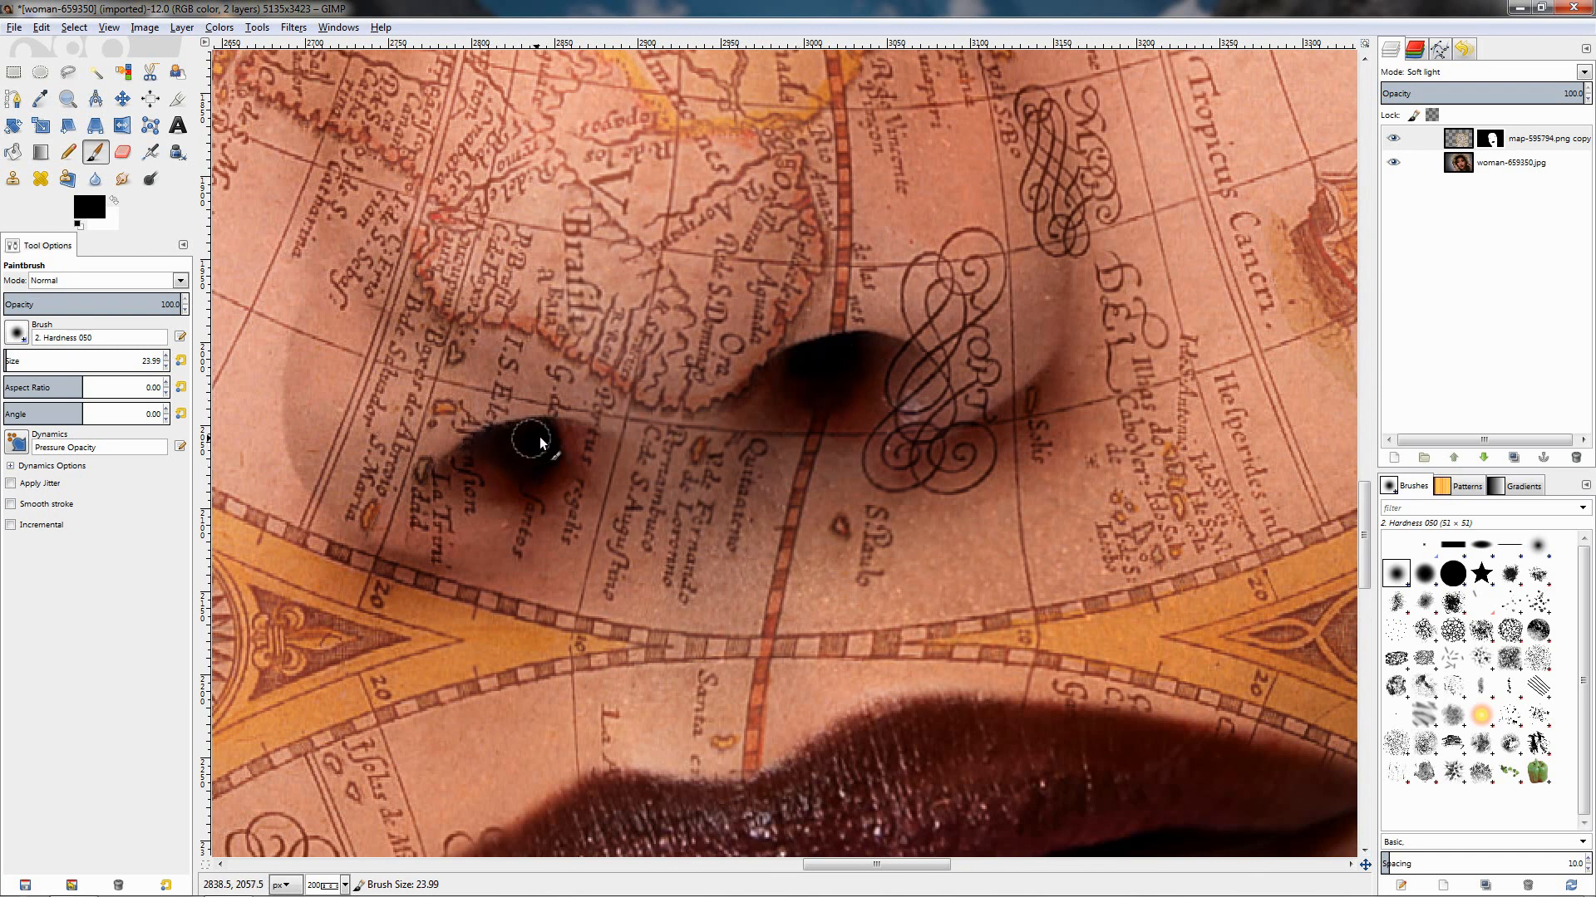
left_click_drag(539, 443, 506, 485)
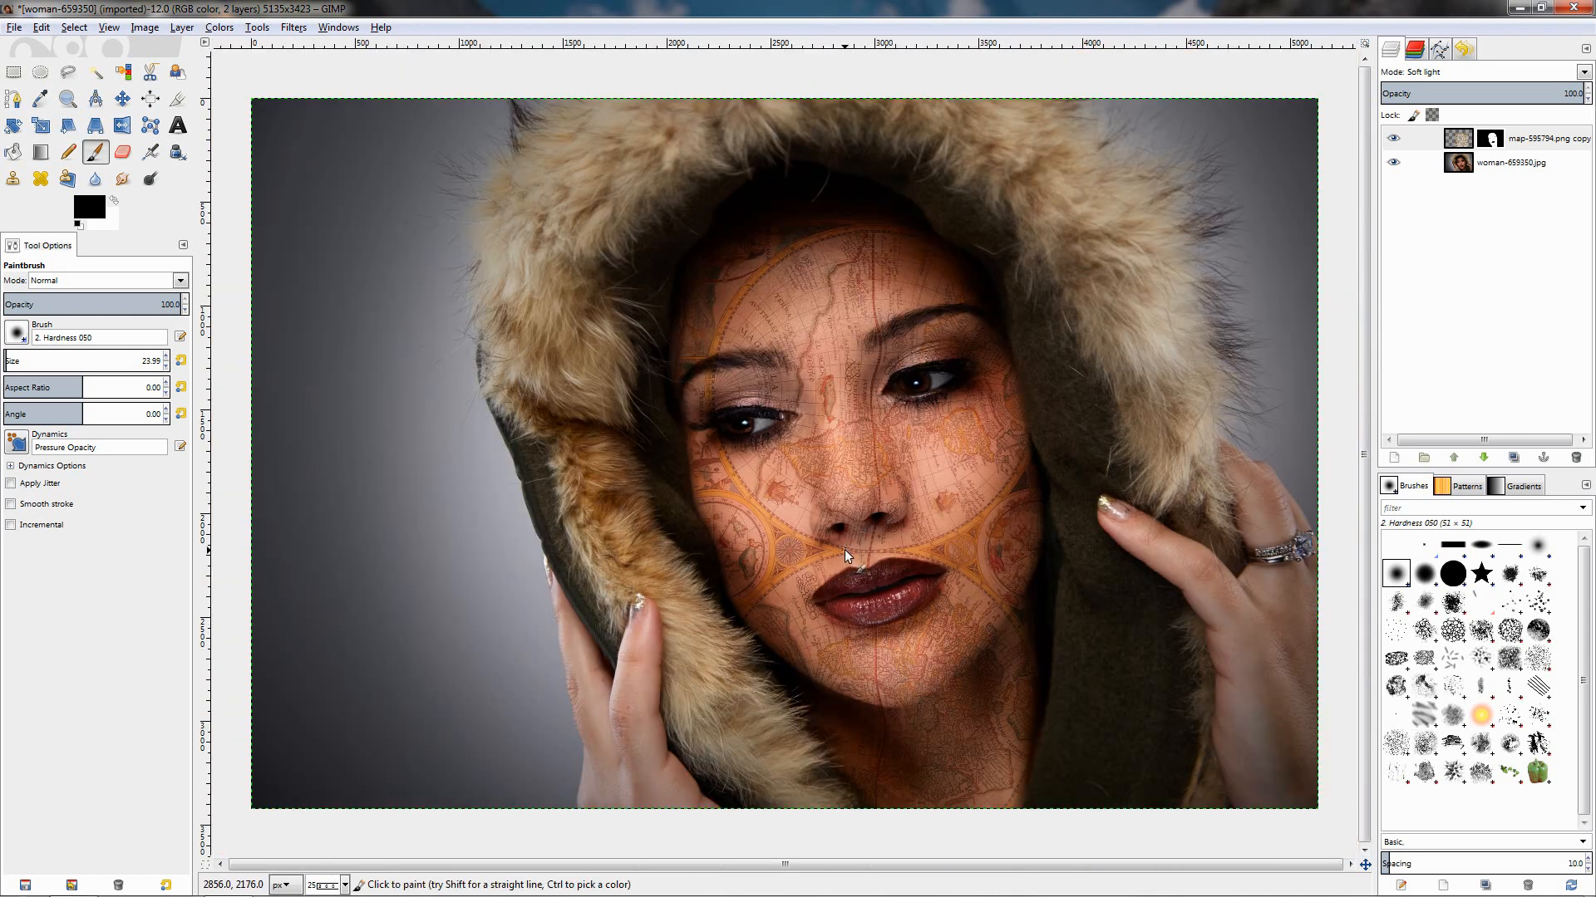
mouse_move(930, 524)
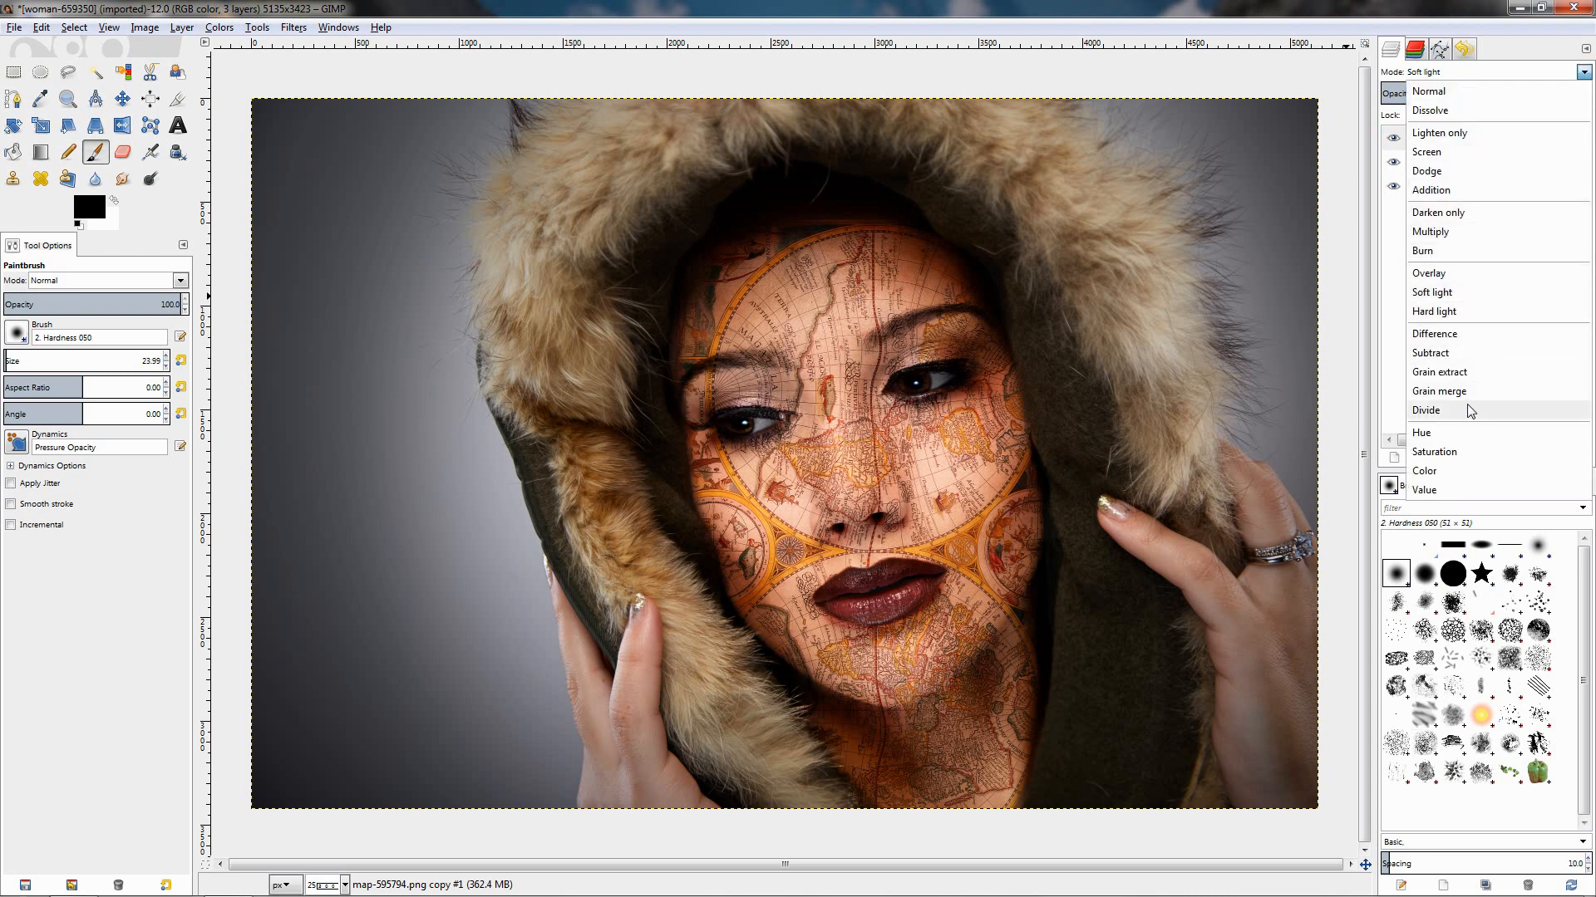
Set the duplicate map layer's blend mode to Hue, then to Divide
left_click(1421, 432)
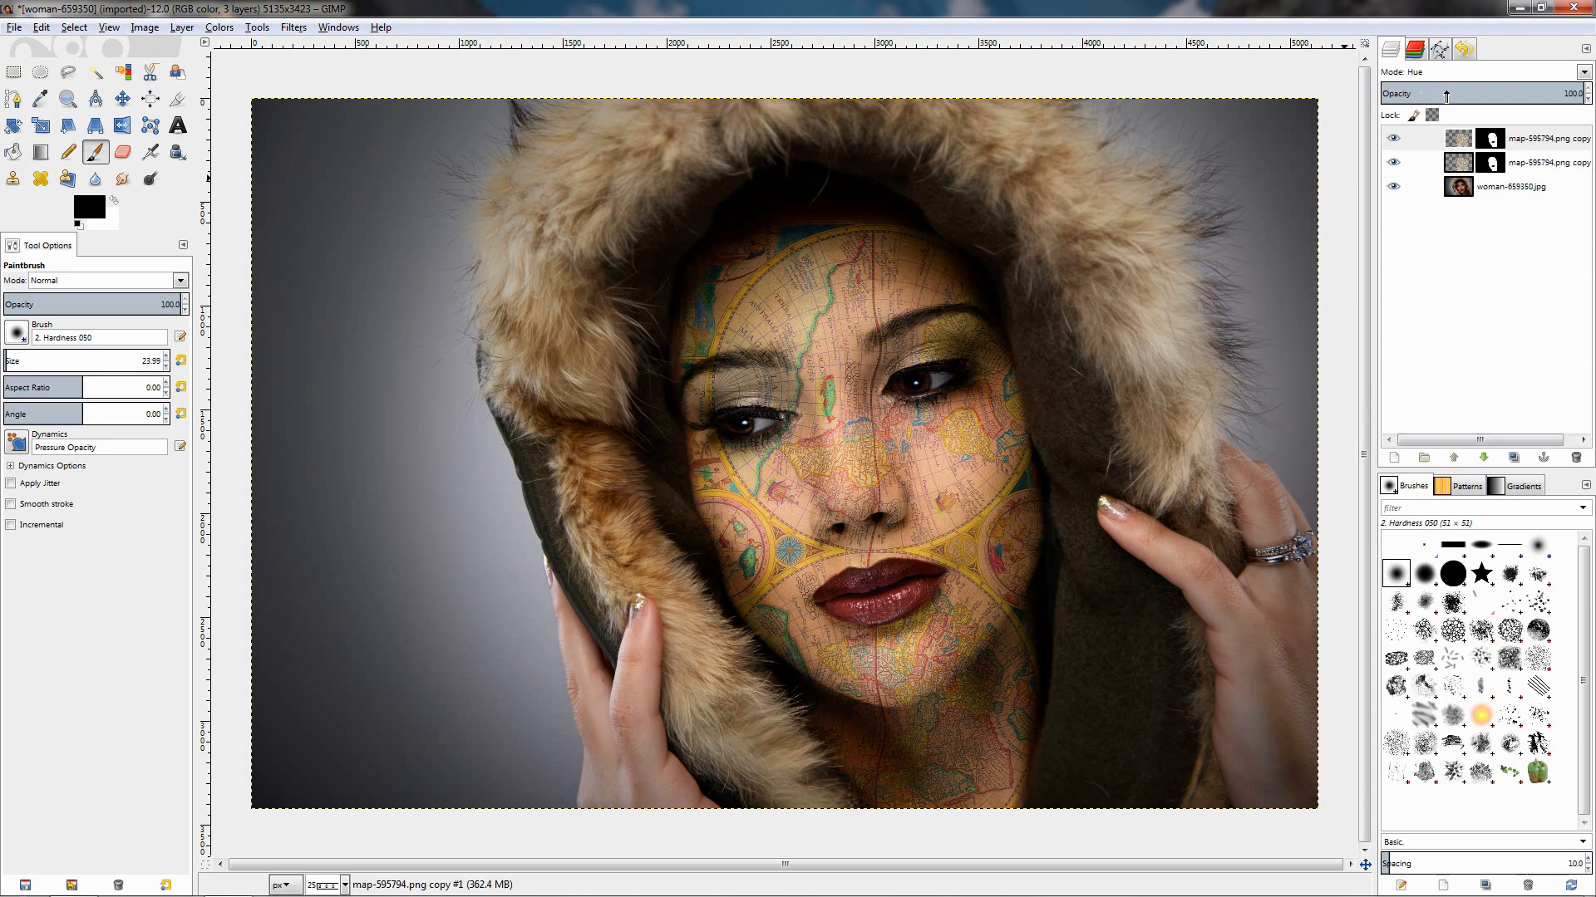
left_click(1583, 72)
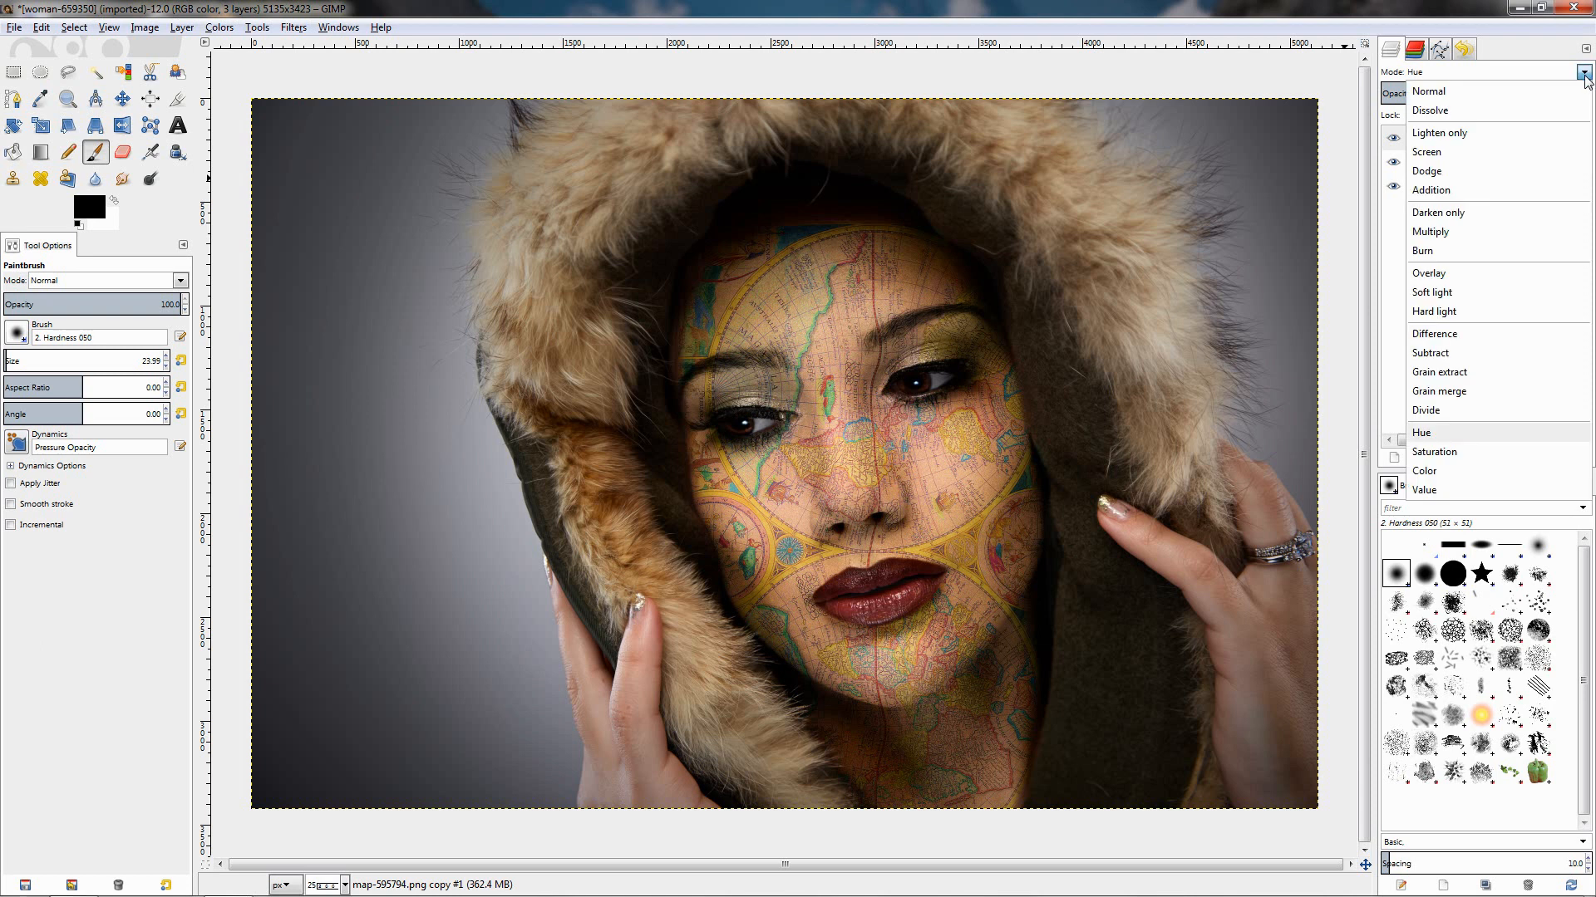
left_click(1426, 410)
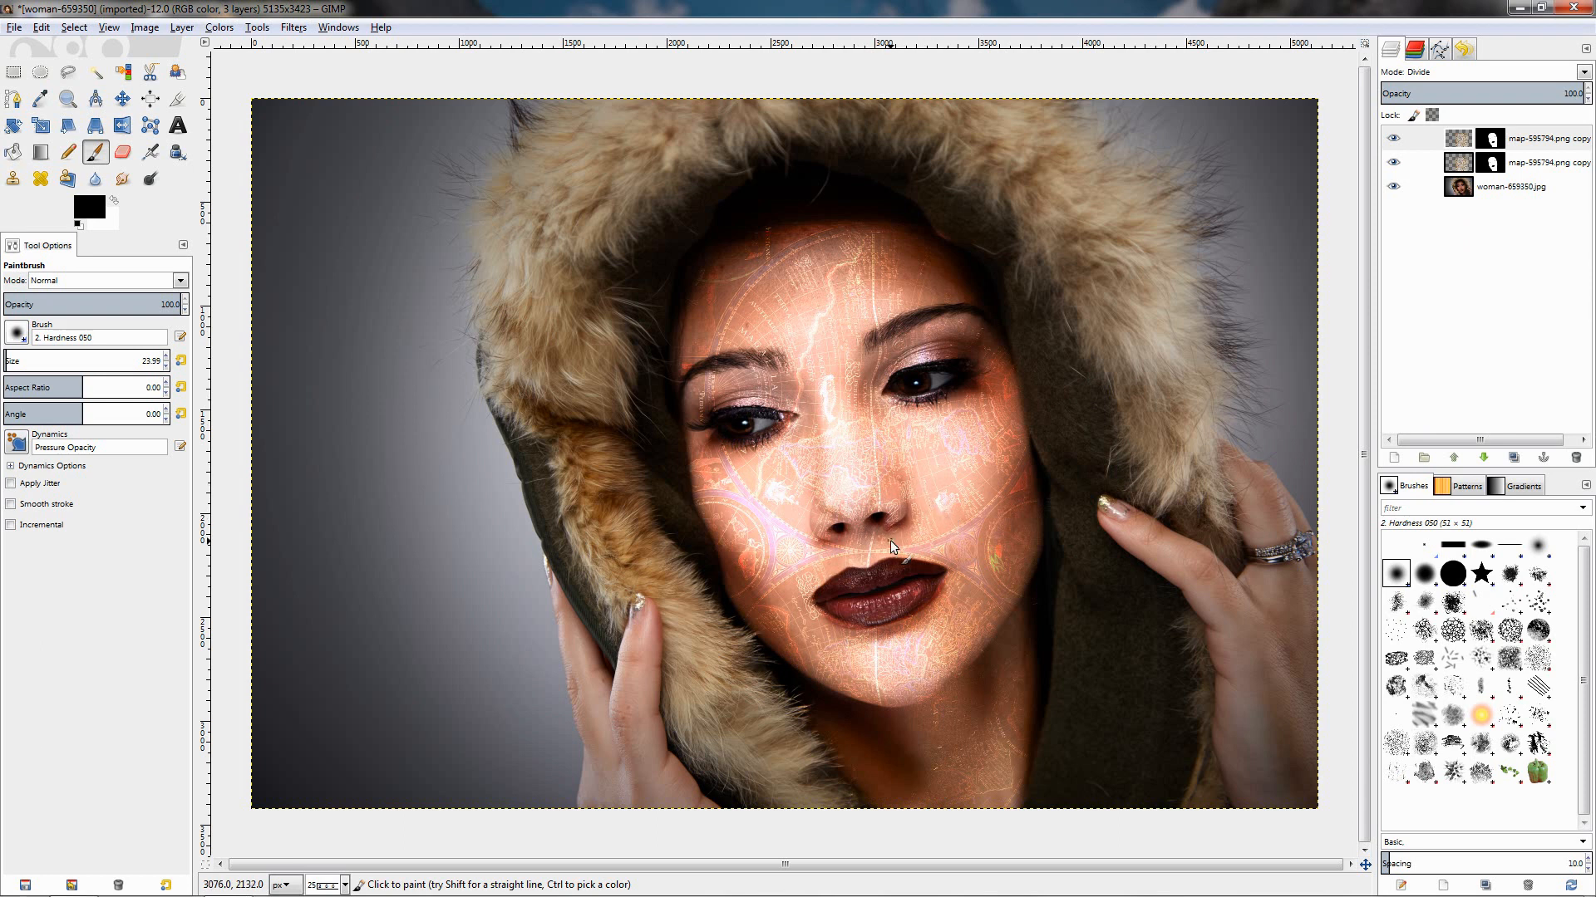
mouse_move(905, 531)
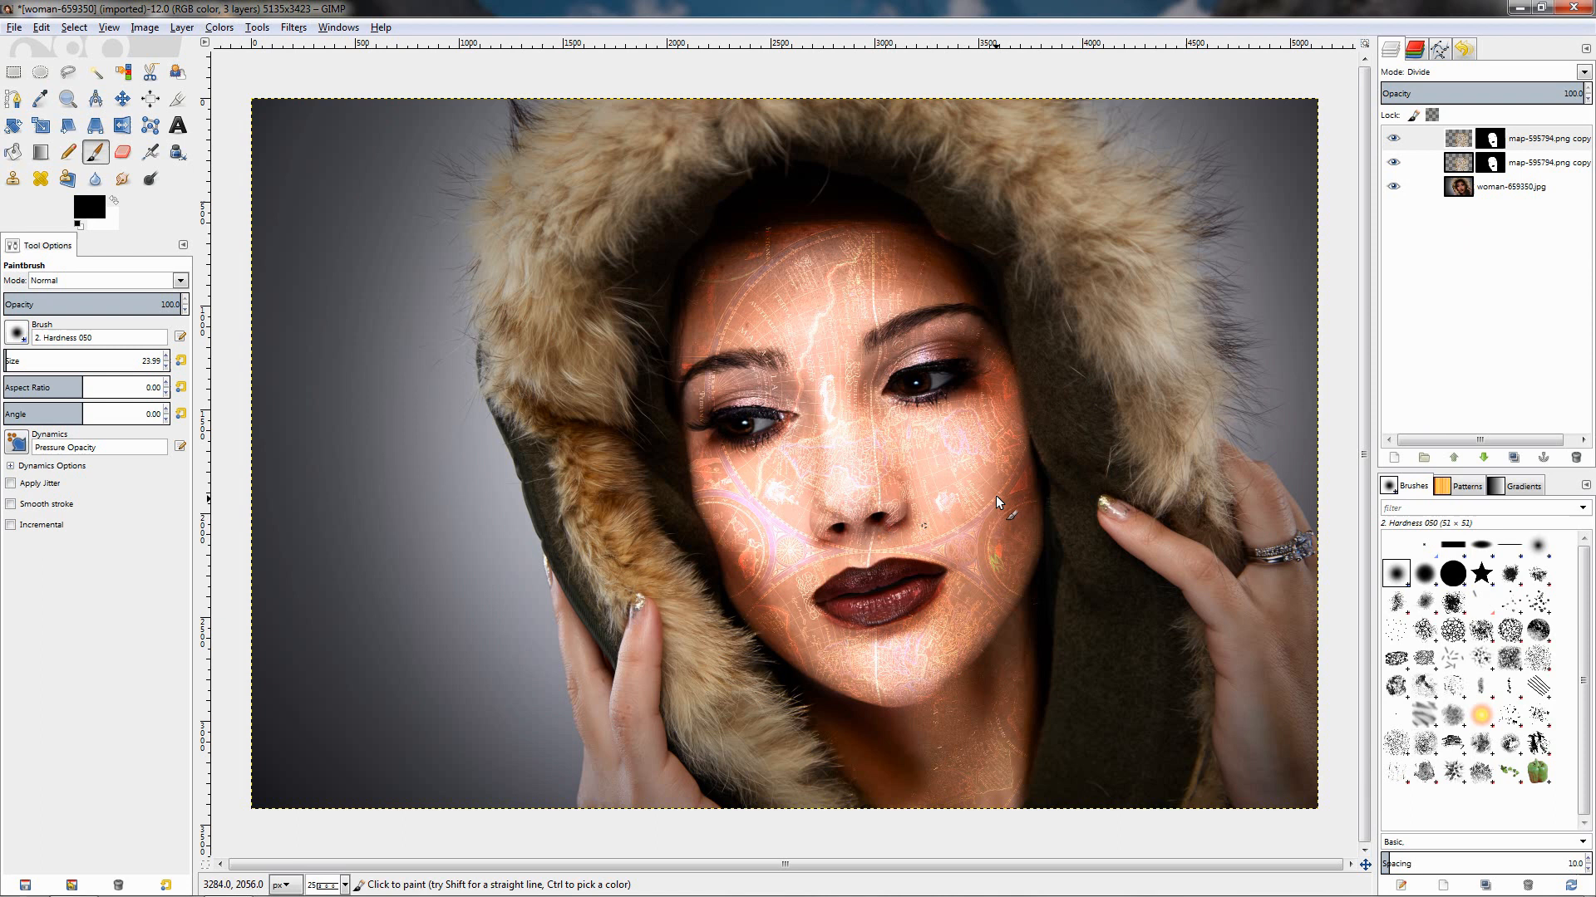
mouse_move(1013, 495)
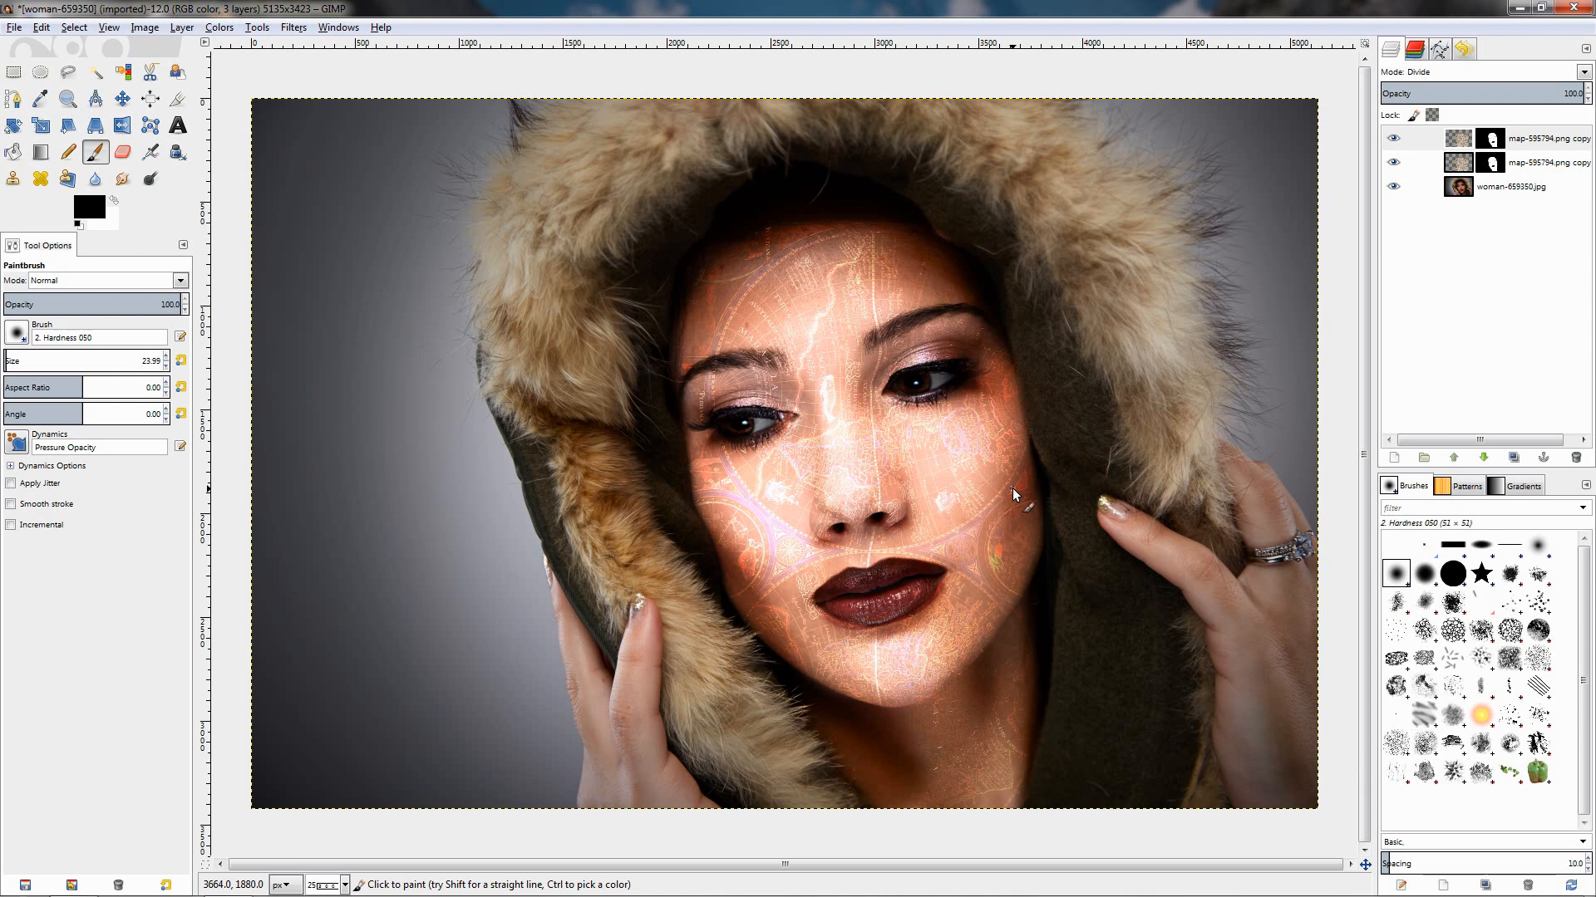